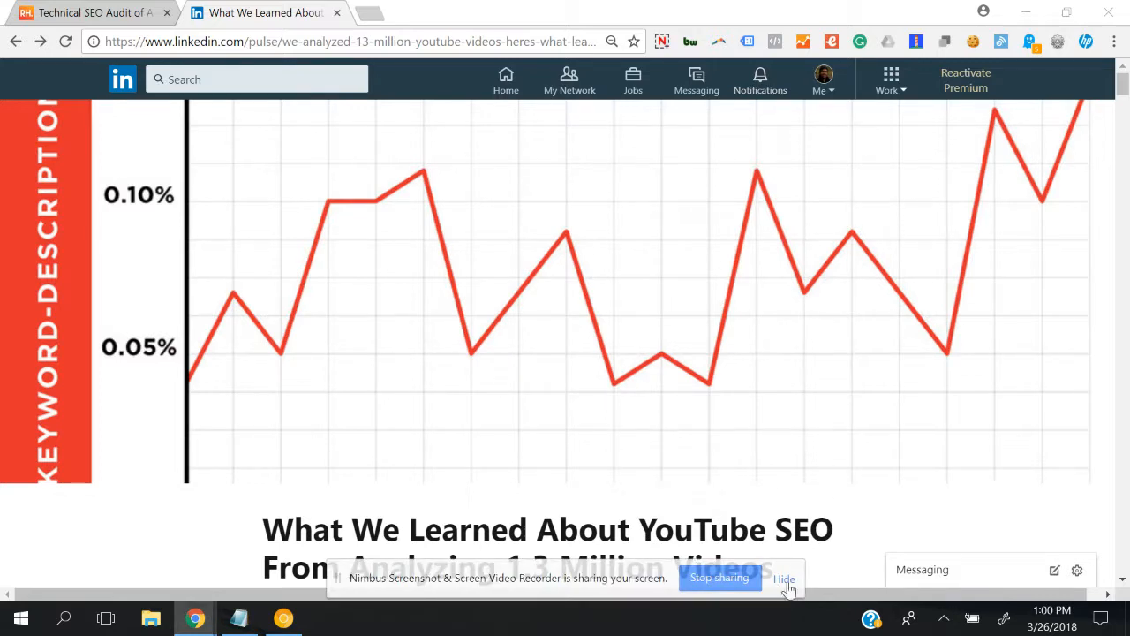
# Launch Command Prompt from the Start search for 'cmd'.
pyautogui.click(784, 579)
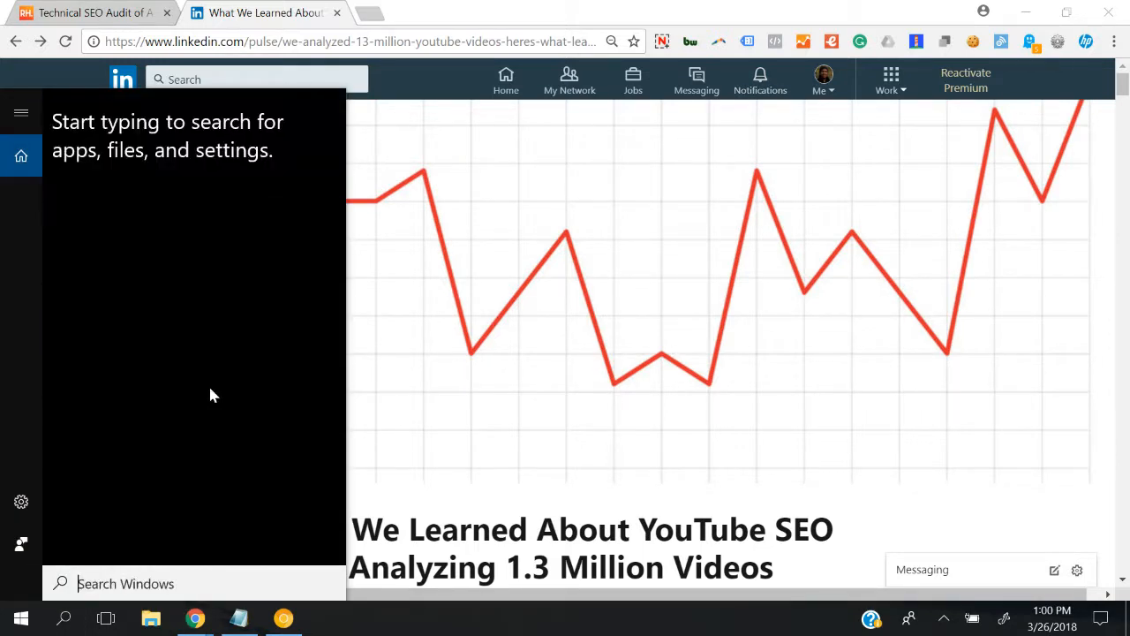
pyautogui.write('cmd')
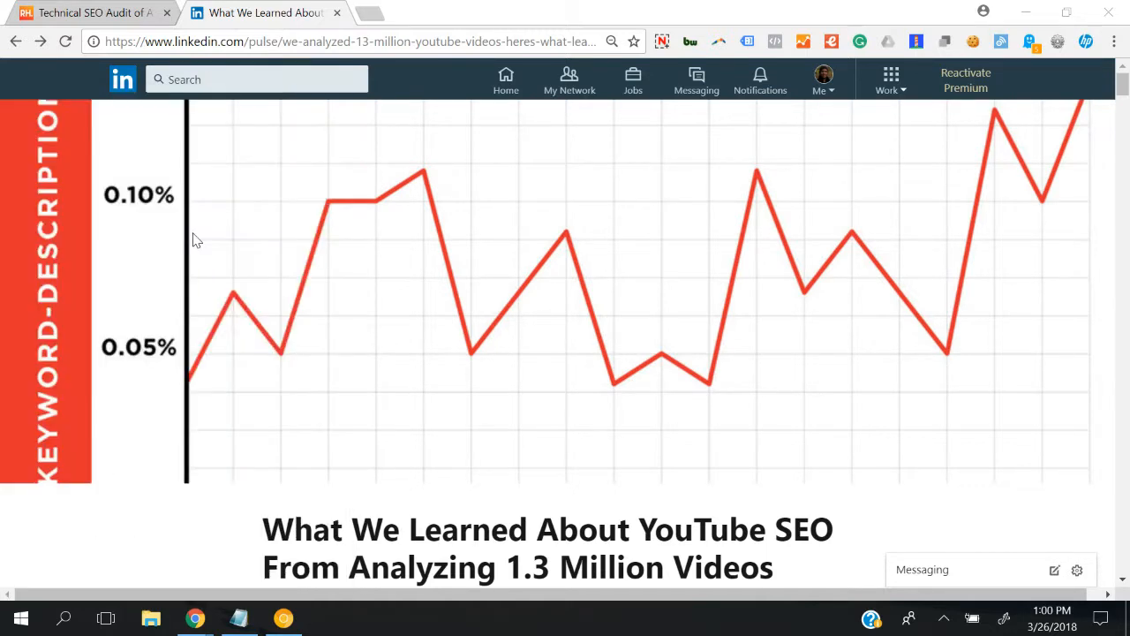
pyautogui.click(327, 618)
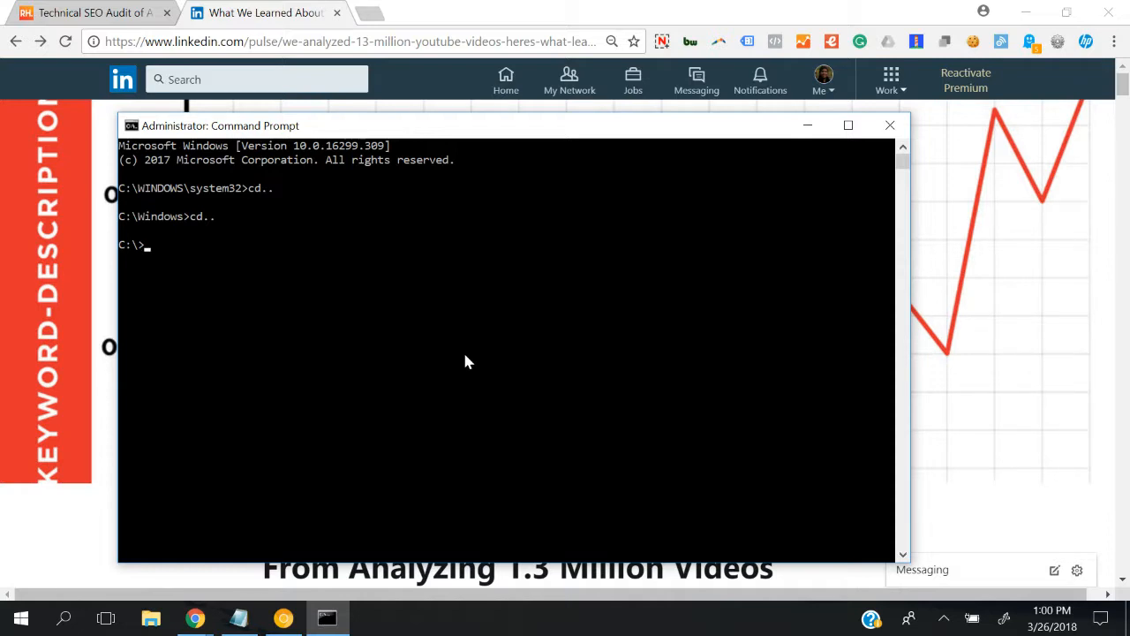
# Enter the lighthouse command with the LinkedIn YouTube SEO article URL and its options.
pyautogui.write('l')
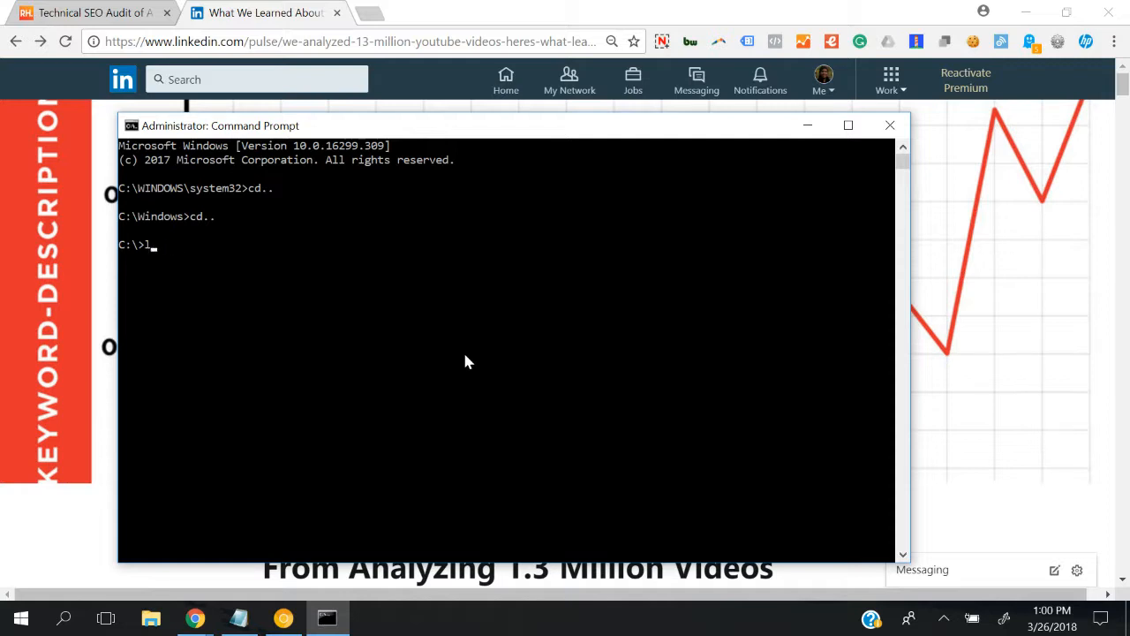
pyautogui.write('ighthouse https://www.linkedin.com/pulse/we-analyzed-13-million-youtube-videos-heres-what-learned-brian-dean/')
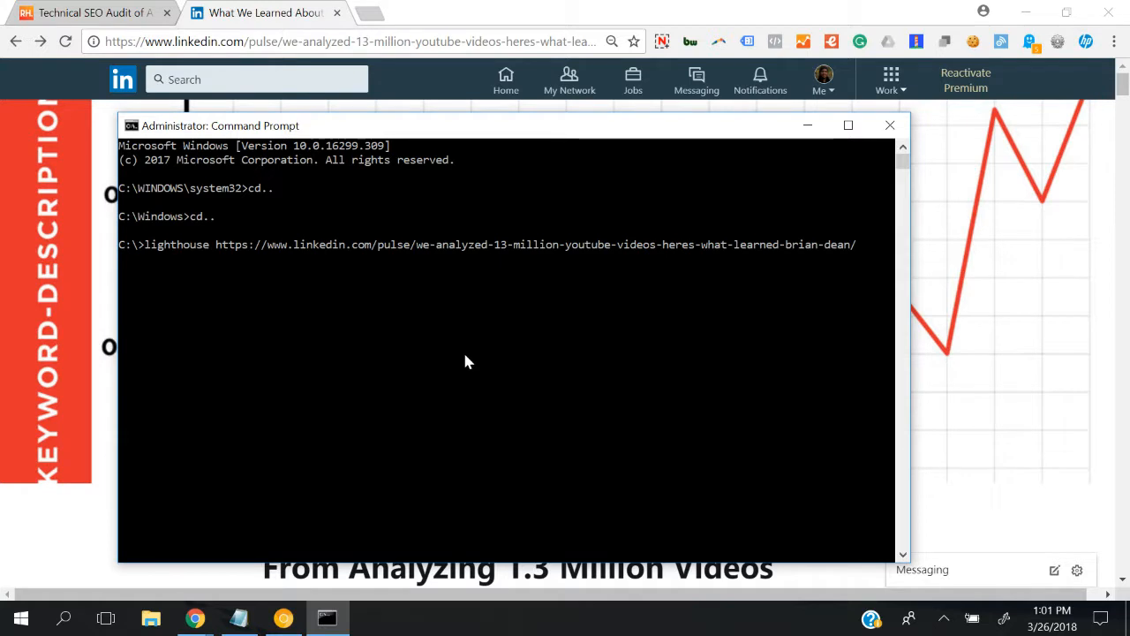
pyautogui.write('--')
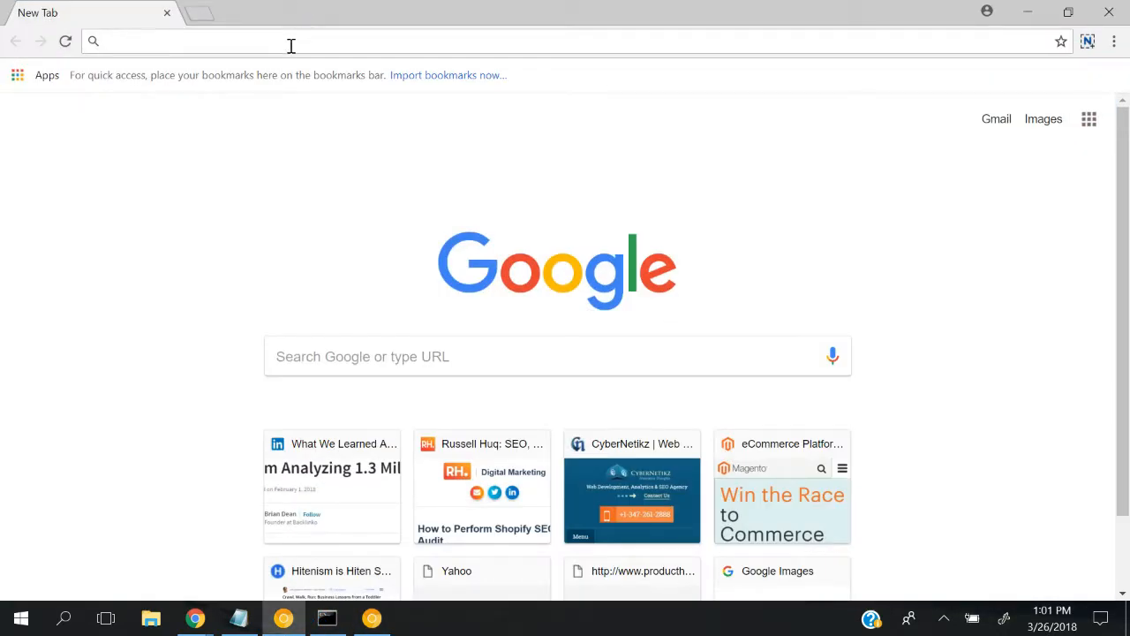
# Load the LinkedIn YouTube SEO article, signed out, in the Canary tab.
pyautogui.click(332, 444)
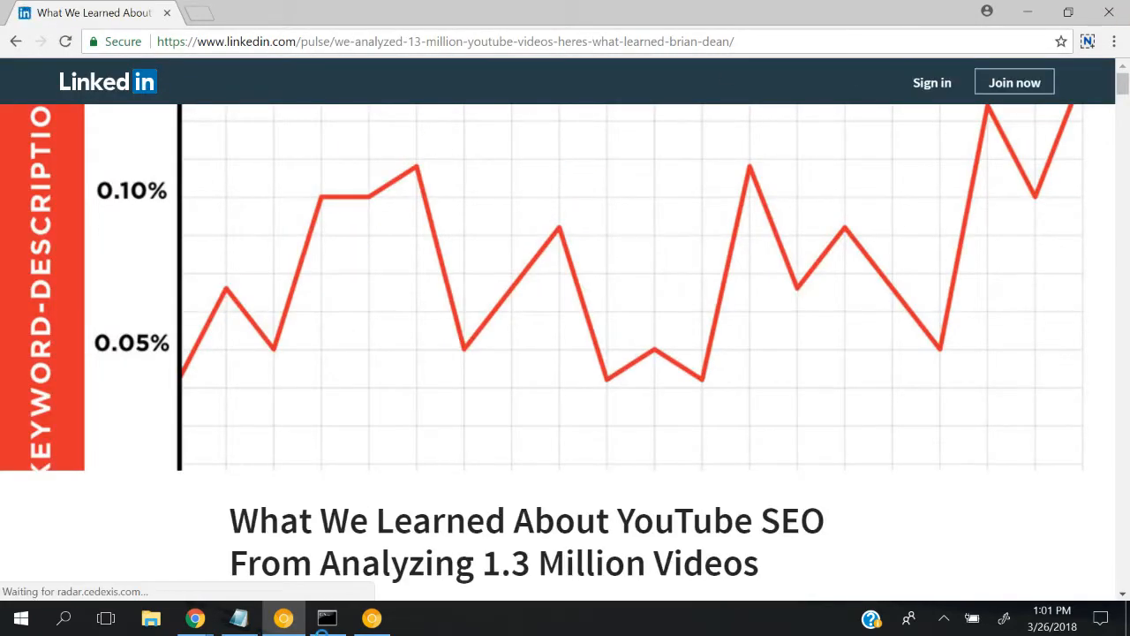
pyautogui.moveTo(667, 173)
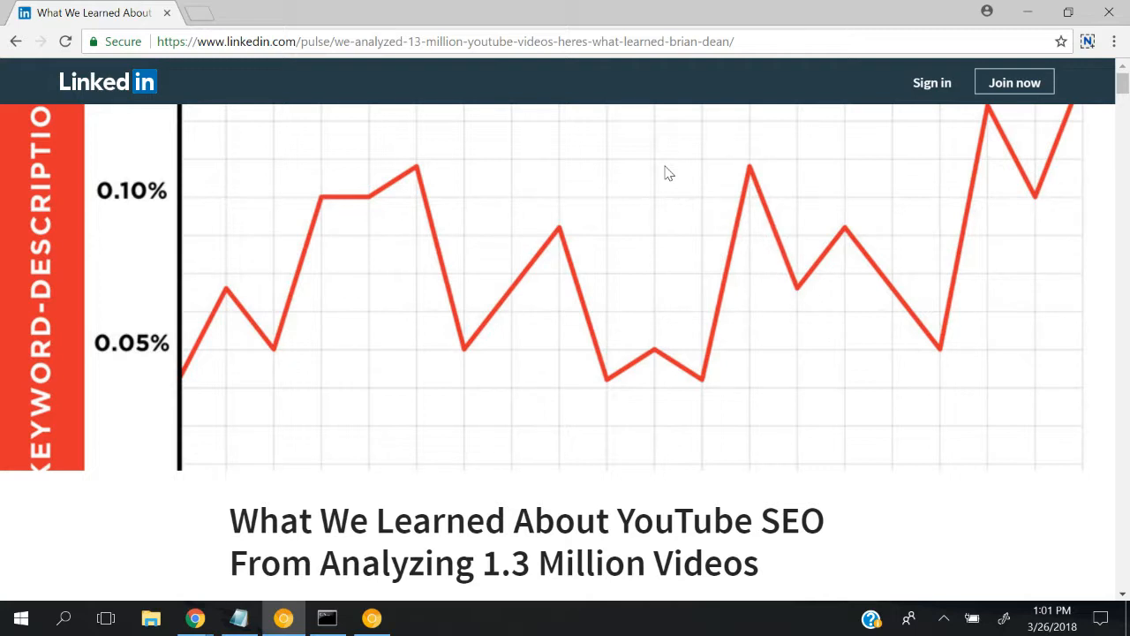
pyautogui.moveTo(739, 132)
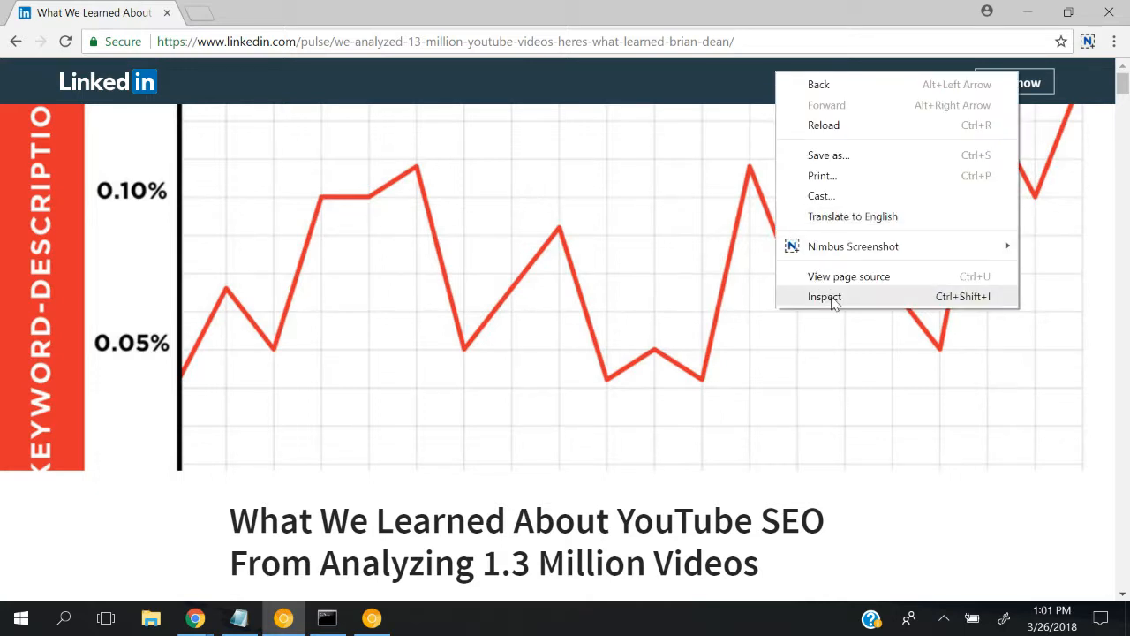
# Inspect the article page and switch DevTools to the Audits panel.
pyautogui.click(823, 296)
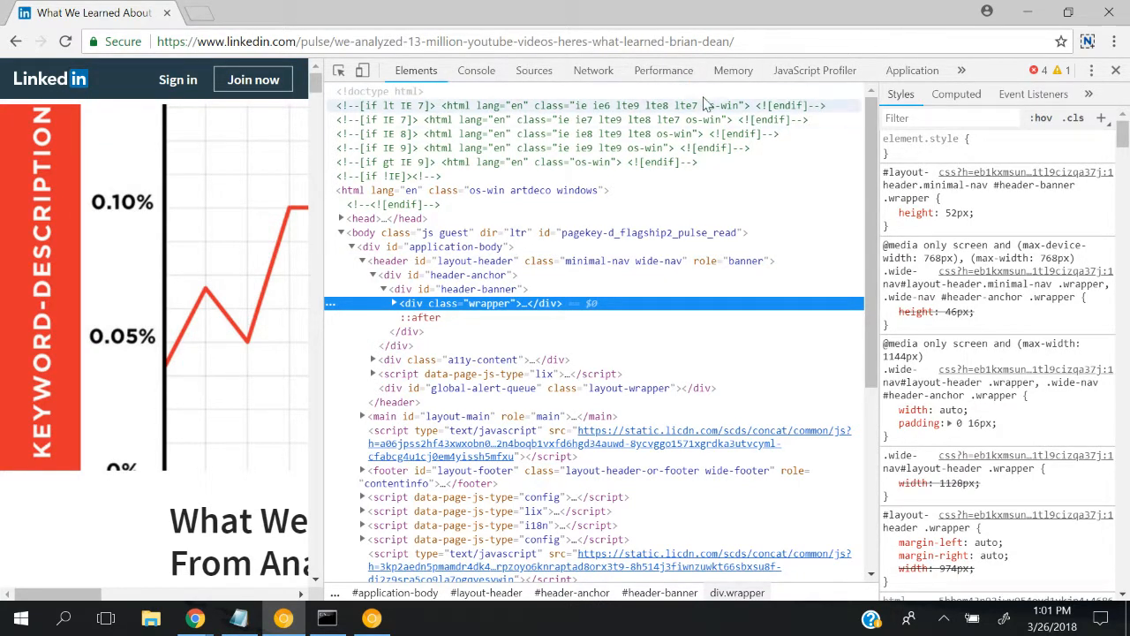
pyautogui.click(975, 71)
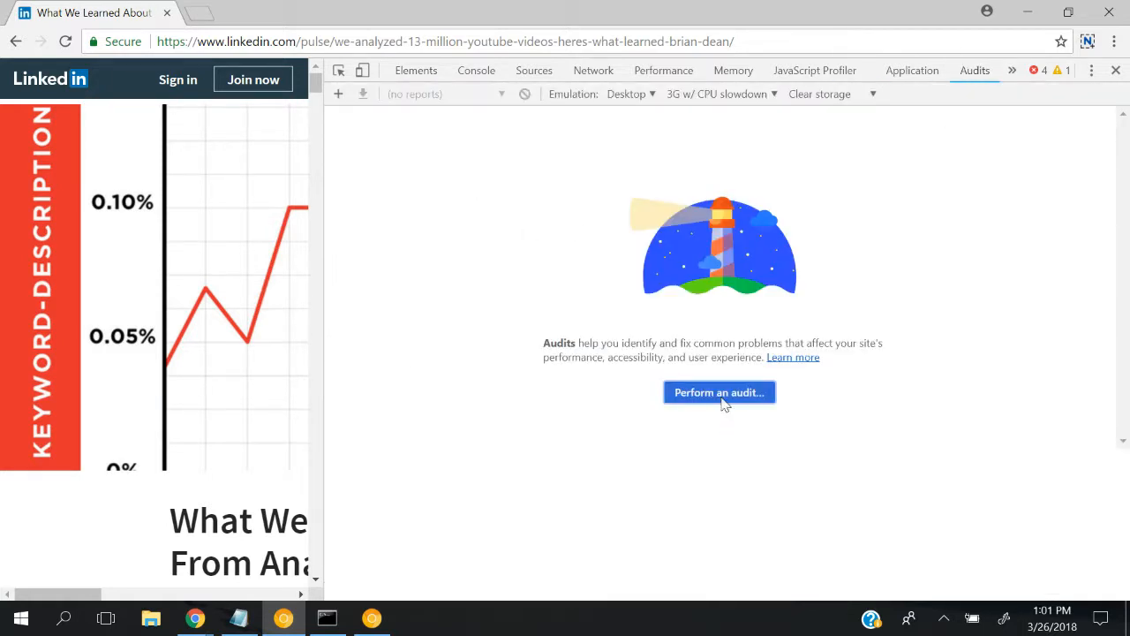
# Start a new audit with Performance, PWA, Best practices, Accessibility and SEO checked.
pyautogui.click(719, 392)
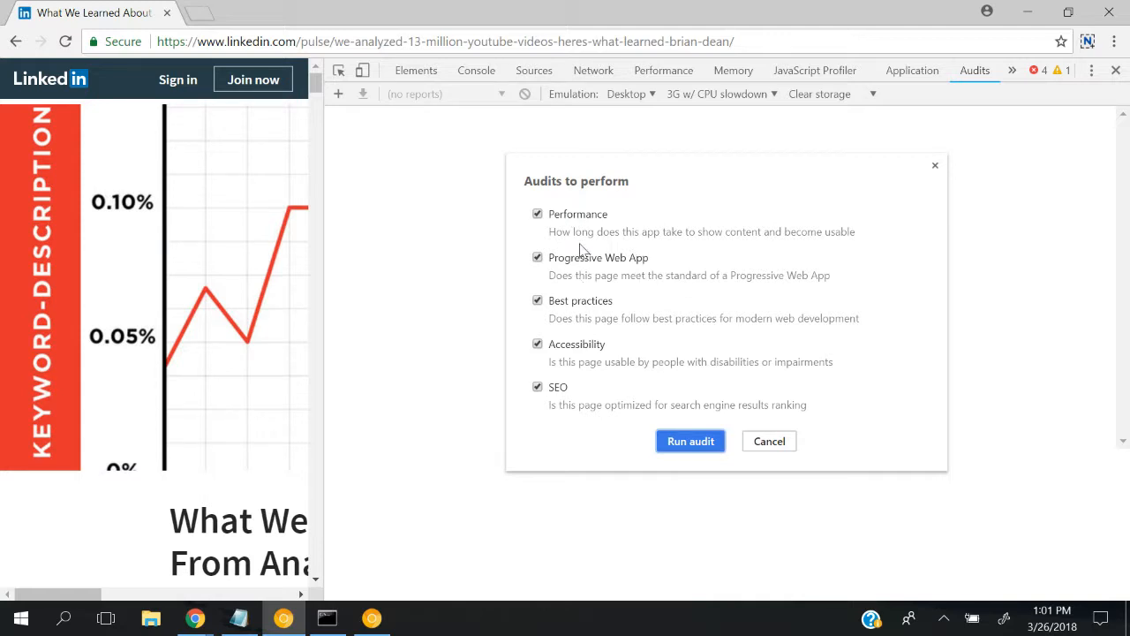
pyautogui.moveTo(569, 231)
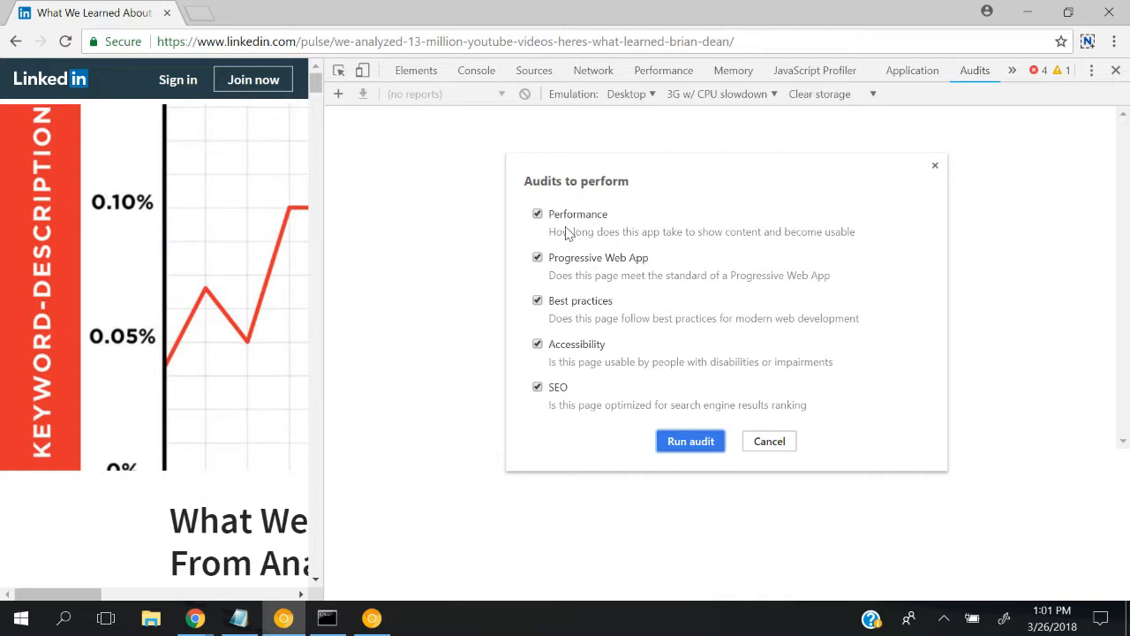
pyautogui.moveTo(590, 297)
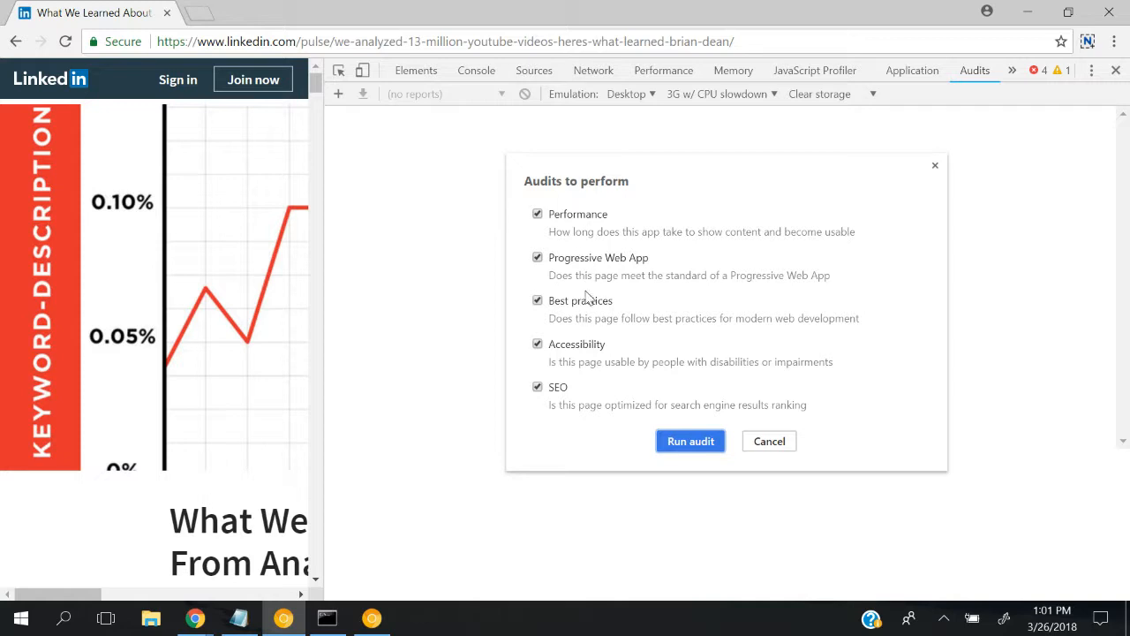
pyautogui.moveTo(580, 233)
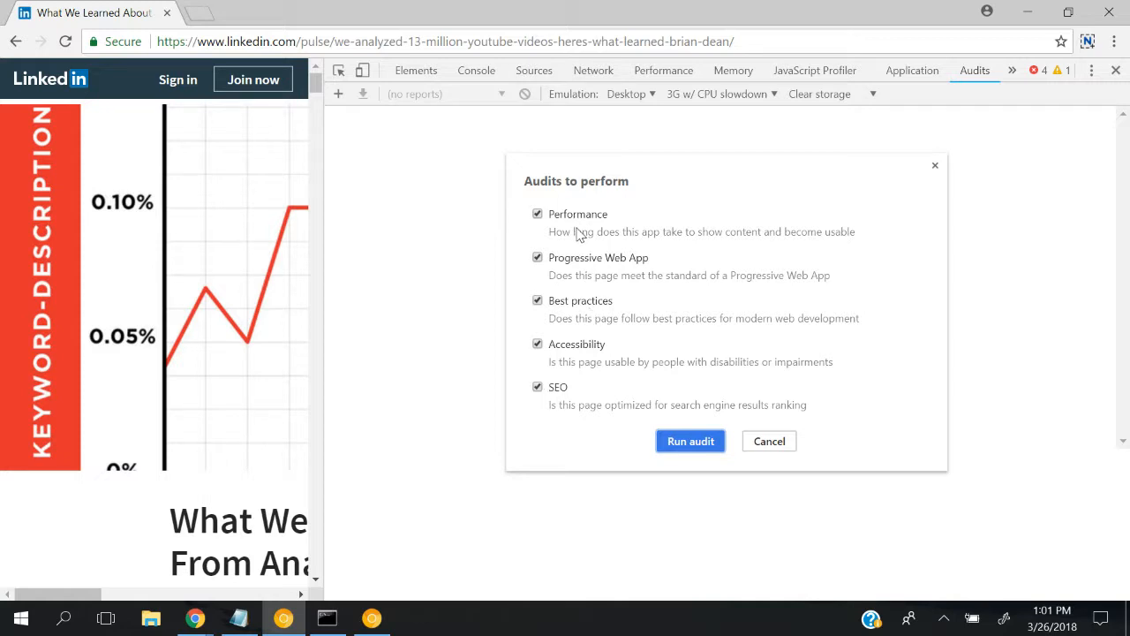
pyautogui.moveTo(732, 272)
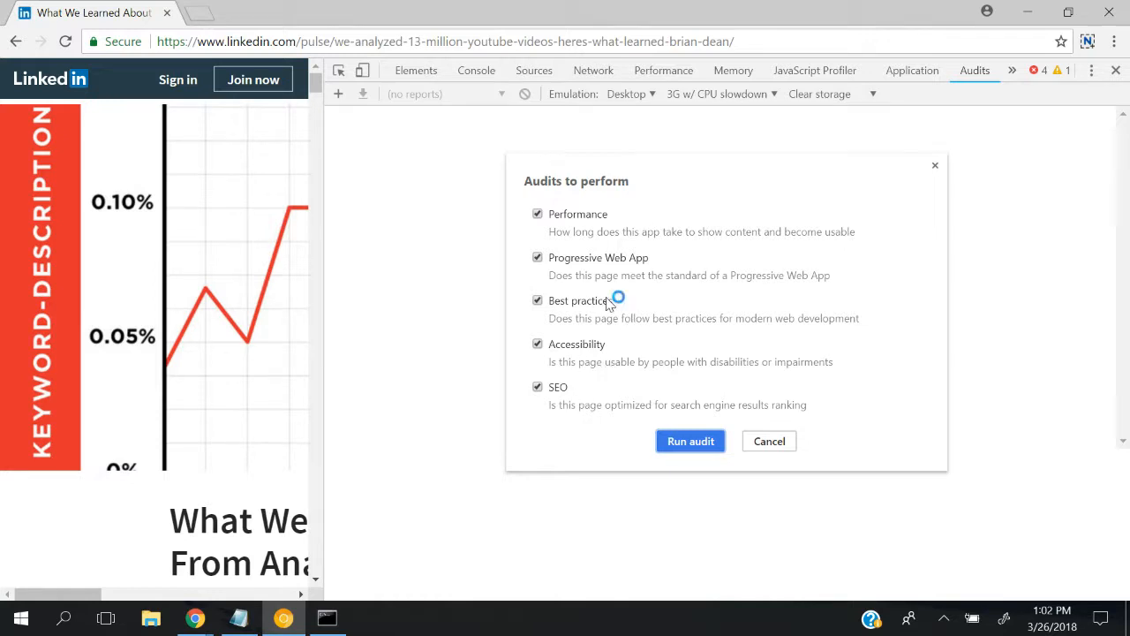
pyautogui.click(689, 441)
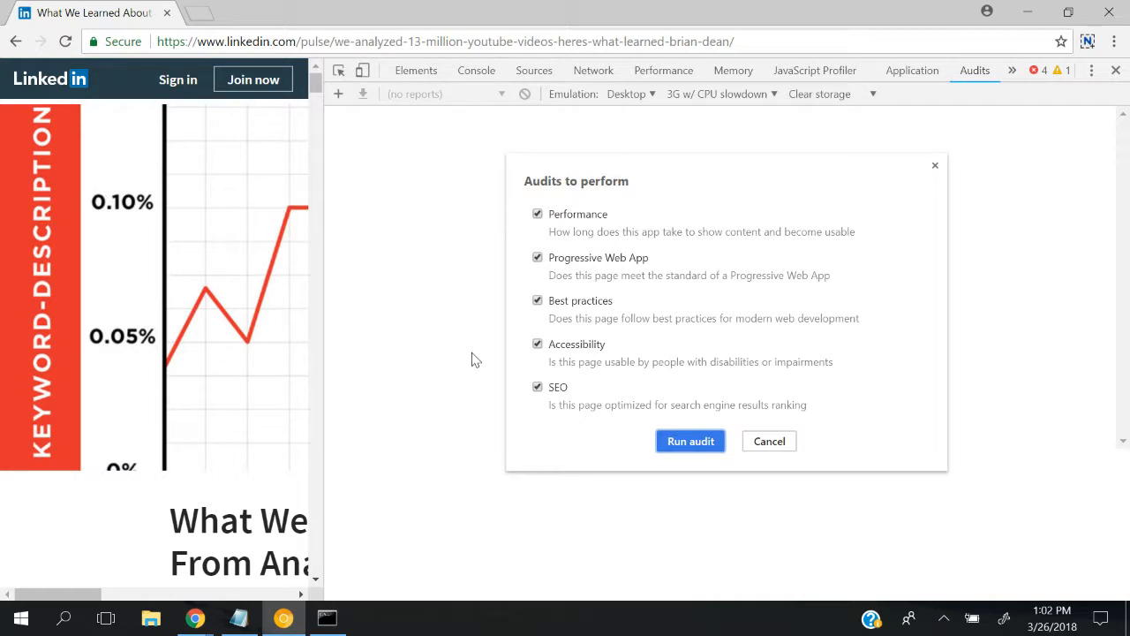
pyautogui.moveTo(601, 110)
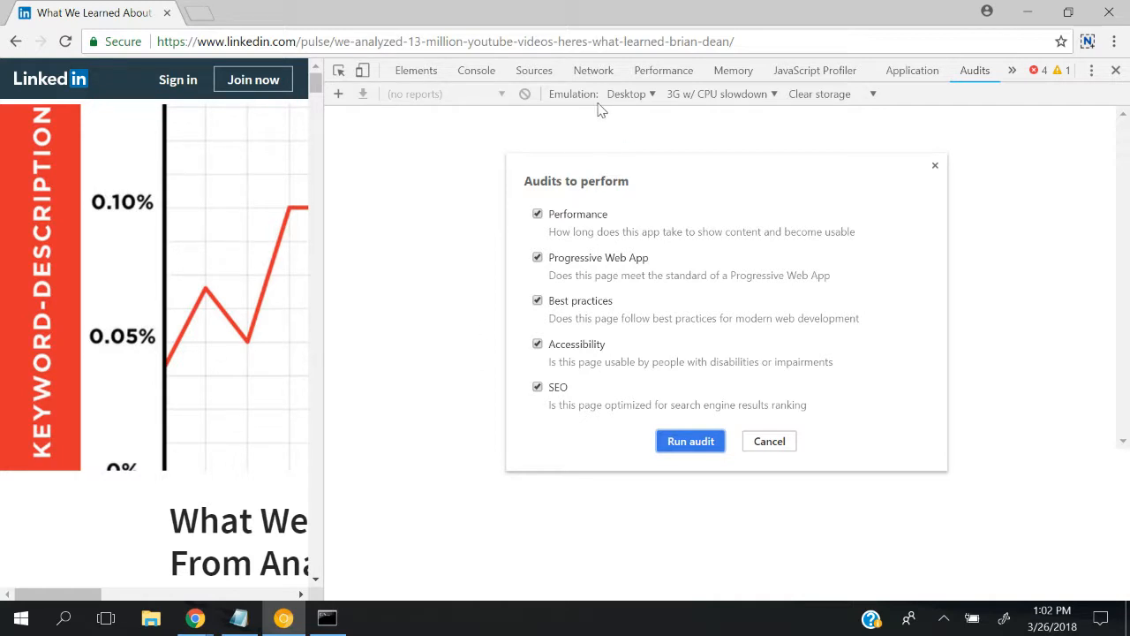
pyautogui.moveTo(657, 100)
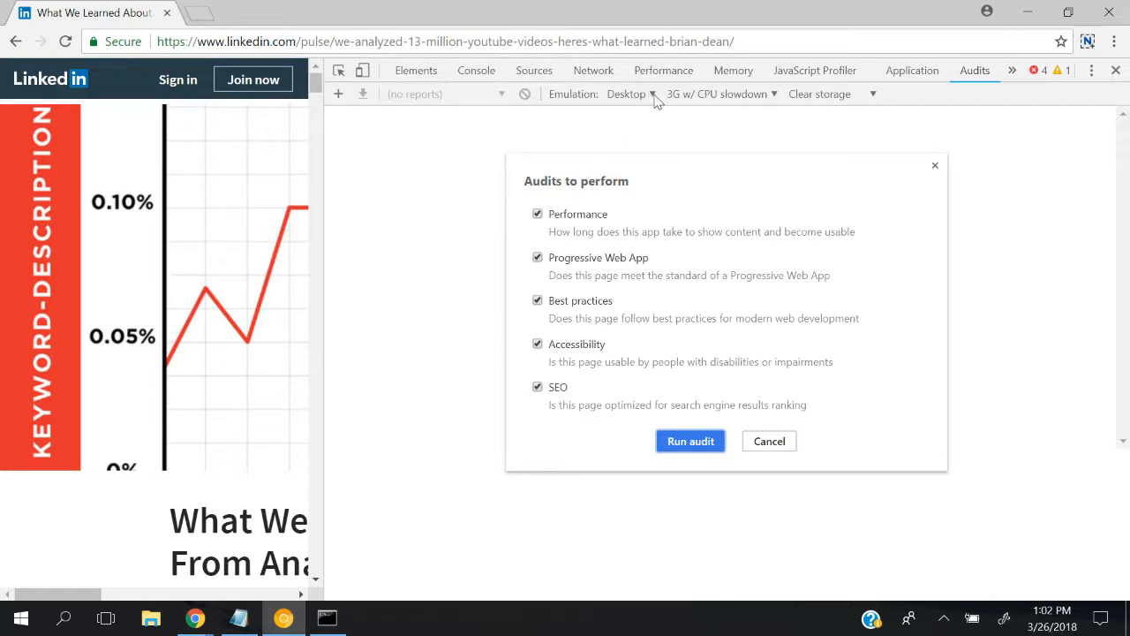
pyautogui.moveTo(583, 107)
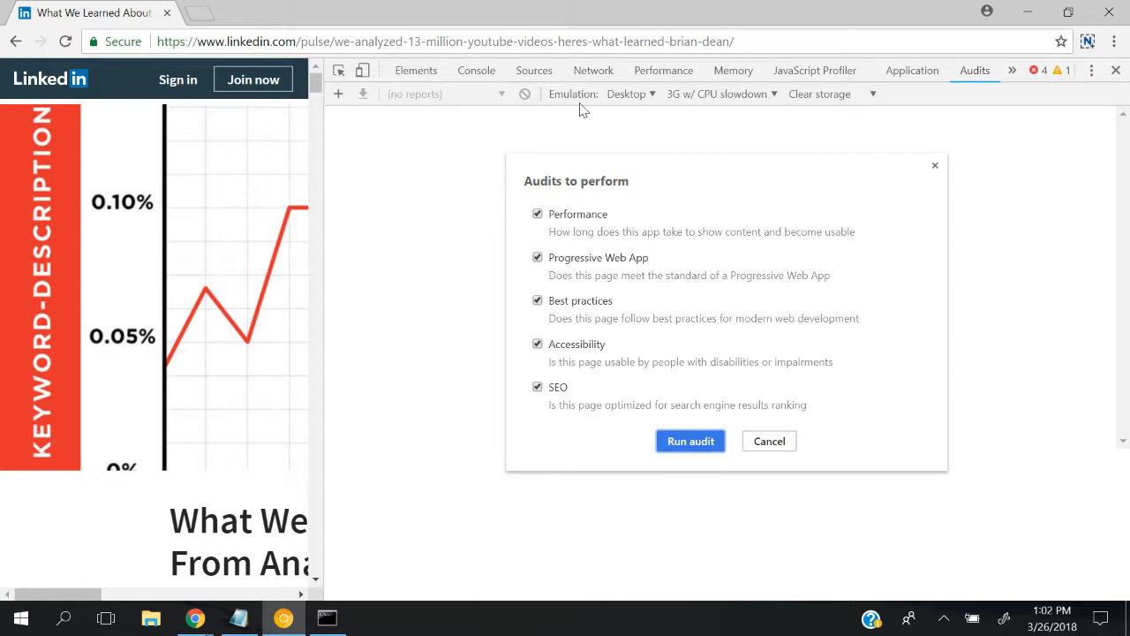
pyautogui.moveTo(629, 109)
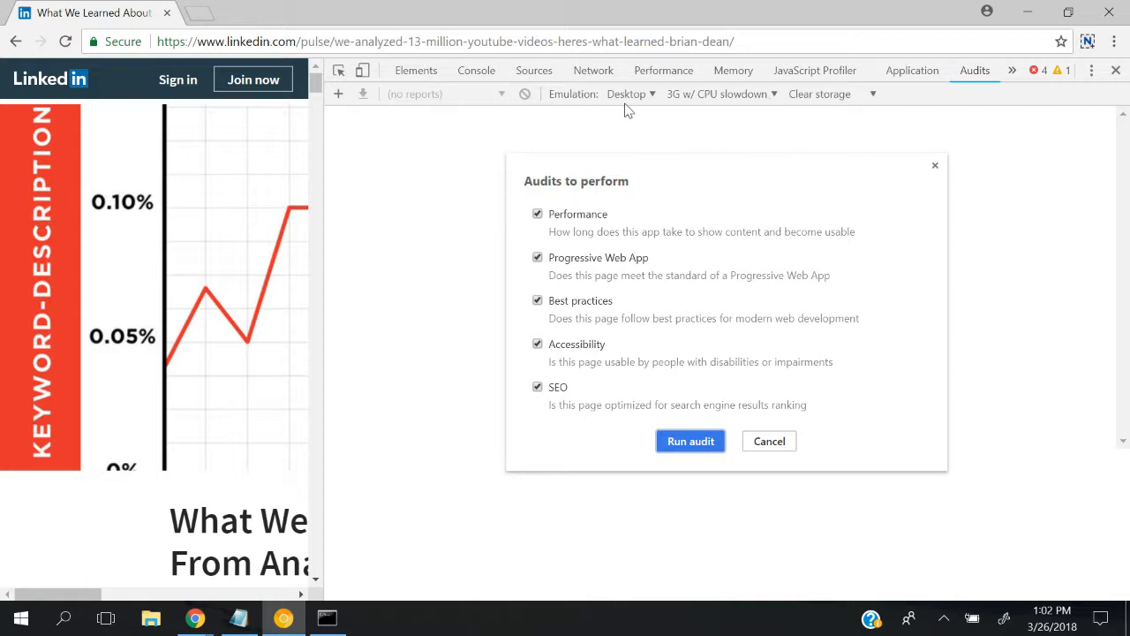
pyautogui.moveTo(799, 60)
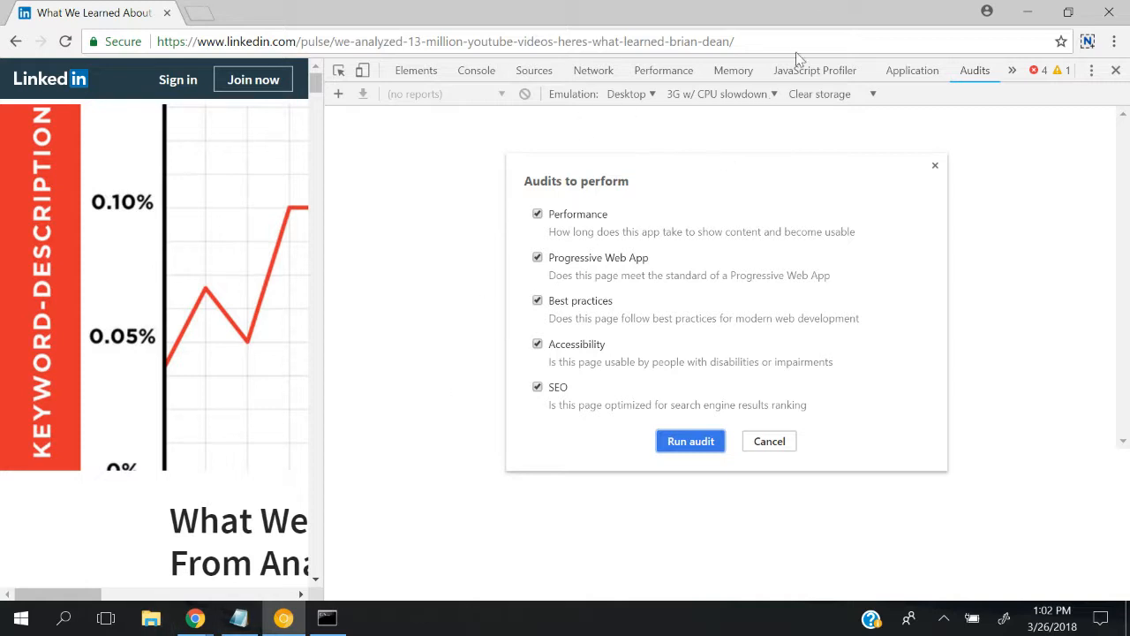
pyautogui.moveTo(751, 109)
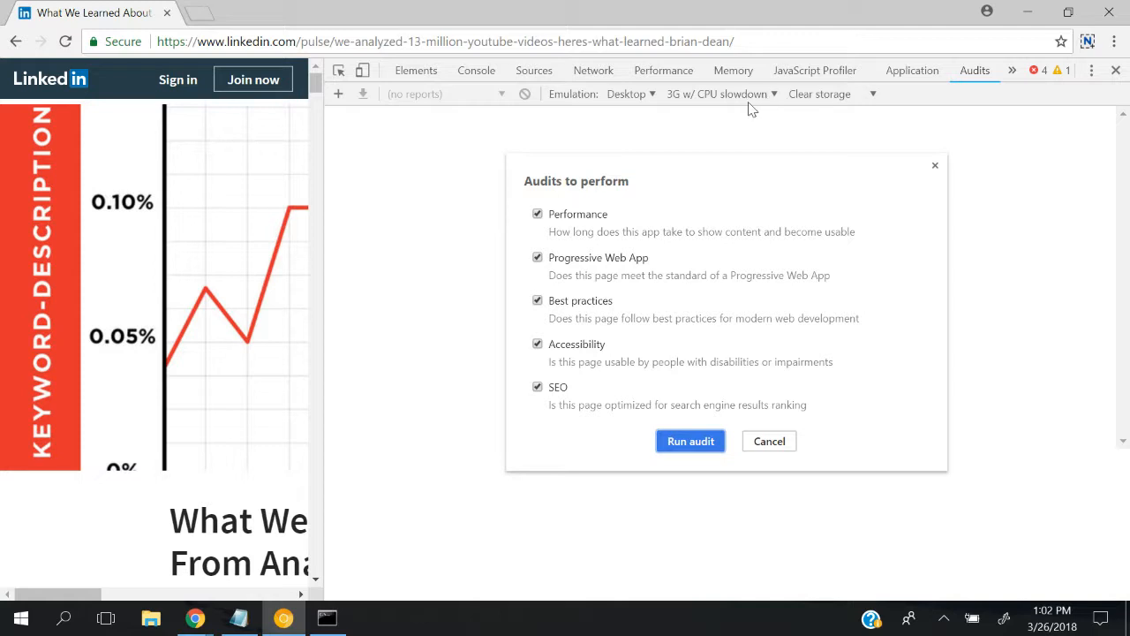
pyautogui.moveTo(781, 109)
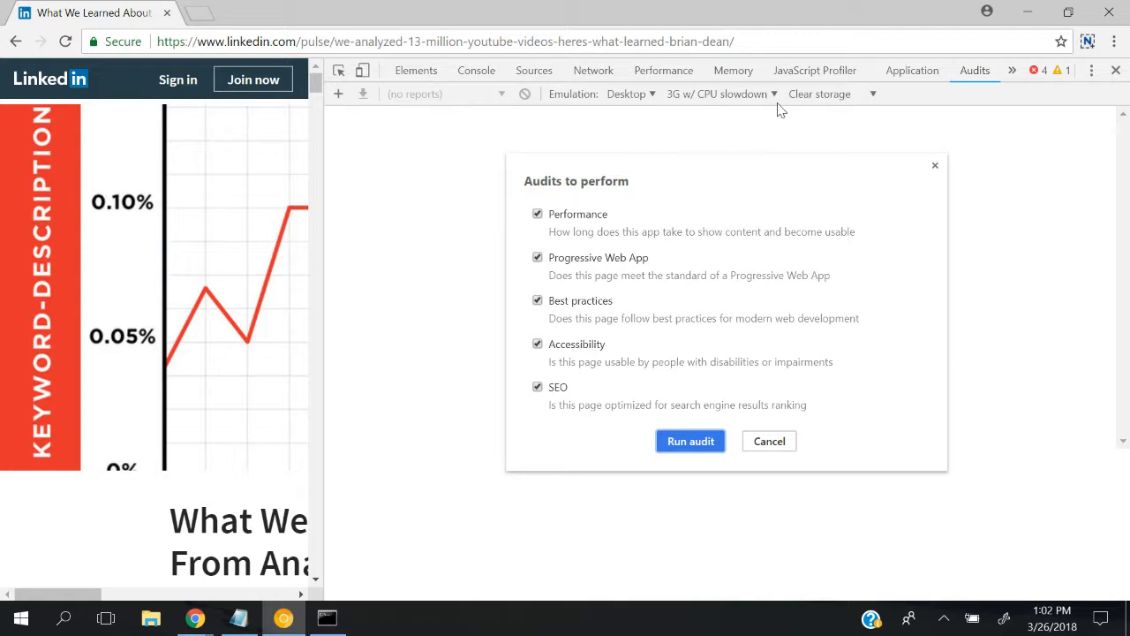
pyautogui.moveTo(707, 95)
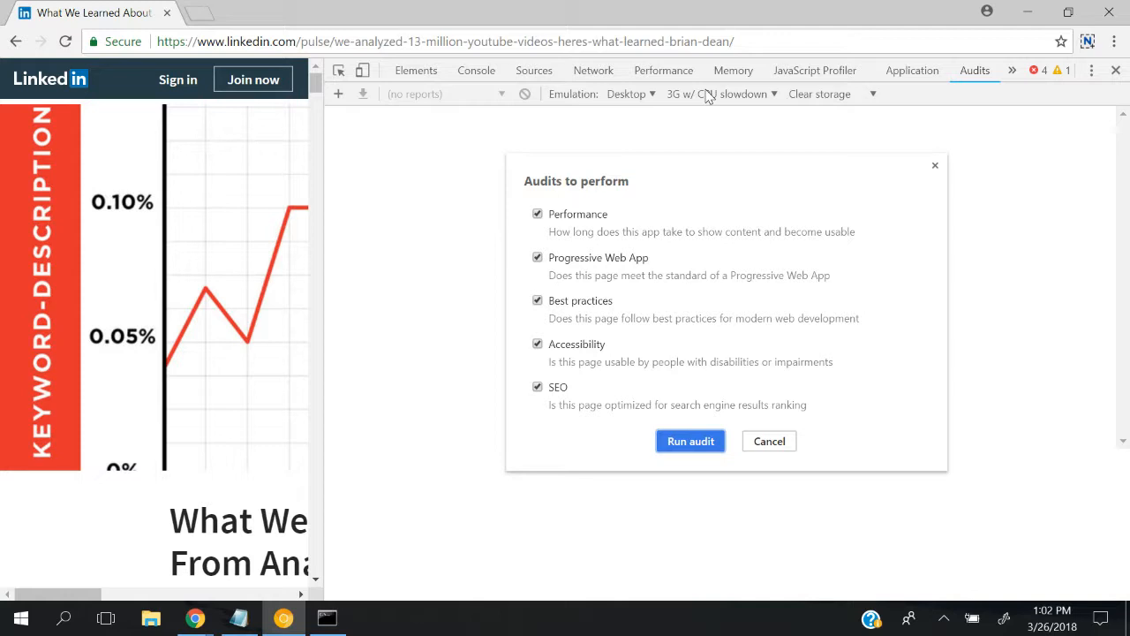
pyautogui.moveTo(717, 97)
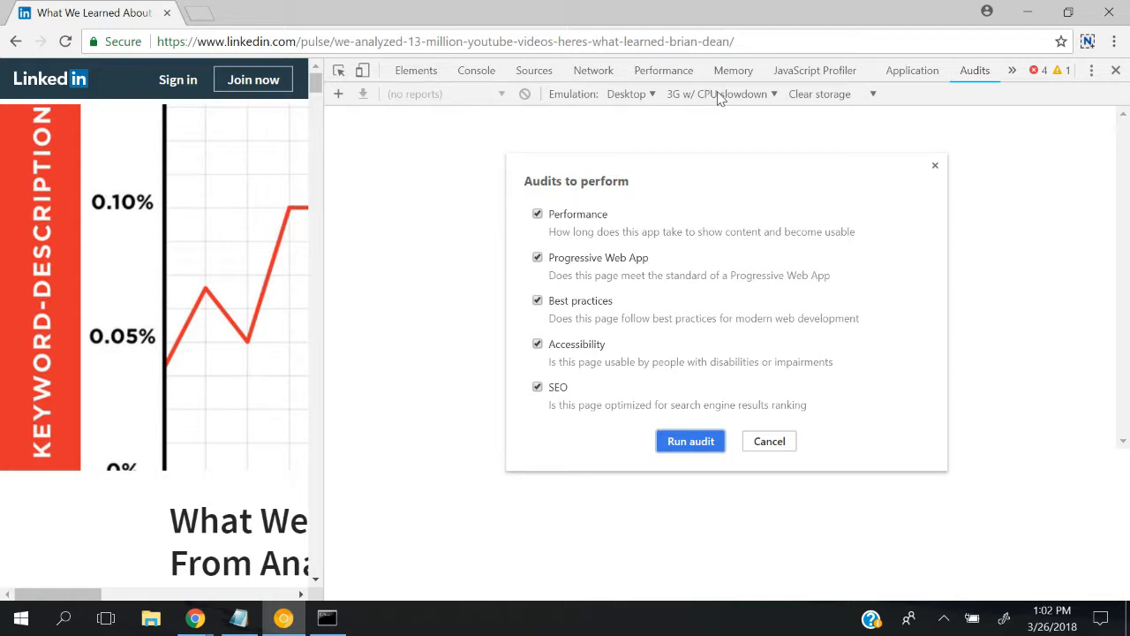
pyautogui.moveTo(739, 103)
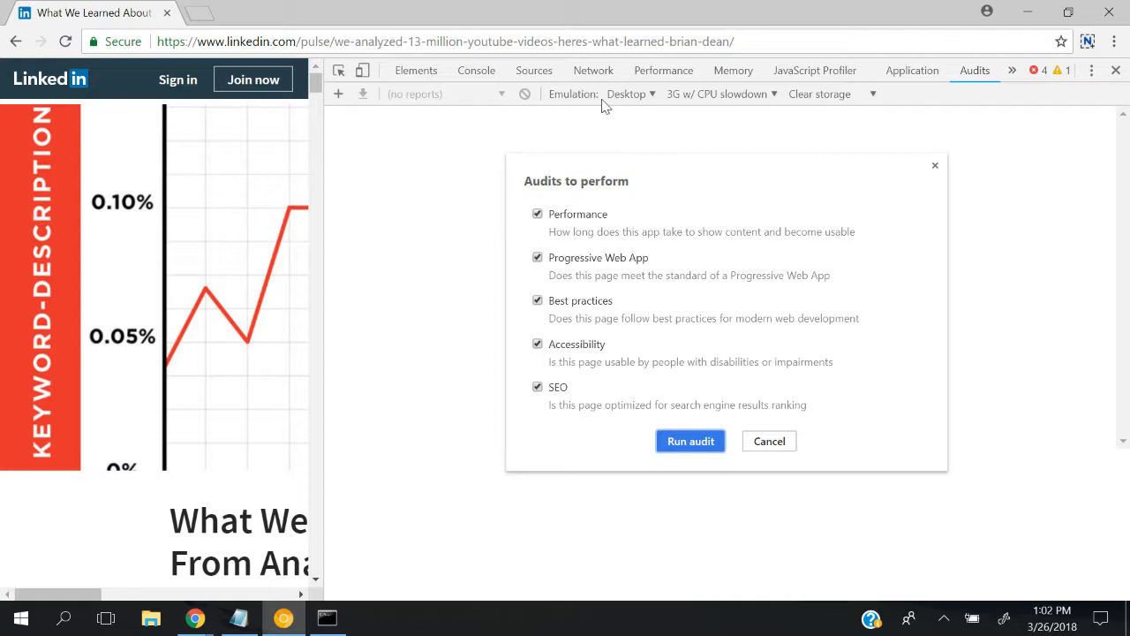
pyautogui.moveTo(733, 104)
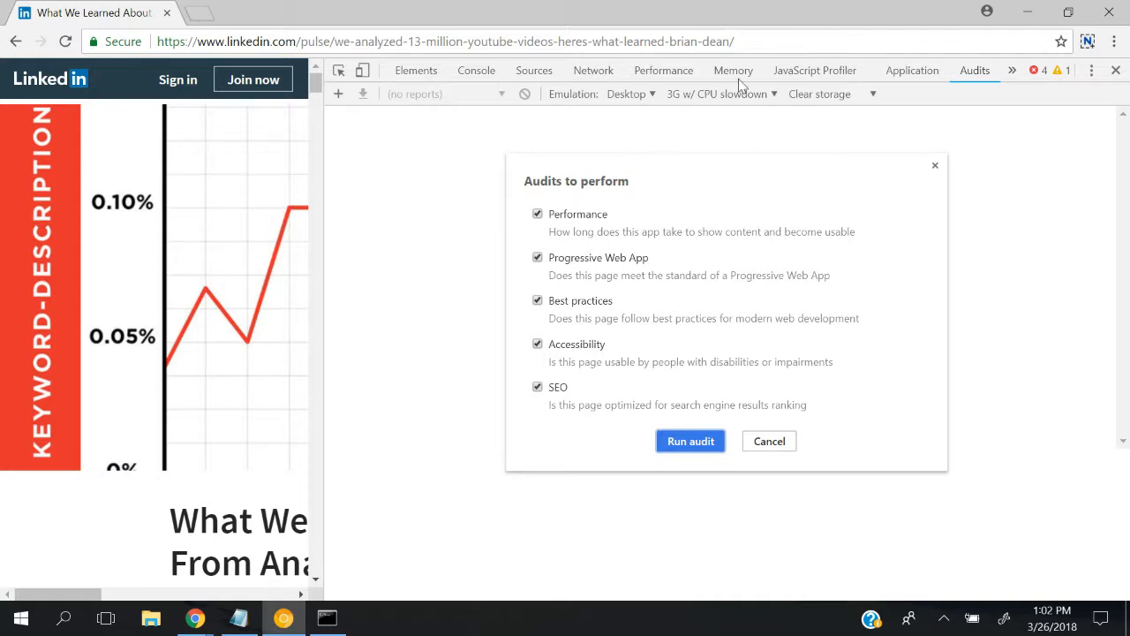
pyautogui.moveTo(700, 422)
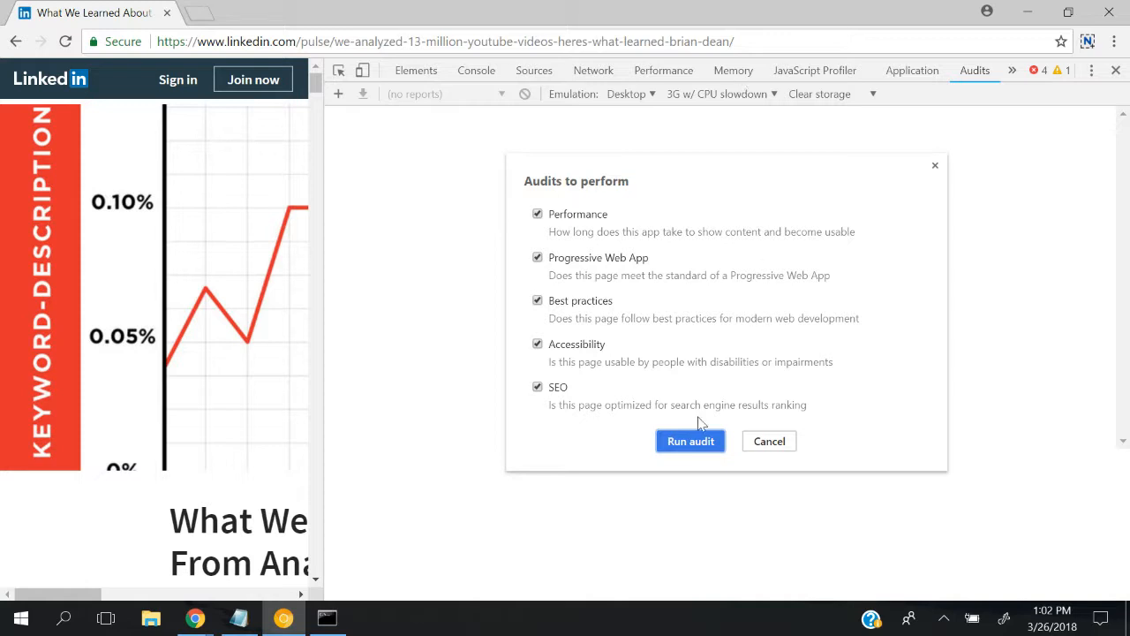
# Run the five-category audit and expand the report's Runtime settings (Nexus 5X, throttling).
pyautogui.click(689, 442)
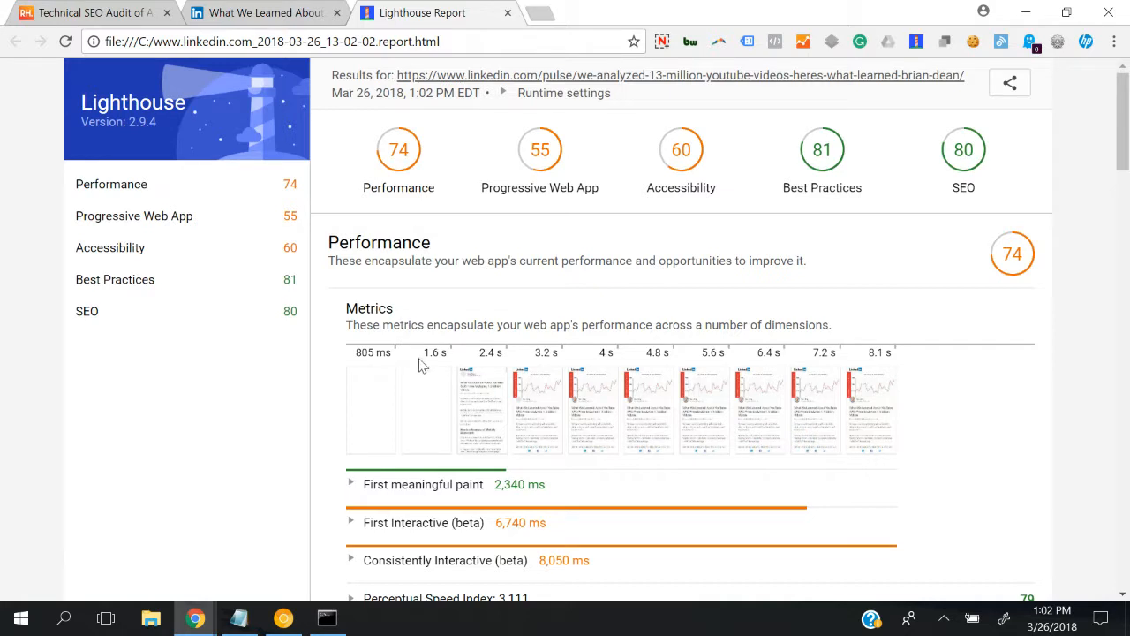
pyautogui.click(564, 91)
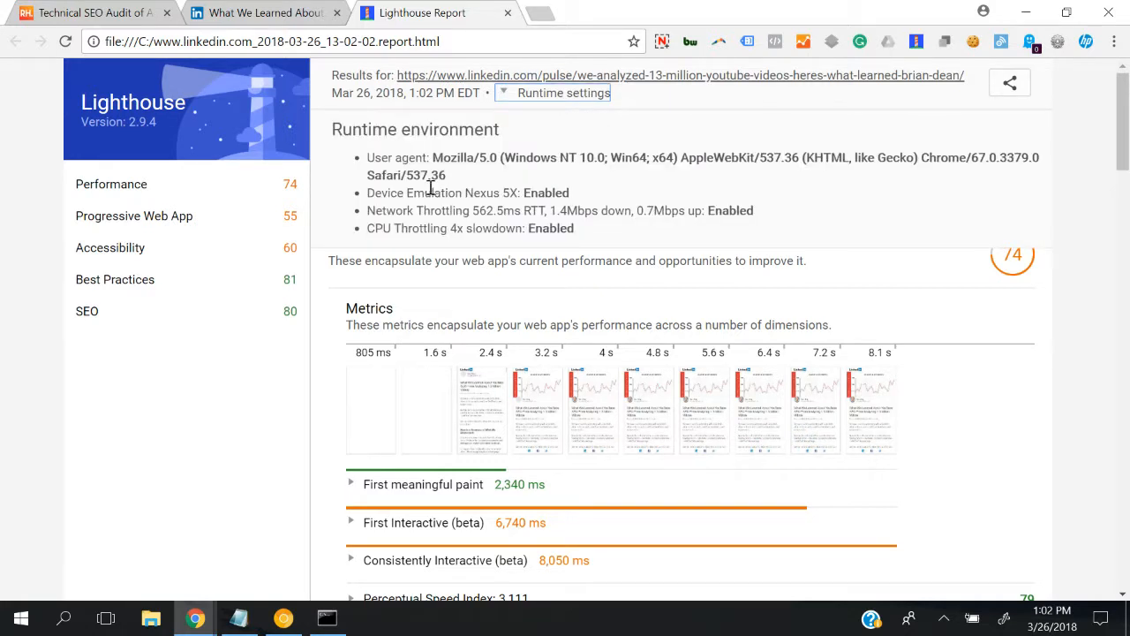
pyautogui.moveTo(412, 169)
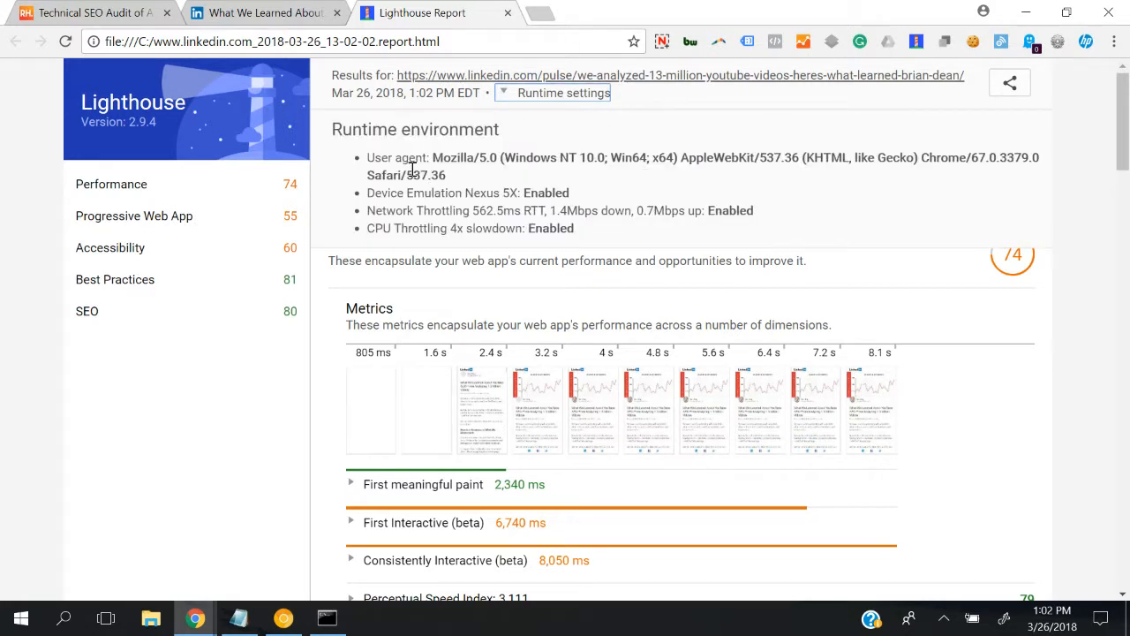
pyautogui.moveTo(680, 175)
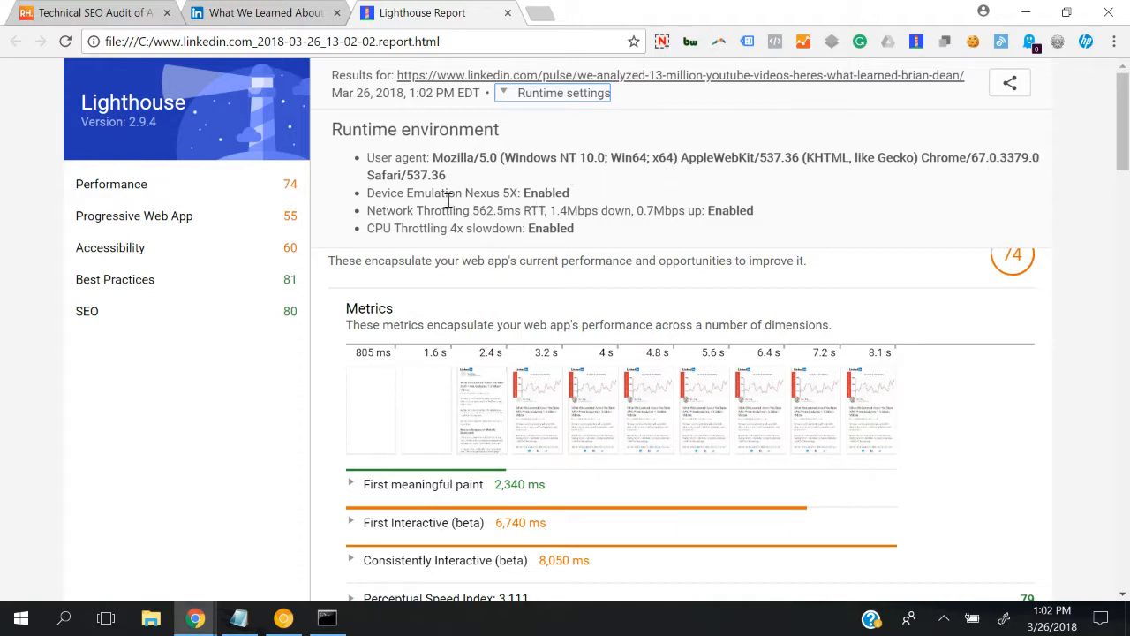
pyautogui.moveTo(483, 216)
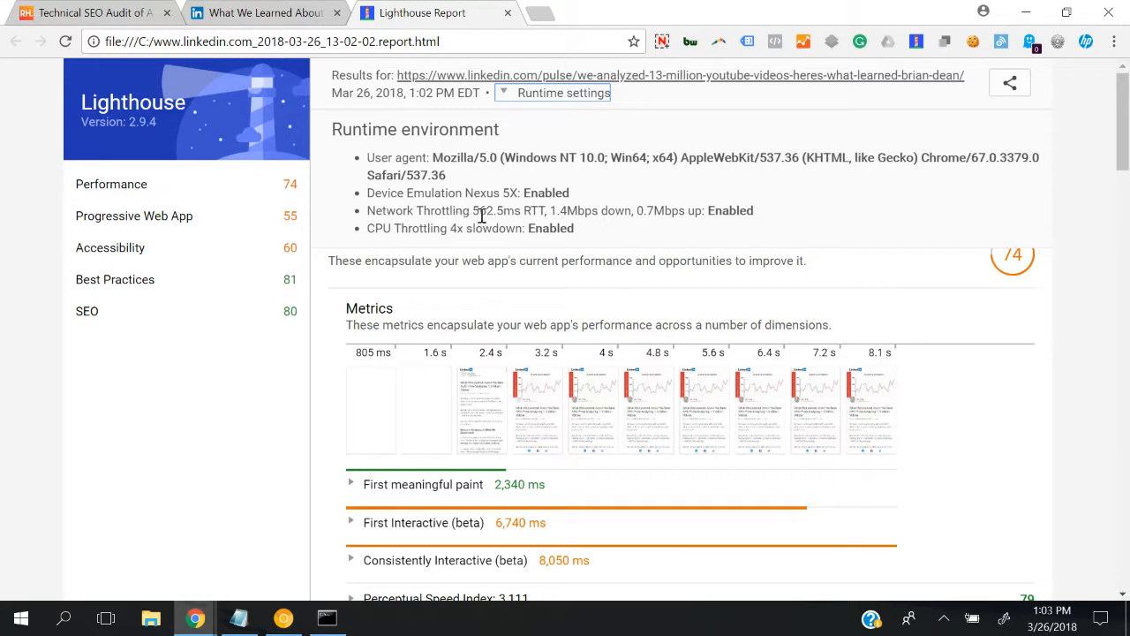
pyautogui.moveTo(788, 234)
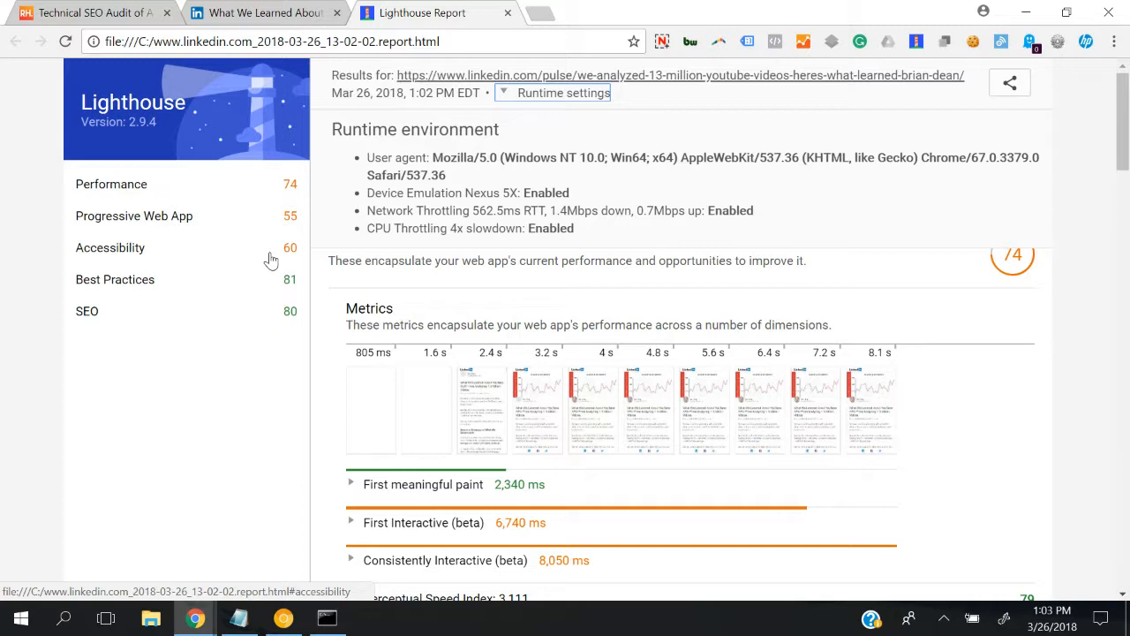
pyautogui.moveTo(576, 249)
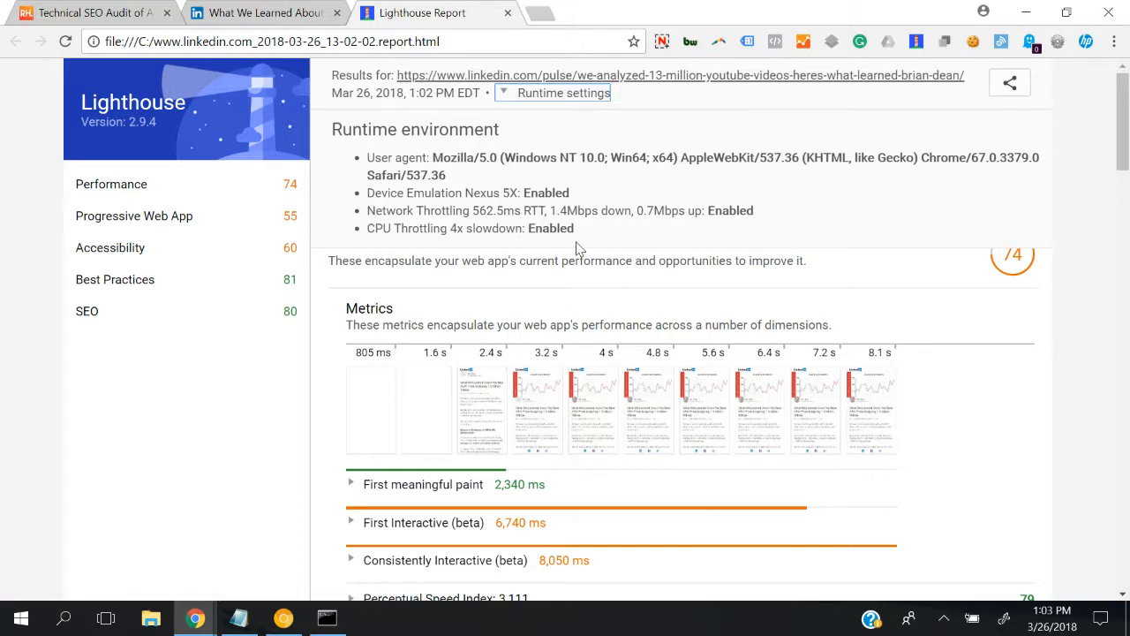
pyautogui.moveTo(731, 400)
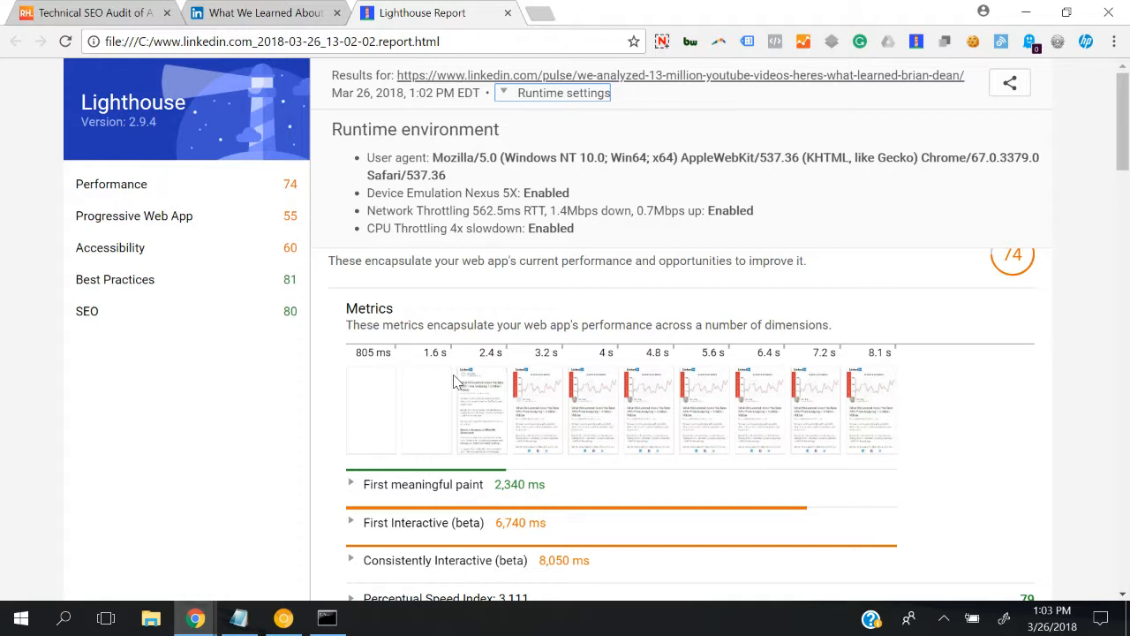
# Scroll through Performance, PWA and Accessibility, past images lacking alt attributes, to Best Practices.
pyautogui.scroll(-3)
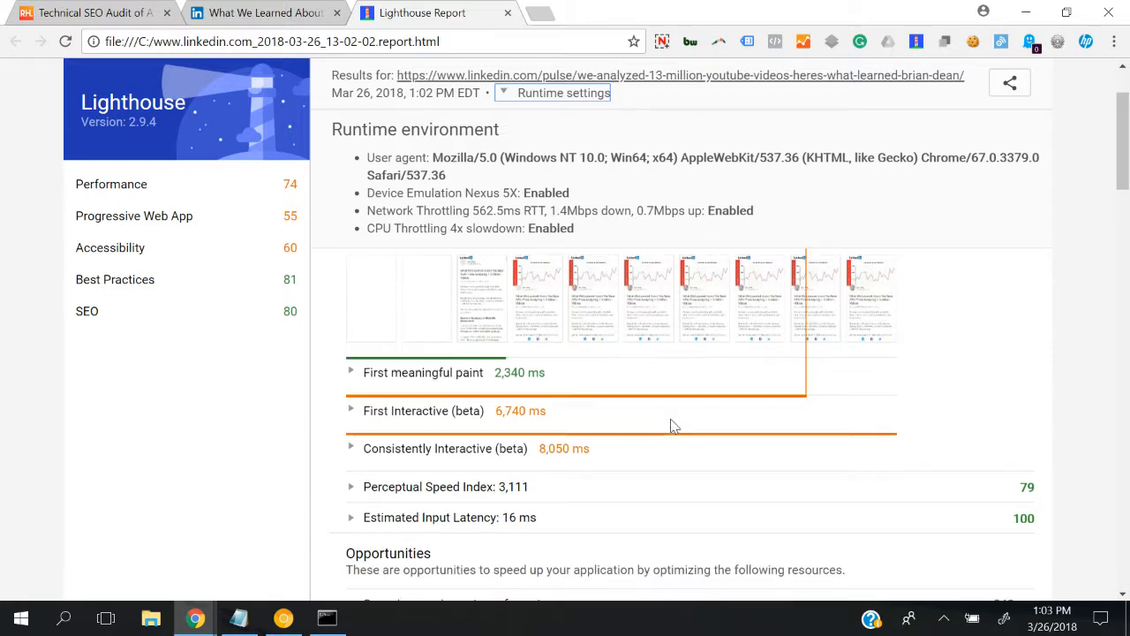
pyautogui.scroll(-3)
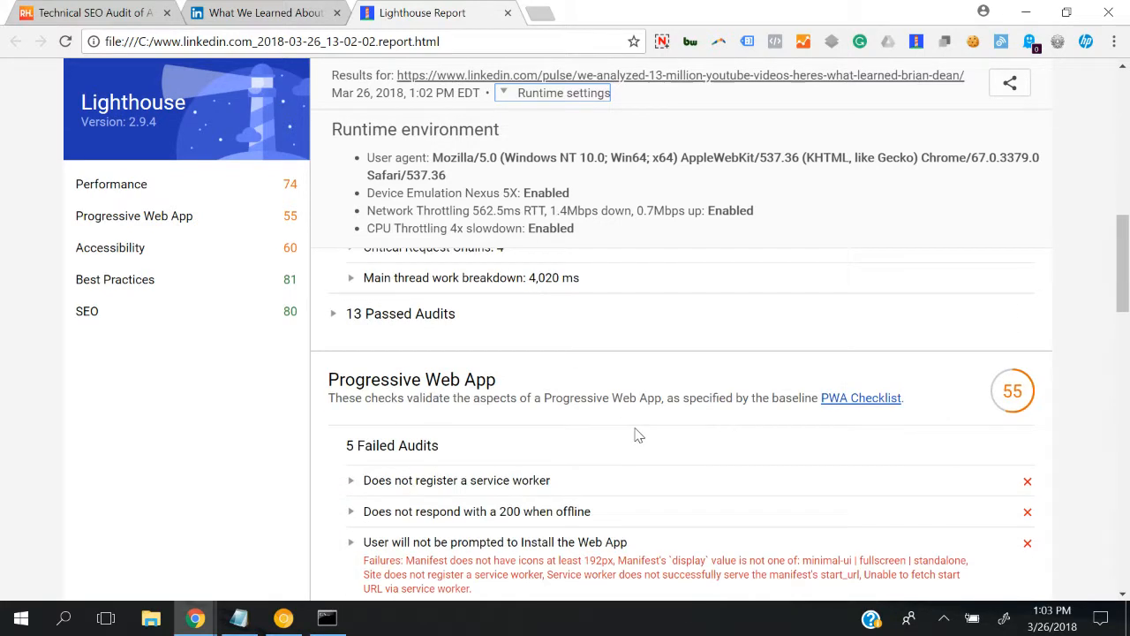
pyautogui.scroll(-3)
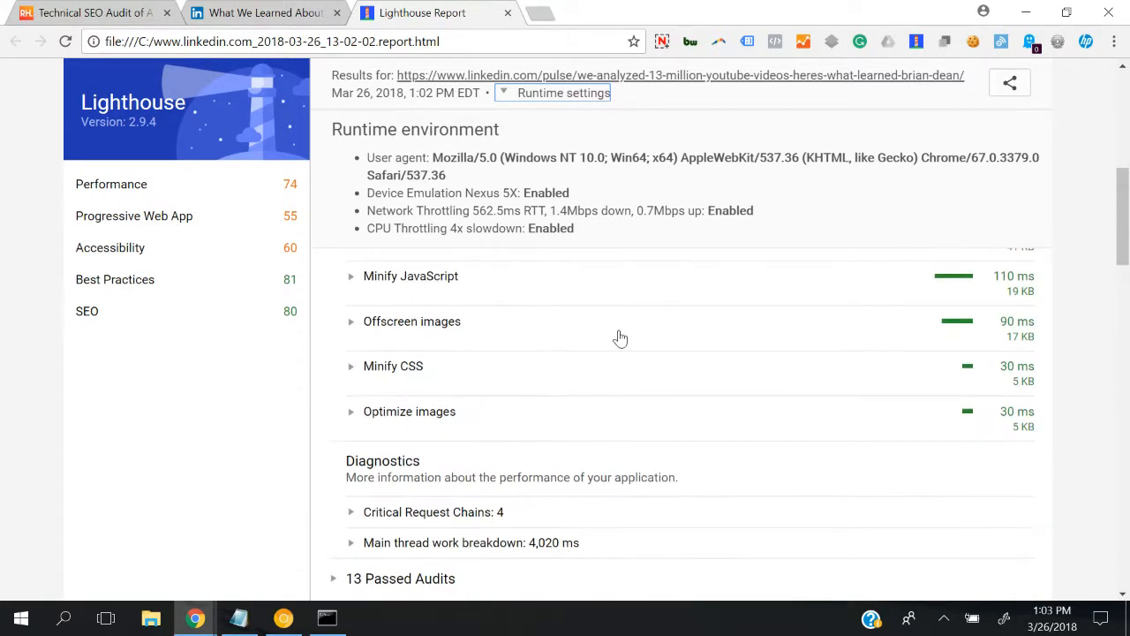
pyautogui.scroll(-3)
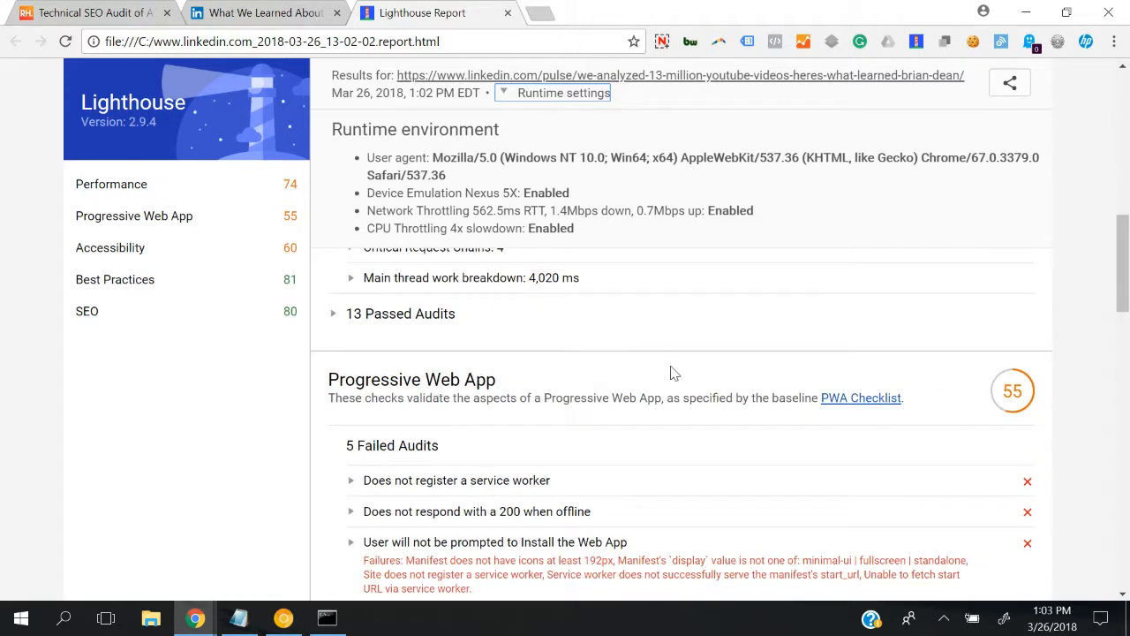
pyautogui.scroll(-3)
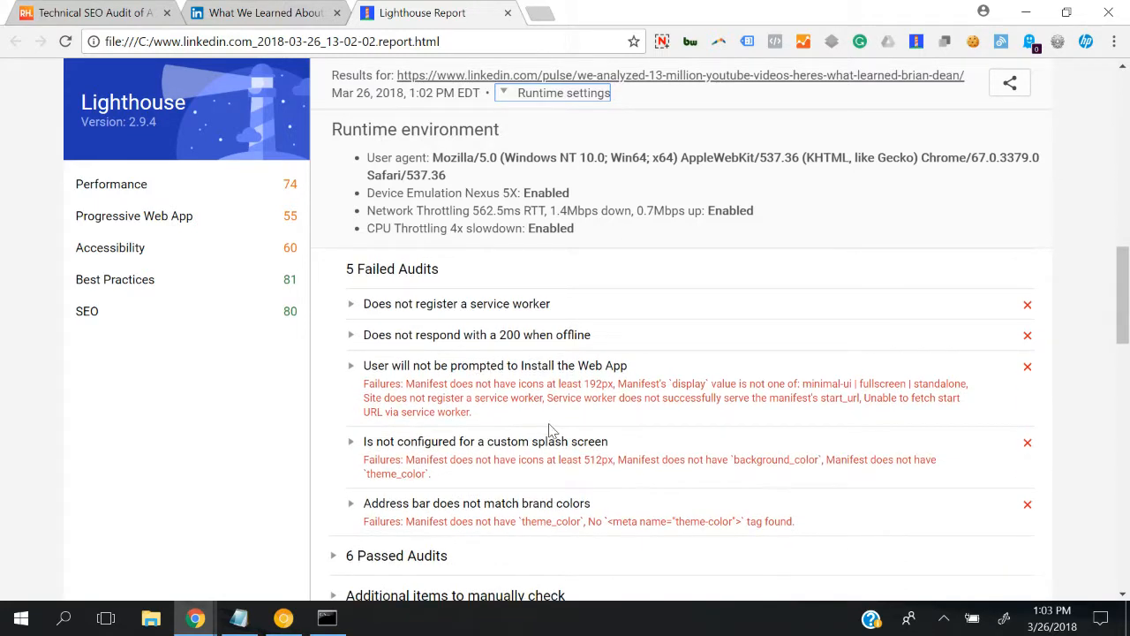
pyautogui.scroll(-3)
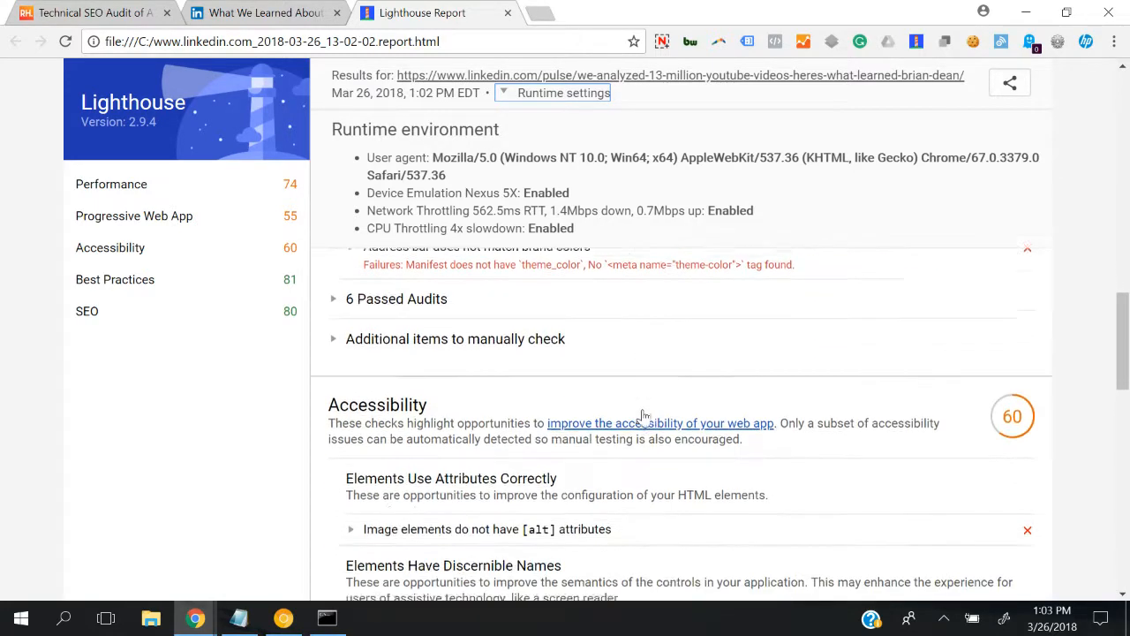
pyautogui.scroll(-3)
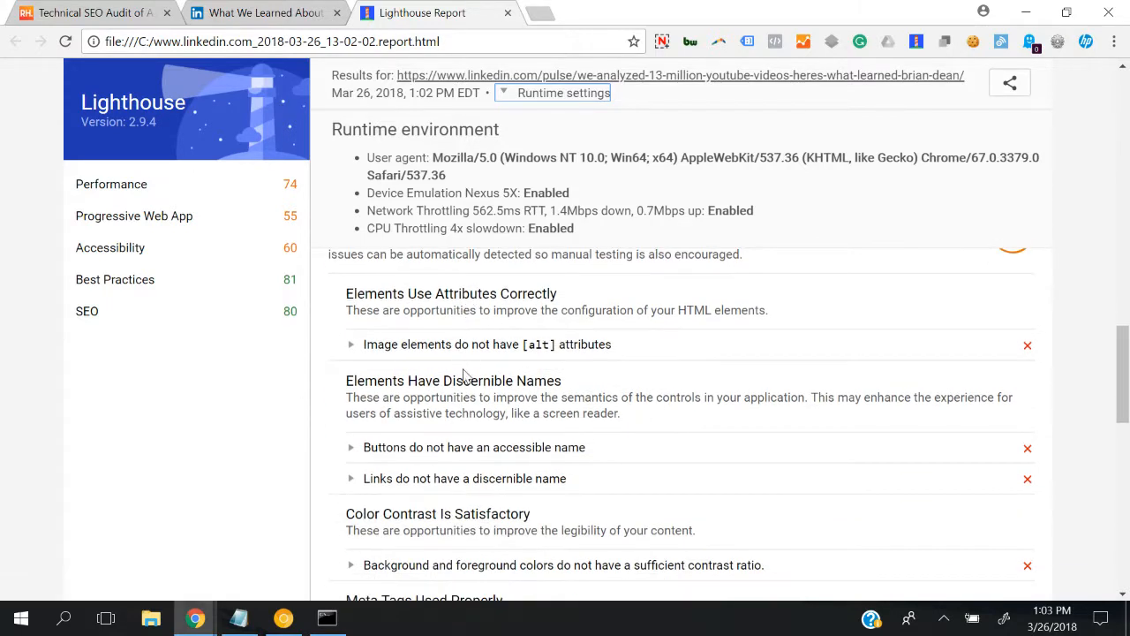
pyautogui.scroll(-3)
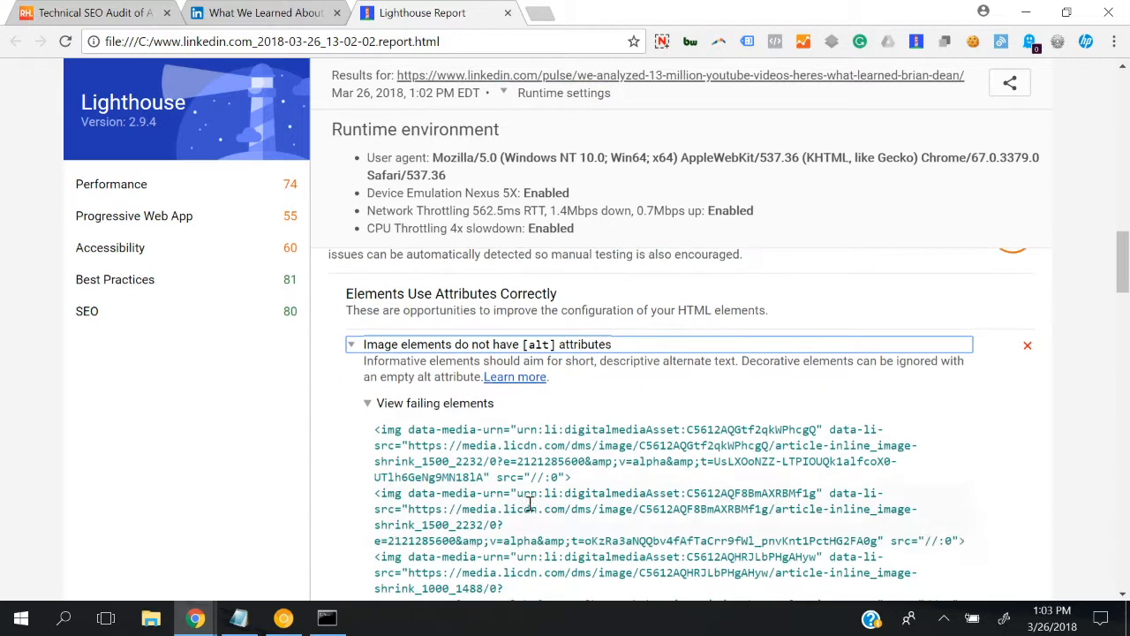
pyautogui.scroll(-3)
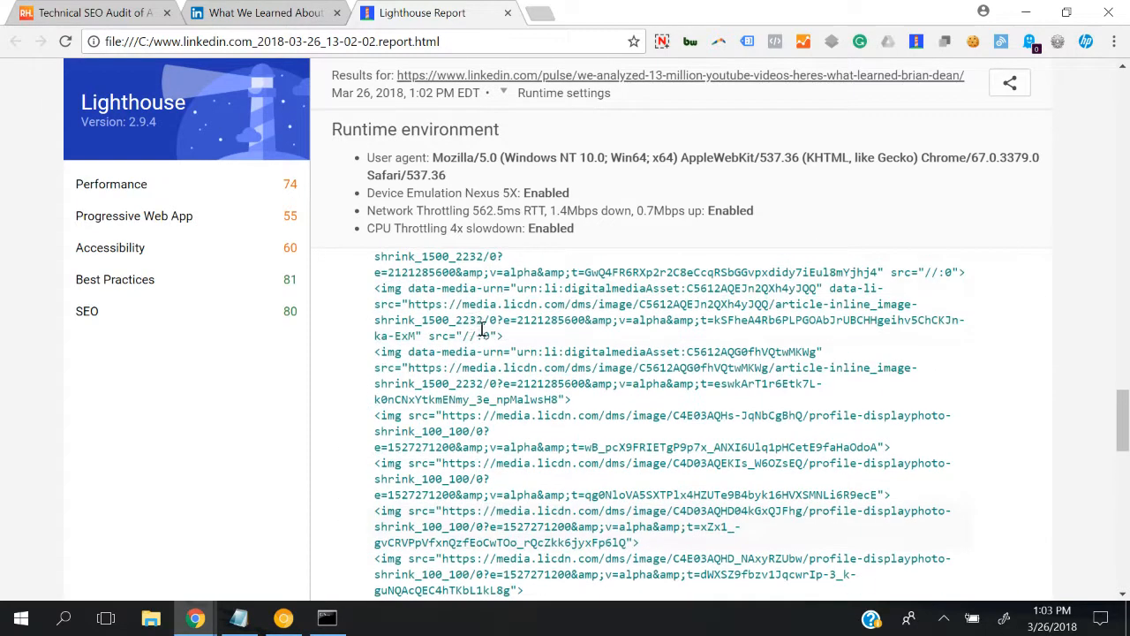
pyautogui.scroll(-3)
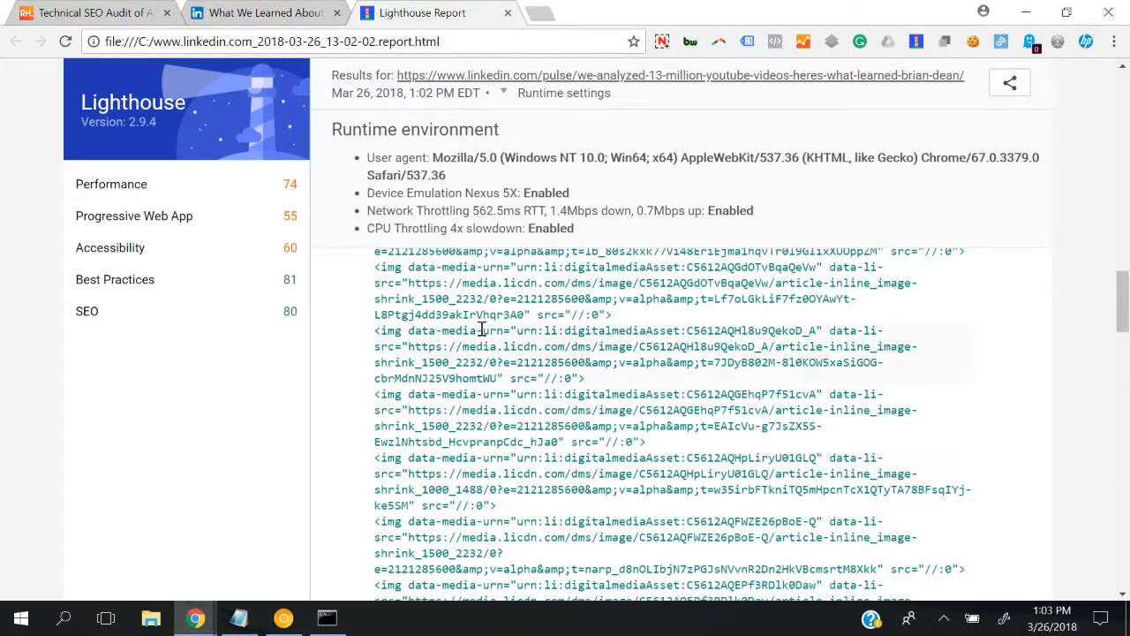
pyautogui.scroll(-3)
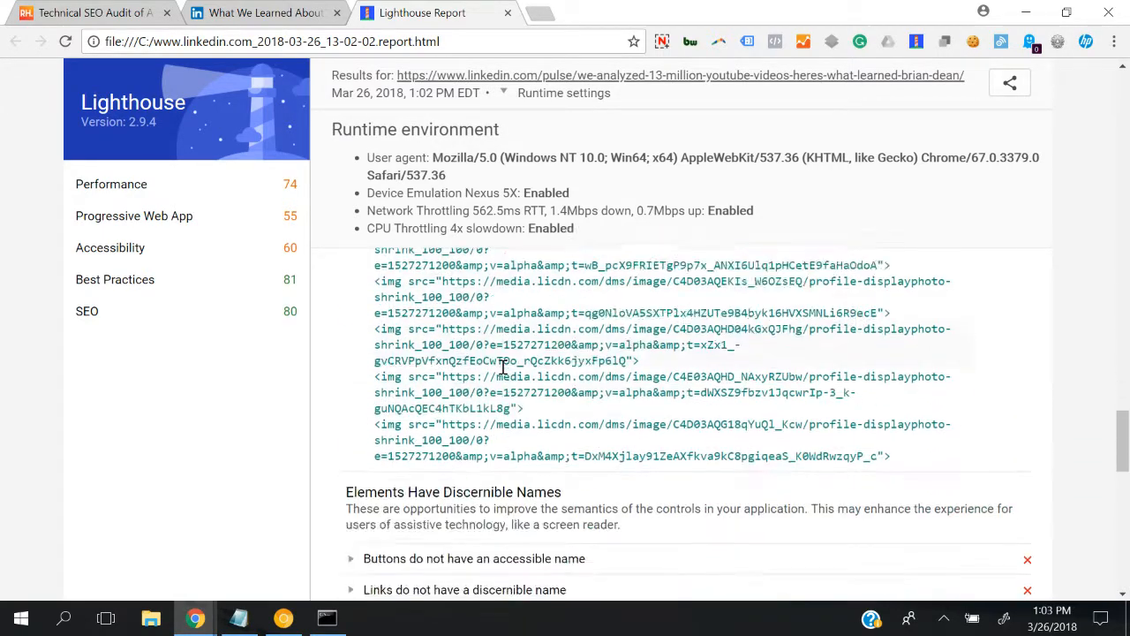
pyautogui.scroll(-3)
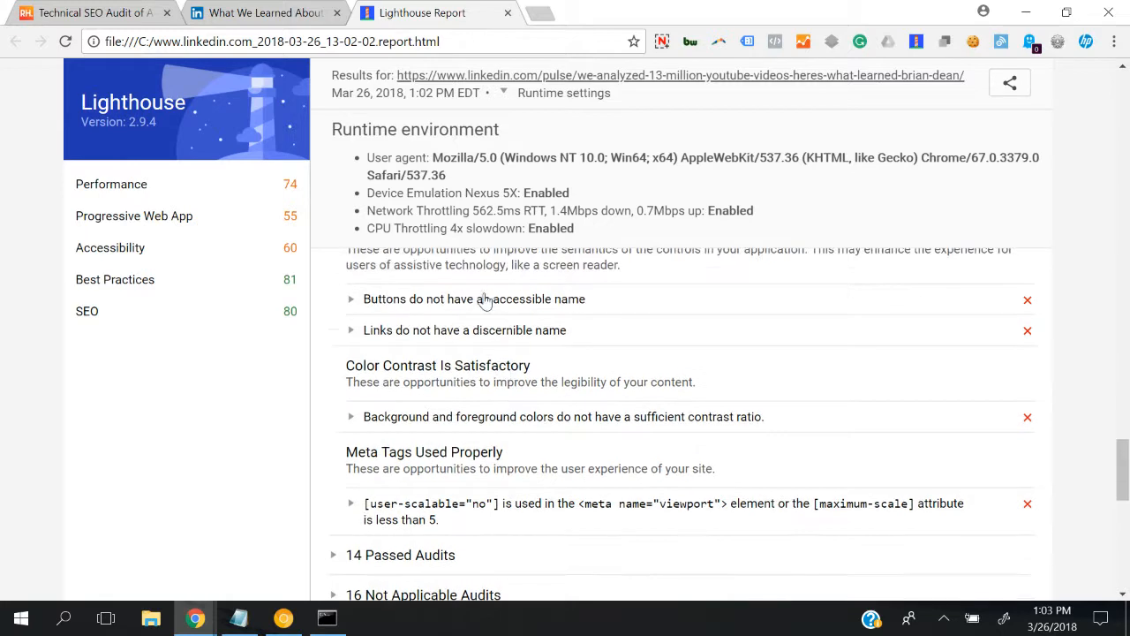
pyautogui.scroll(-3)
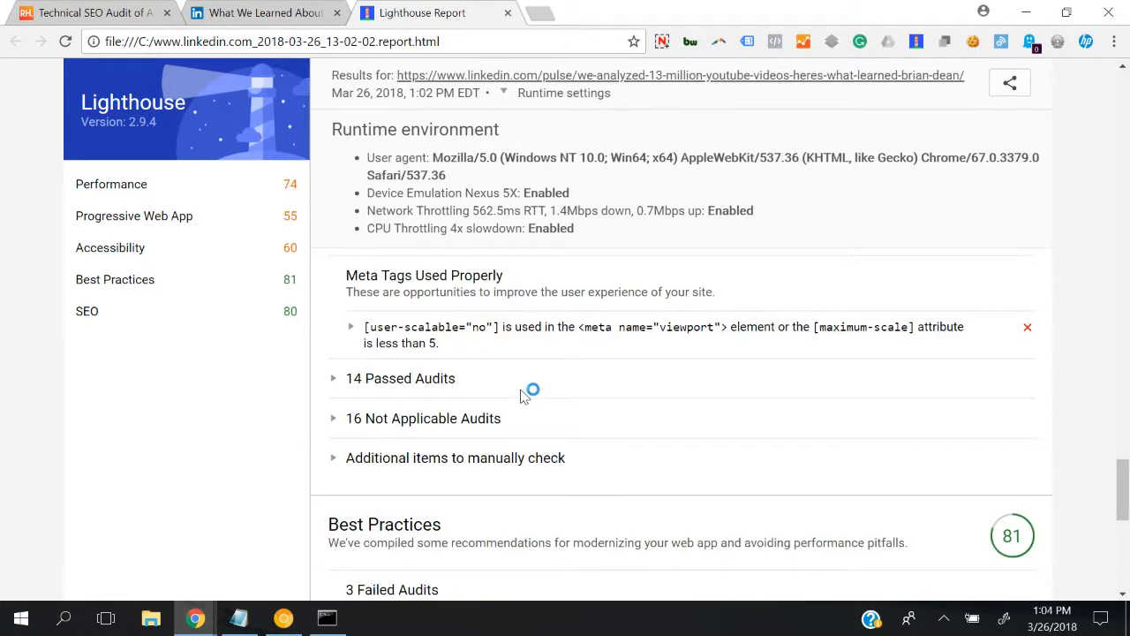
pyautogui.moveTo(643, 417)
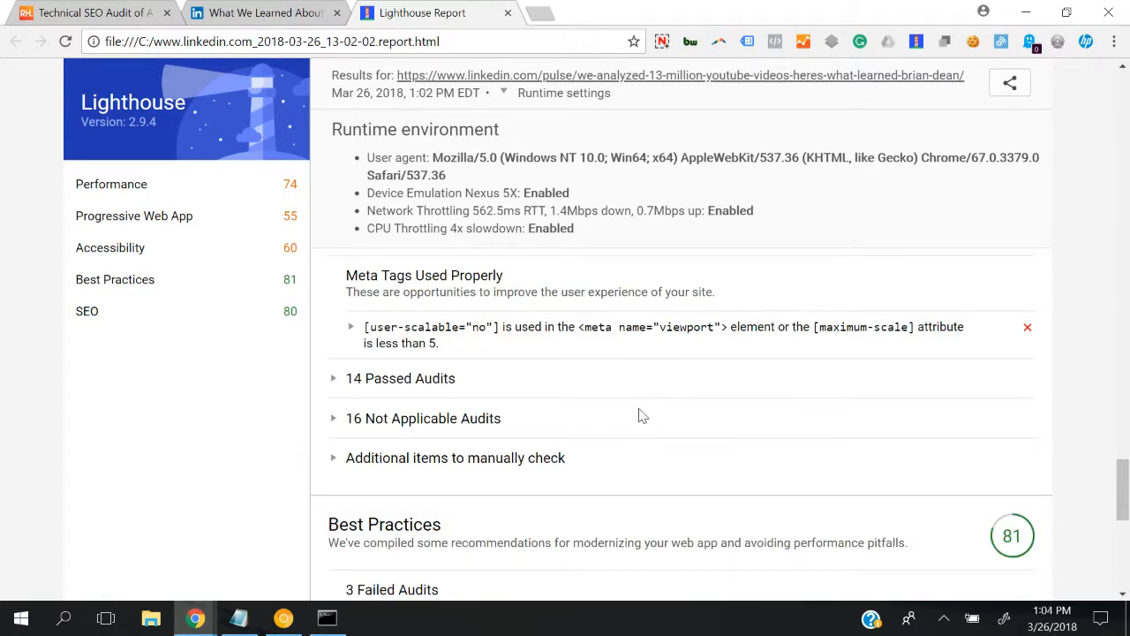
pyautogui.scroll(-3)
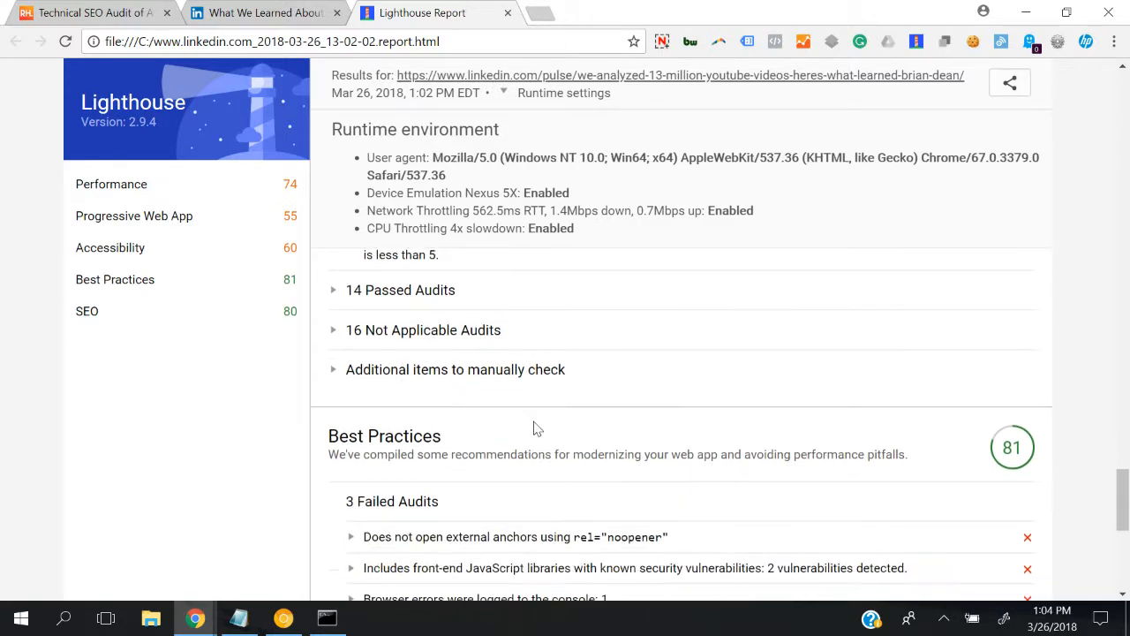
pyautogui.scroll(-3)
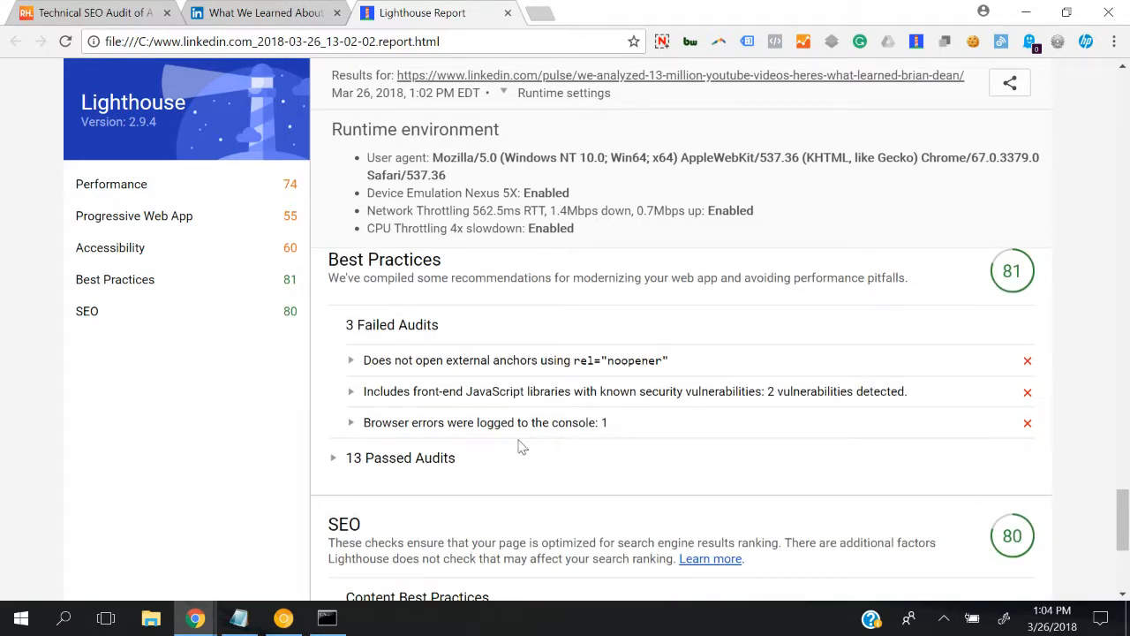
# Scroll to the SEO section's missing meta description and blocked-from-indexing audits.
pyautogui.scroll(-3)
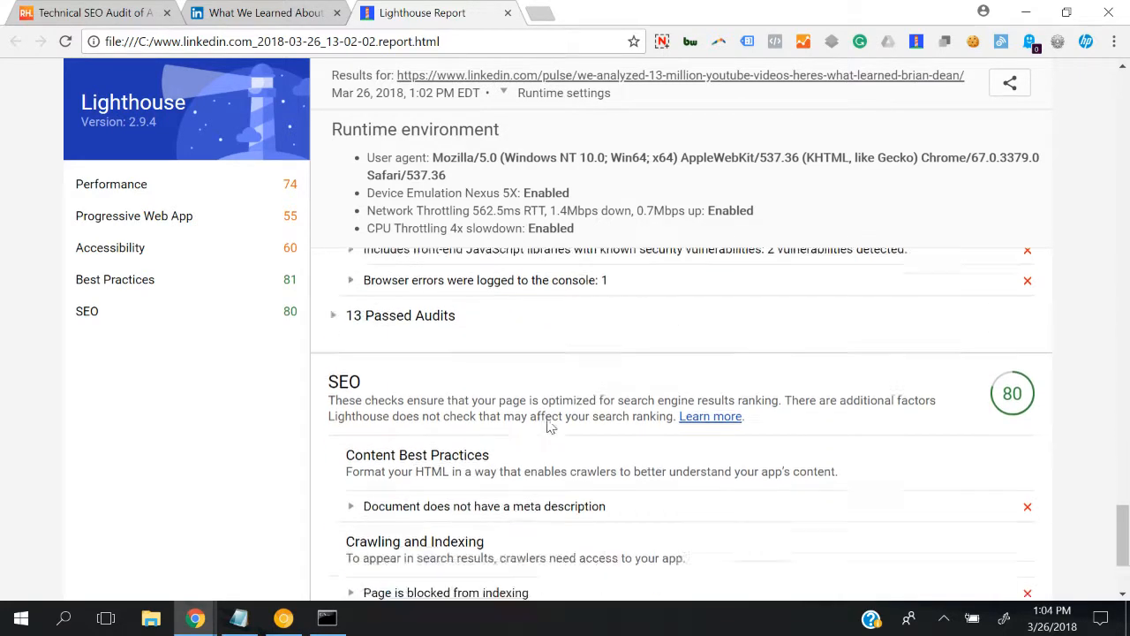
pyautogui.scroll(-3)
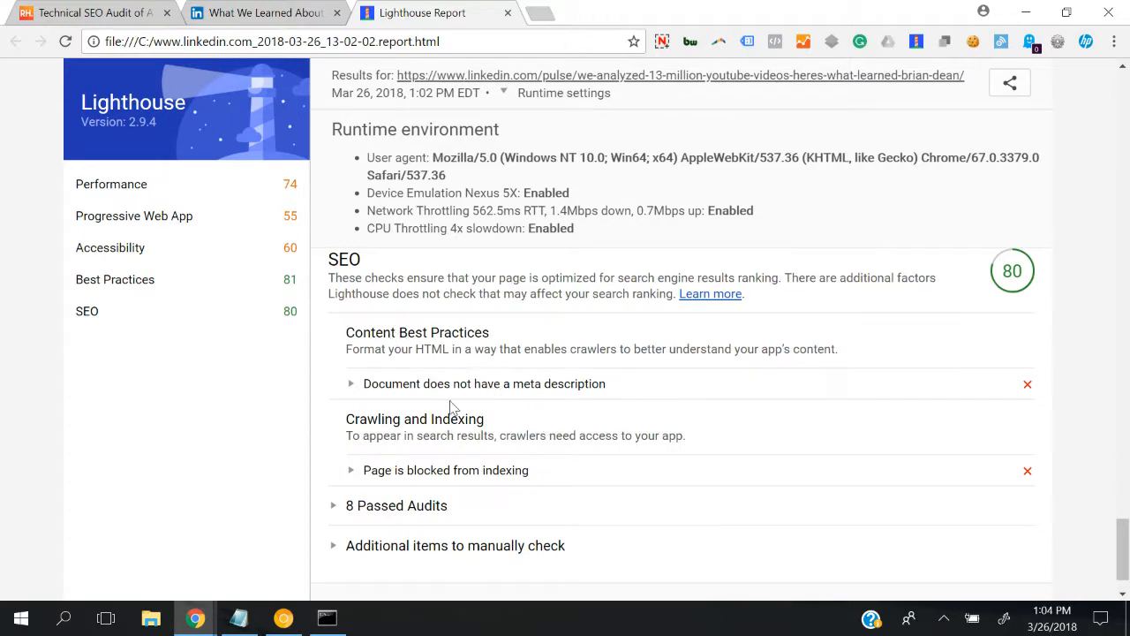
pyautogui.moveTo(385, 396)
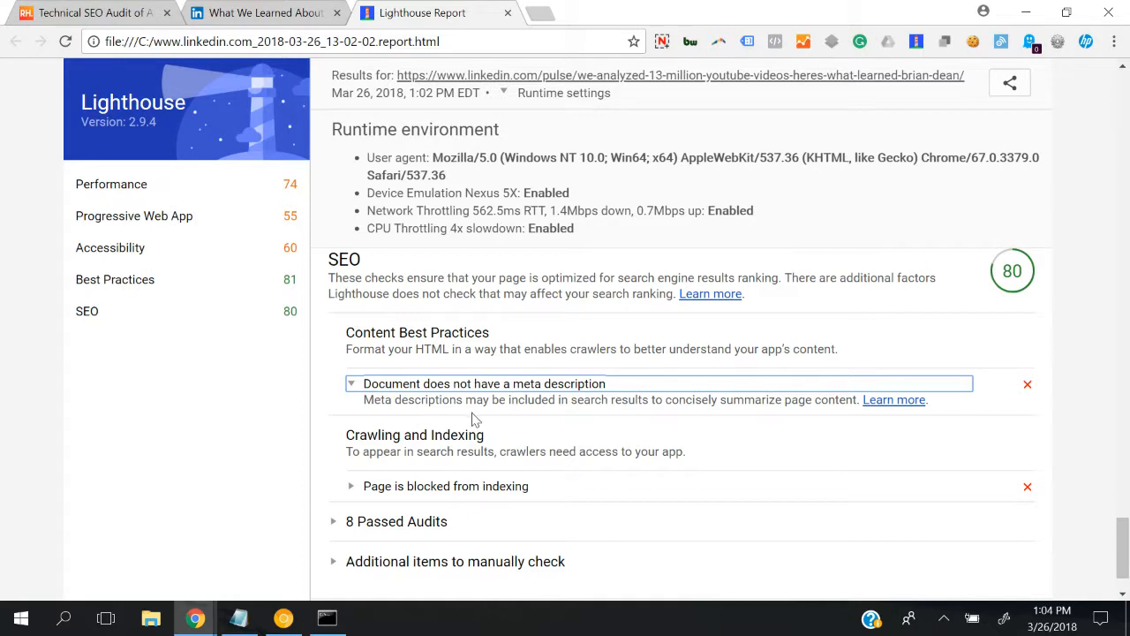
pyautogui.moveTo(1043, 396)
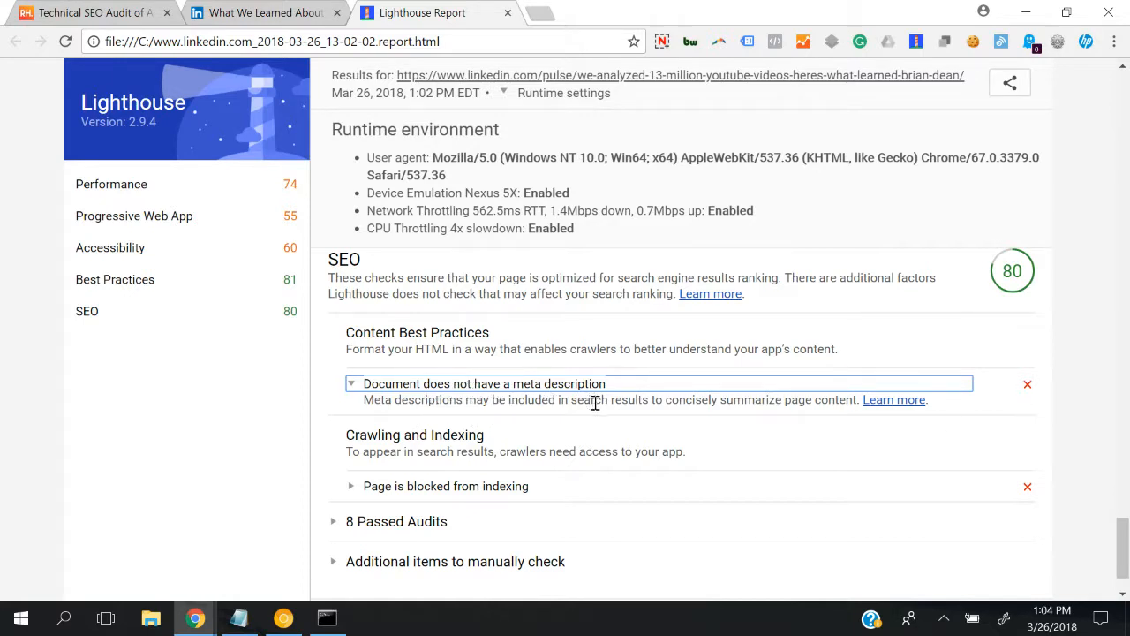
pyautogui.scroll(-3)
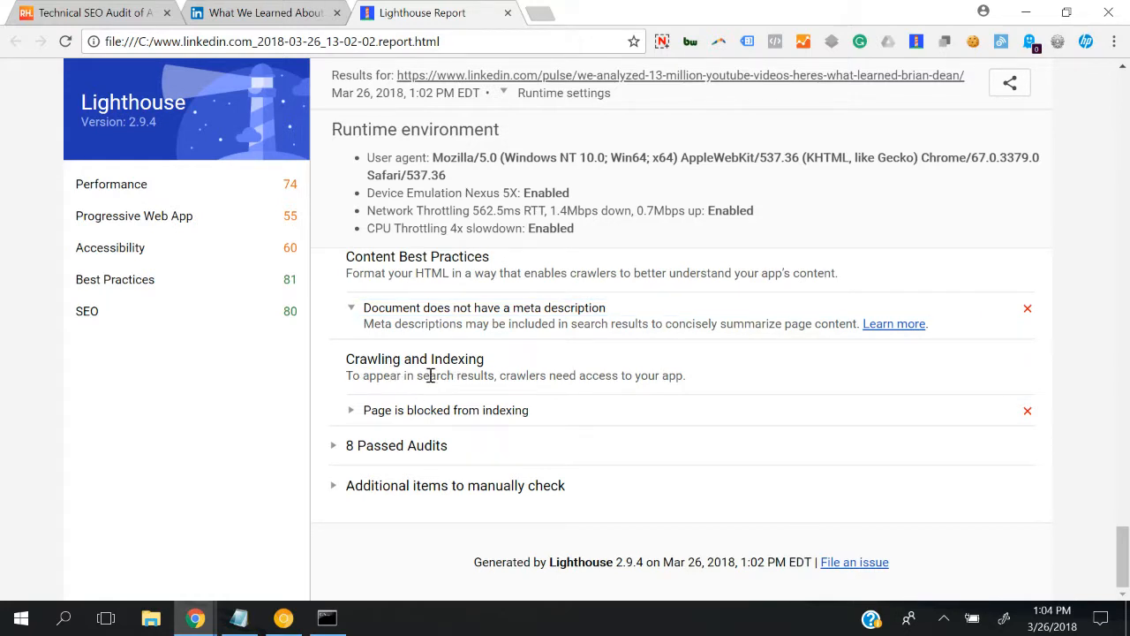
pyautogui.moveTo(416, 392)
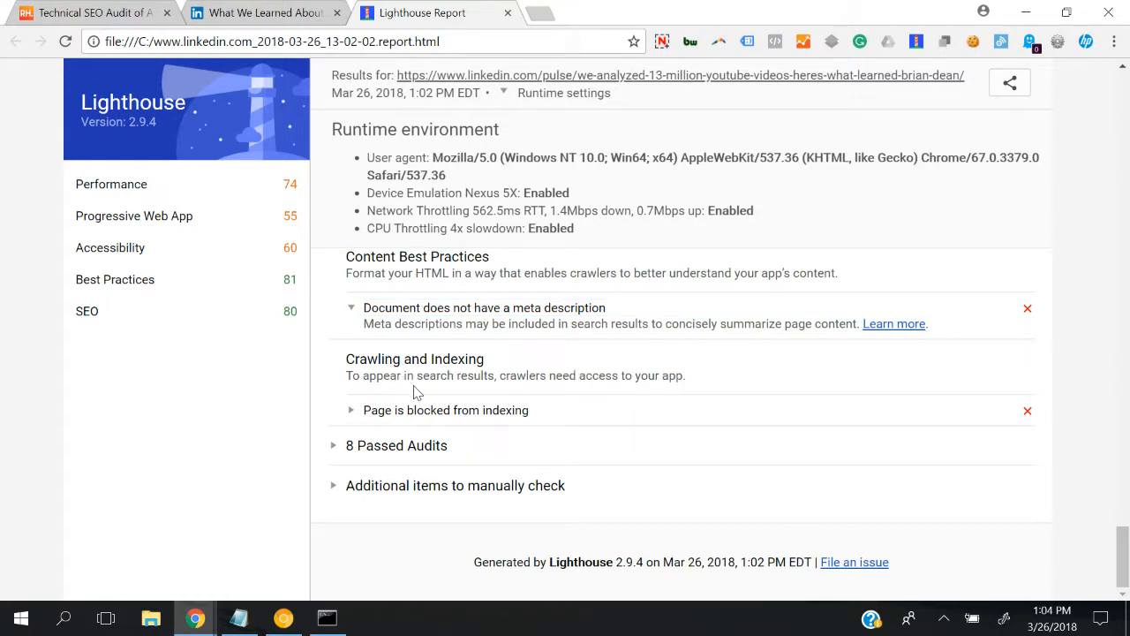
pyautogui.moveTo(484, 394)
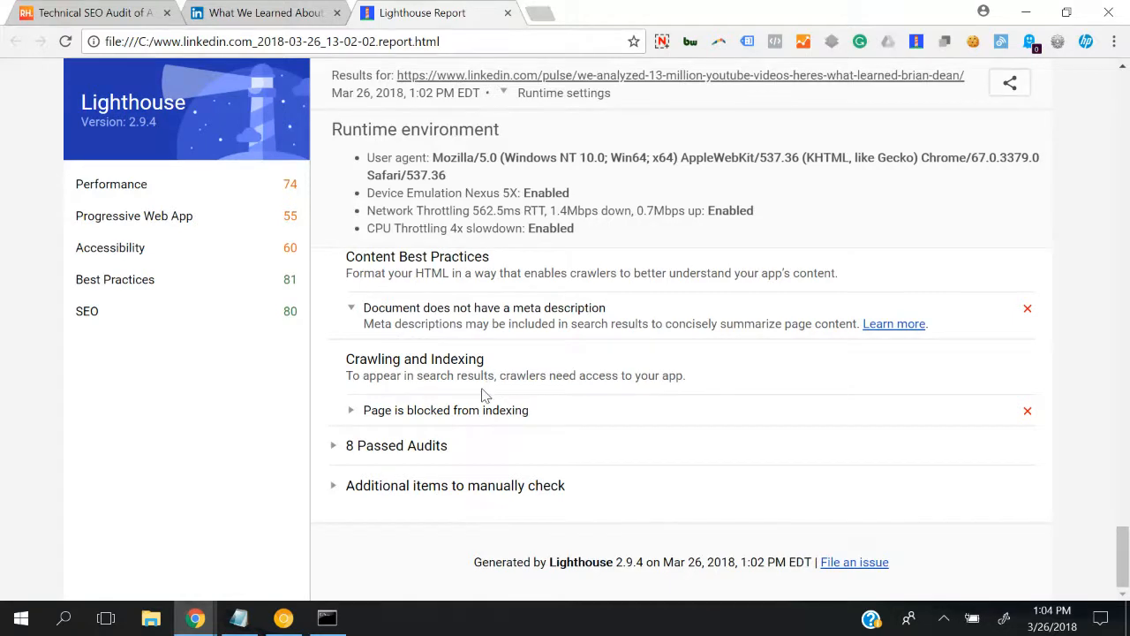
pyautogui.moveTo(417, 391)
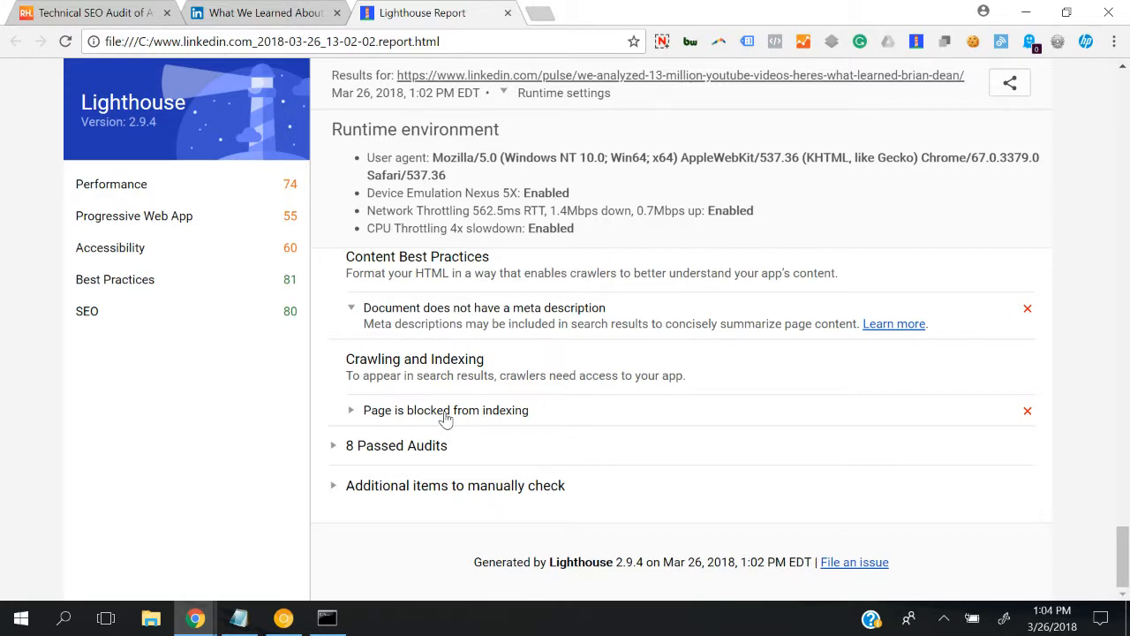
# Expand 'Page is blocked from indexing' to reveal robots.txt as the blocking source.
pyautogui.click(445, 410)
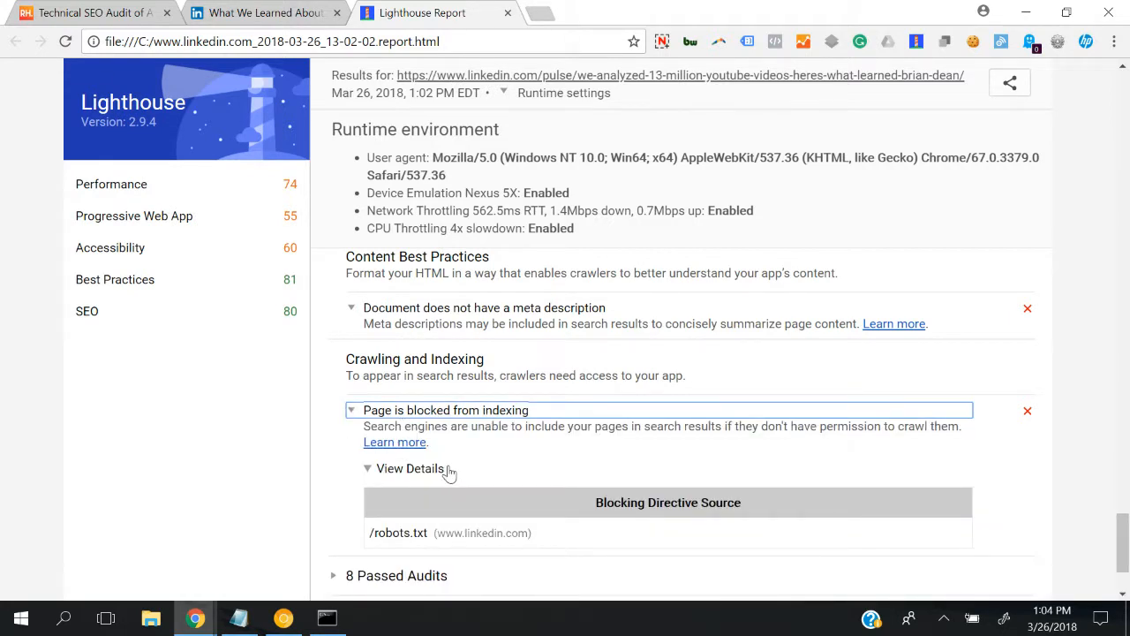
pyautogui.moveTo(456, 461)
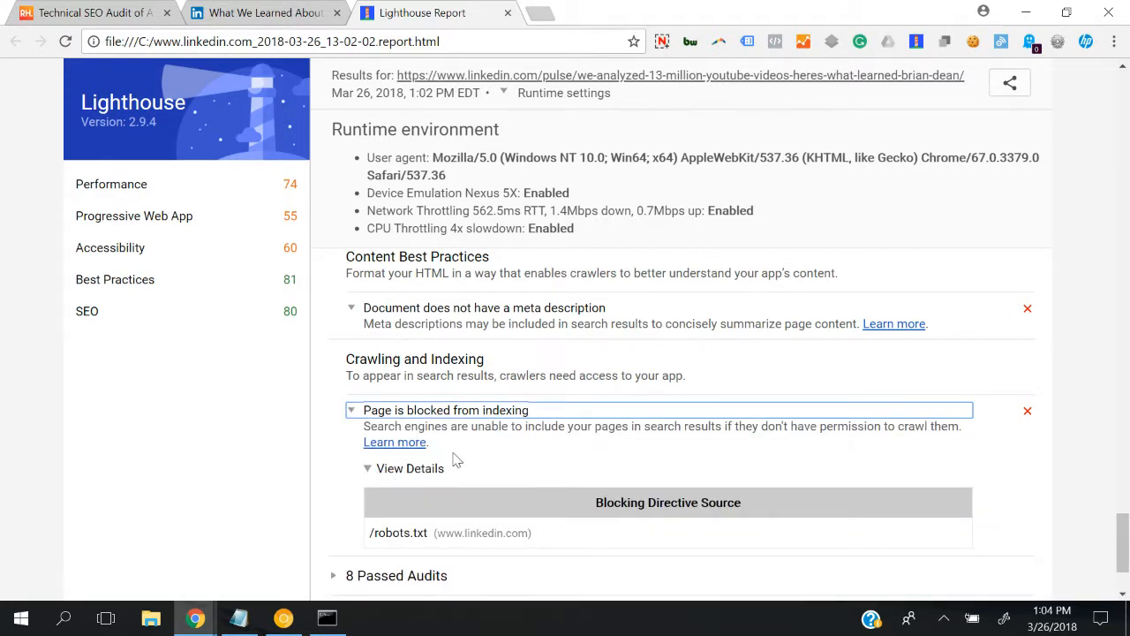
pyautogui.moveTo(593, 454)
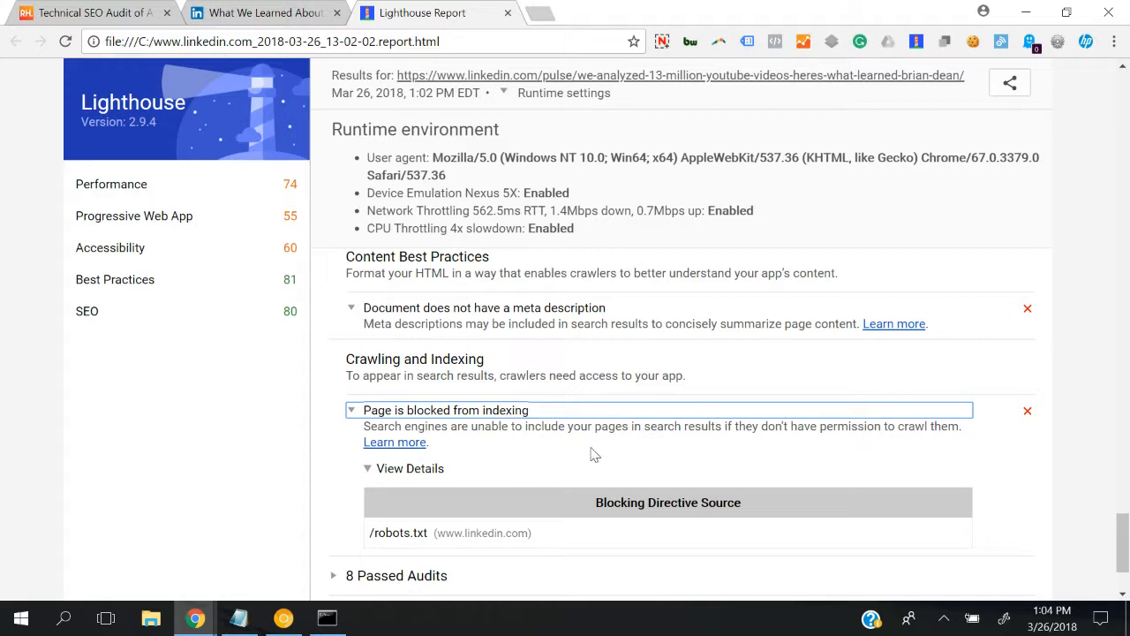
pyautogui.moveTo(537, 530)
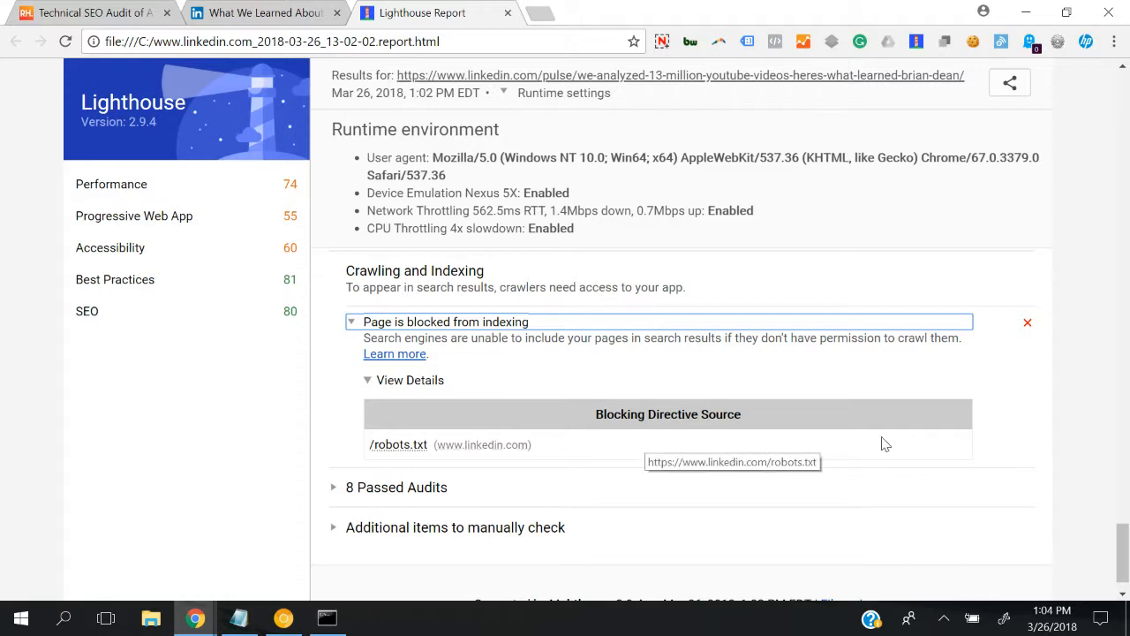
pyautogui.moveTo(636, 442)
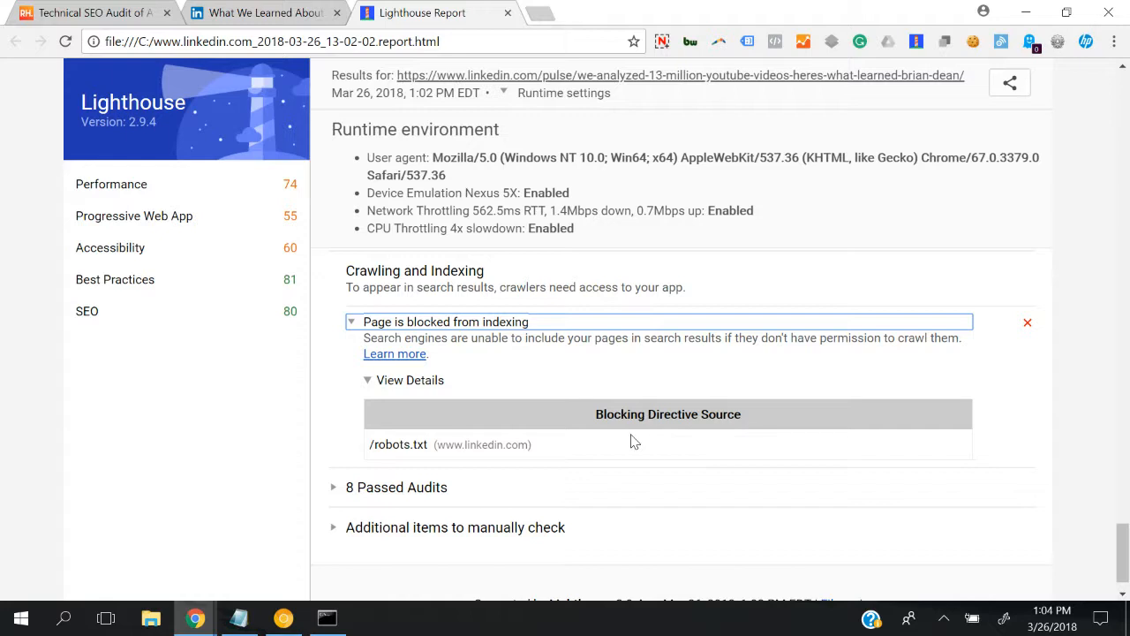
pyautogui.moveTo(456, 389)
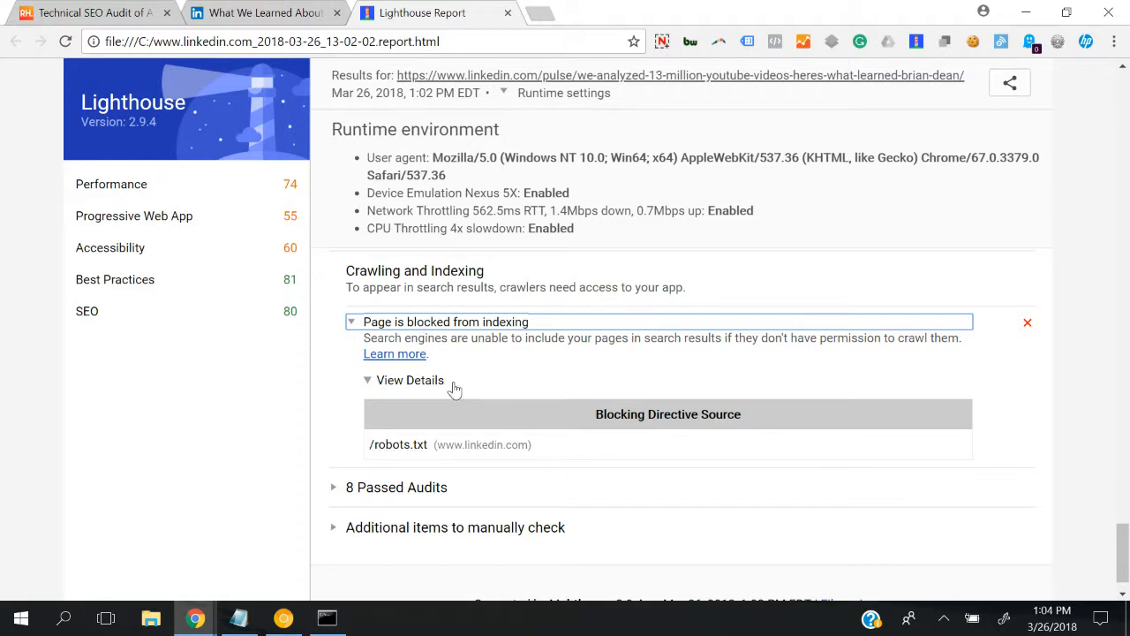
pyautogui.moveTo(415, 445)
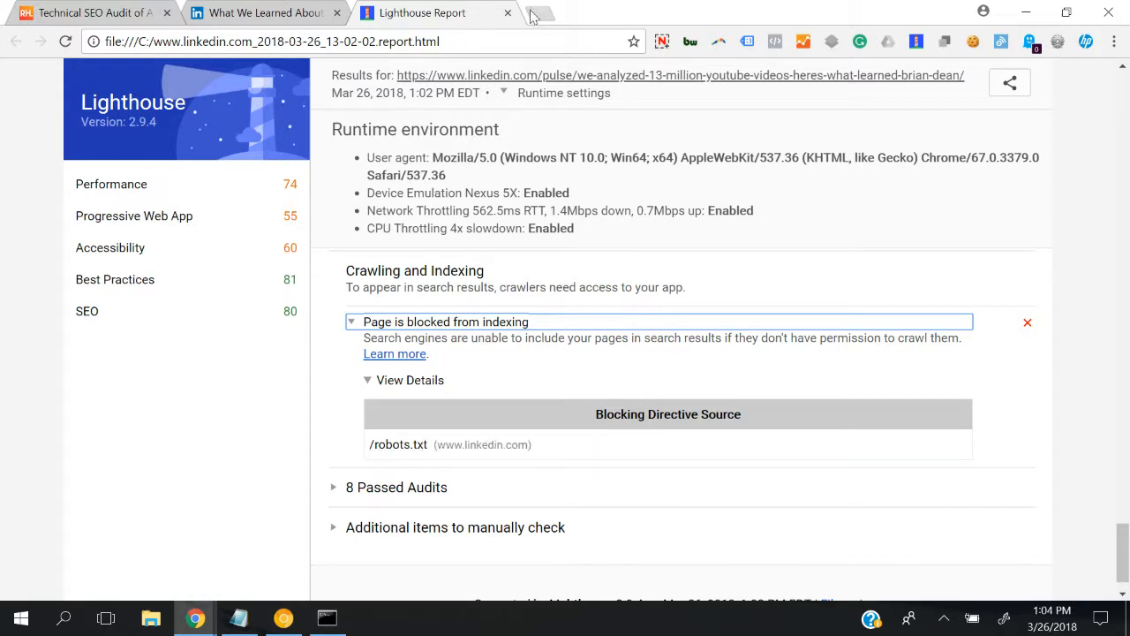
# Load linkedin.com/robots.txt in a new browser tab.
pyautogui.click(540, 12)
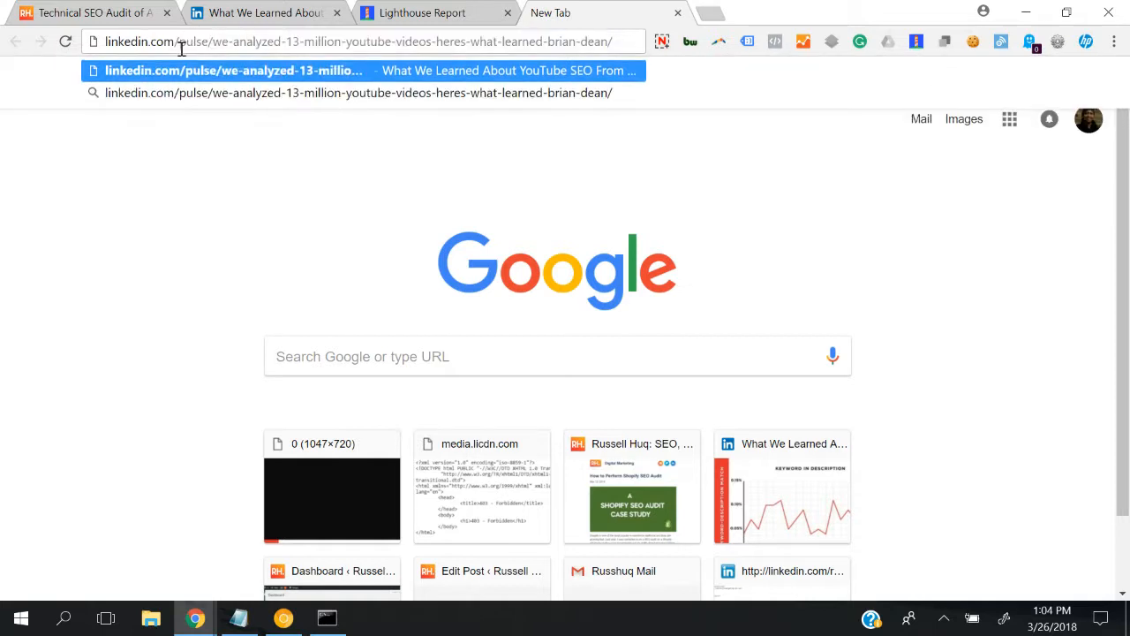
pyautogui.write('linkedin.com/robots.')
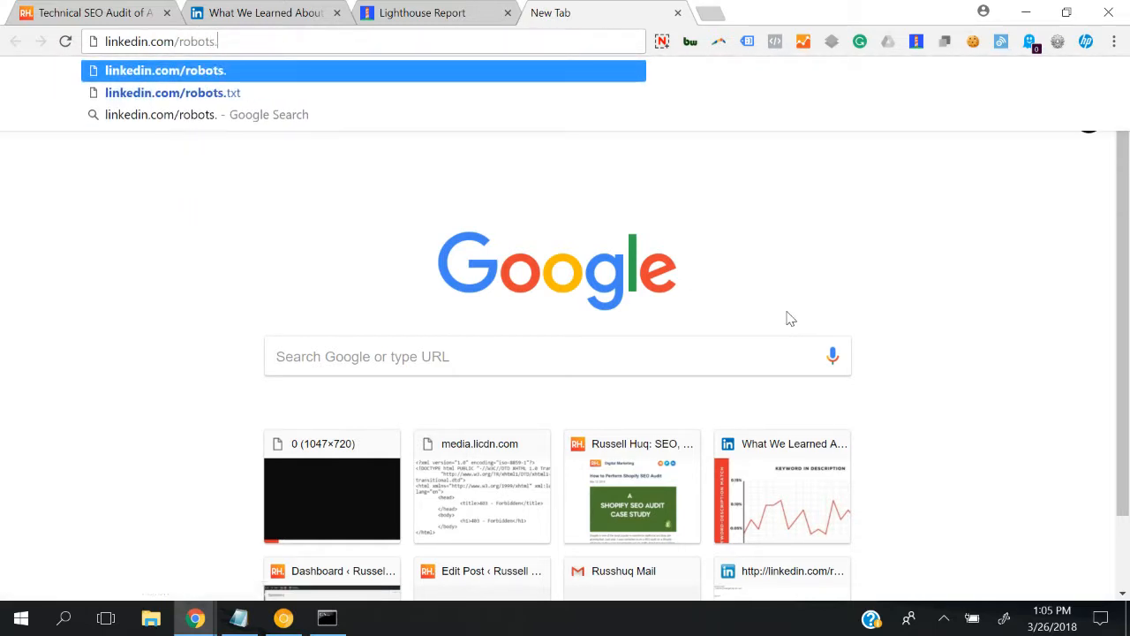
pyautogui.write('t')
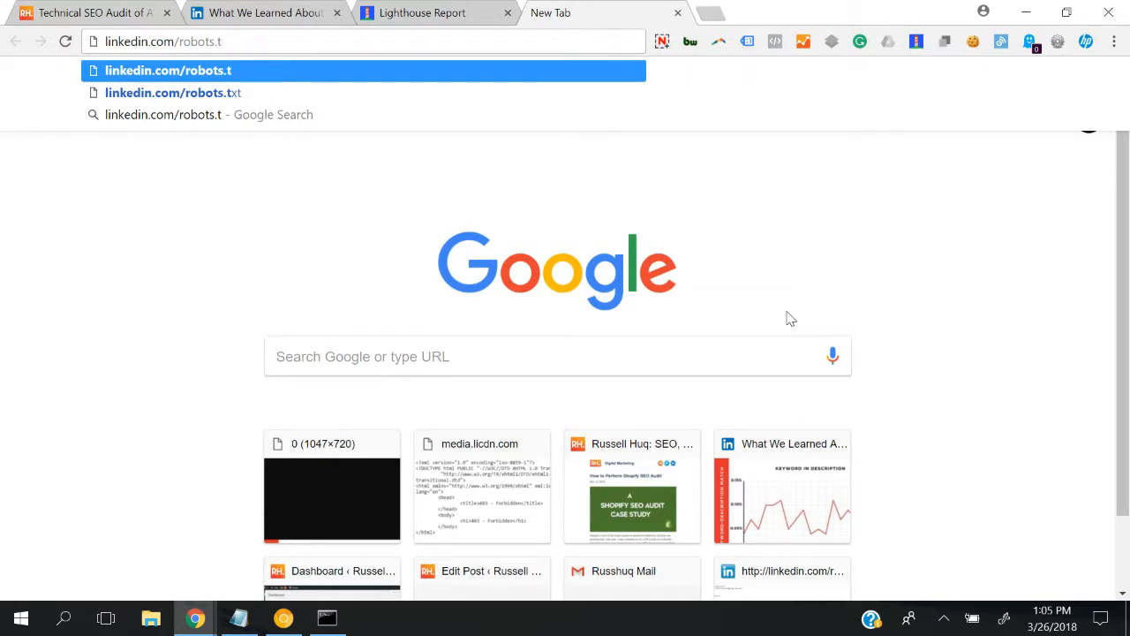
pyautogui.write('xt')
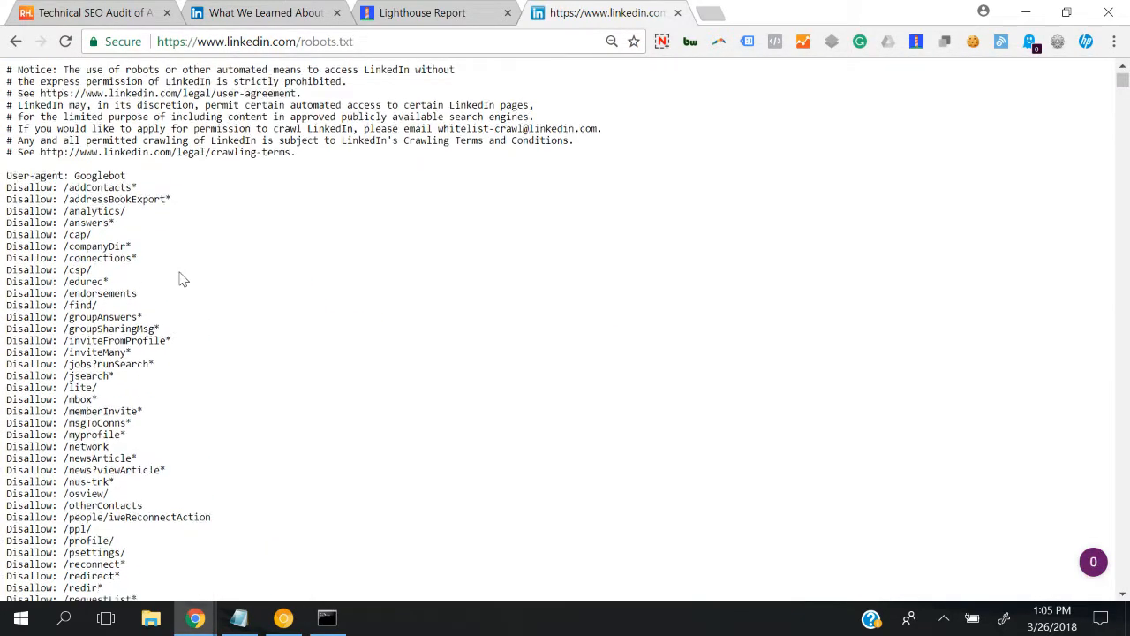
pyautogui.scroll(-3)
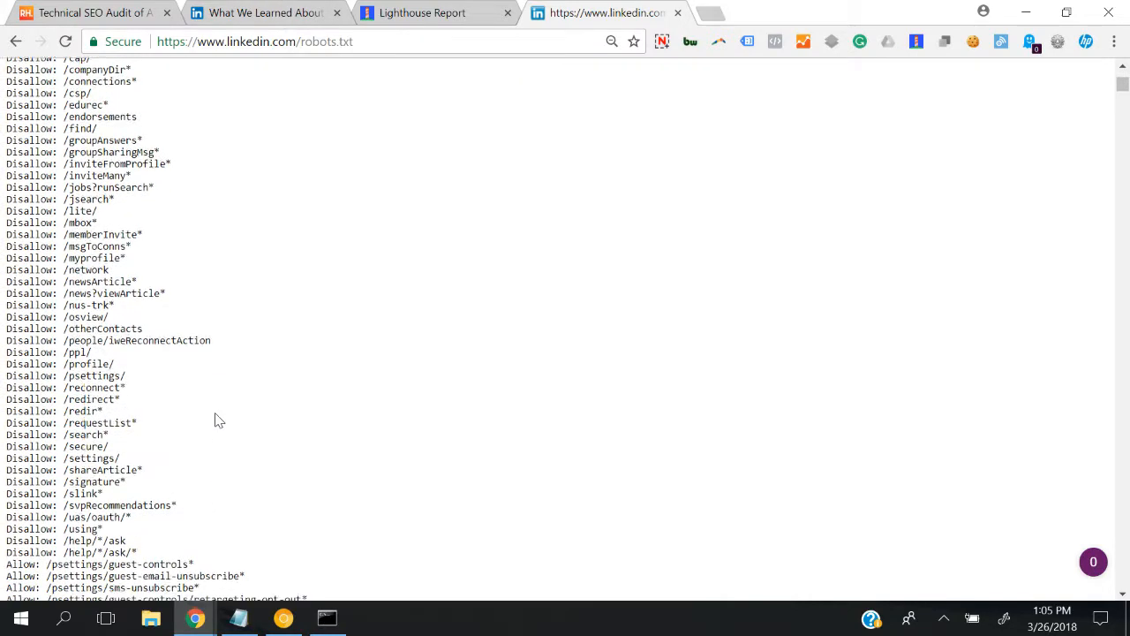
pyautogui.scroll(-3)
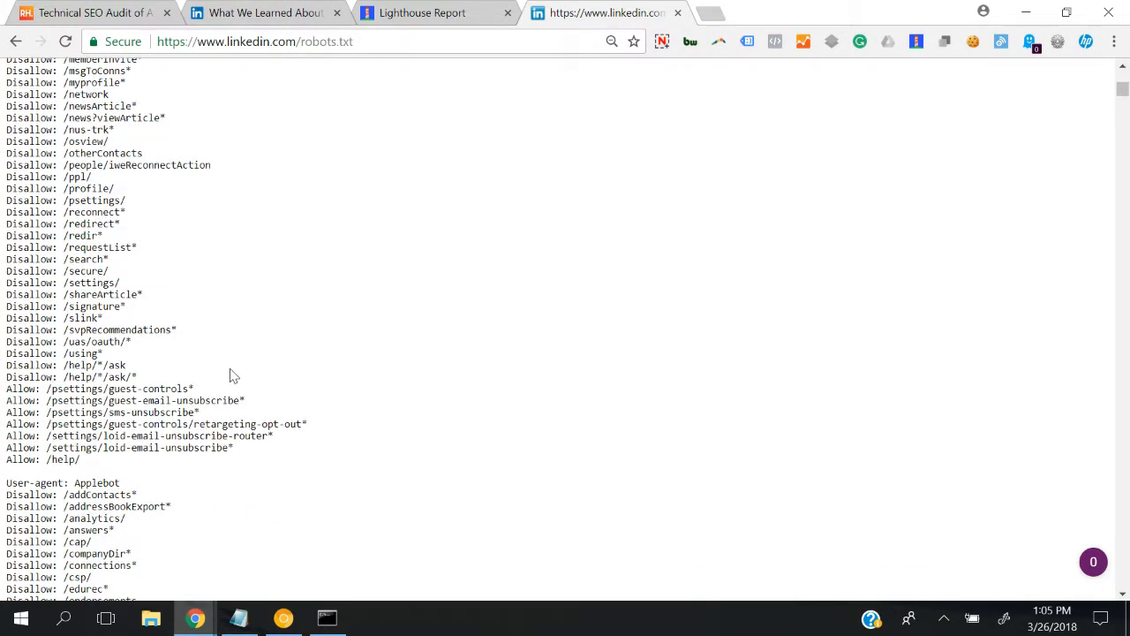
pyautogui.scroll(-3)
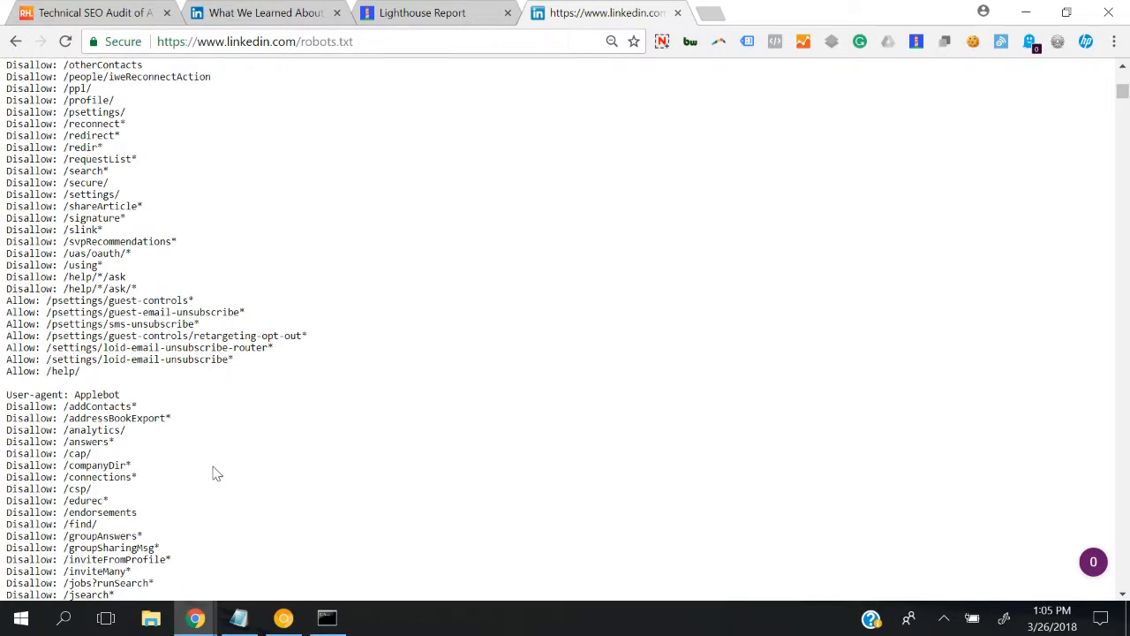
pyautogui.scroll(-3)
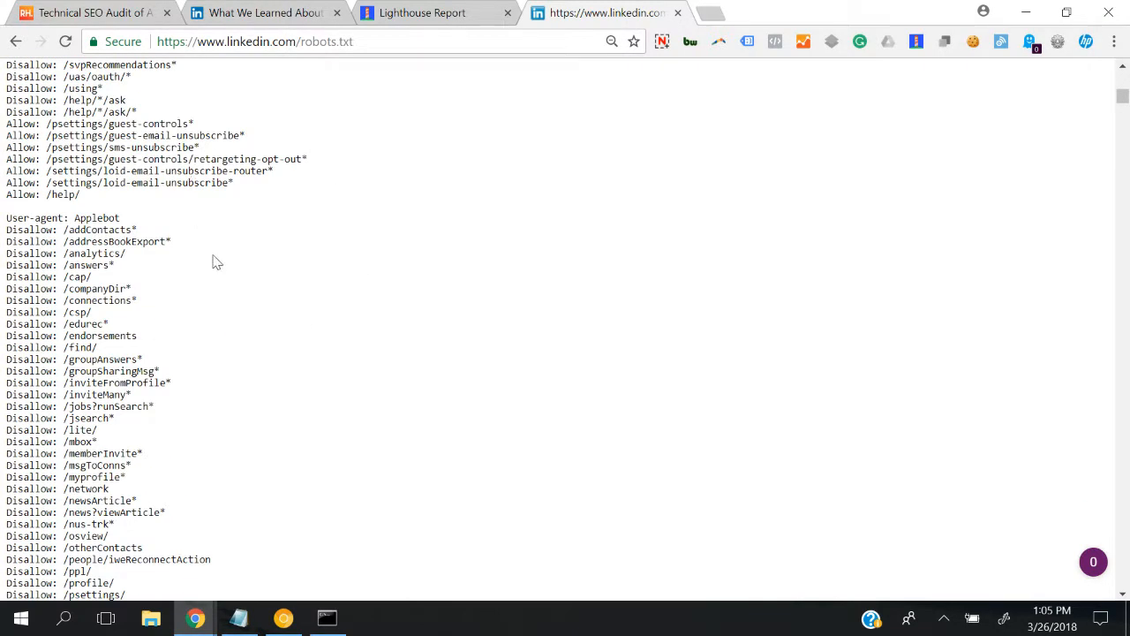
pyautogui.moveTo(268, 391)
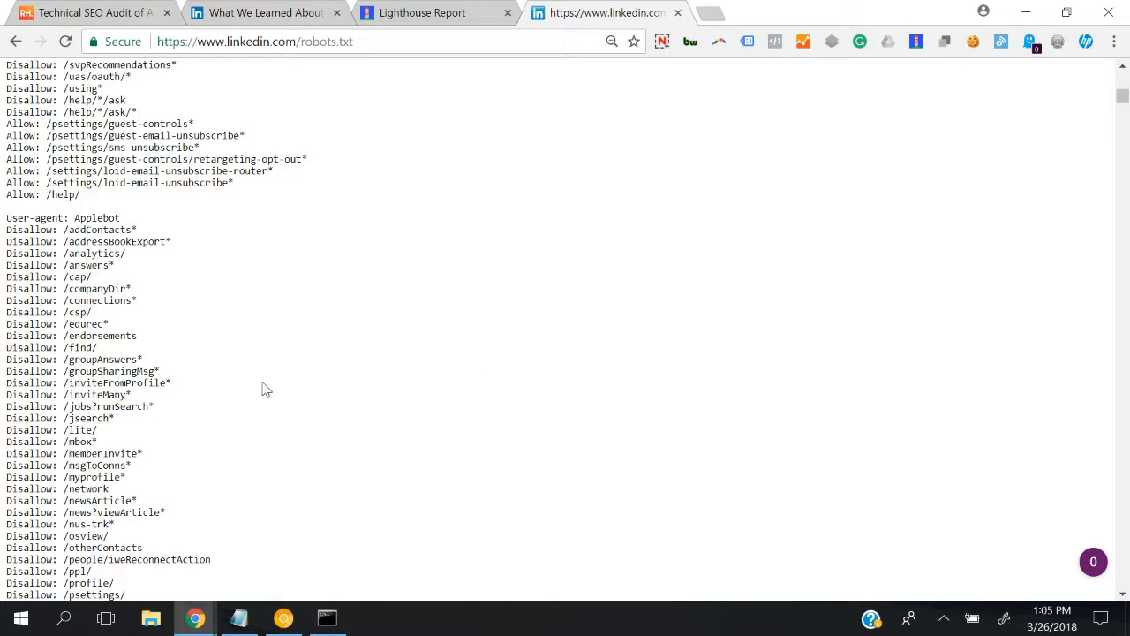
pyautogui.scroll(-3)
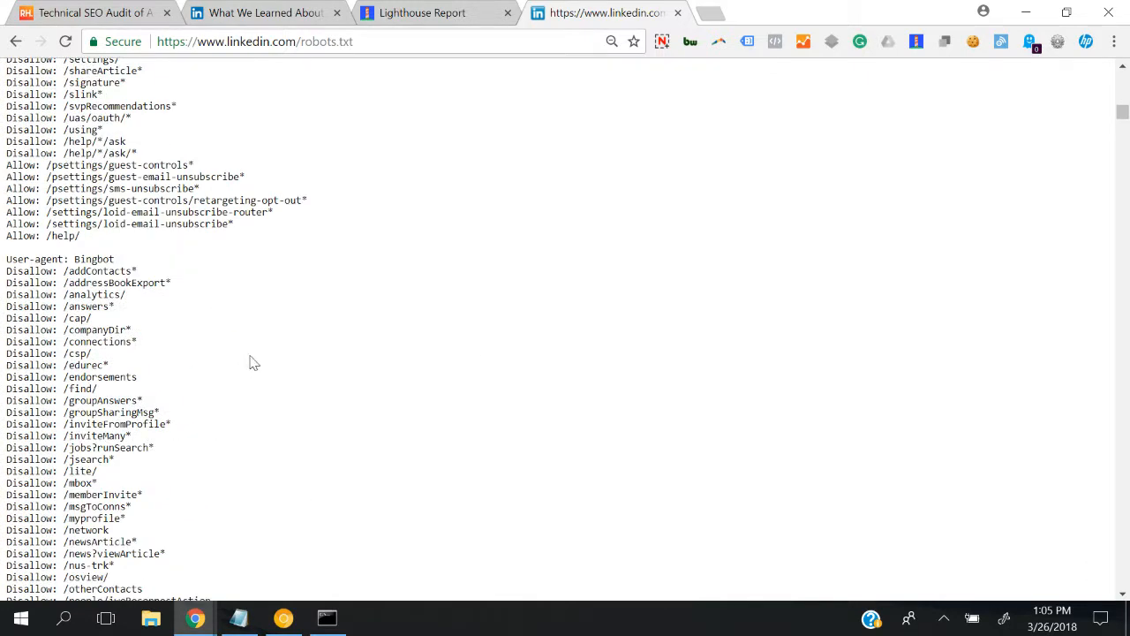
pyautogui.scroll(-3)
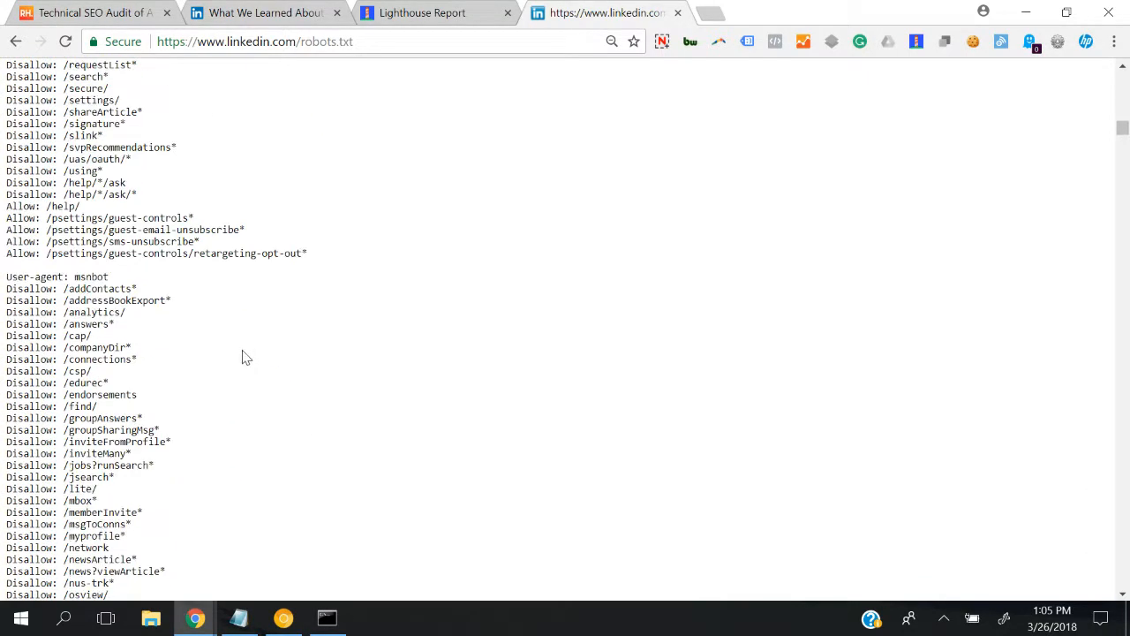
pyautogui.scroll(-3)
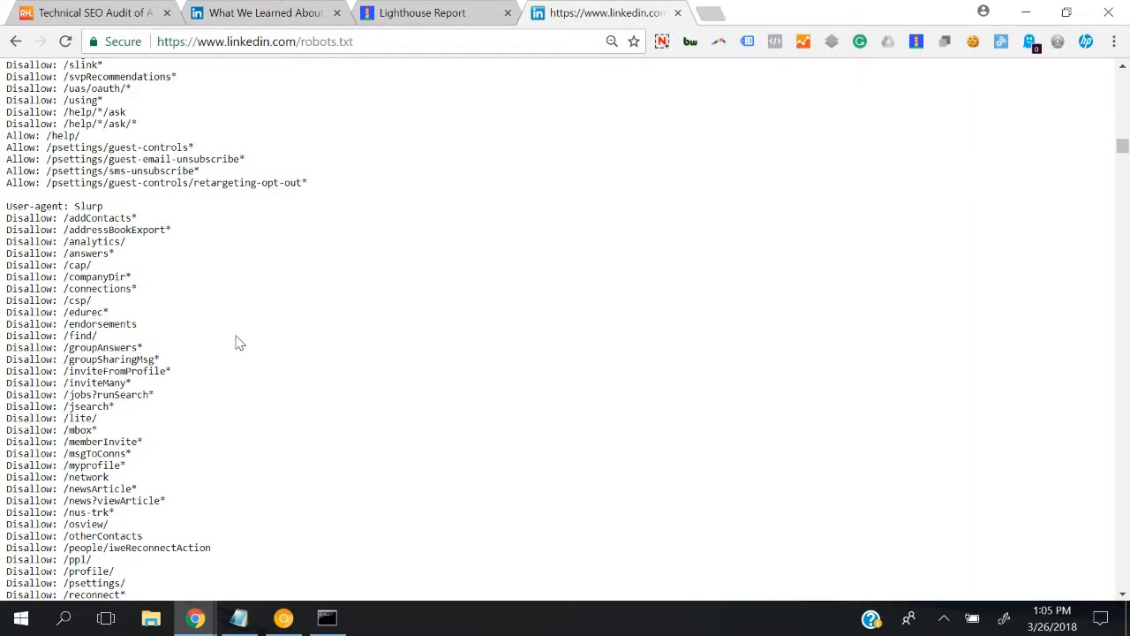
pyautogui.scroll(-3)
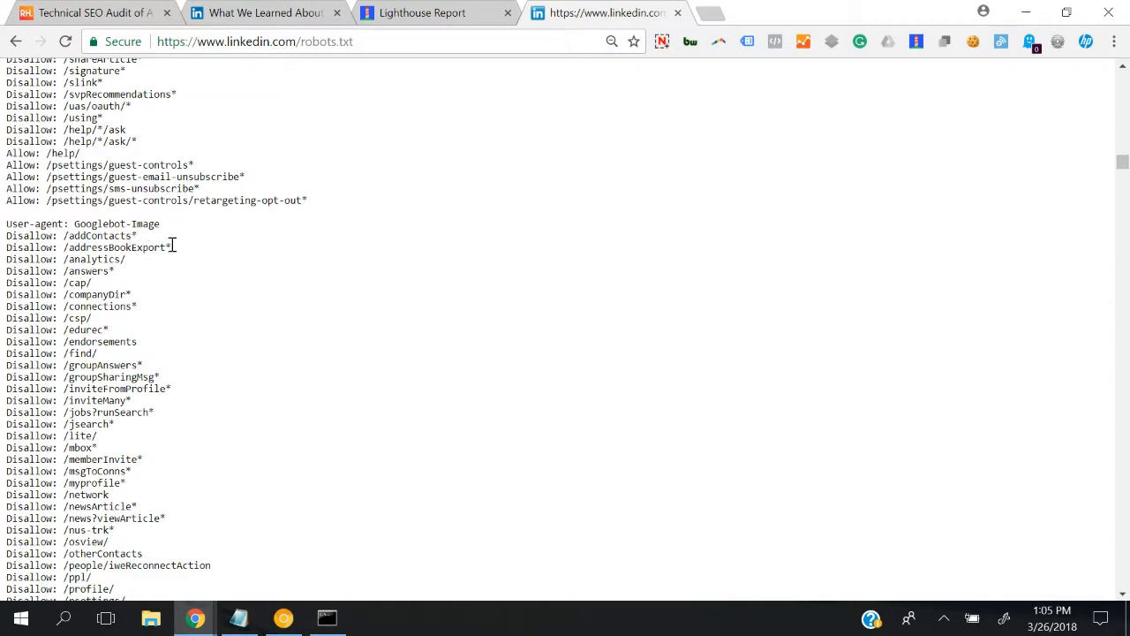
pyautogui.scroll(-3)
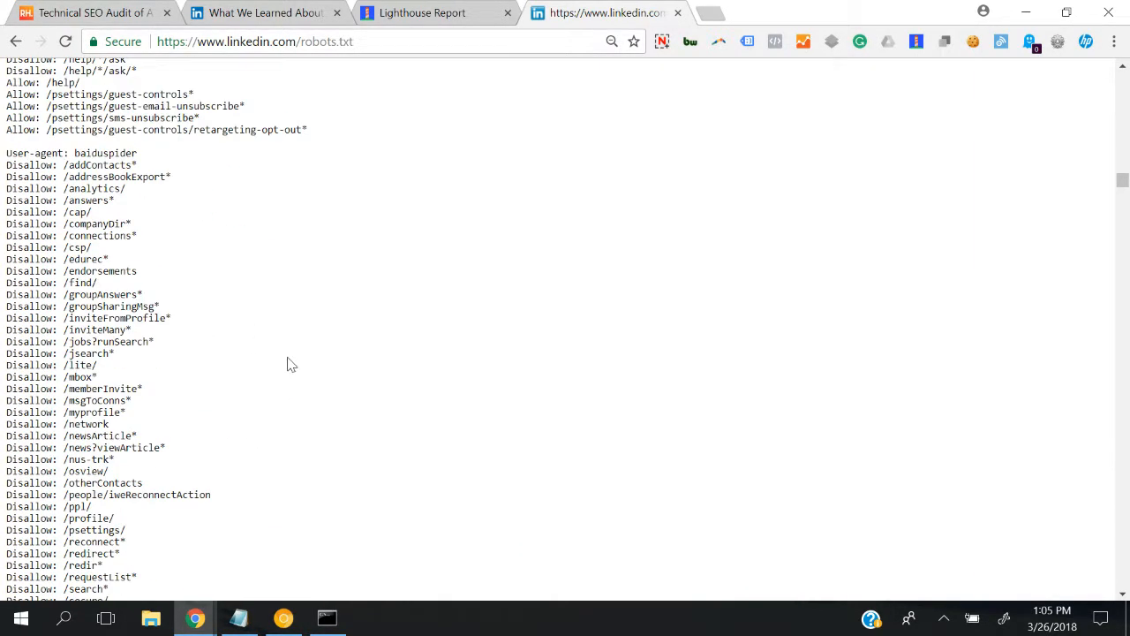
pyautogui.scroll(-3)
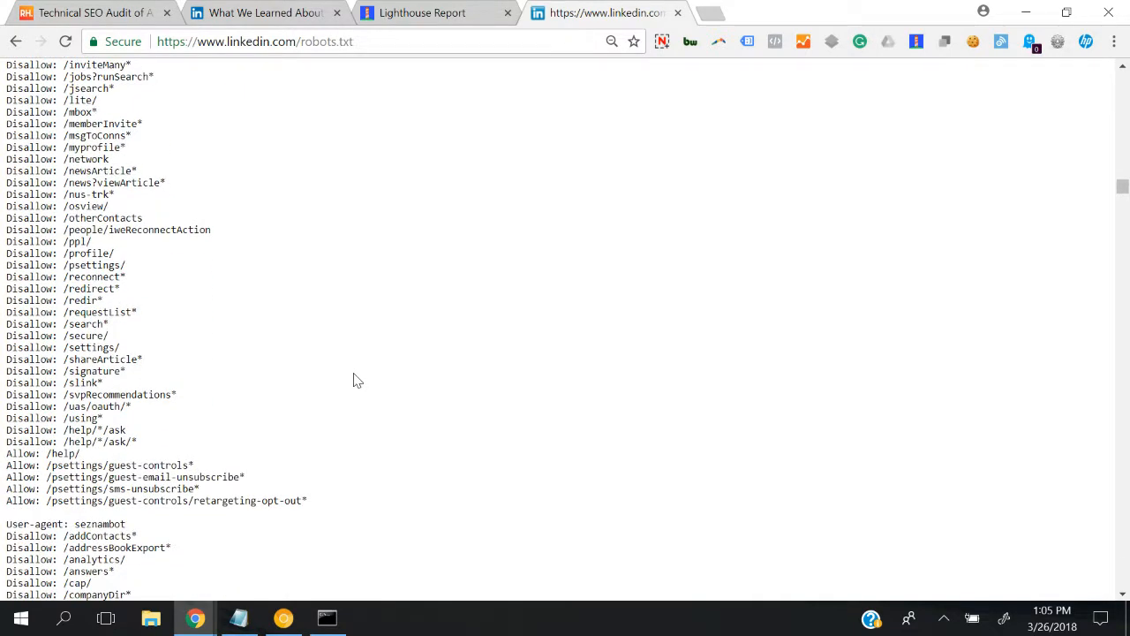
pyautogui.scroll(-3)
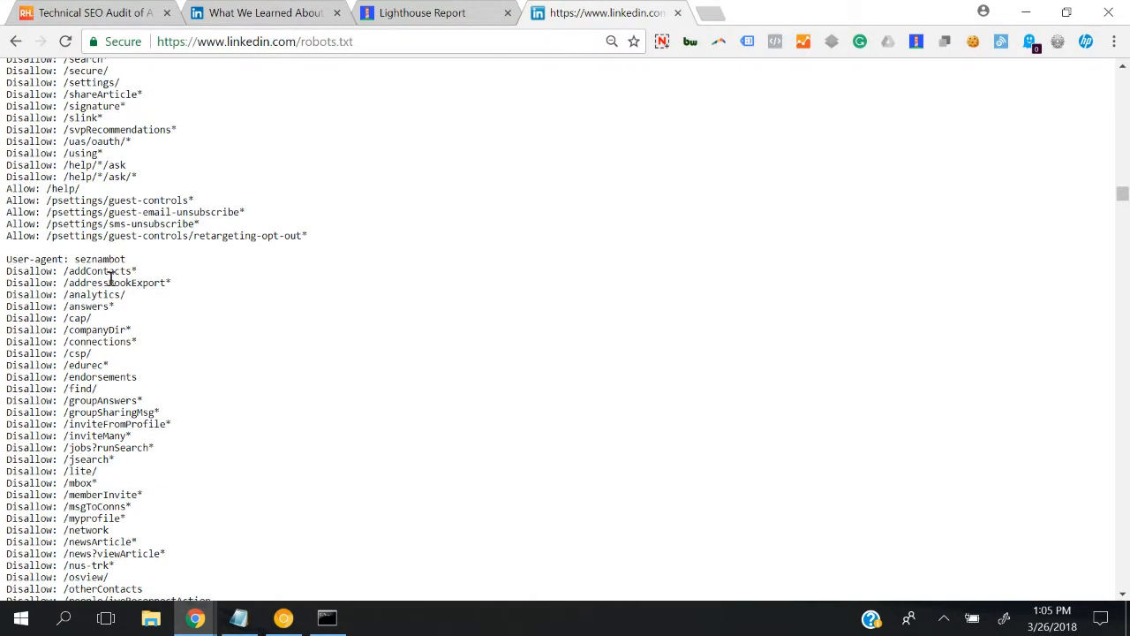
pyautogui.scroll(-3)
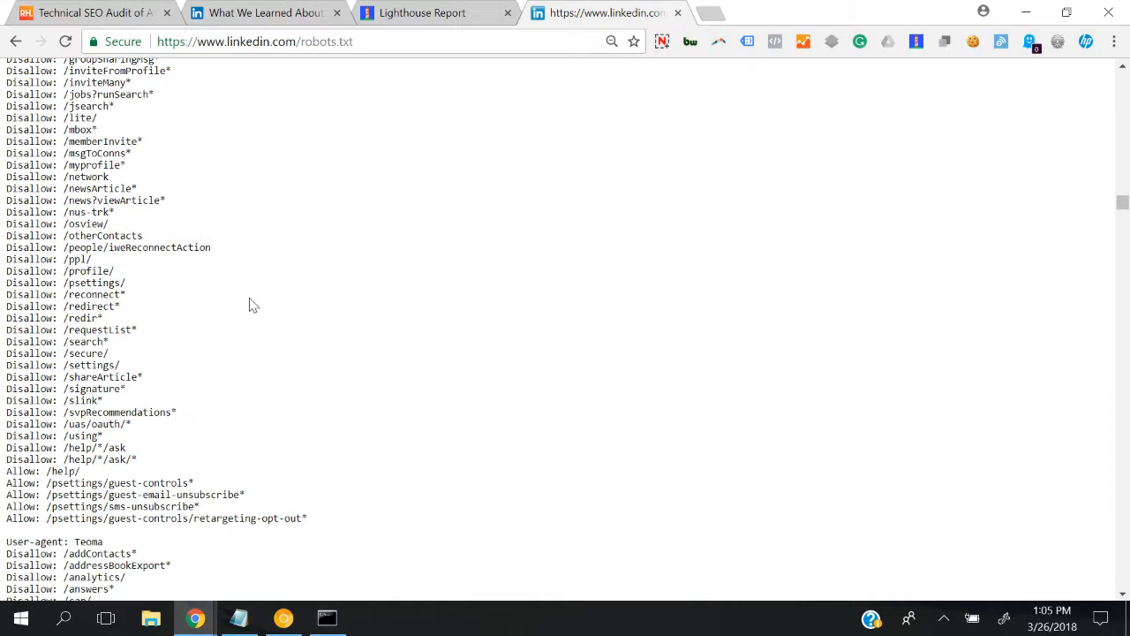
pyautogui.scroll(-3)
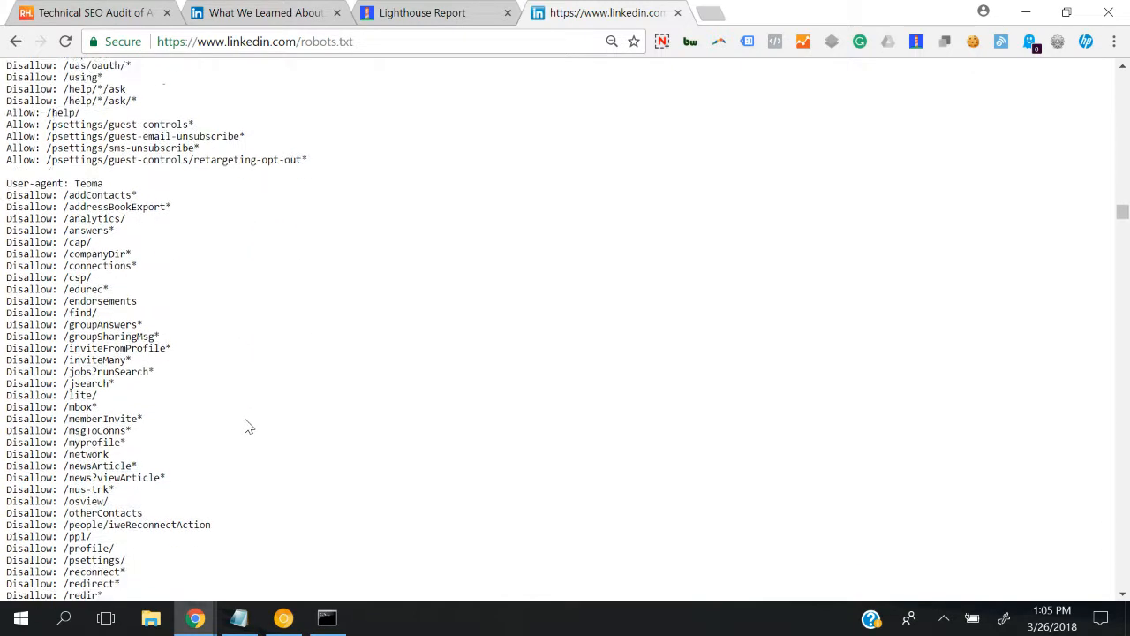
pyautogui.scroll(-3)
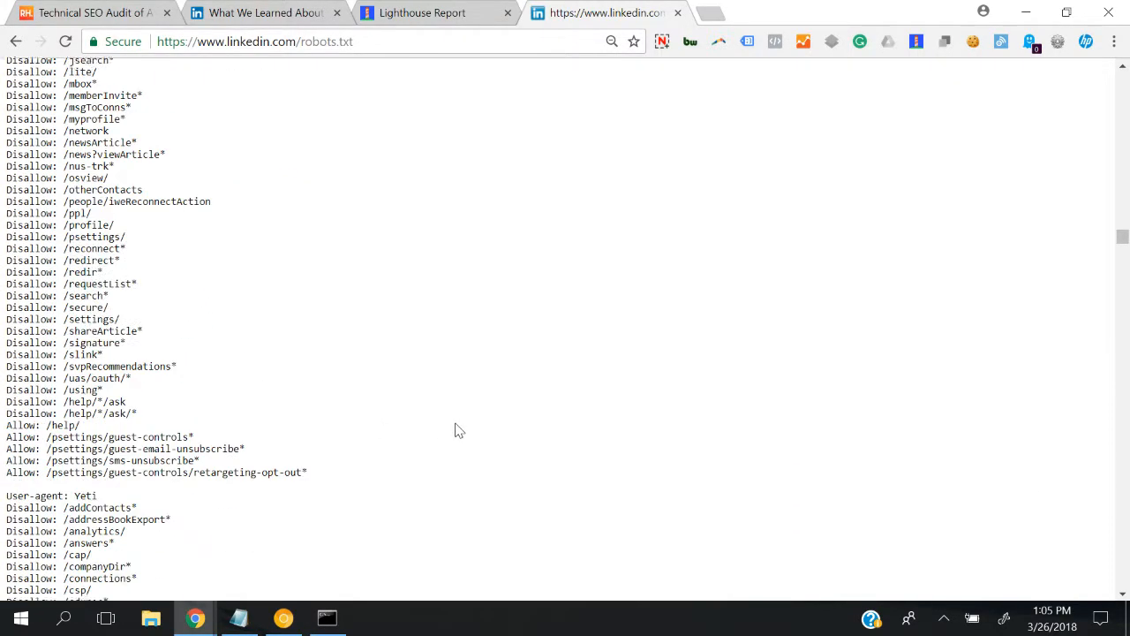
pyautogui.scroll(-3)
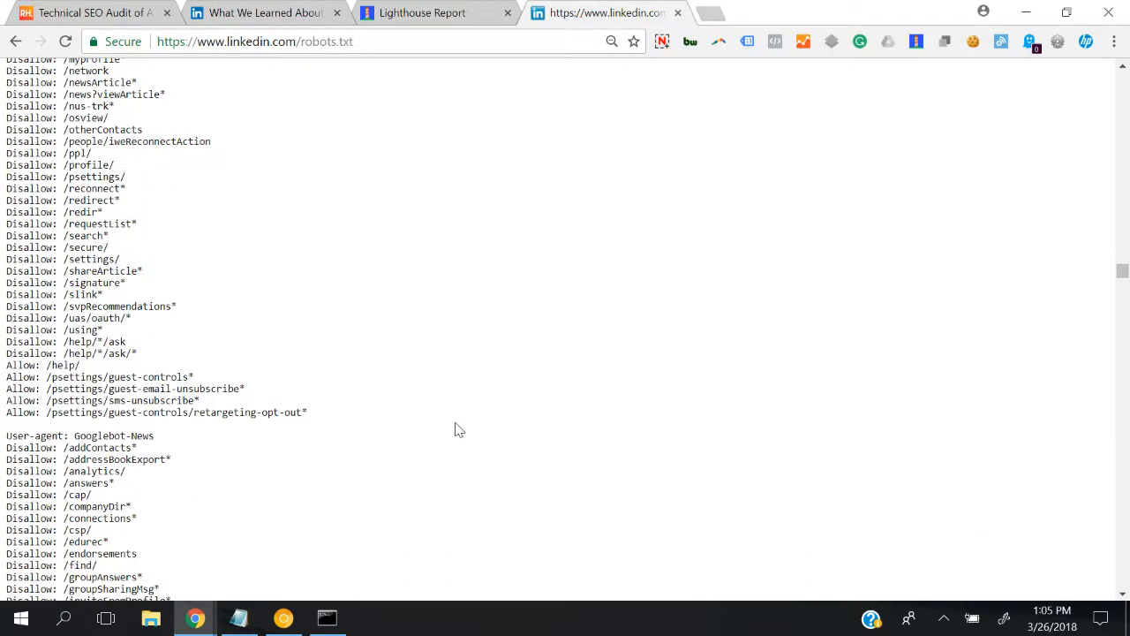
pyautogui.scroll(-3)
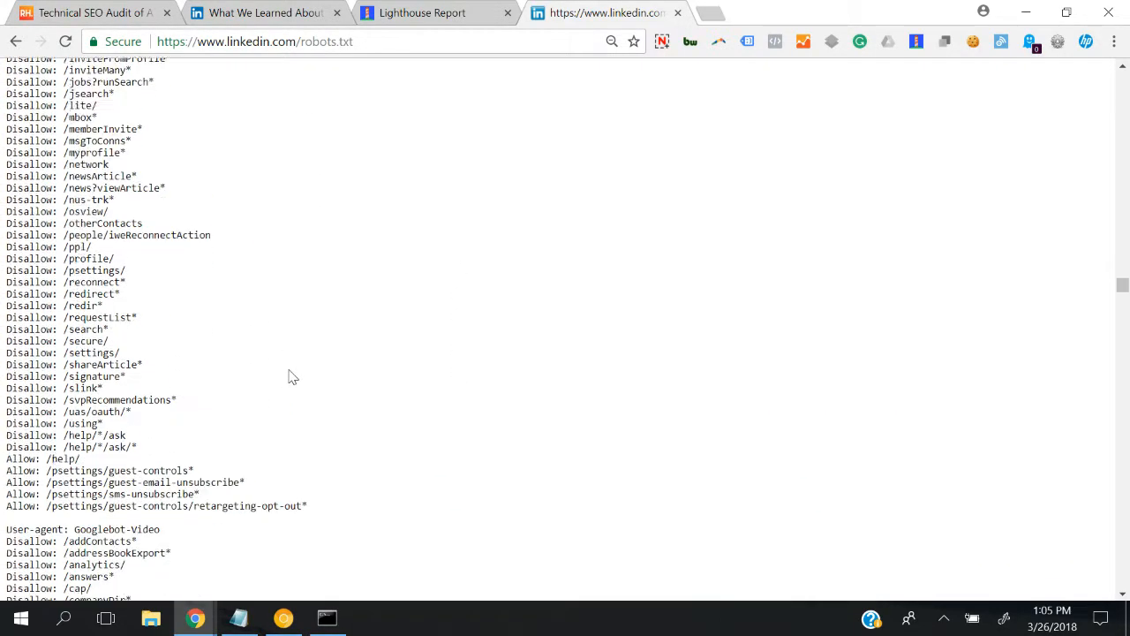
pyautogui.scroll(-3)
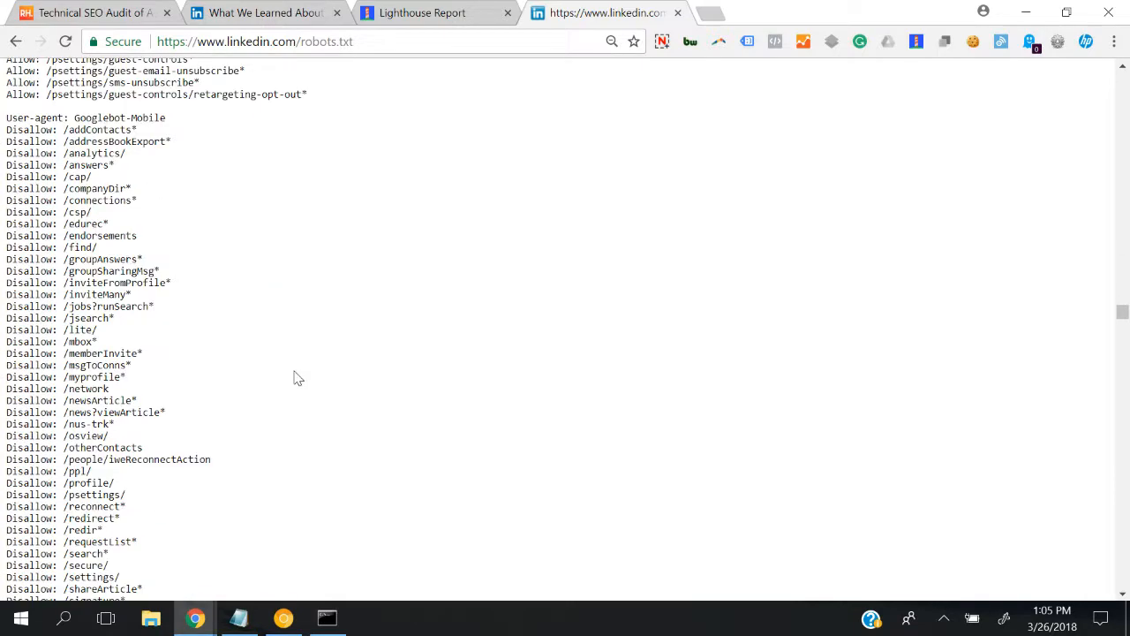
pyautogui.scroll(-3)
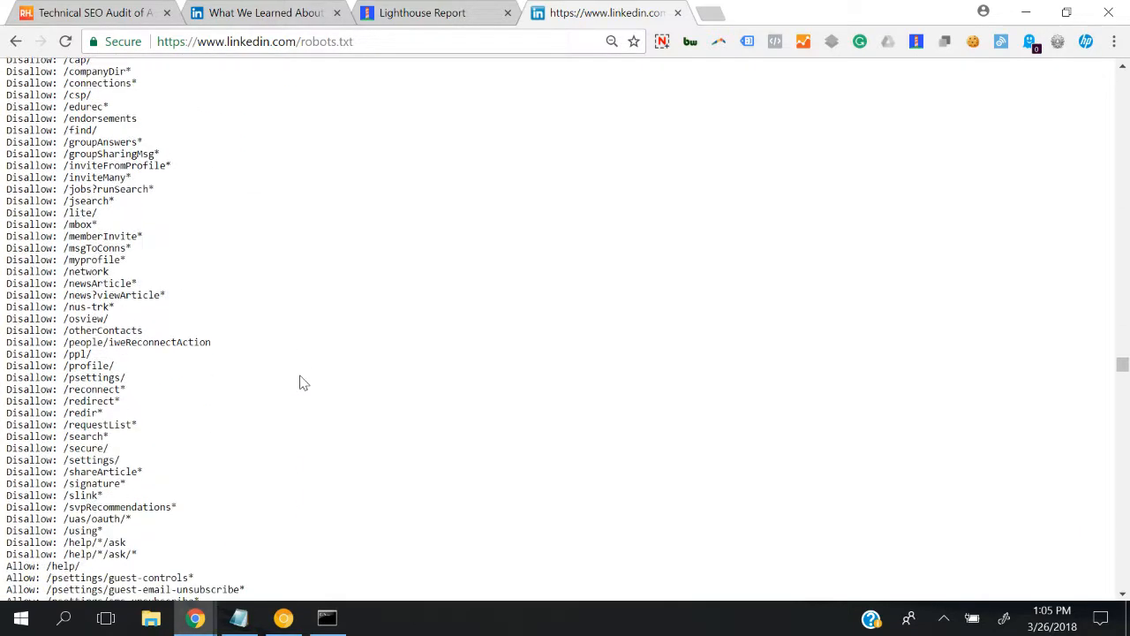
pyautogui.scroll(-3)
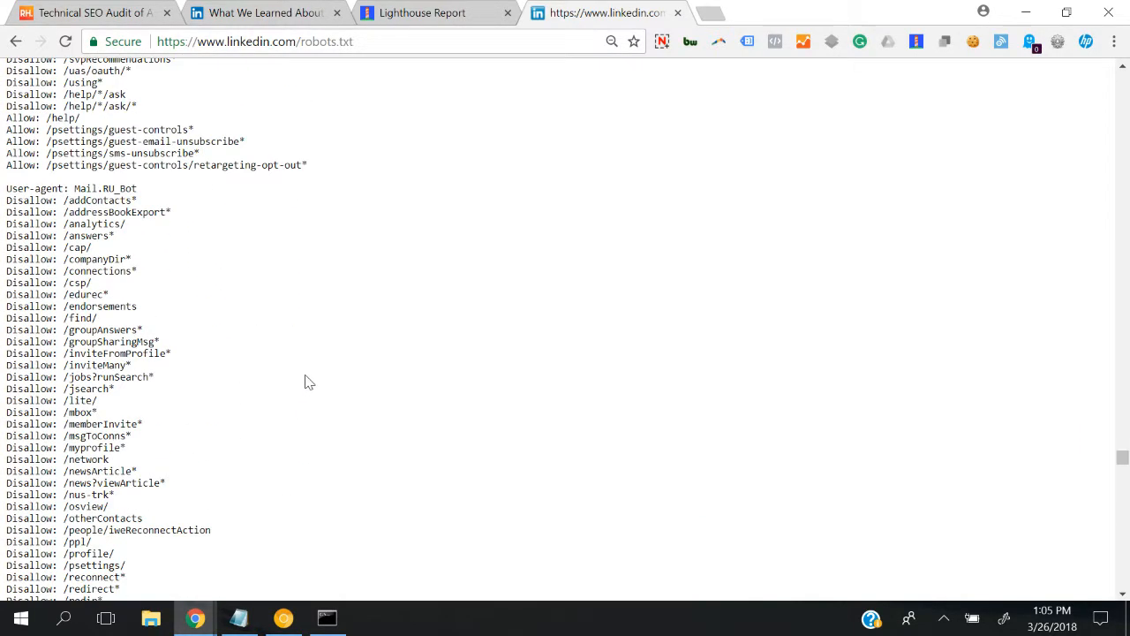
pyautogui.scroll(-3)
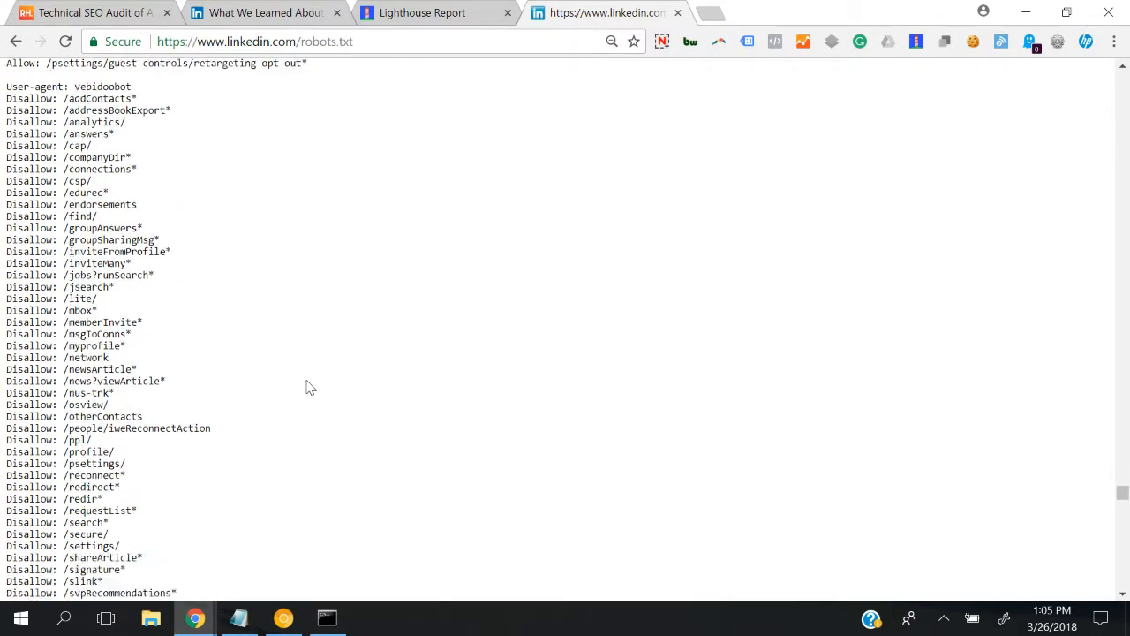
pyautogui.scroll(-3)
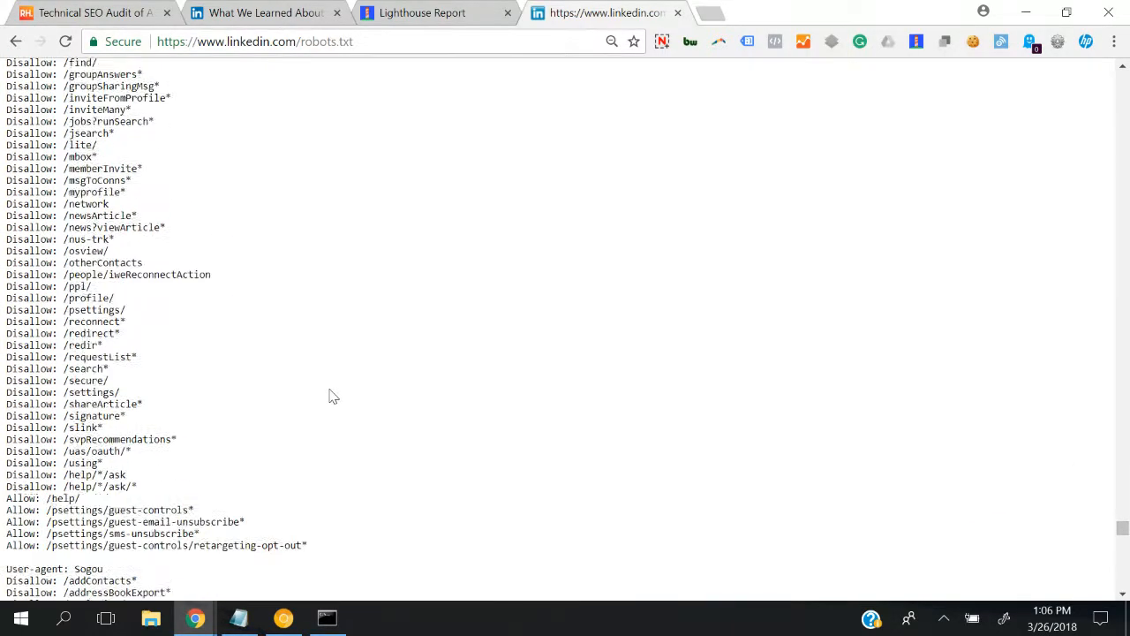
pyautogui.scroll(-3)
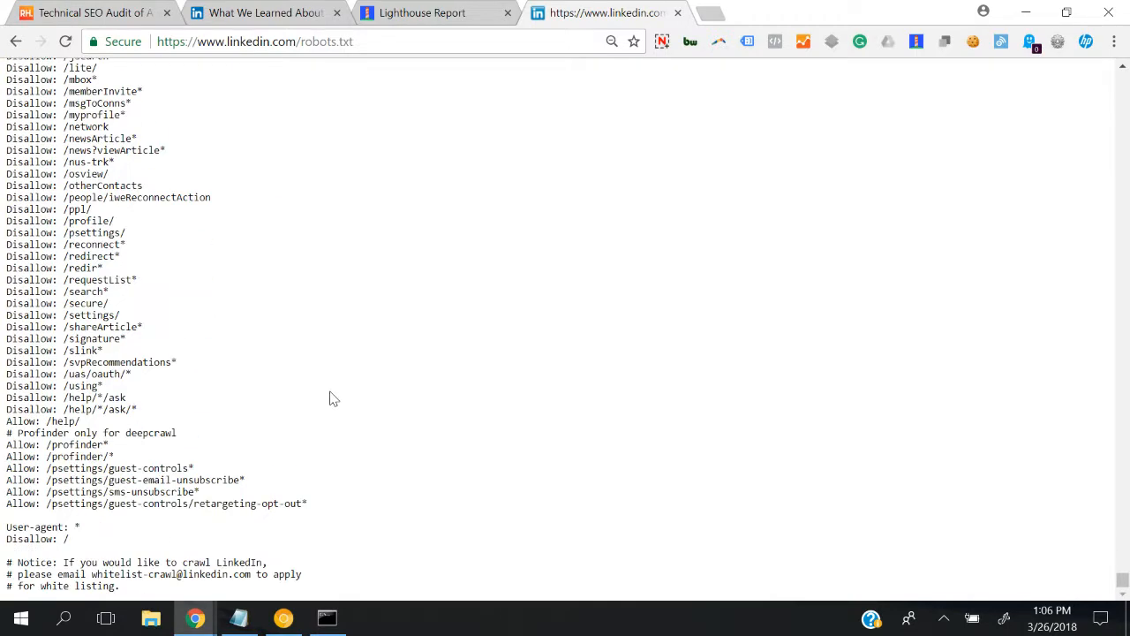
pyautogui.scroll(-3)
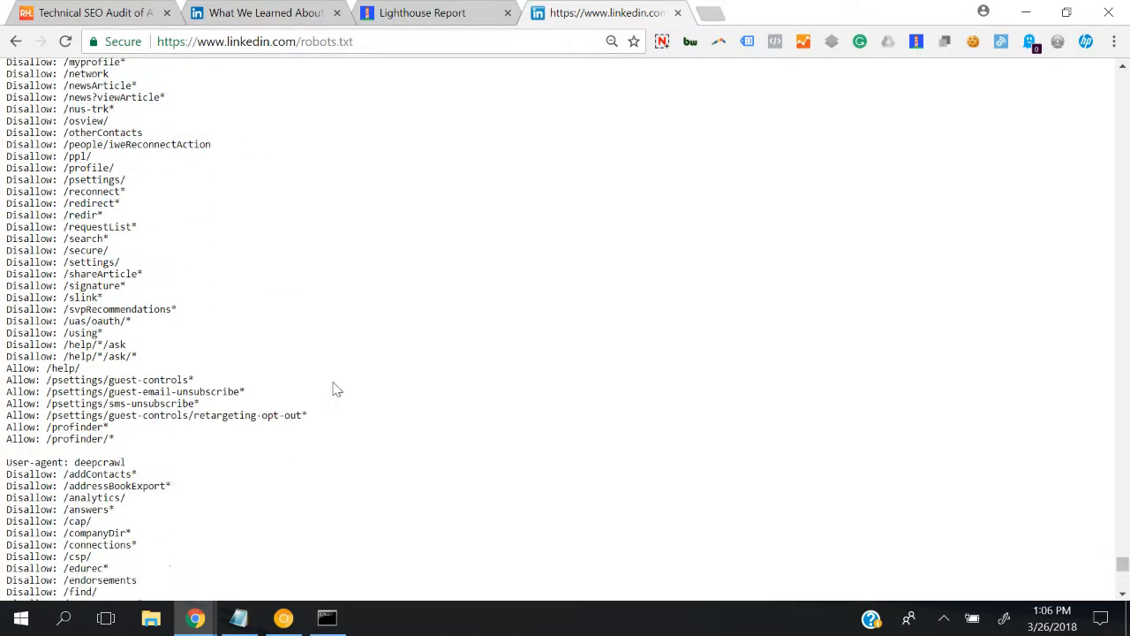
pyautogui.scroll(-3)
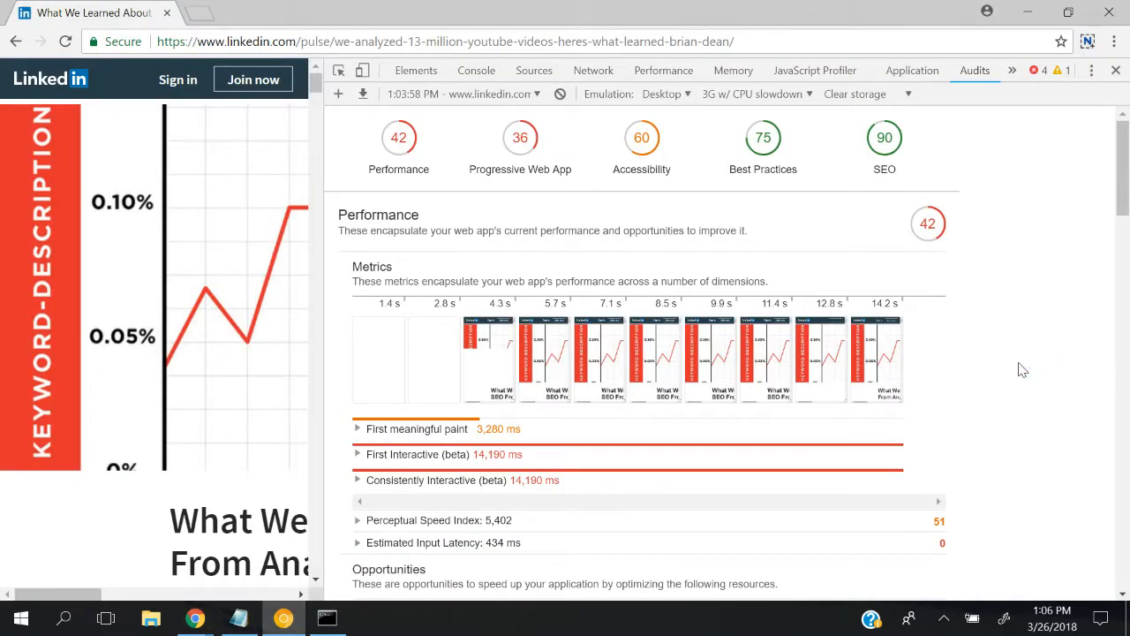
pyautogui.moveTo(516, 212)
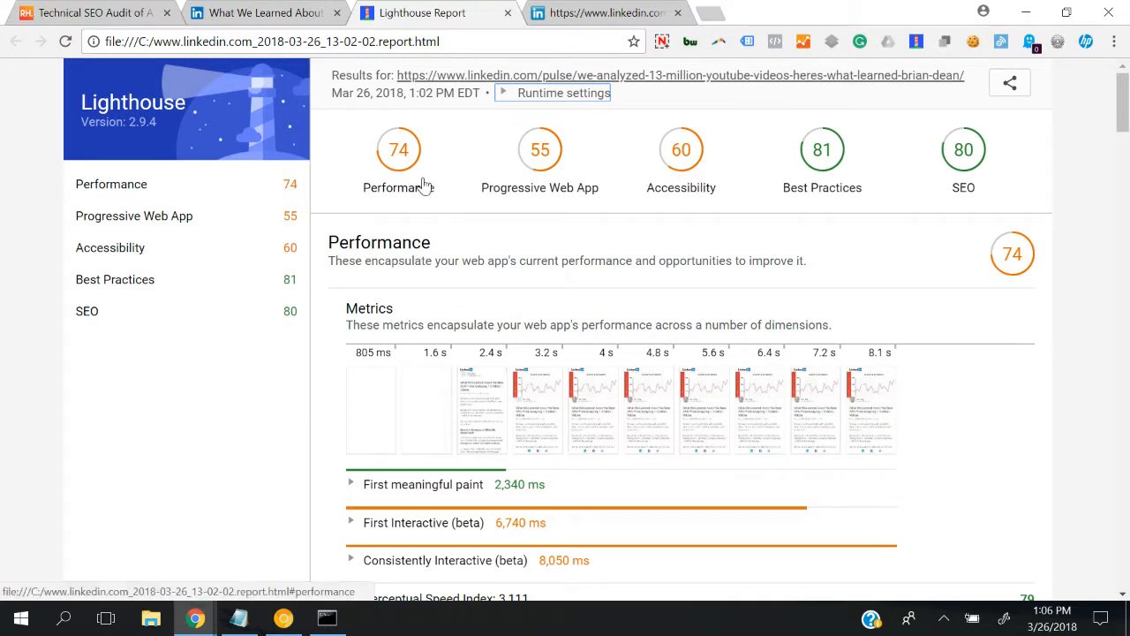
pyautogui.moveTo(509, 279)
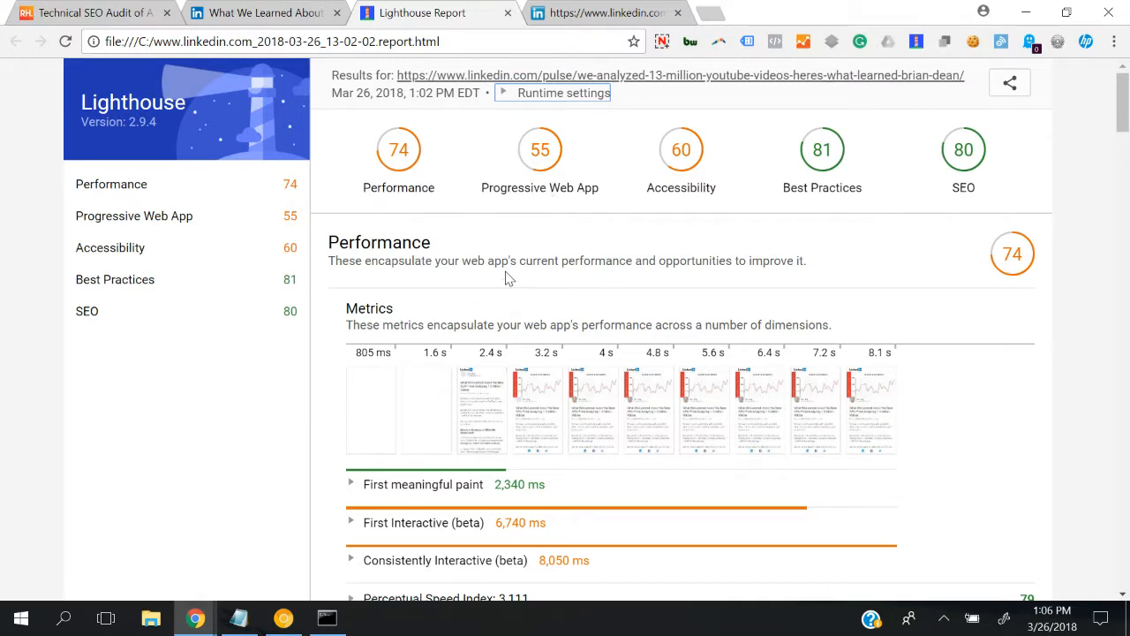
pyautogui.moveTo(799, 89)
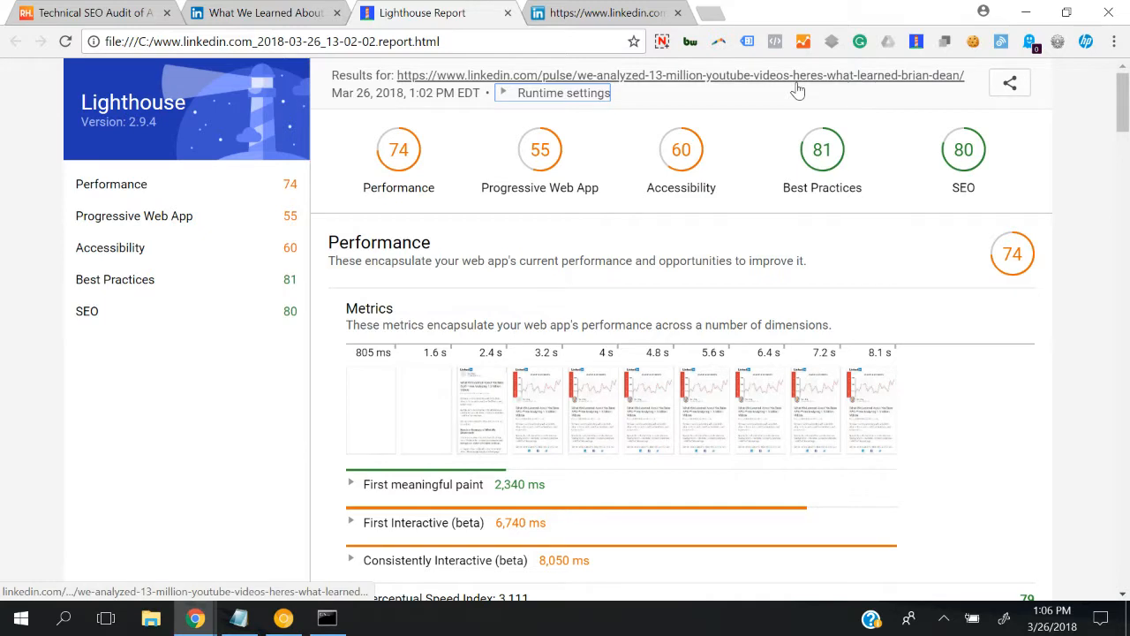
pyautogui.moveTo(451, 89)
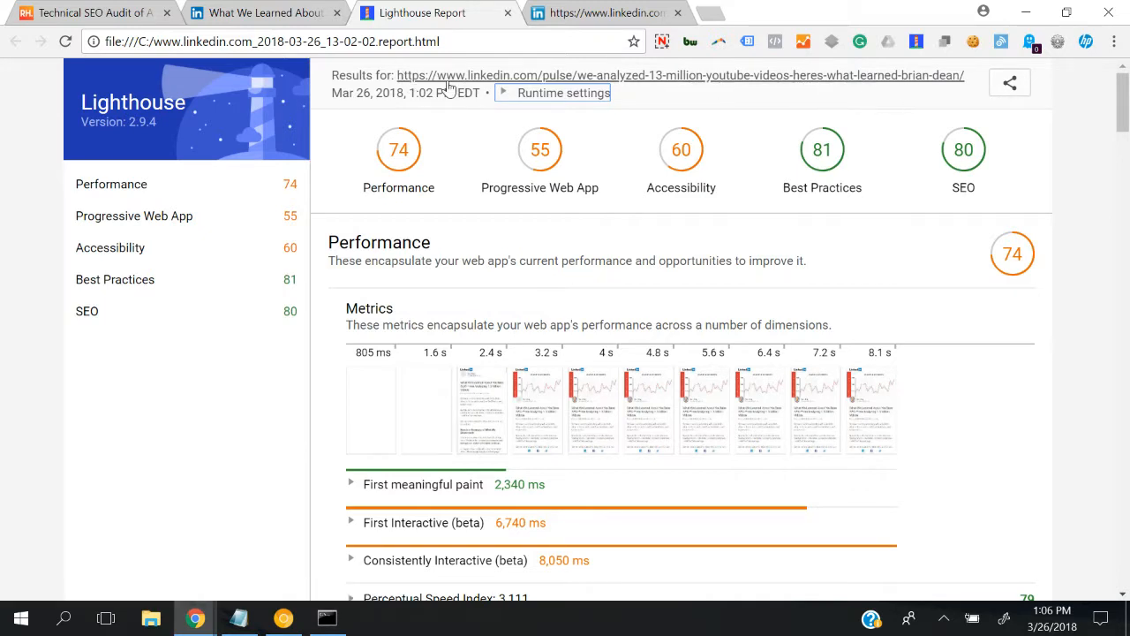
pyautogui.moveTo(962, 84)
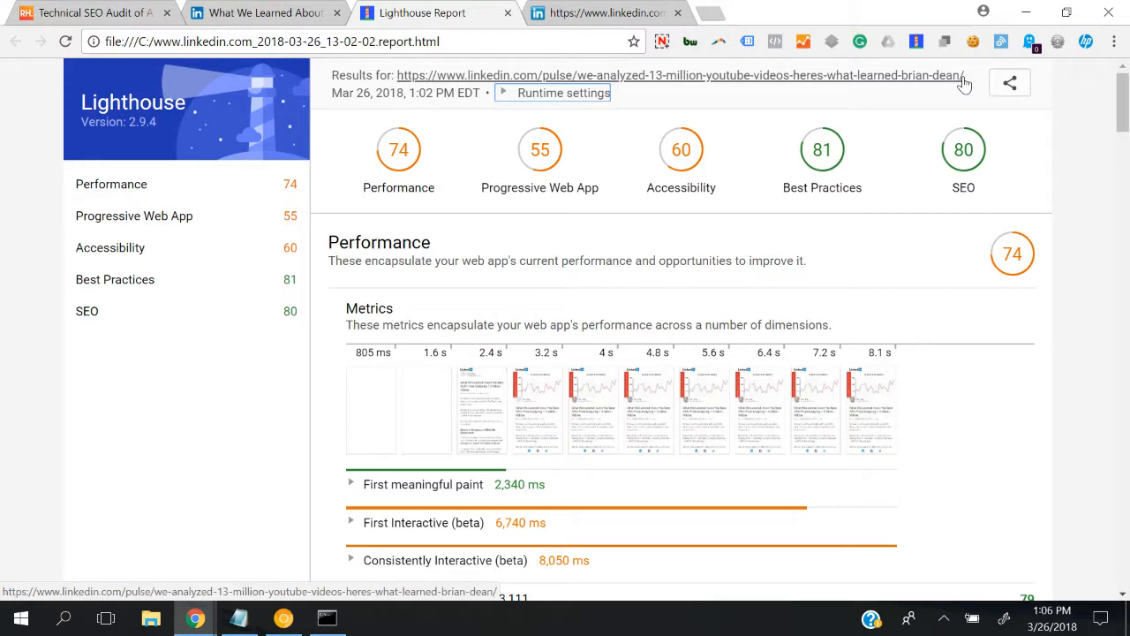
pyautogui.moveTo(284, 618)
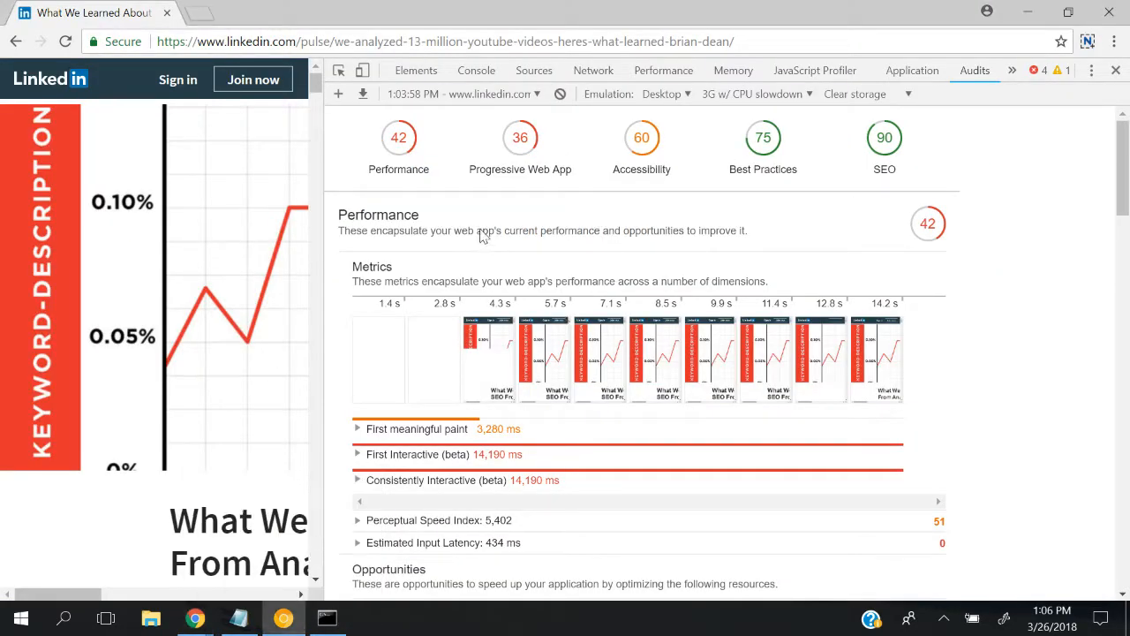
pyautogui.moveTo(513, 357)
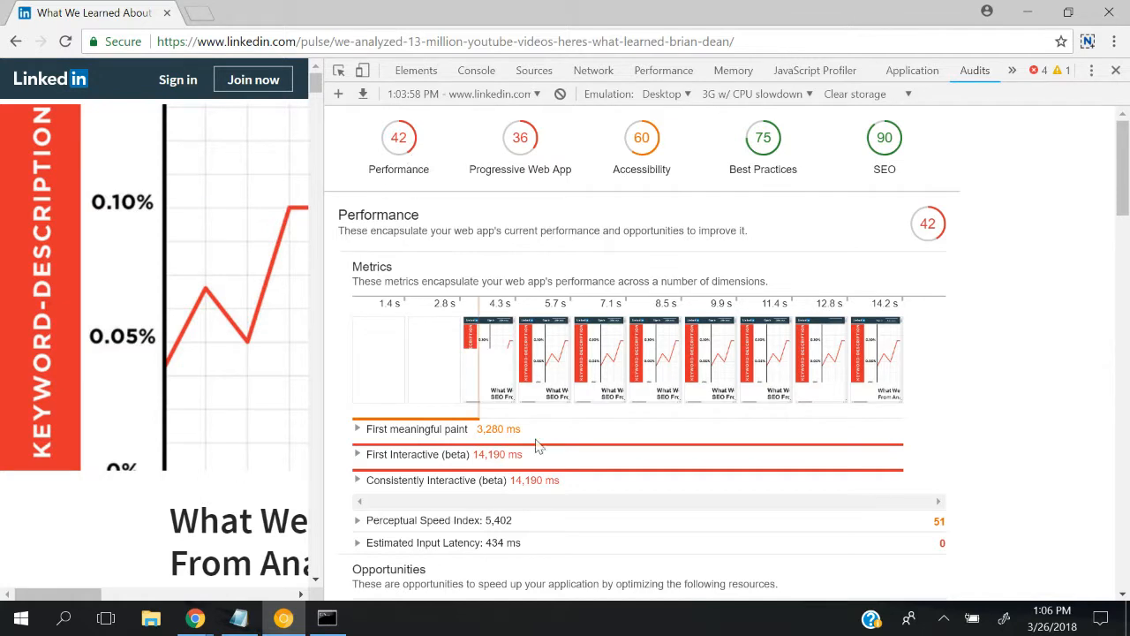
pyautogui.moveTo(501, 320)
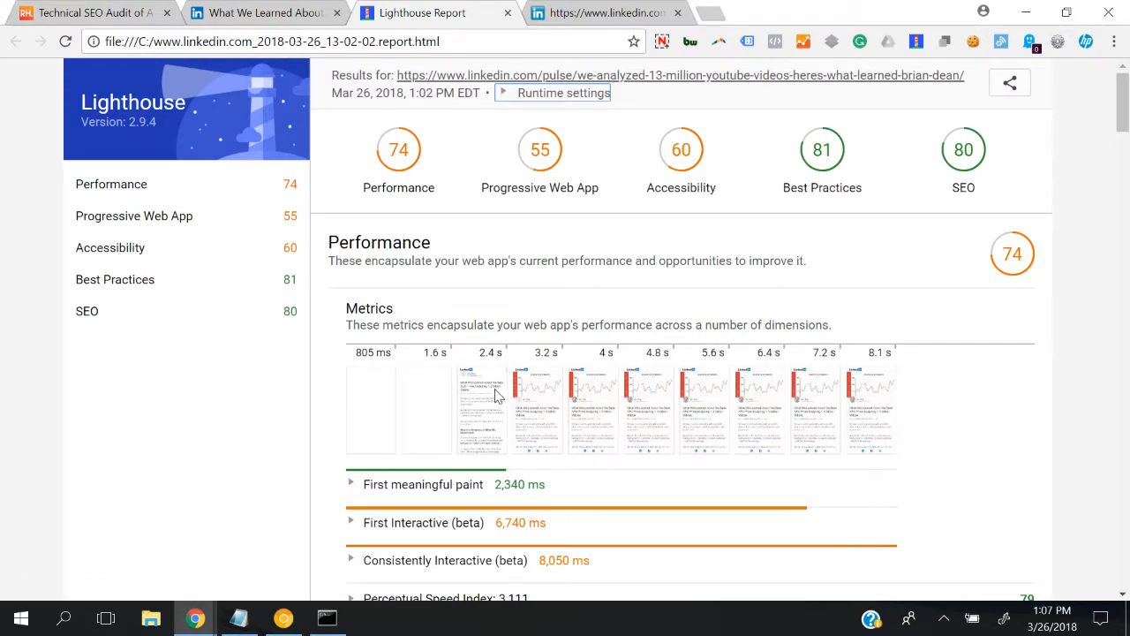
pyautogui.moveTo(549, 293)
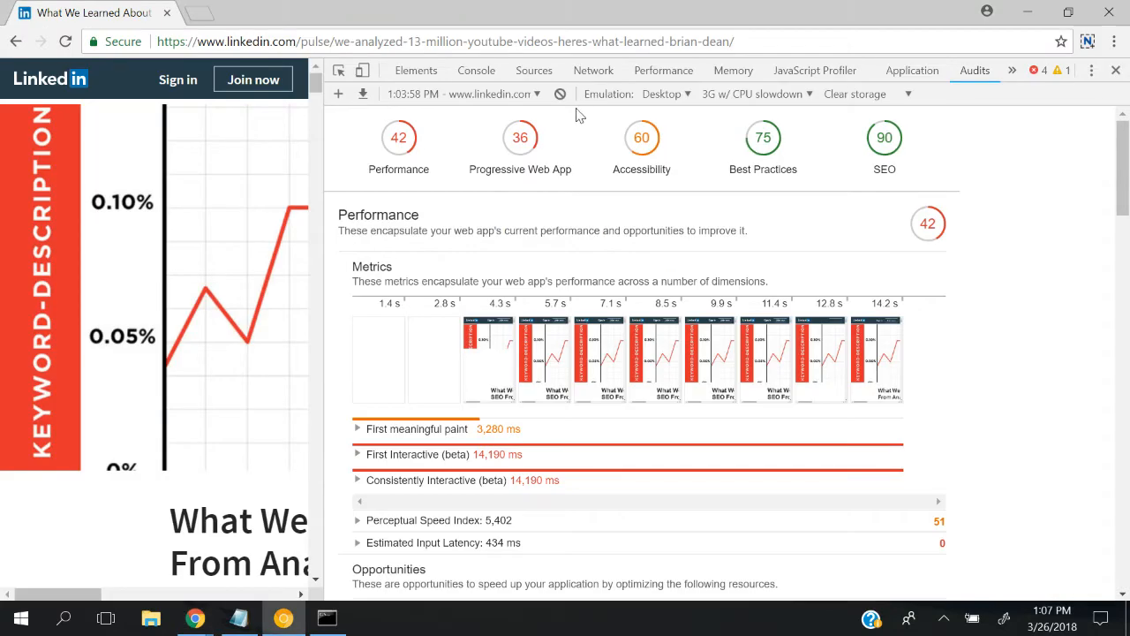
pyautogui.moveTo(715, 106)
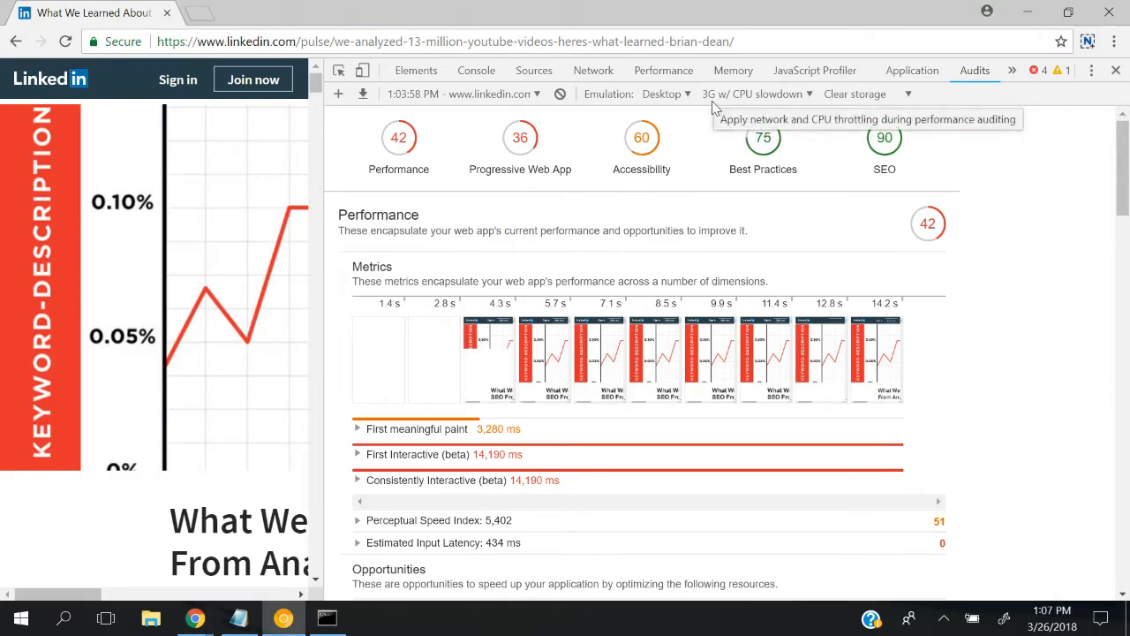
pyautogui.moveTo(687, 122)
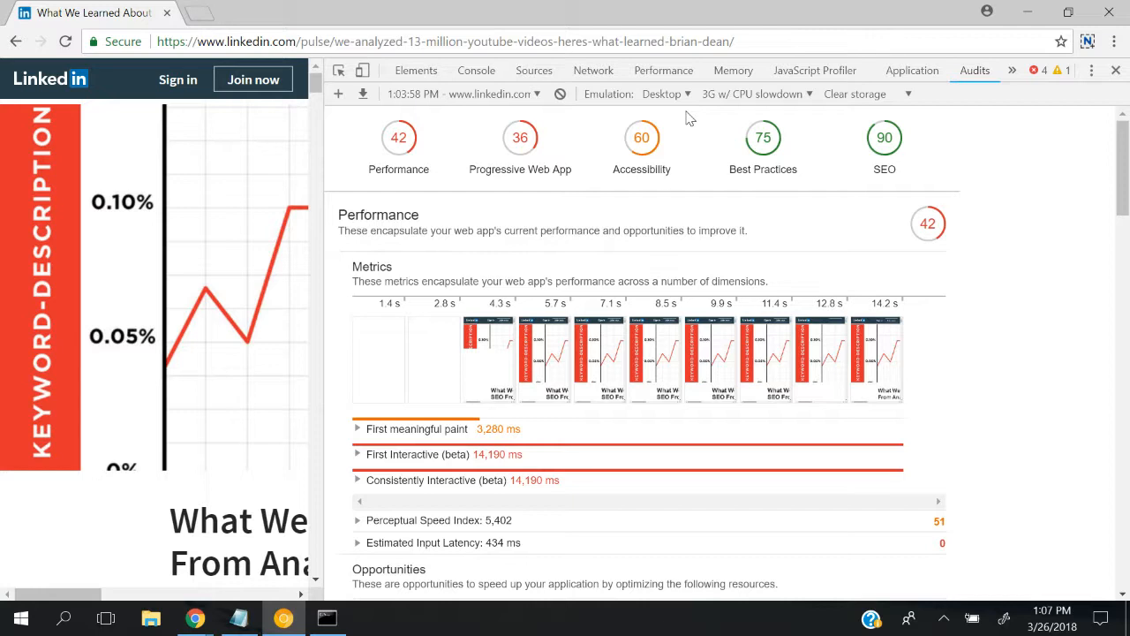
# Scroll the DevTools audit results down to Best Practices 75 and SEO 90 with missing meta description.
pyautogui.scroll(-3)
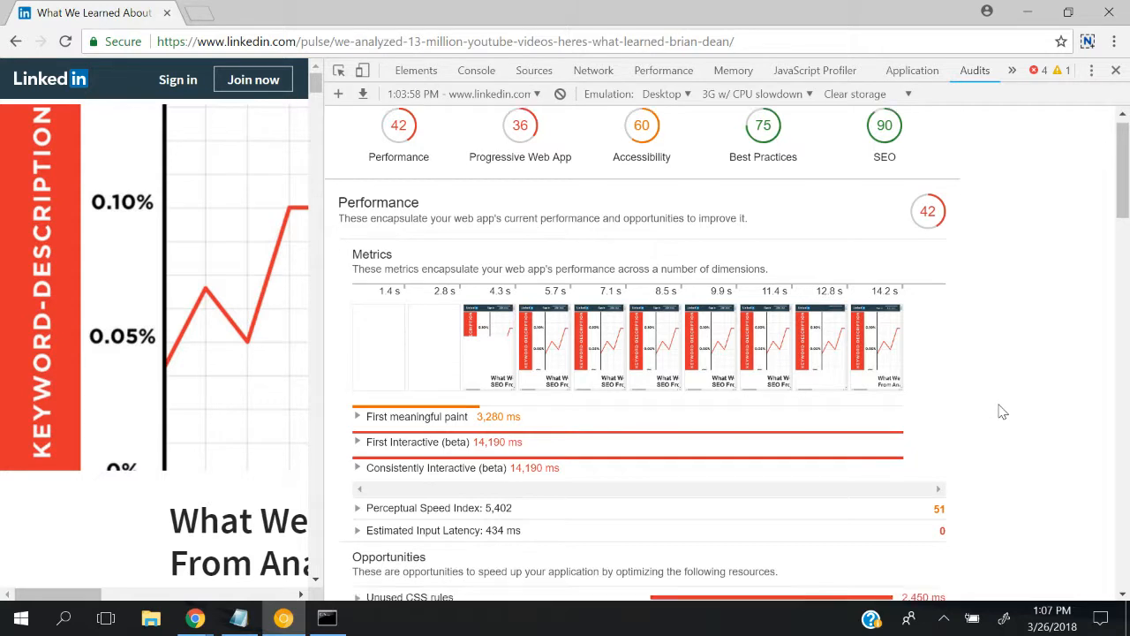
pyautogui.scroll(-3)
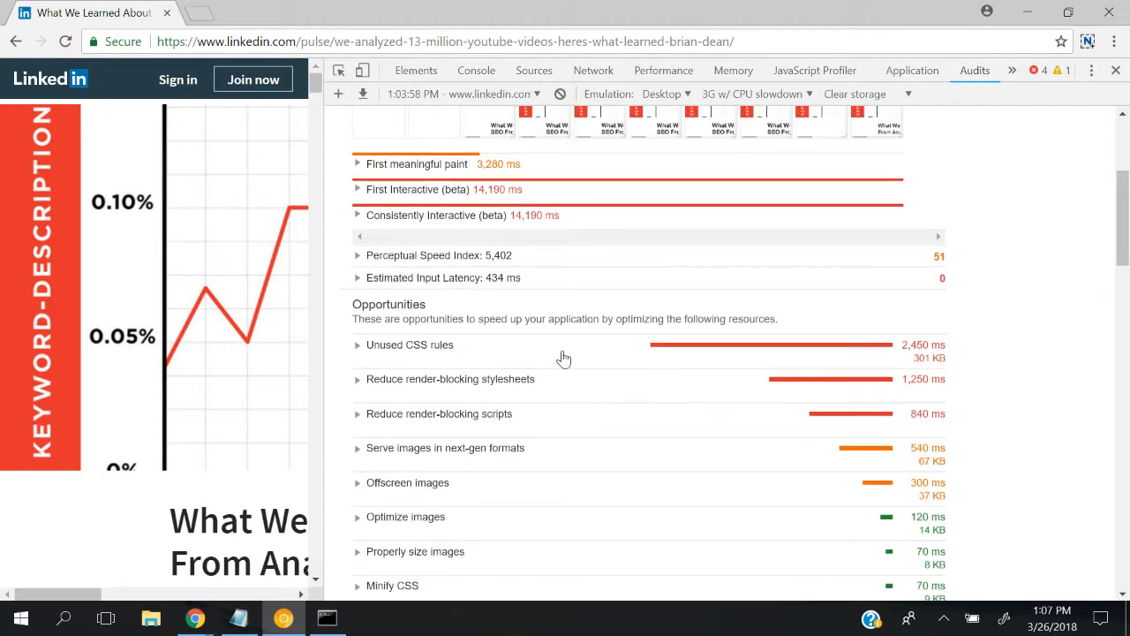
pyautogui.scroll(-3)
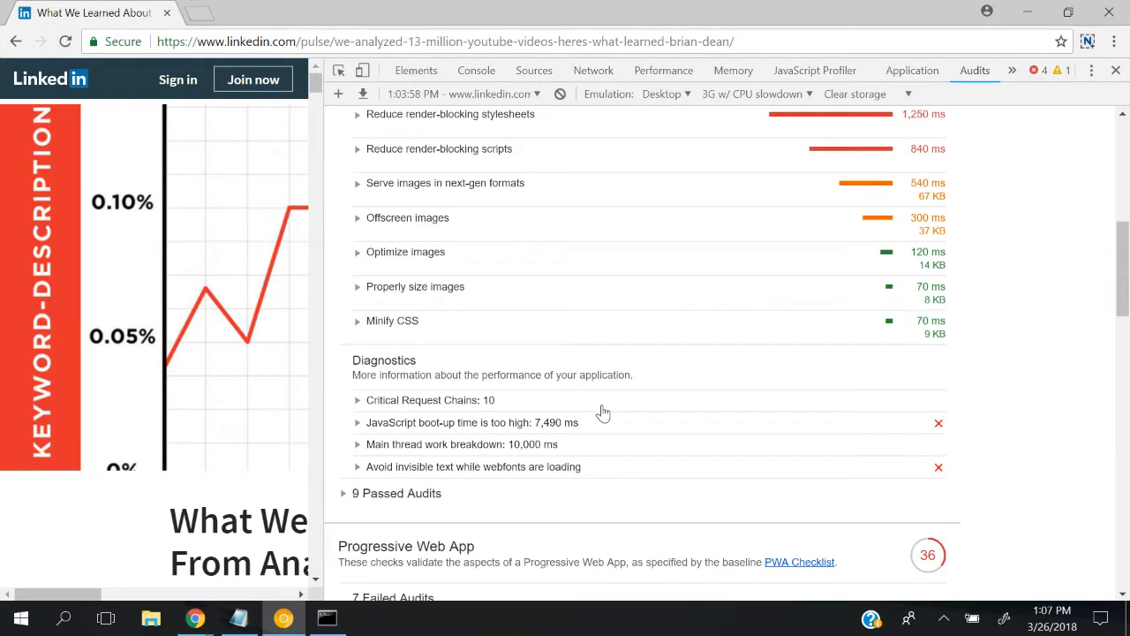
pyautogui.scroll(3)
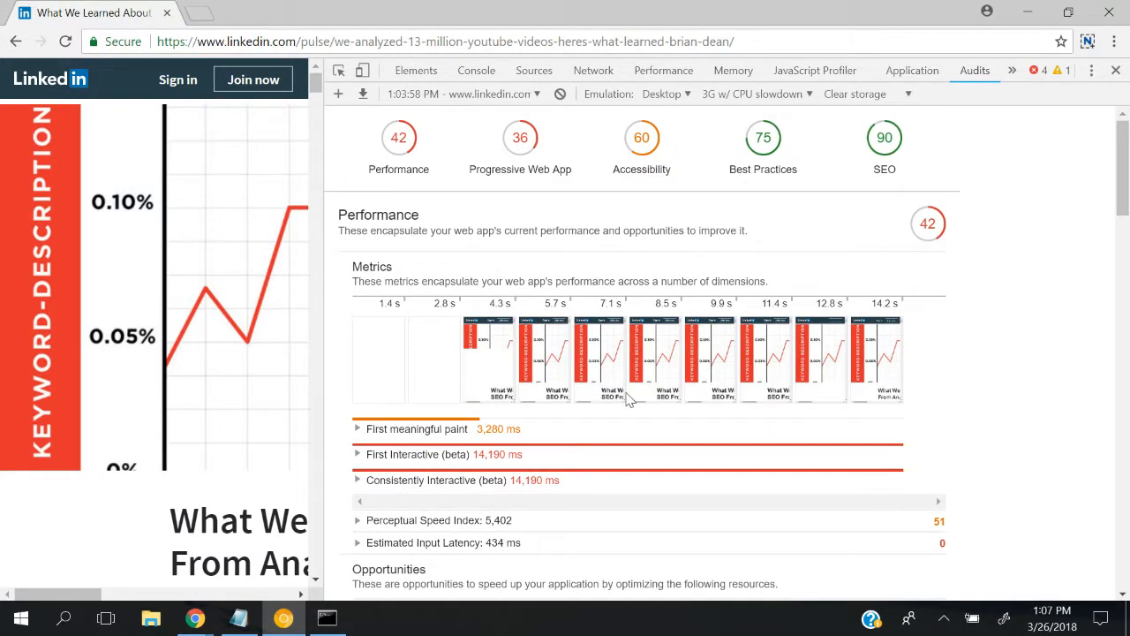
pyautogui.scroll(-3)
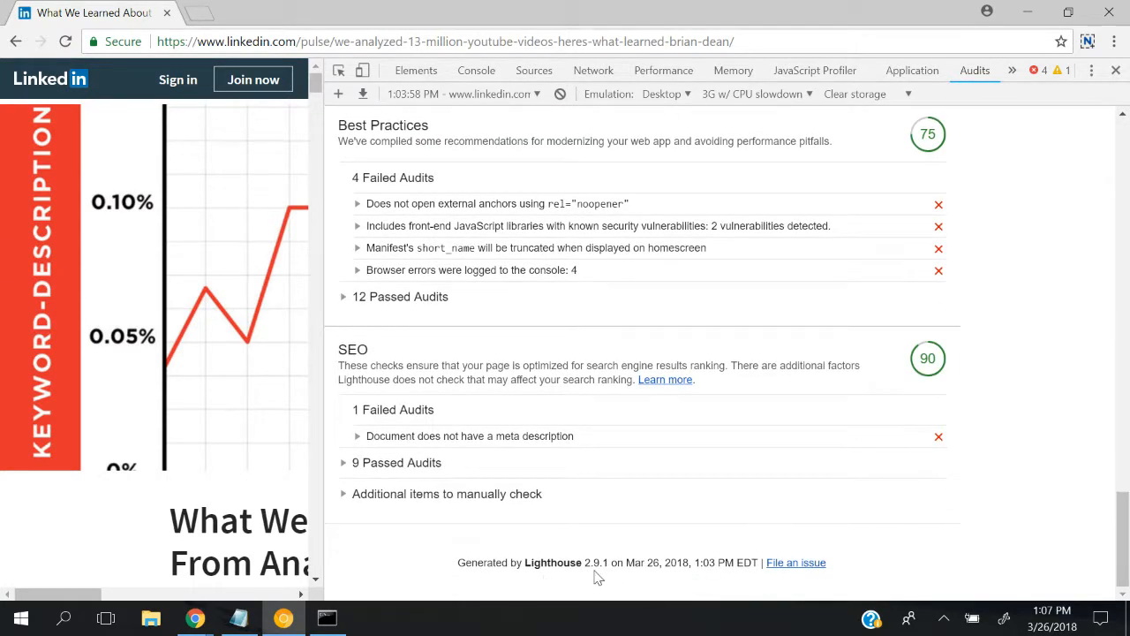
pyautogui.moveTo(495, 618)
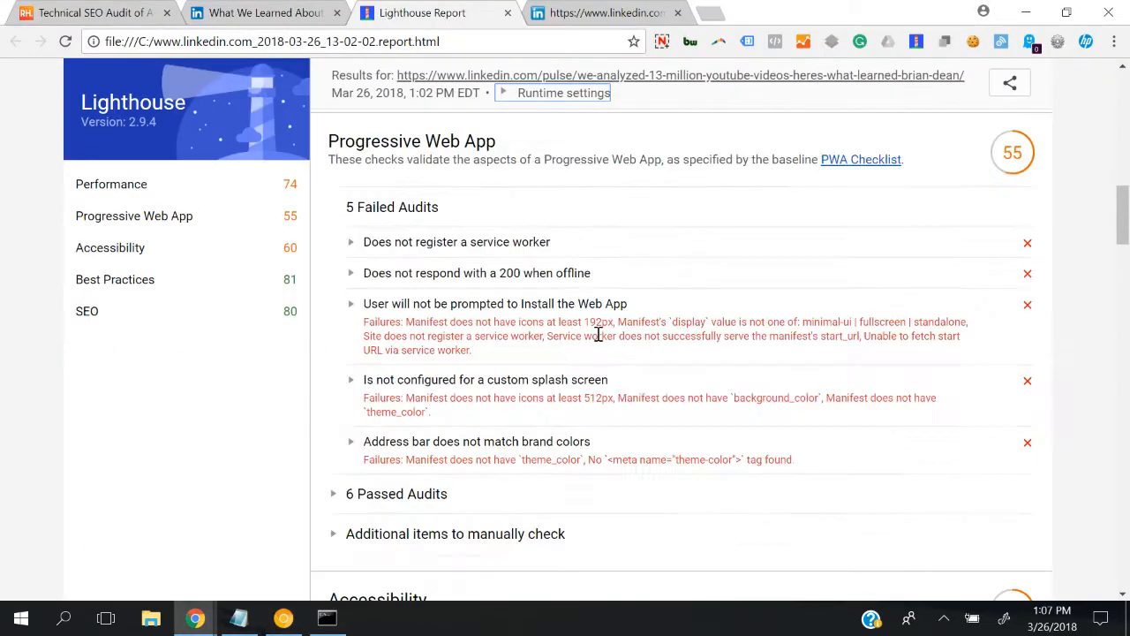
# Scroll the CLI report to its SEO end showing robots.txt blocking and the missing meta description.
pyautogui.scroll(-3)
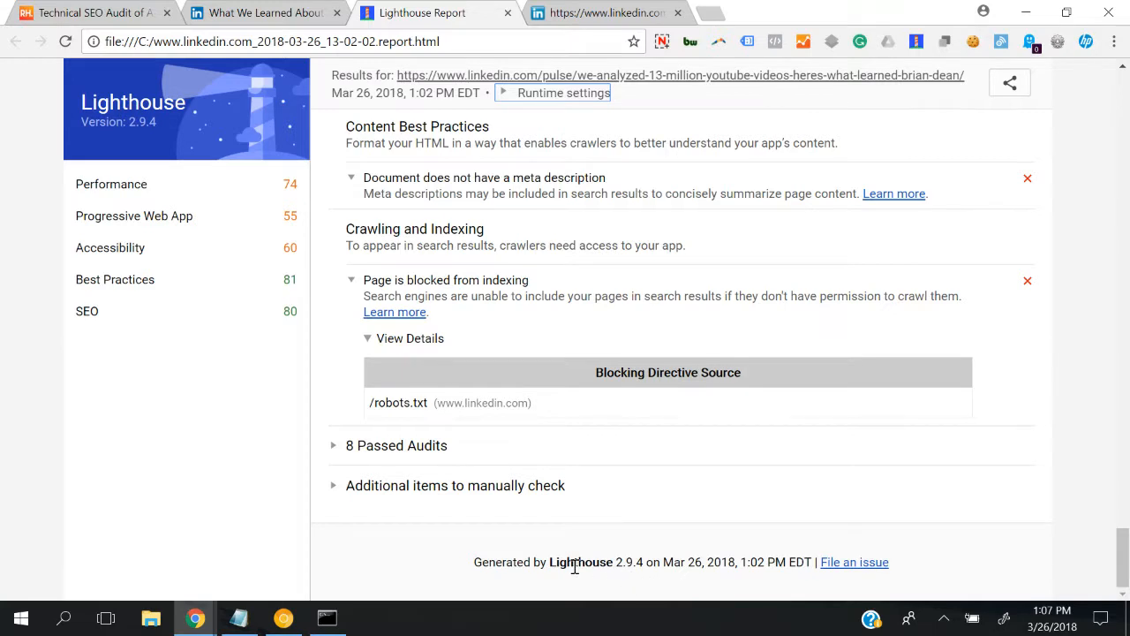
pyautogui.moveTo(646, 579)
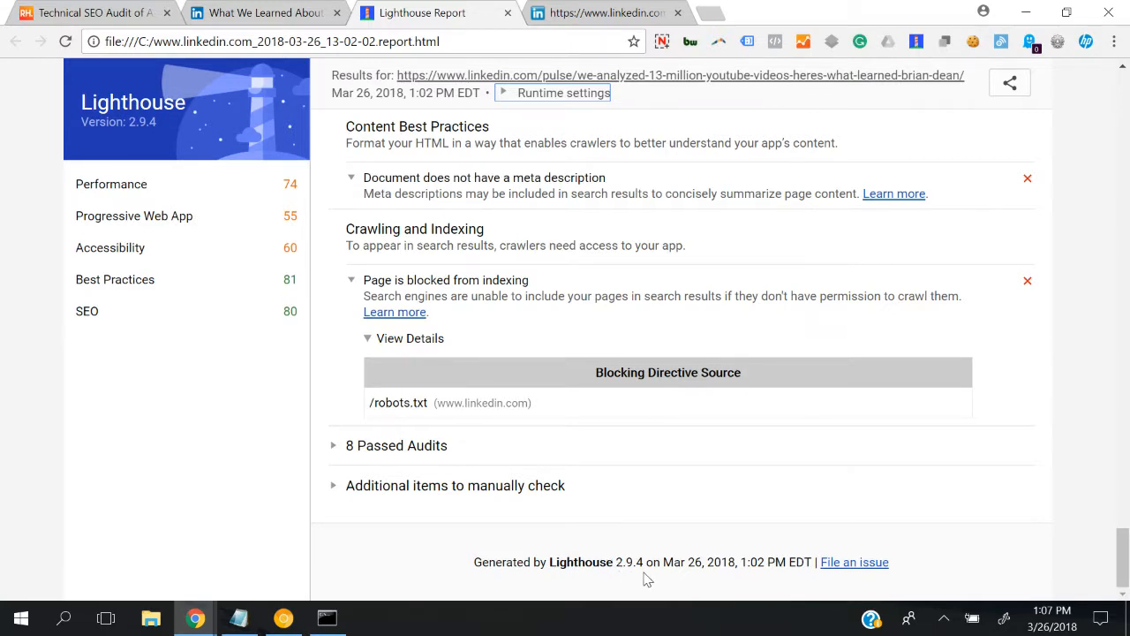
pyautogui.moveTo(1080, 516)
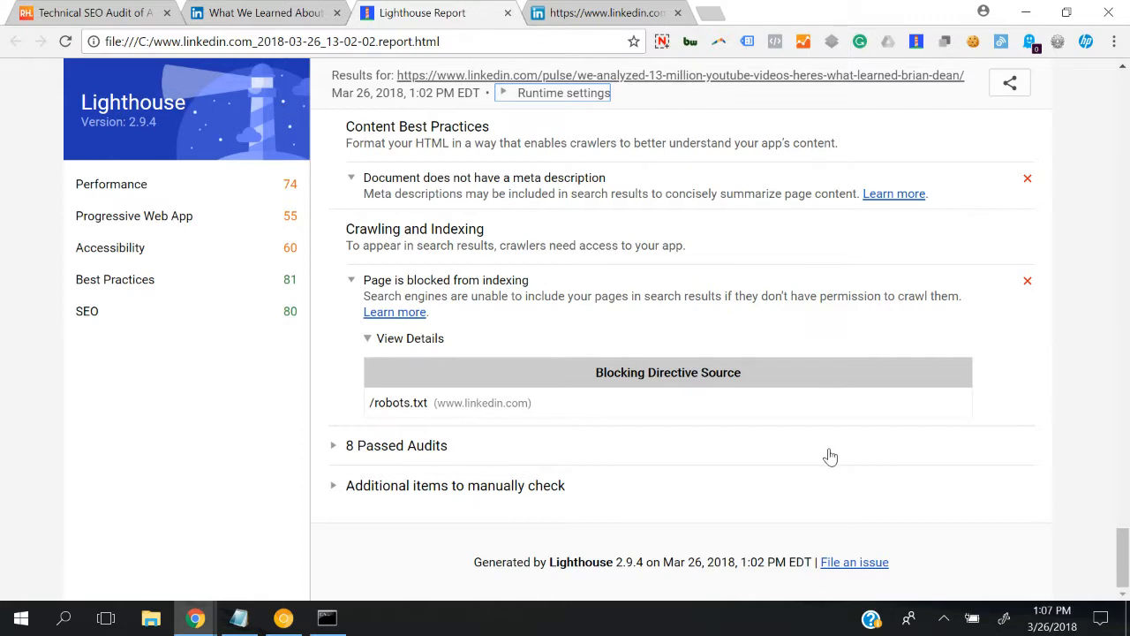
pyautogui.moveTo(360, 590)
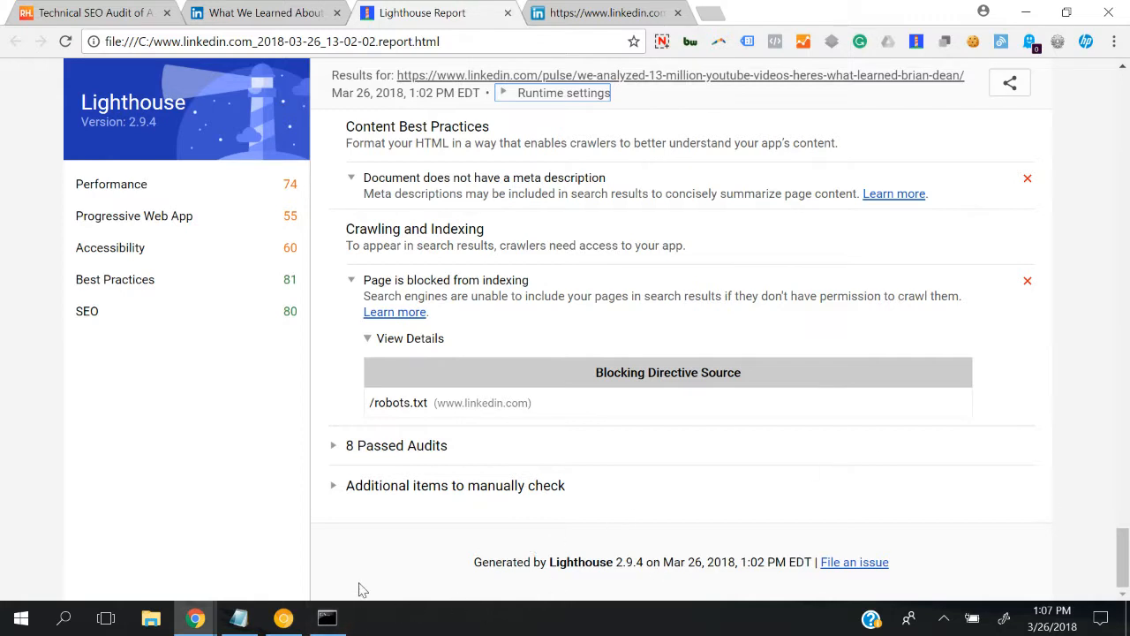
pyautogui.moveTo(86, 460)
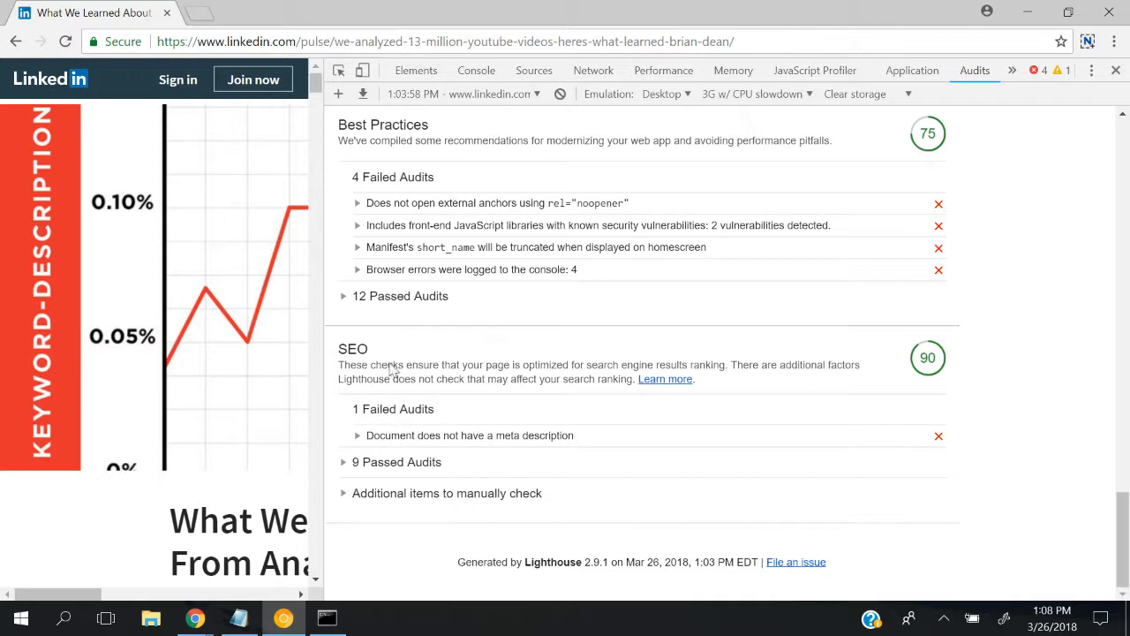
pyautogui.moveTo(194, 618)
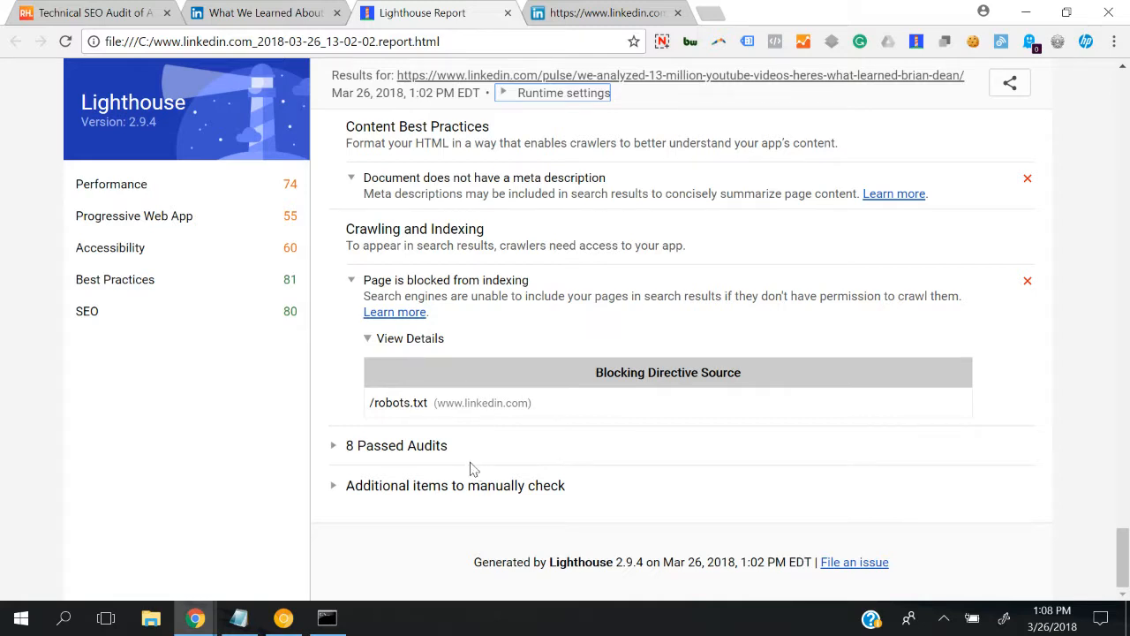
# Expand the CLI report's 8 passed SEO audits with Mobile Friendly, Content Best Practices and Crawling and Indexing groups.
pyautogui.click(395, 445)
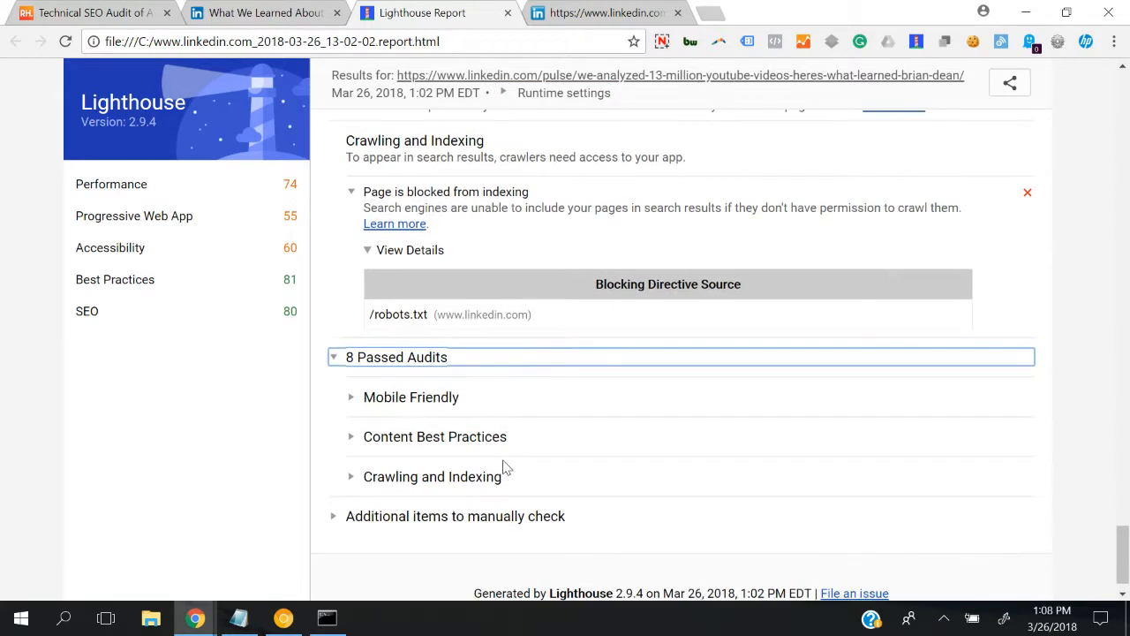
pyautogui.click(409, 396)
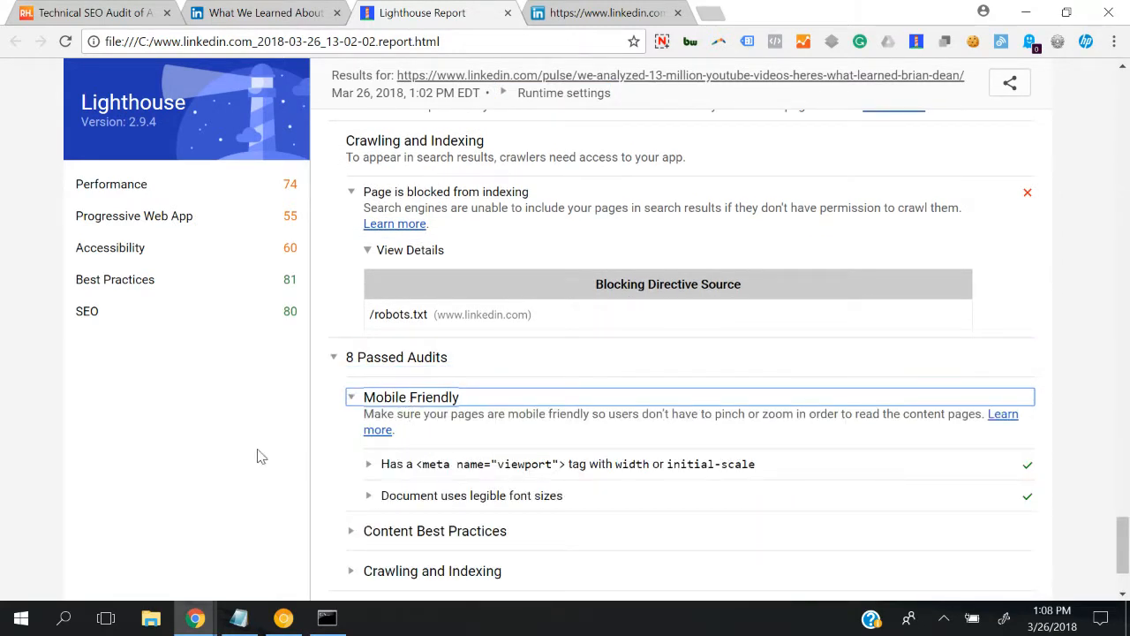
pyautogui.scroll(-3)
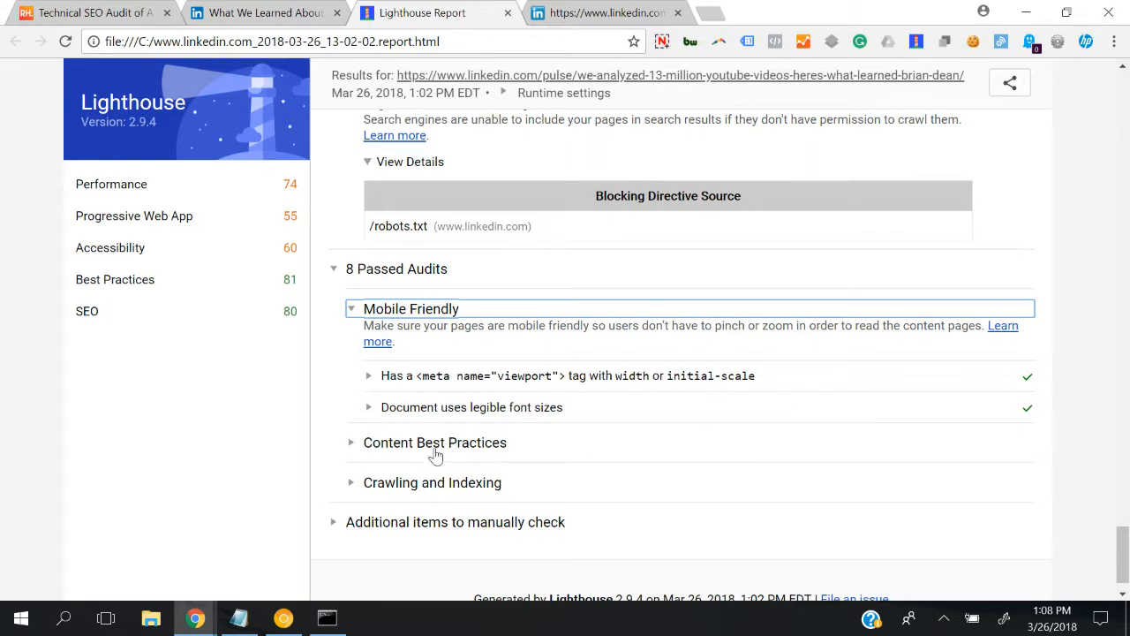
pyautogui.click(435, 441)
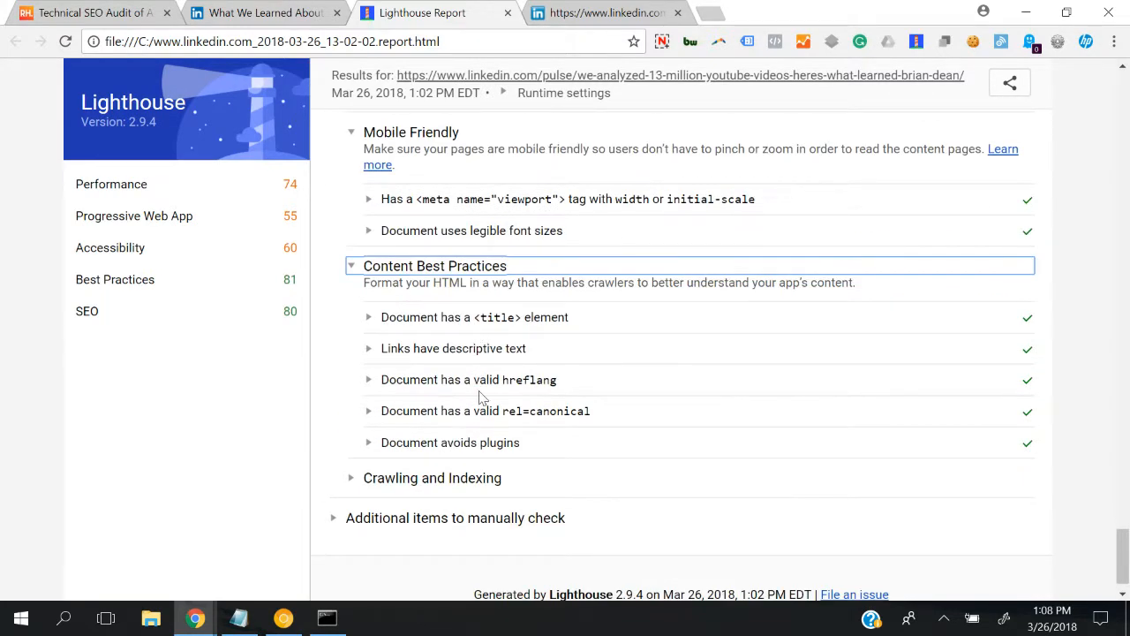
pyautogui.moveTo(441, 363)
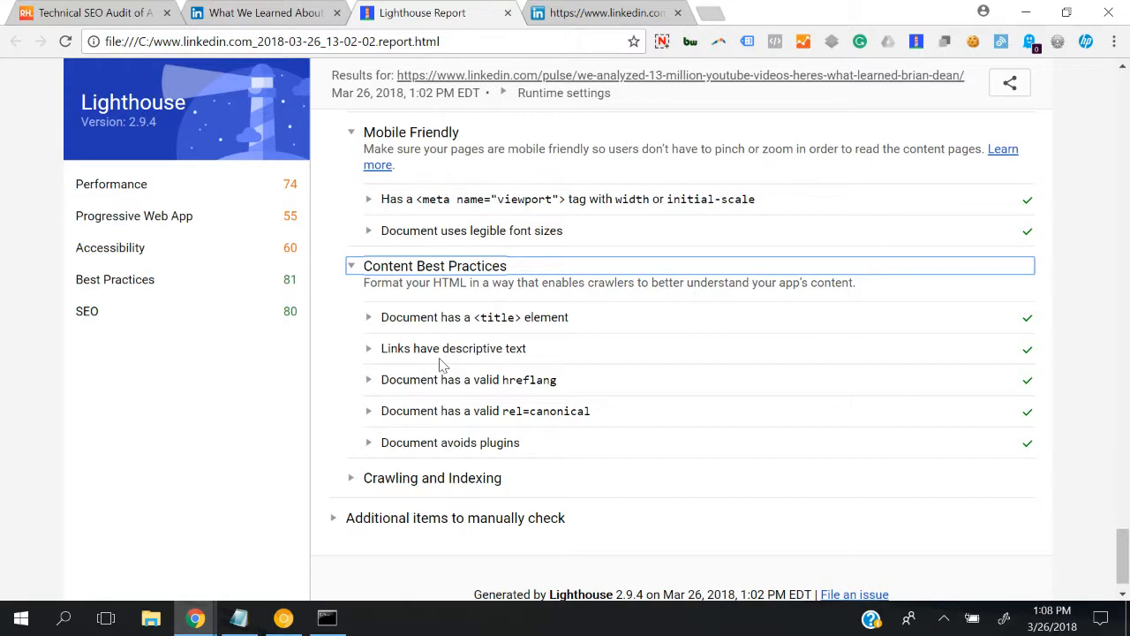
pyautogui.moveTo(449, 392)
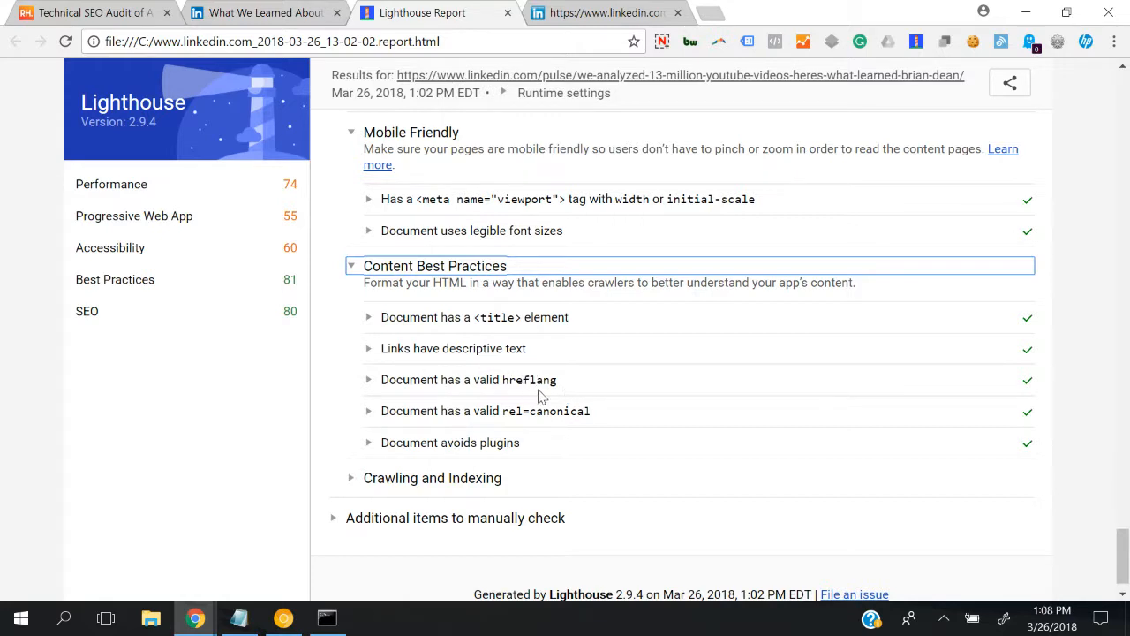
pyautogui.moveTo(544, 392)
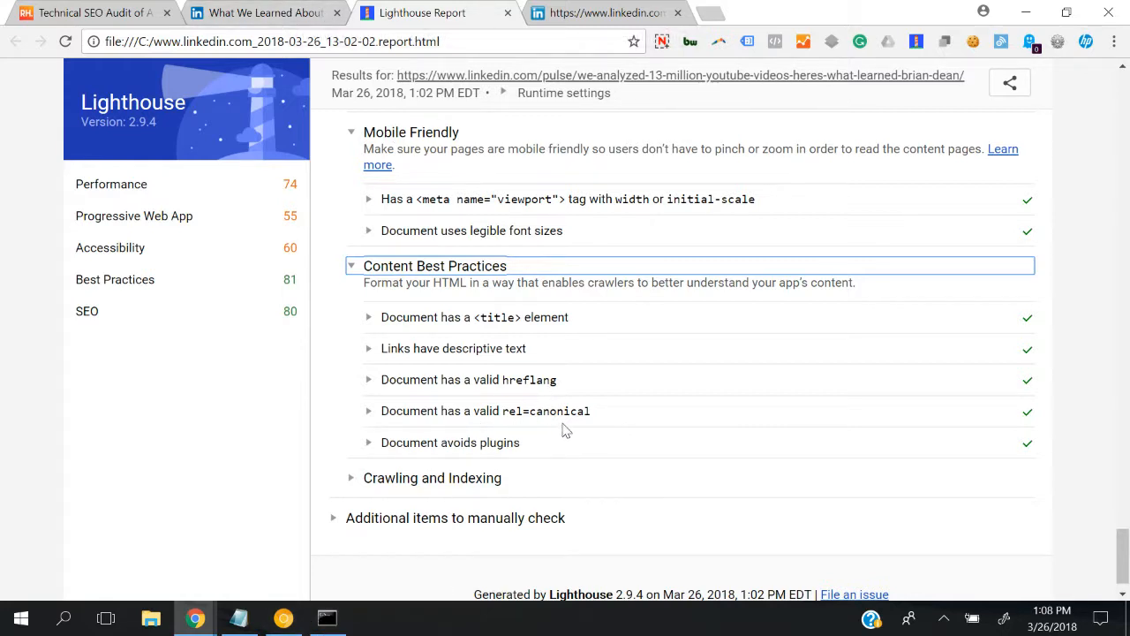
pyautogui.moveTo(473, 429)
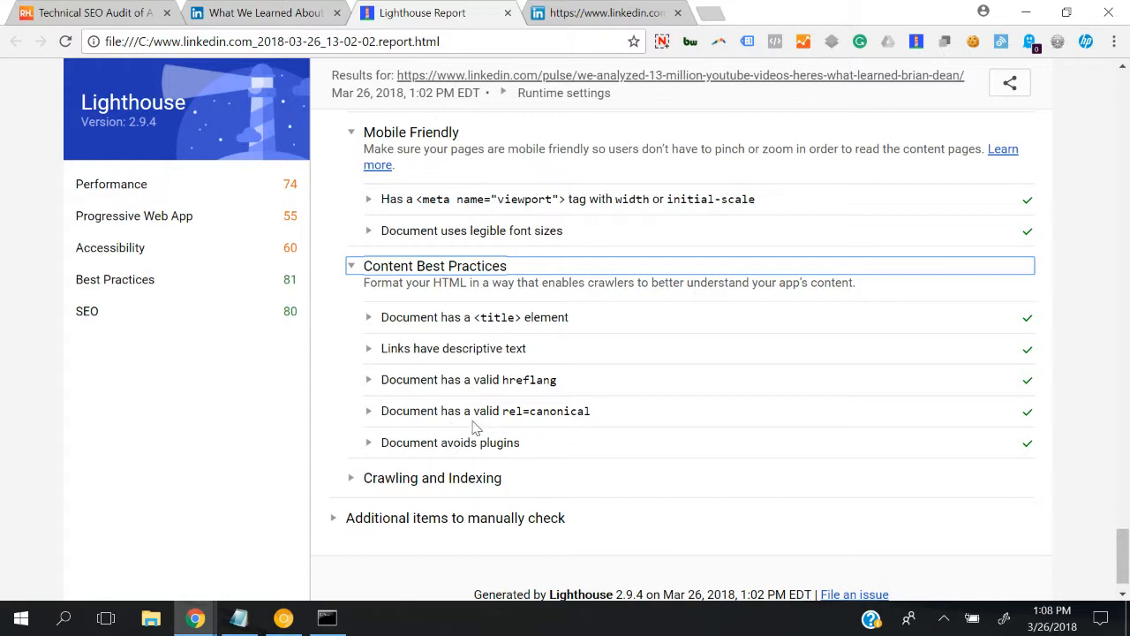
pyautogui.moveTo(583, 424)
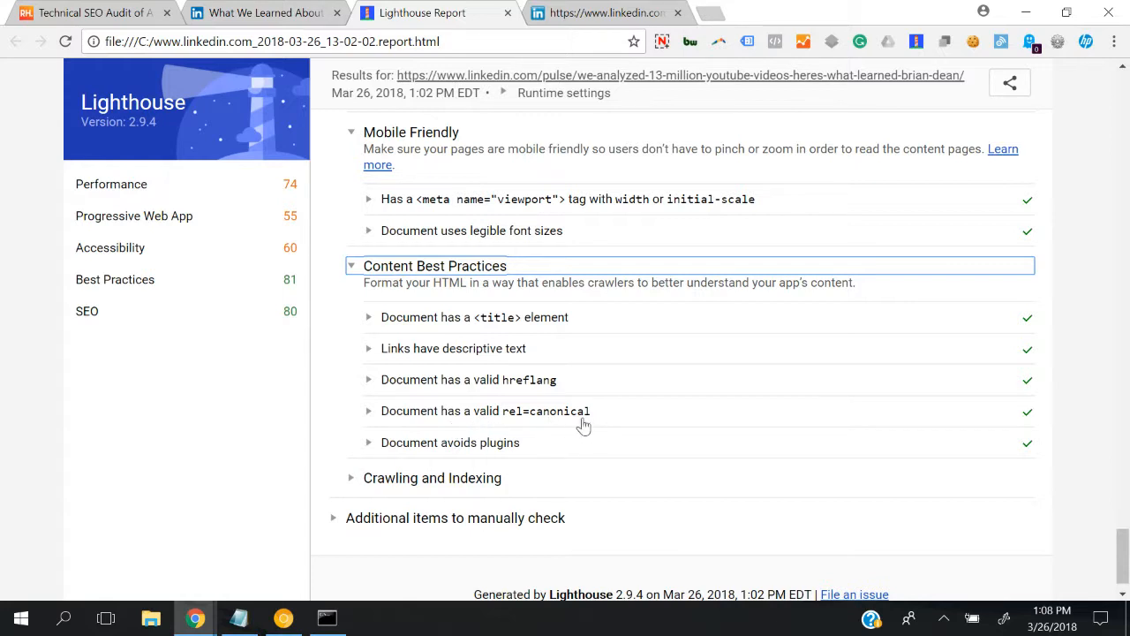
pyautogui.click(451, 442)
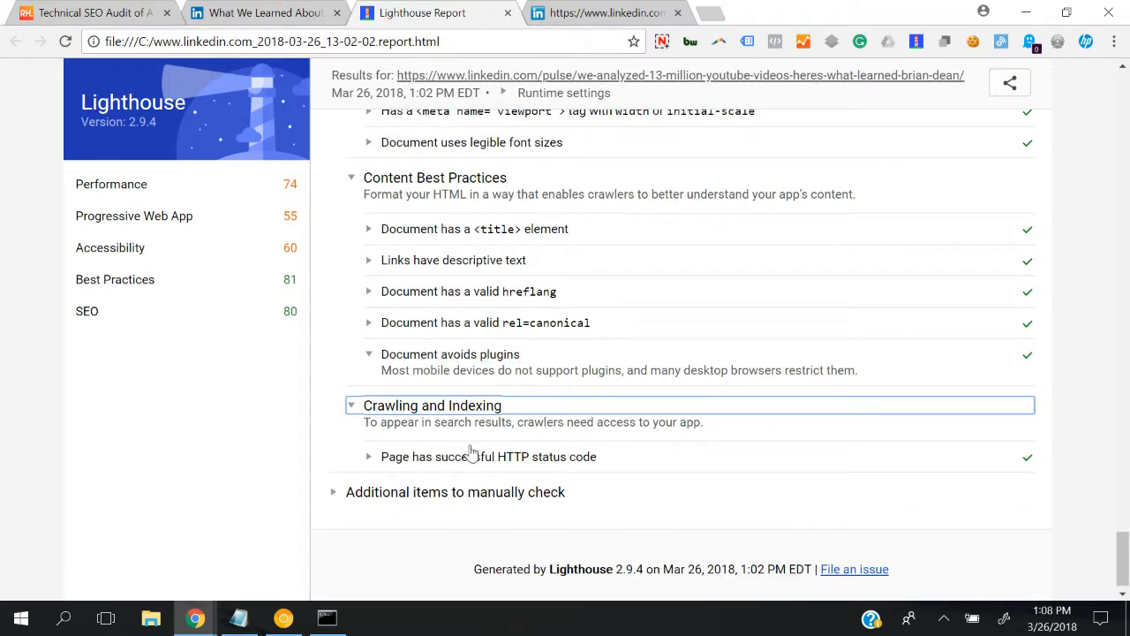
pyautogui.moveTo(693, 445)
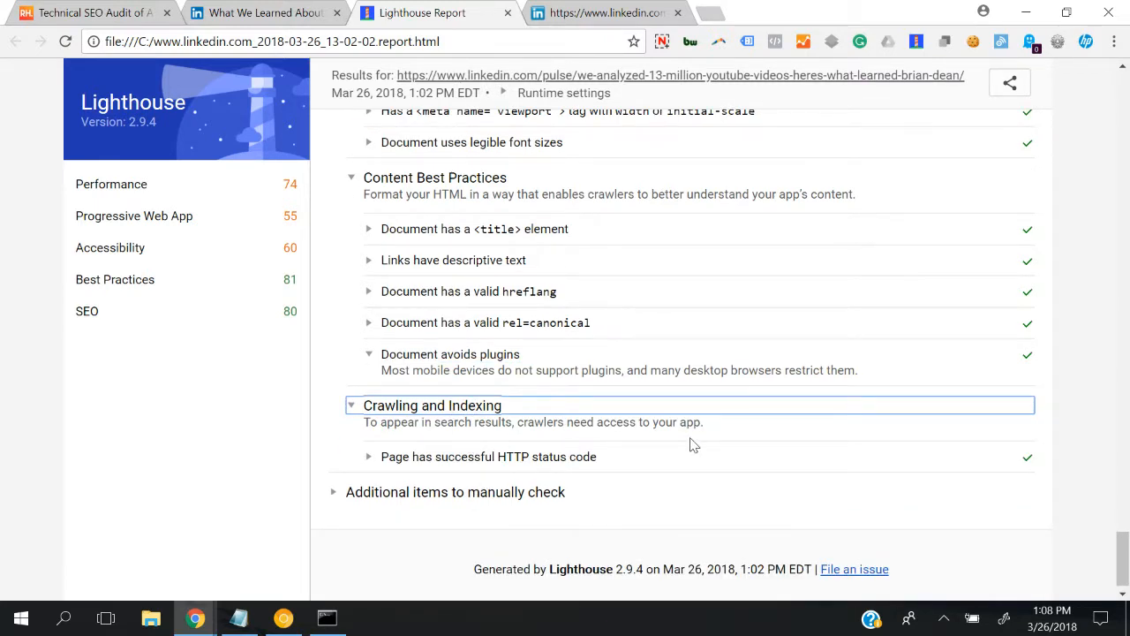
pyautogui.moveTo(753, 411)
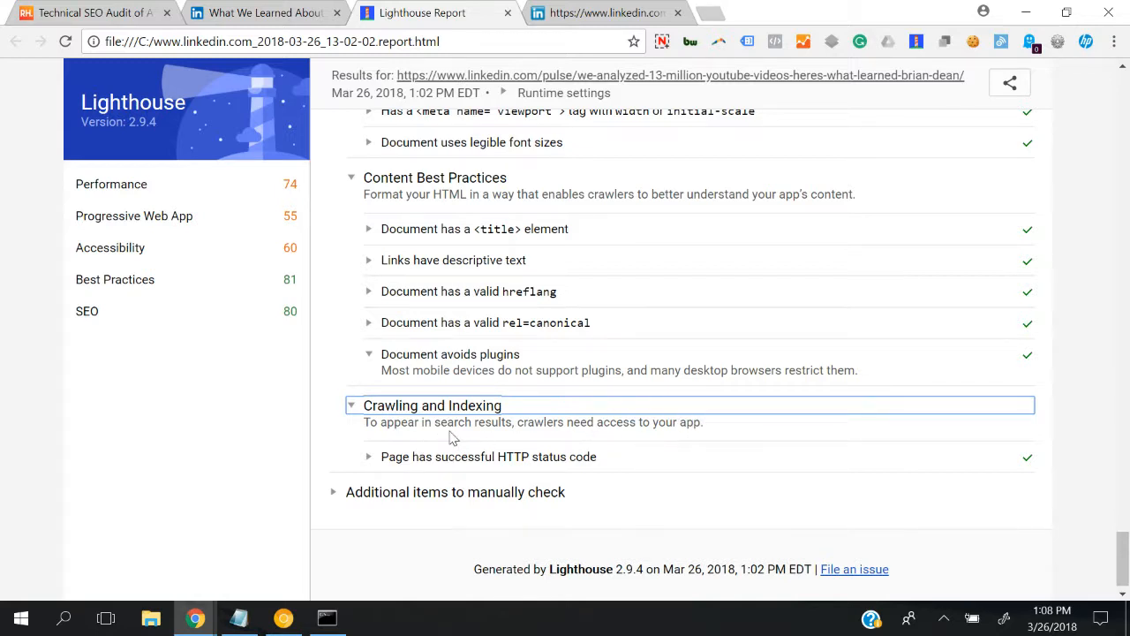
pyautogui.moveTo(541, 470)
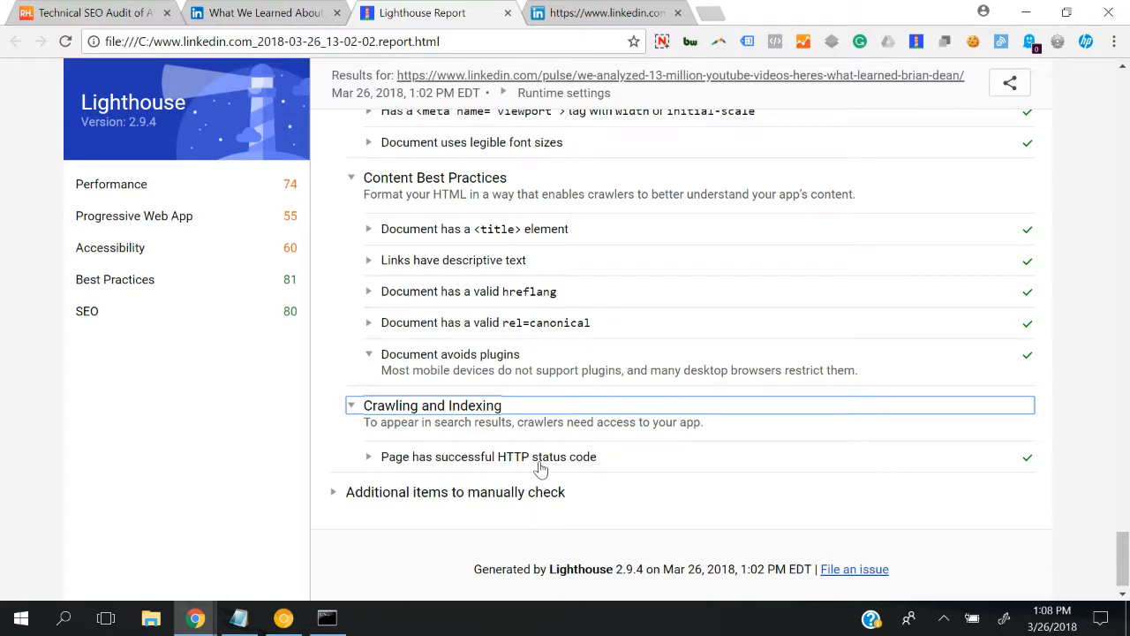
# Review the HTTP status code audit details and the missing meta description audit in the DevTools report.
pyautogui.click(490, 456)
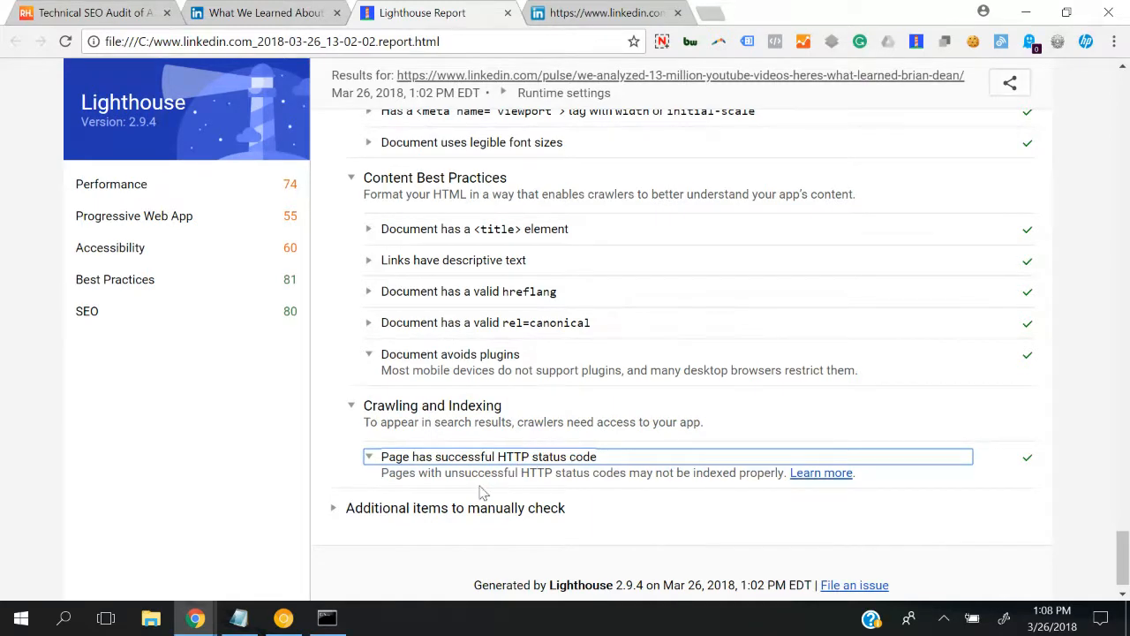
pyautogui.scroll(-3)
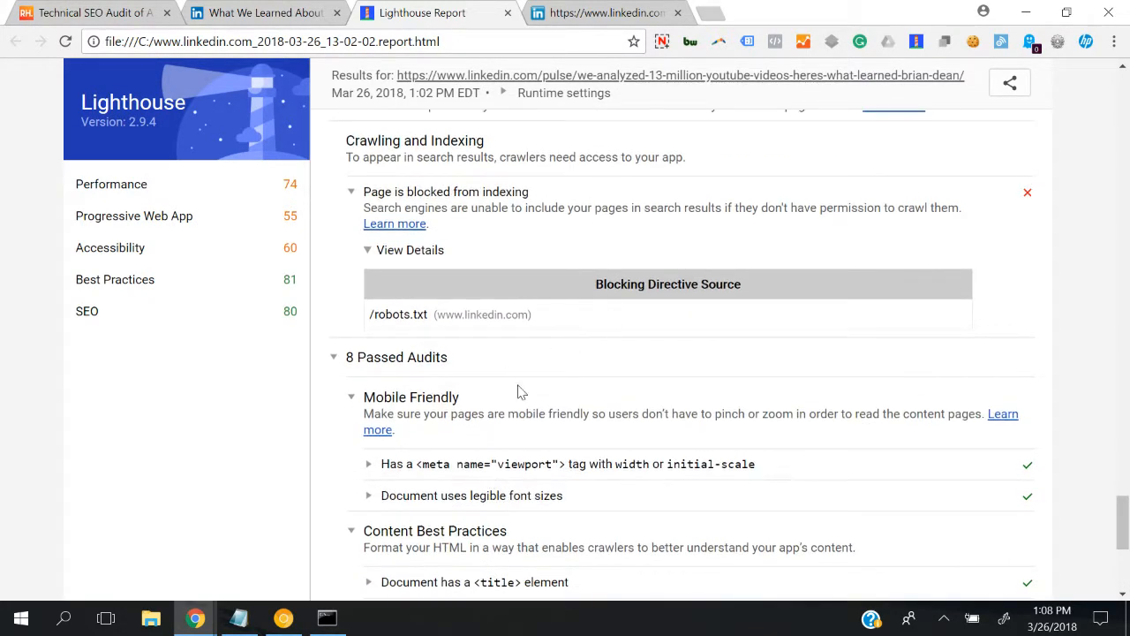
pyautogui.scroll(-3)
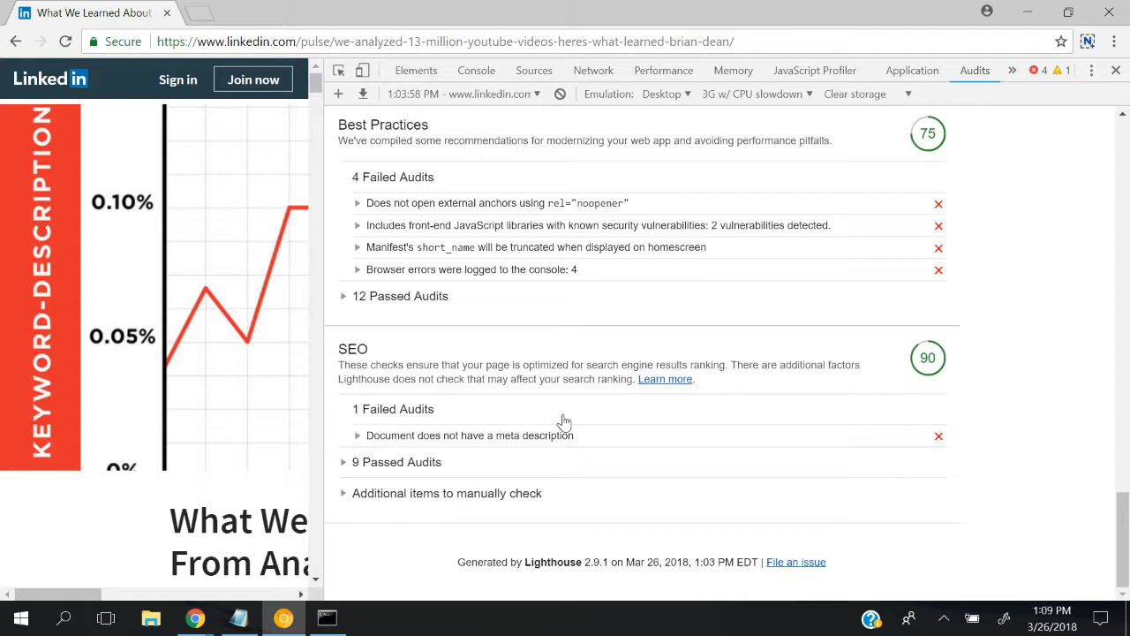
pyautogui.moveTo(400, 463)
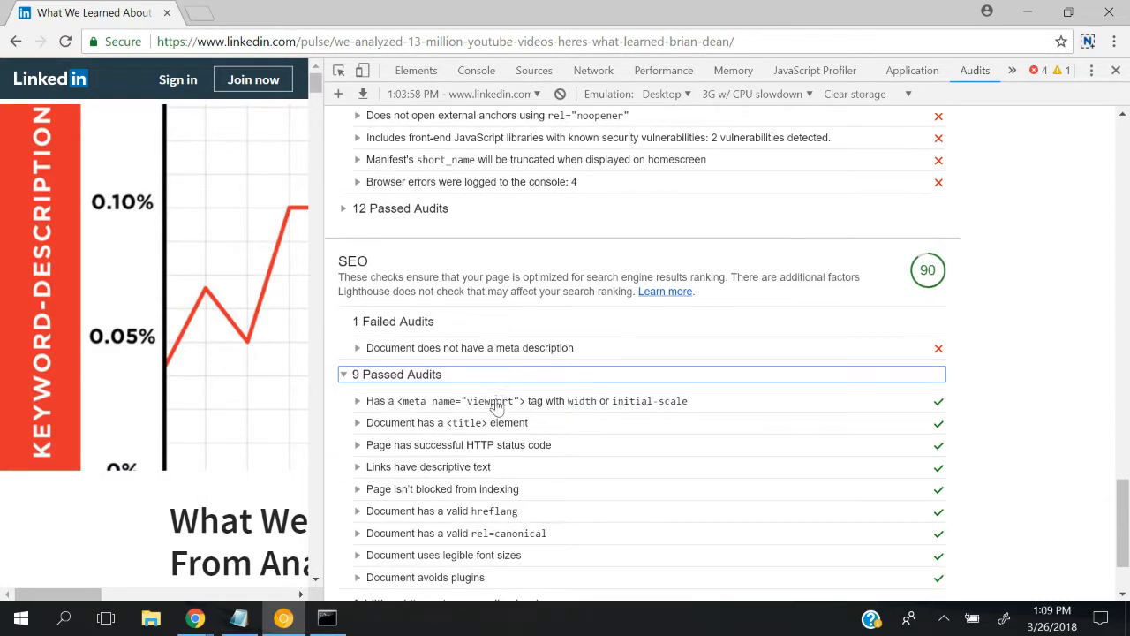
pyautogui.moveTo(491, 332)
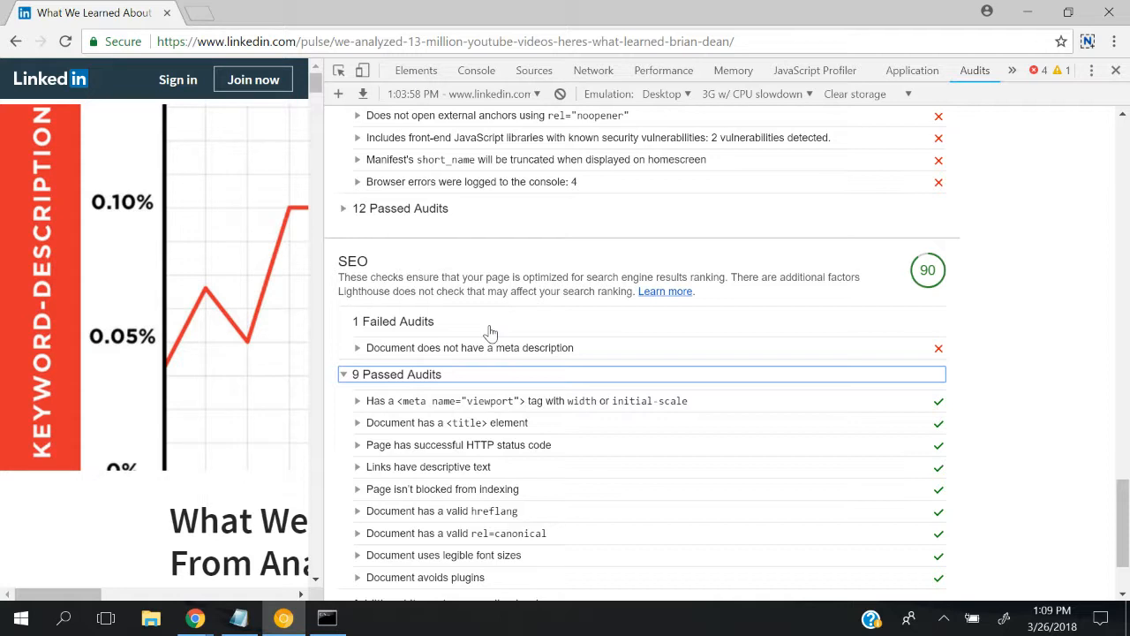
pyautogui.click(469, 346)
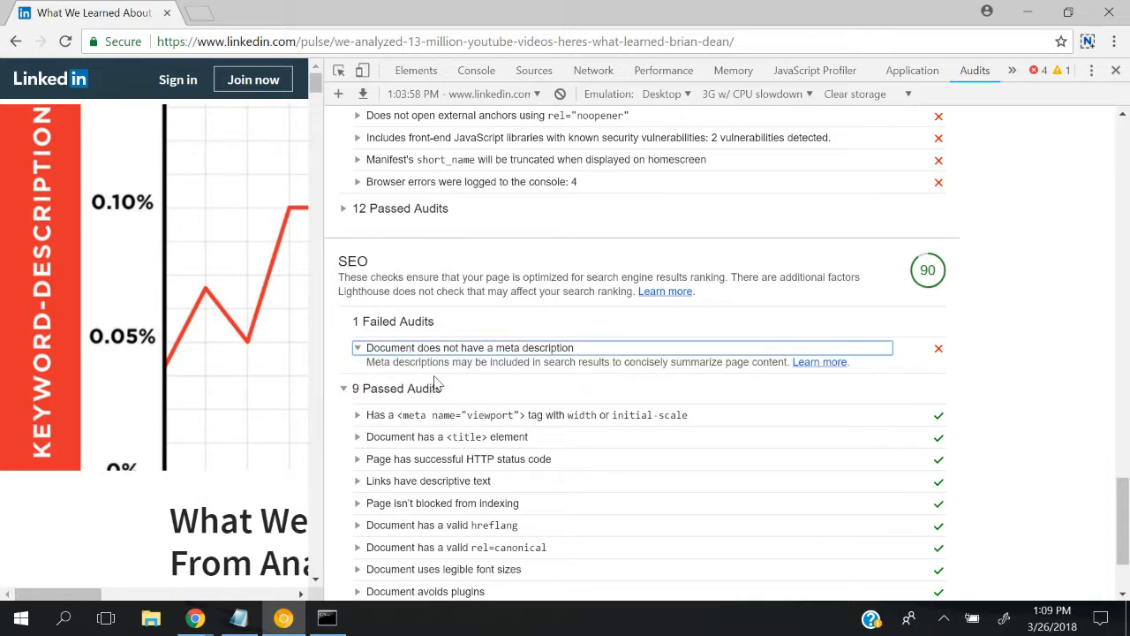
pyautogui.scroll(-3)
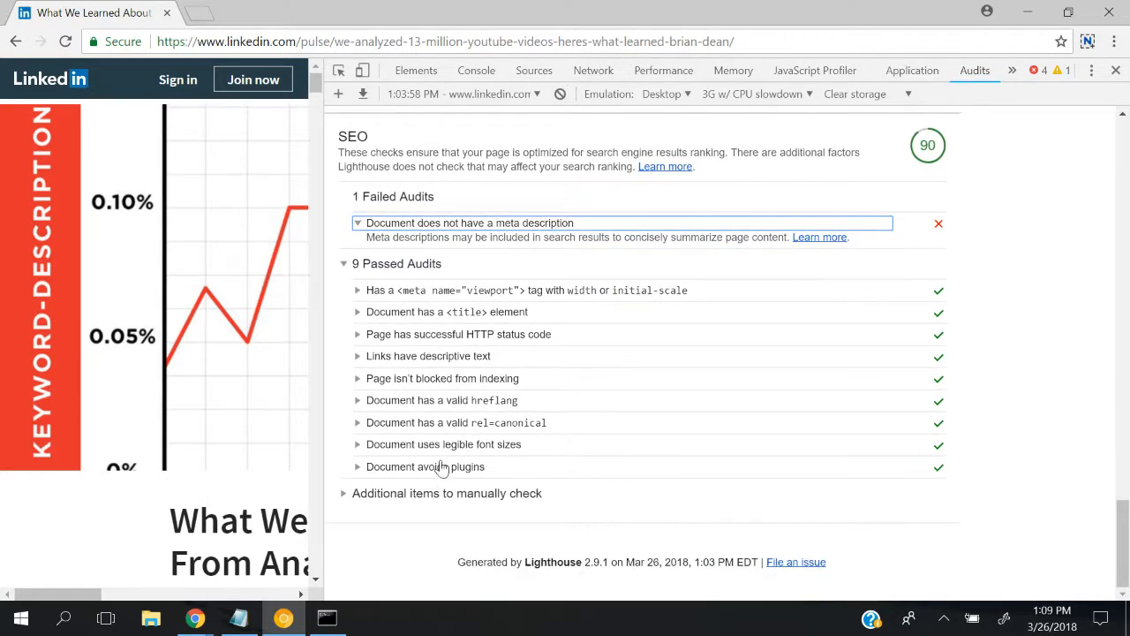
pyautogui.moveTo(441, 322)
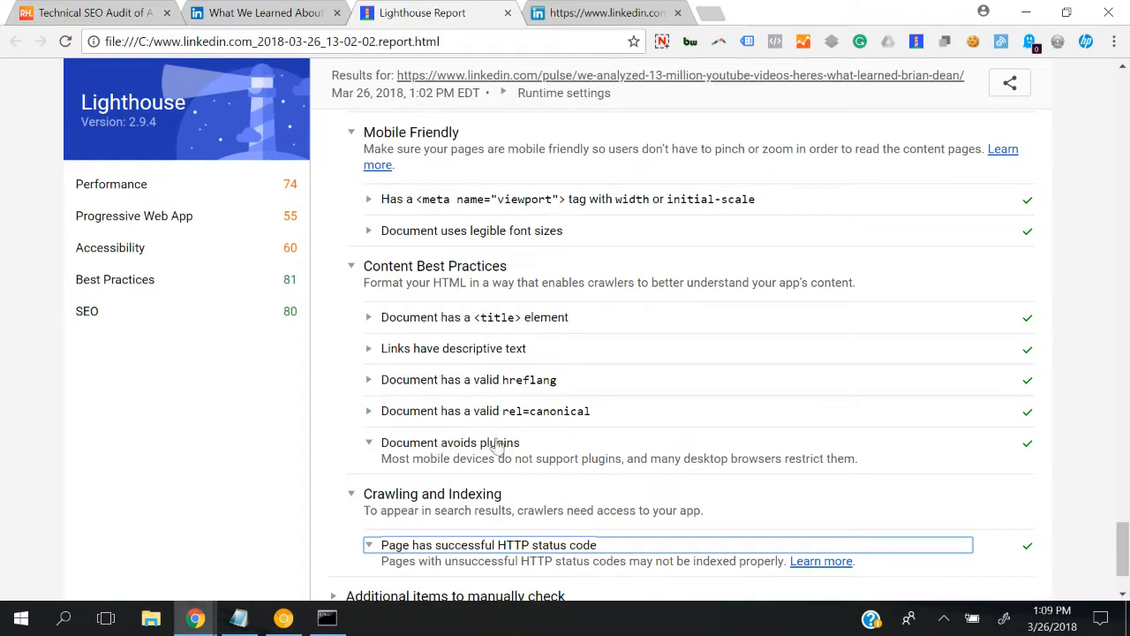
pyautogui.scroll(-3)
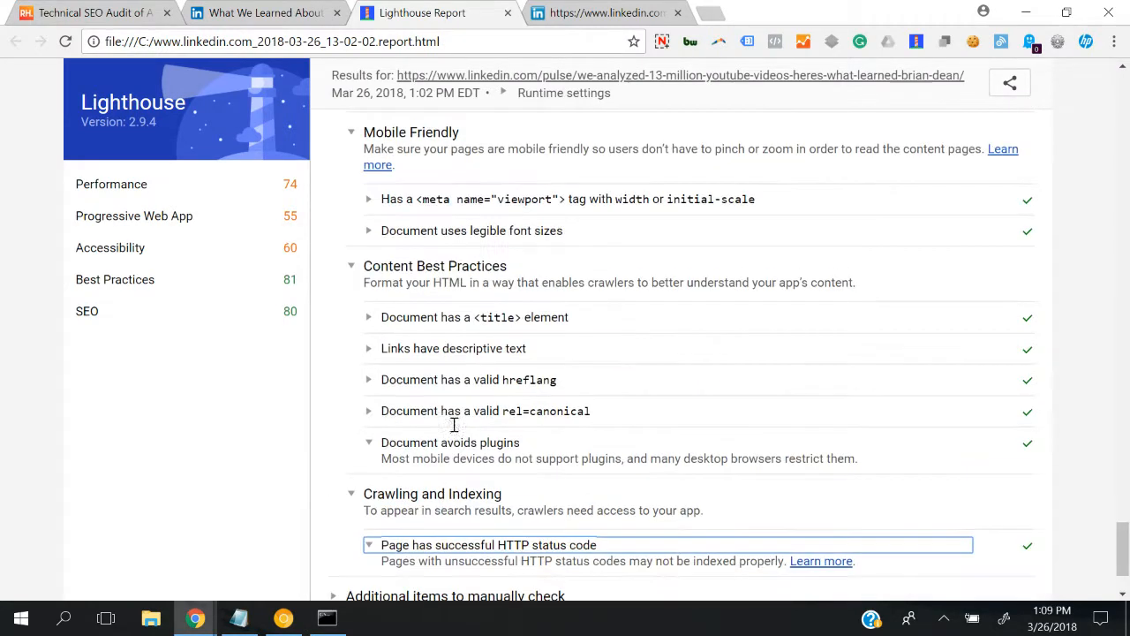
pyautogui.scroll(-3)
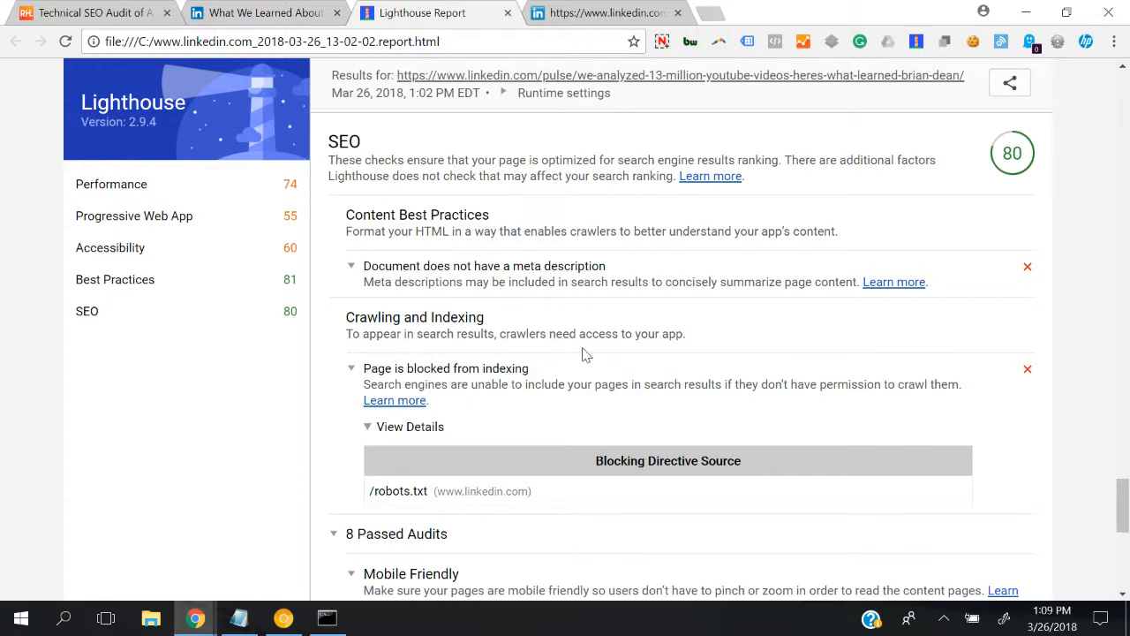
pyautogui.moveTo(526, 428)
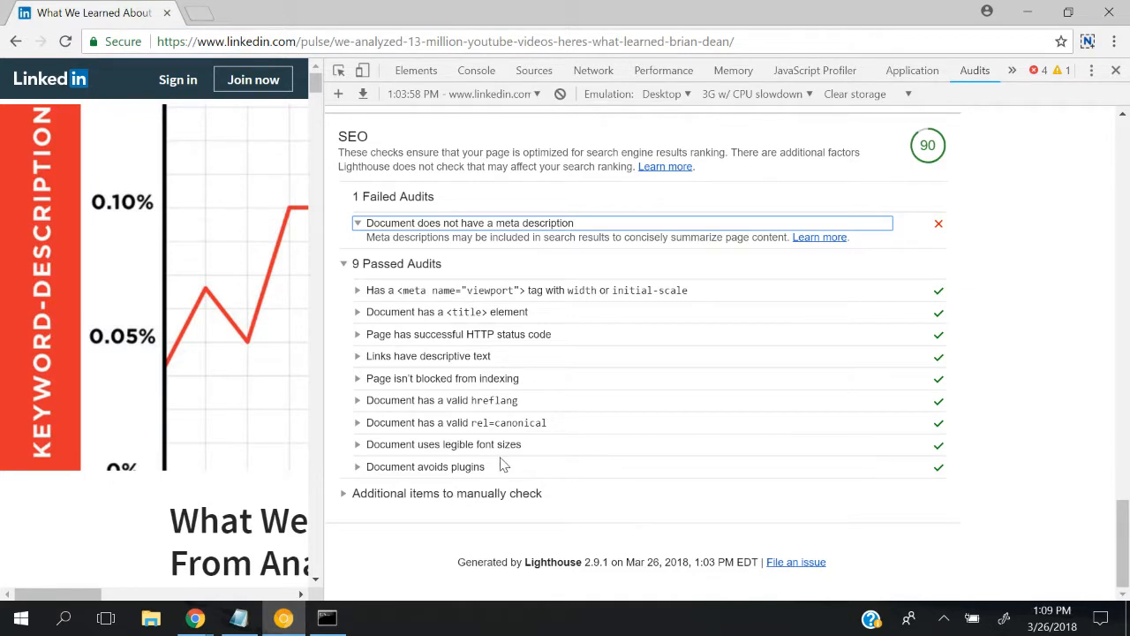
pyautogui.moveTo(401, 142)
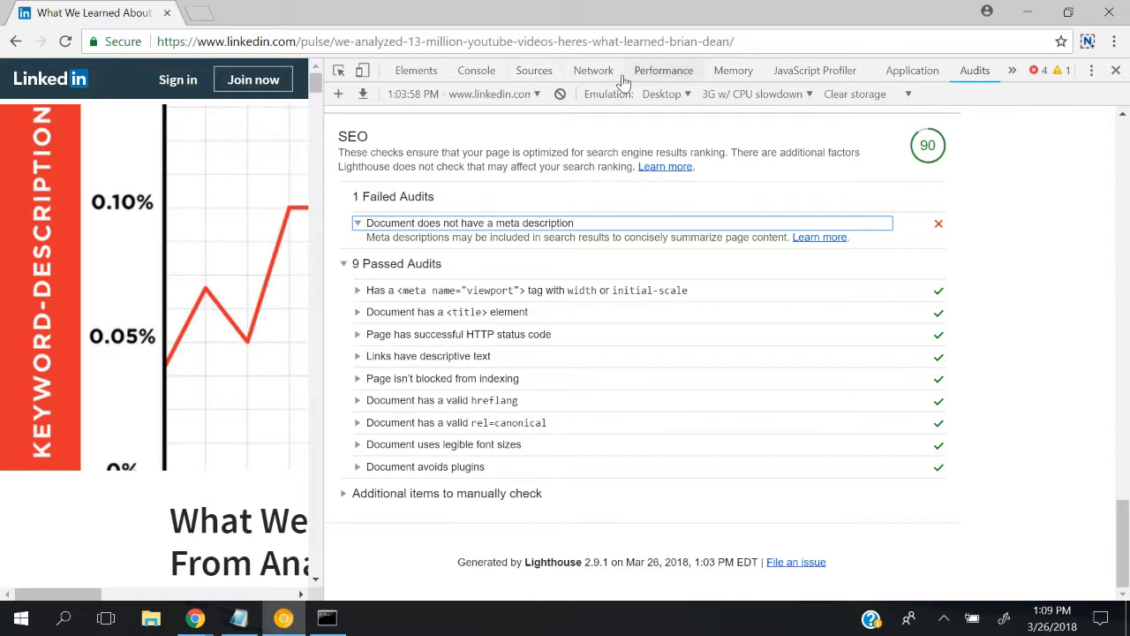
# Search all loaded page sources in the DevTools Search drawer for 'canonical'.
pyautogui.click(533, 71)
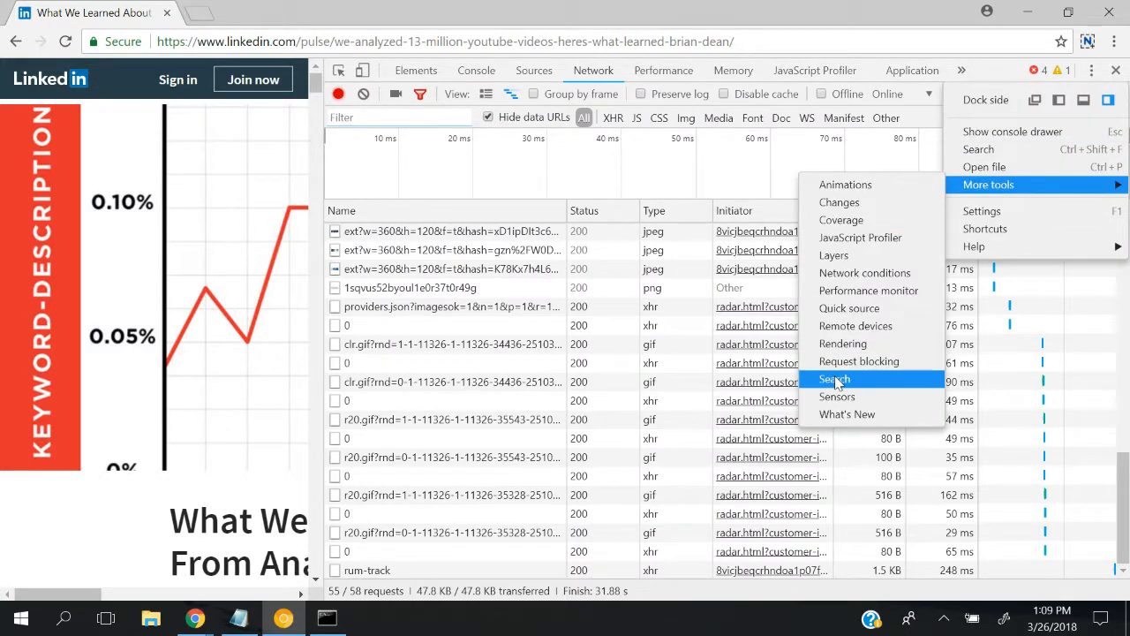
pyautogui.click(833, 378)
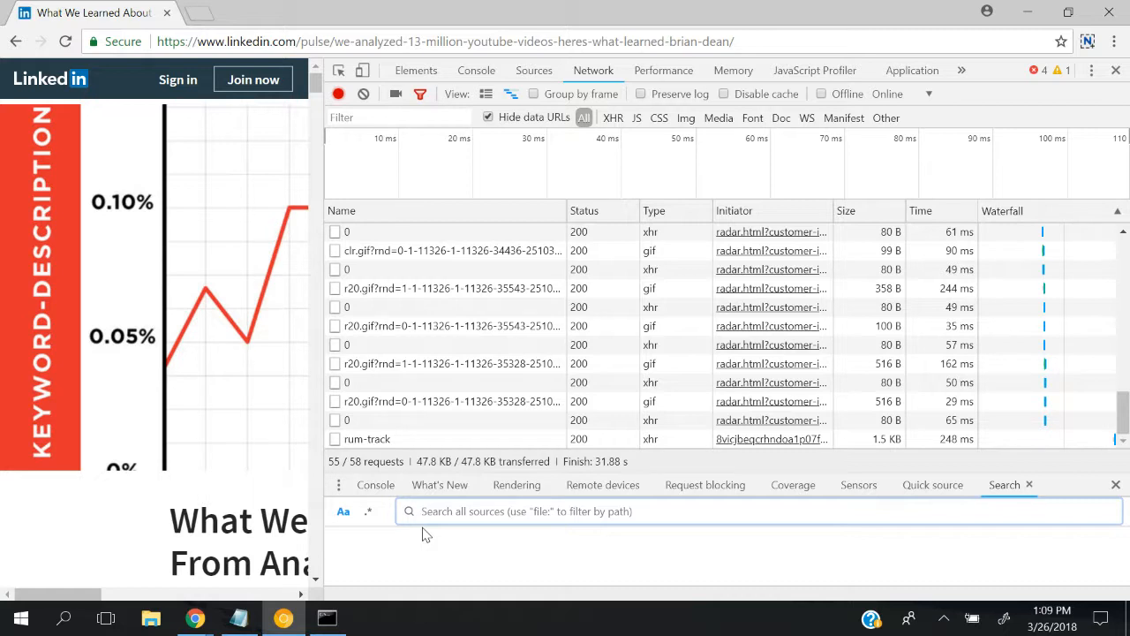
pyautogui.write('canonical')
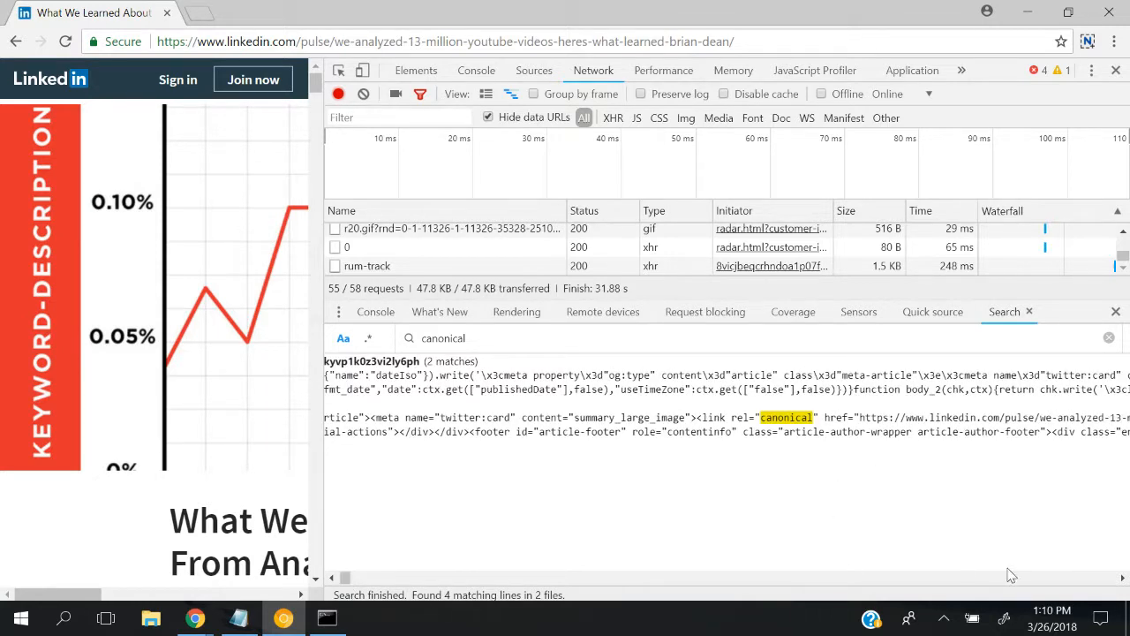
pyautogui.moveTo(799, 429)
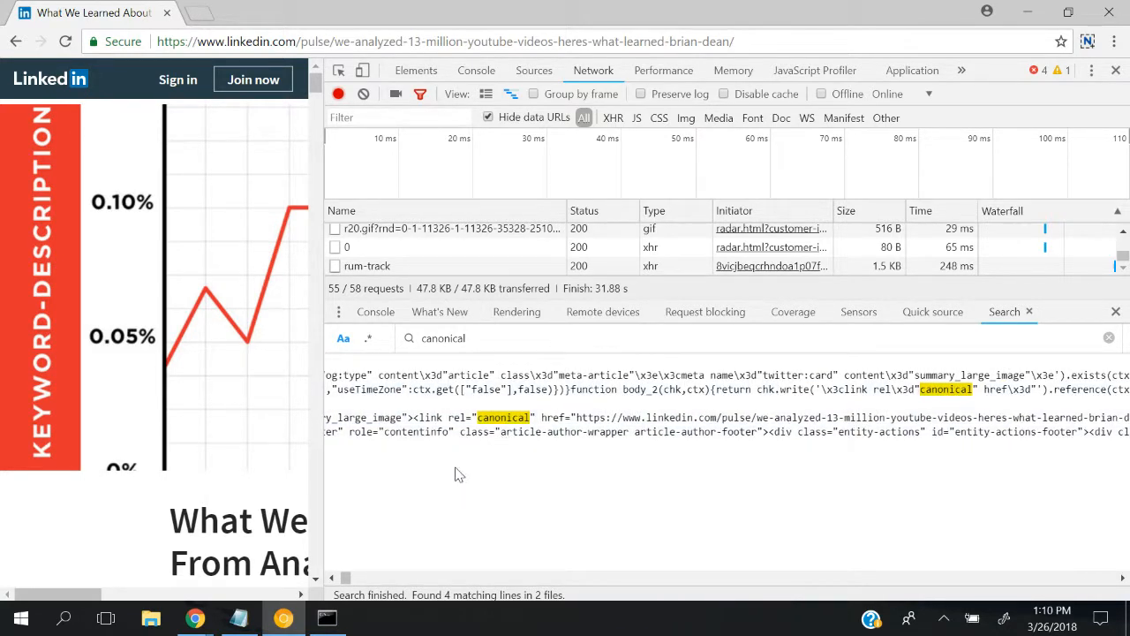
pyautogui.moveTo(360, 557)
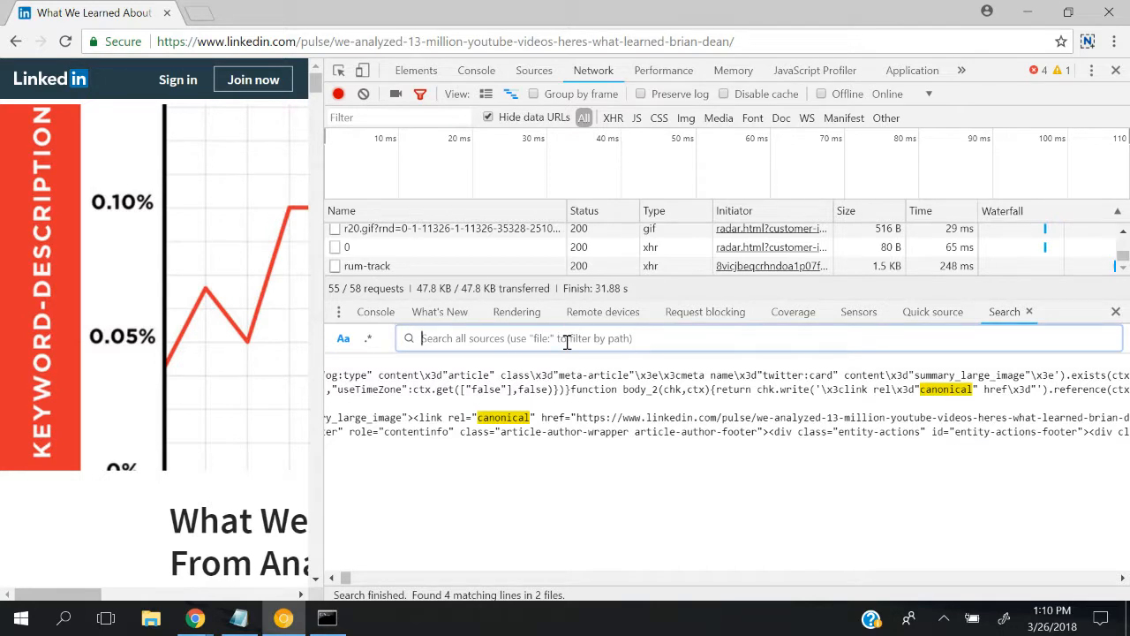
# Run a new source search for 'hreflang' across all loaded files.
pyautogui.write('hrefe')
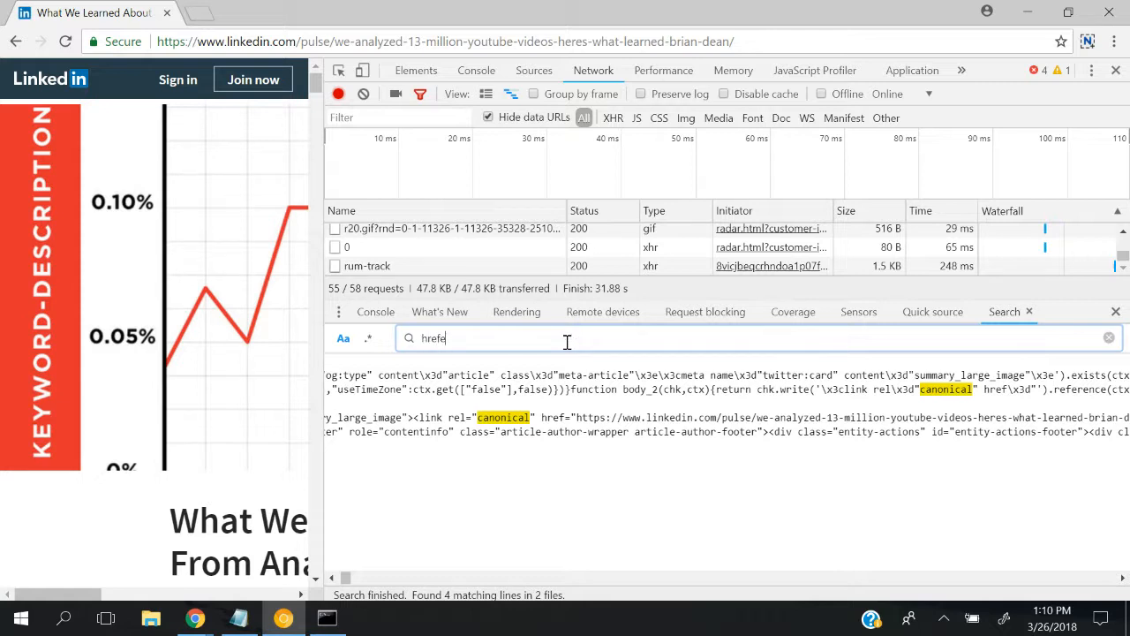
pyautogui.write('lang')
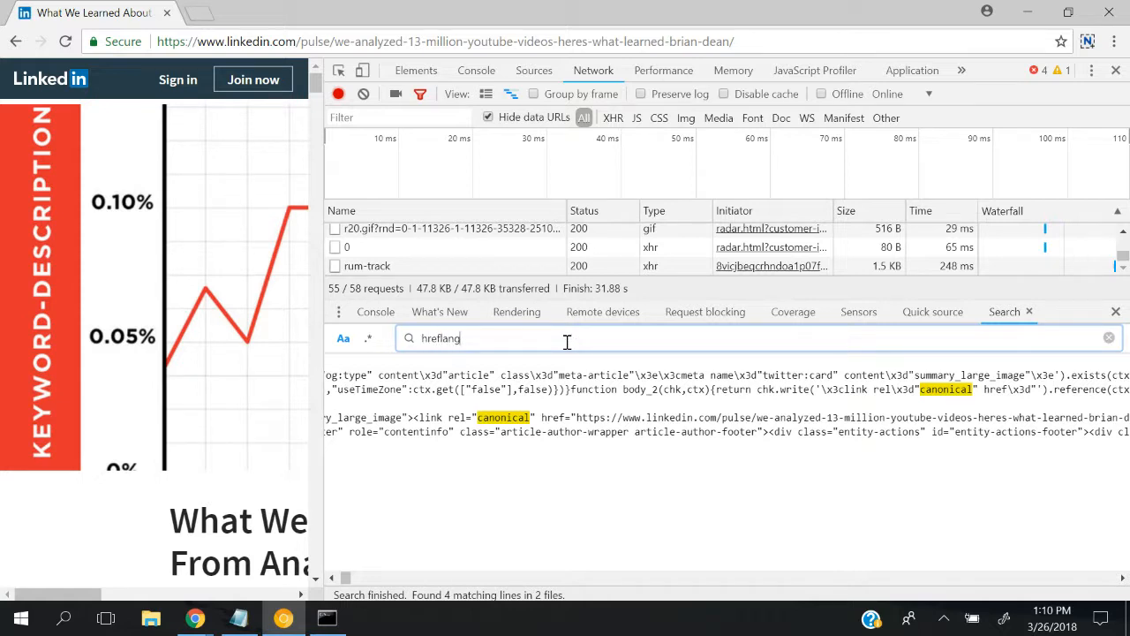
pyautogui.press('Enter')
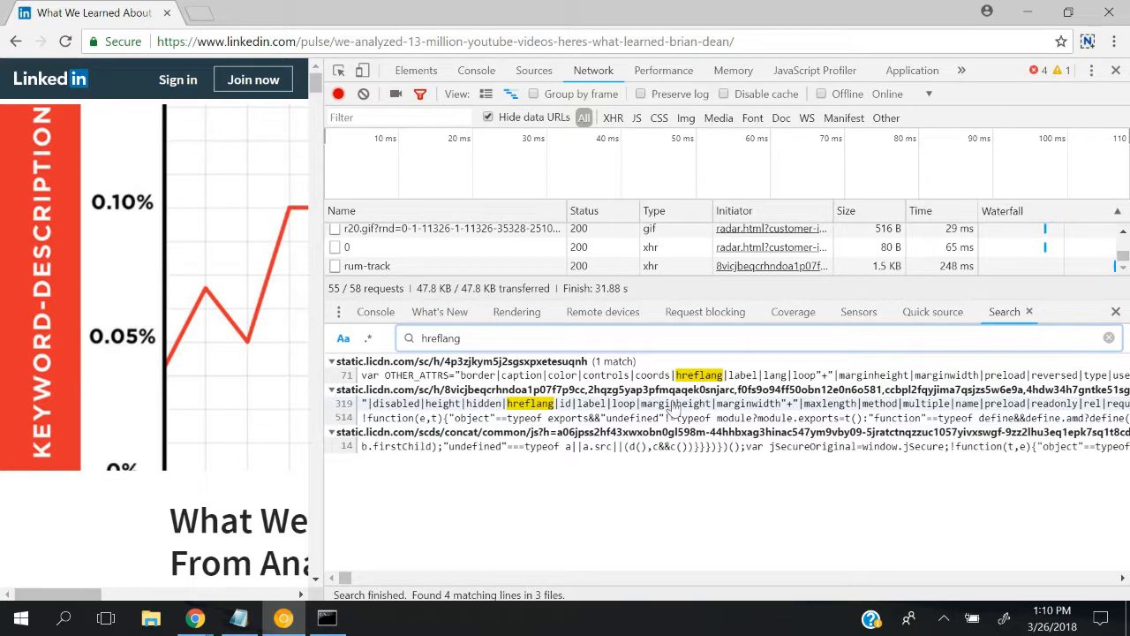
pyautogui.moveTo(718, 388)
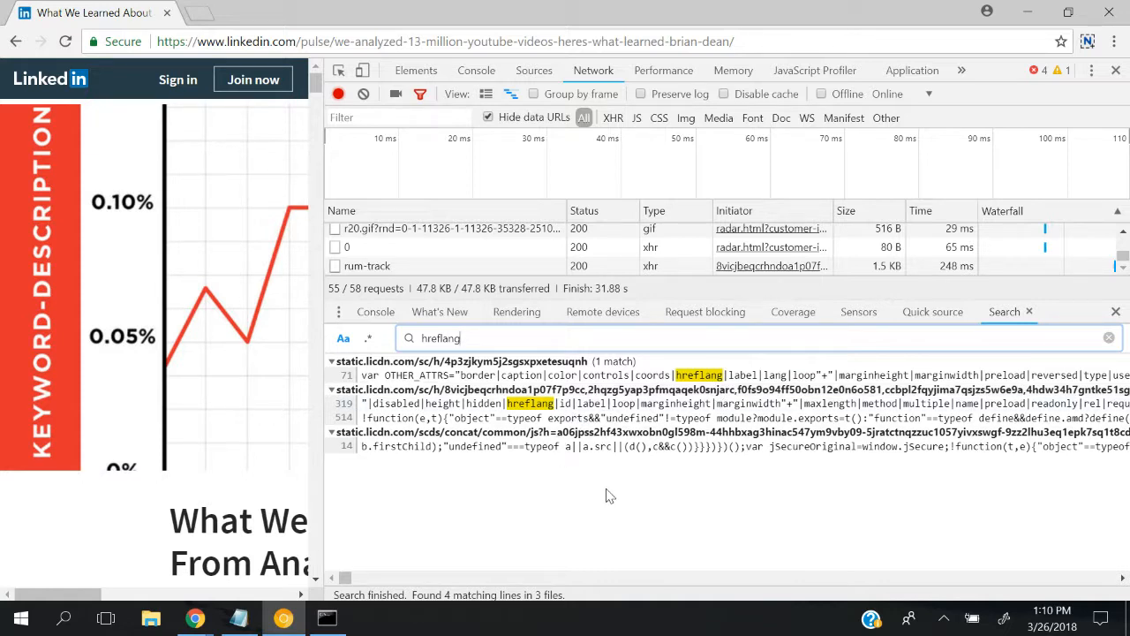
pyautogui.moveTo(581, 187)
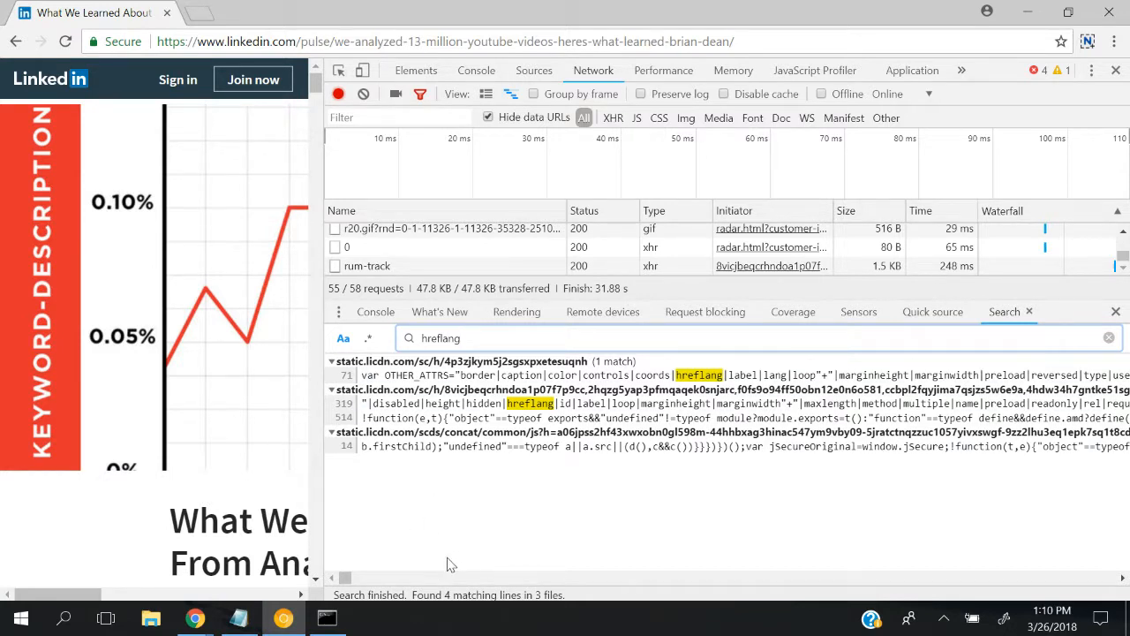
pyautogui.moveTo(228, 24)
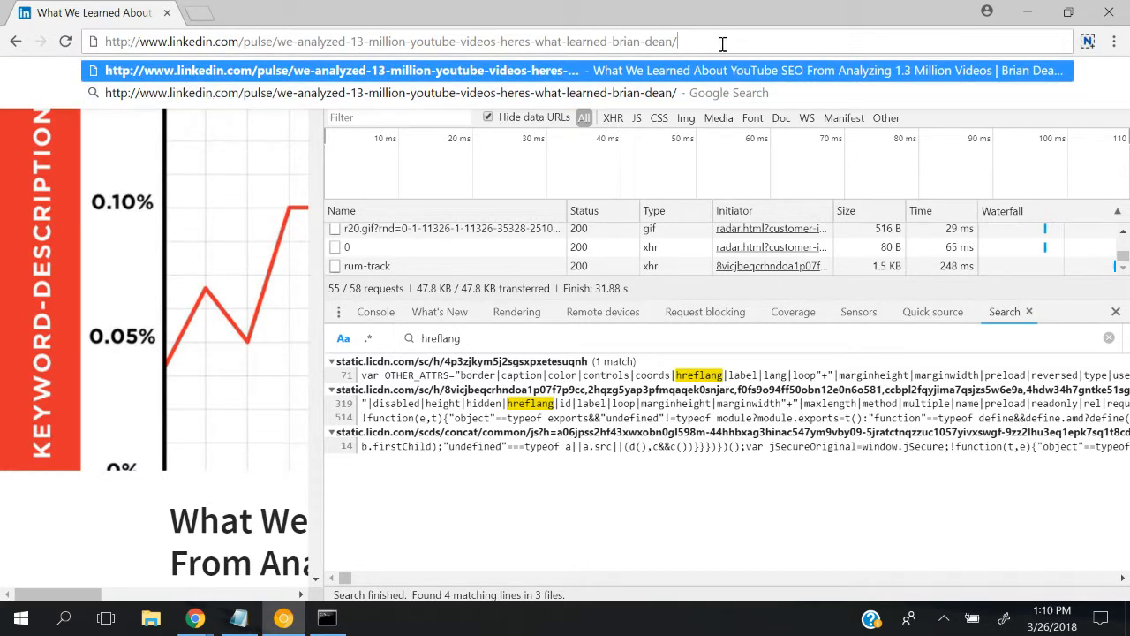
pyautogui.press('Backspace')
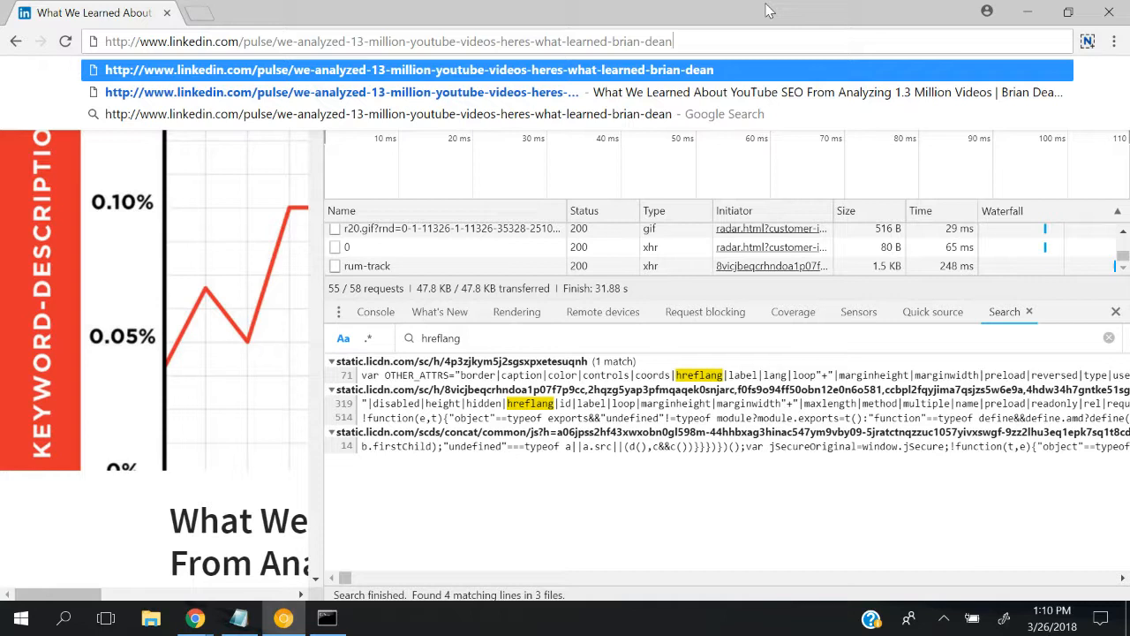
pyautogui.click(389, 42)
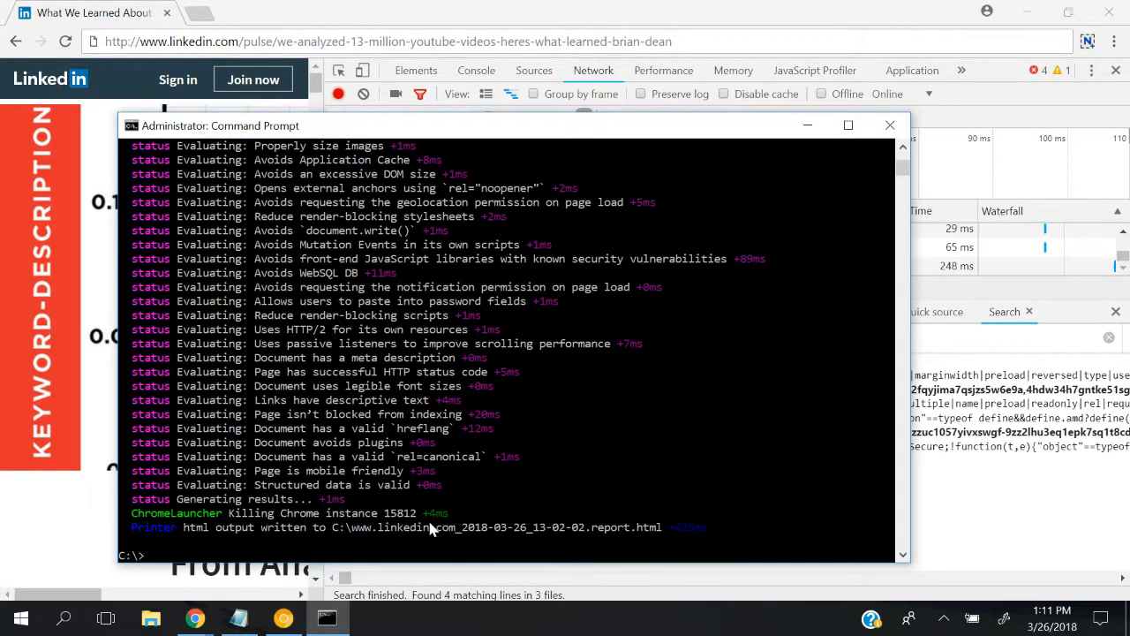
pyautogui.write('lighthous')
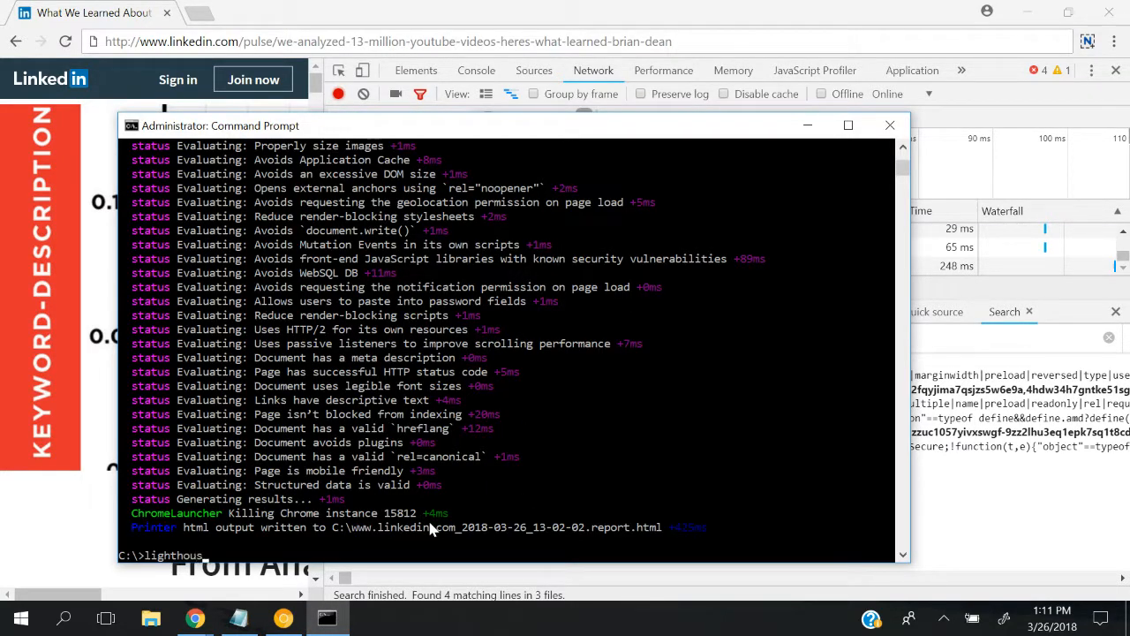
pyautogui.write('http://www.linkedin.com/pulse/we-analyzed-13-million-youtube-videos-heres-what-learned-brian-dean')
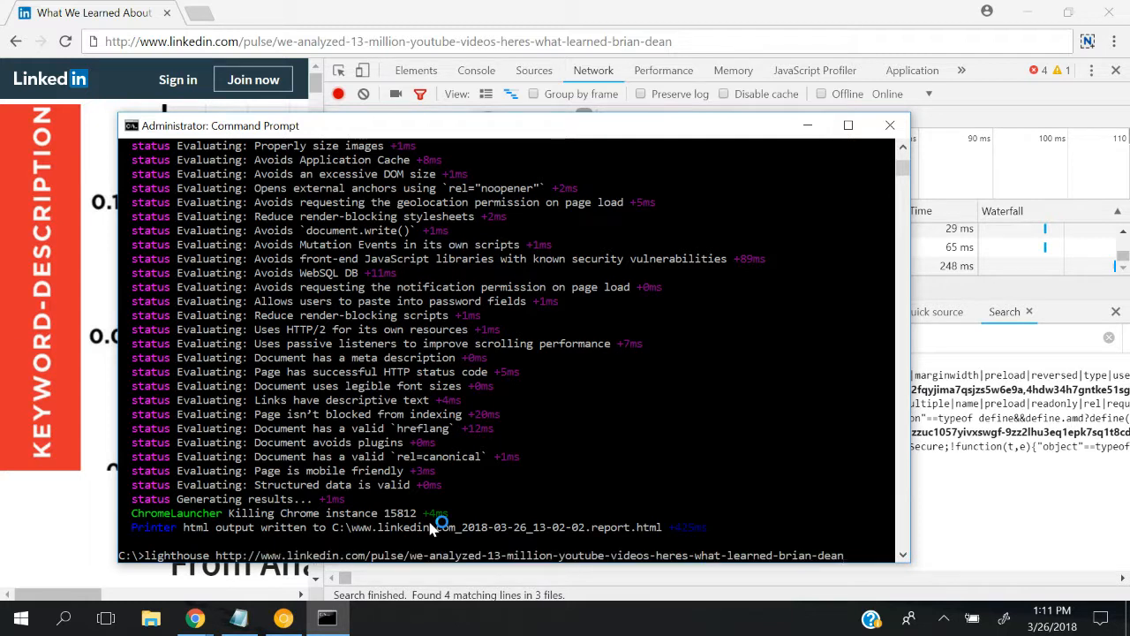
pyautogui.write('--vie')
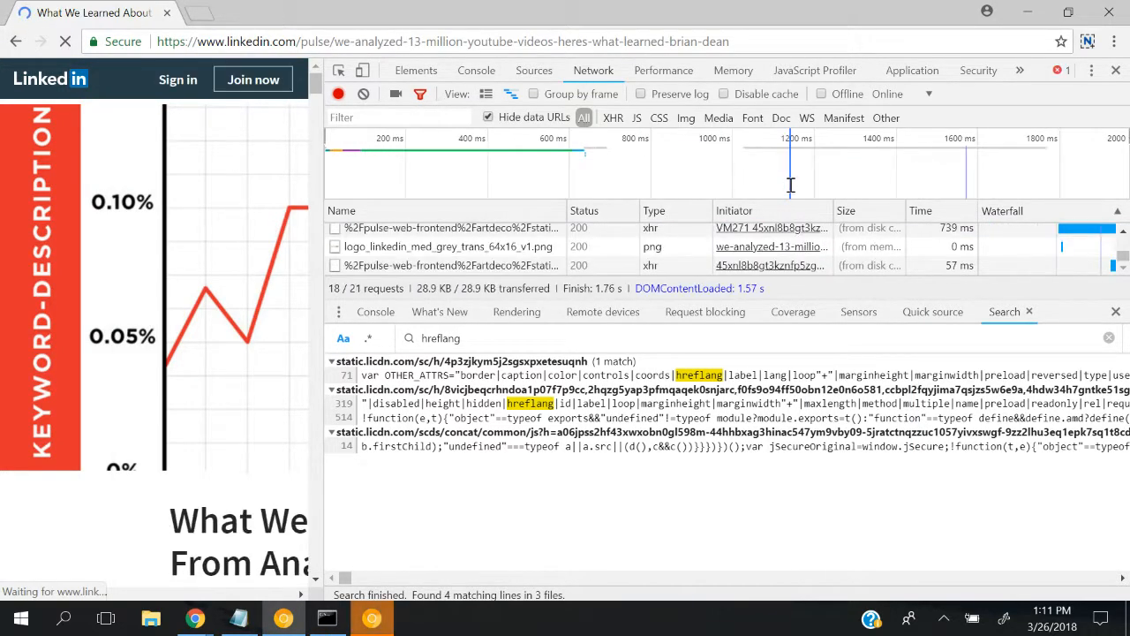
# Start a new DevTools audit of the article with Performance unchecked in the categories.
pyautogui.click(63, 43)
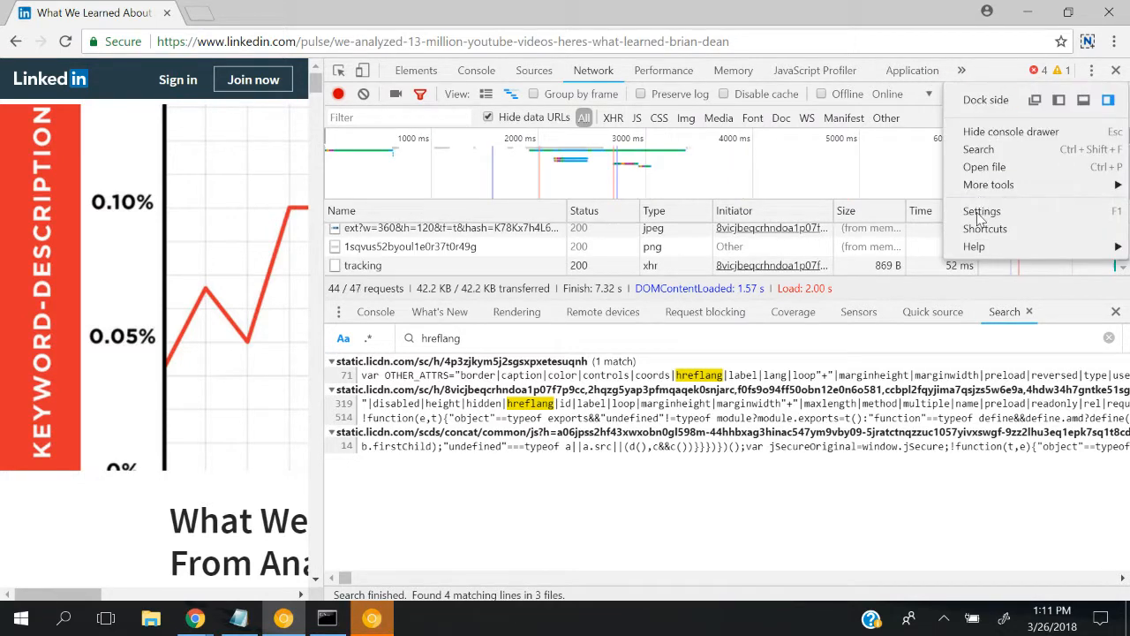
pyautogui.click(960, 71)
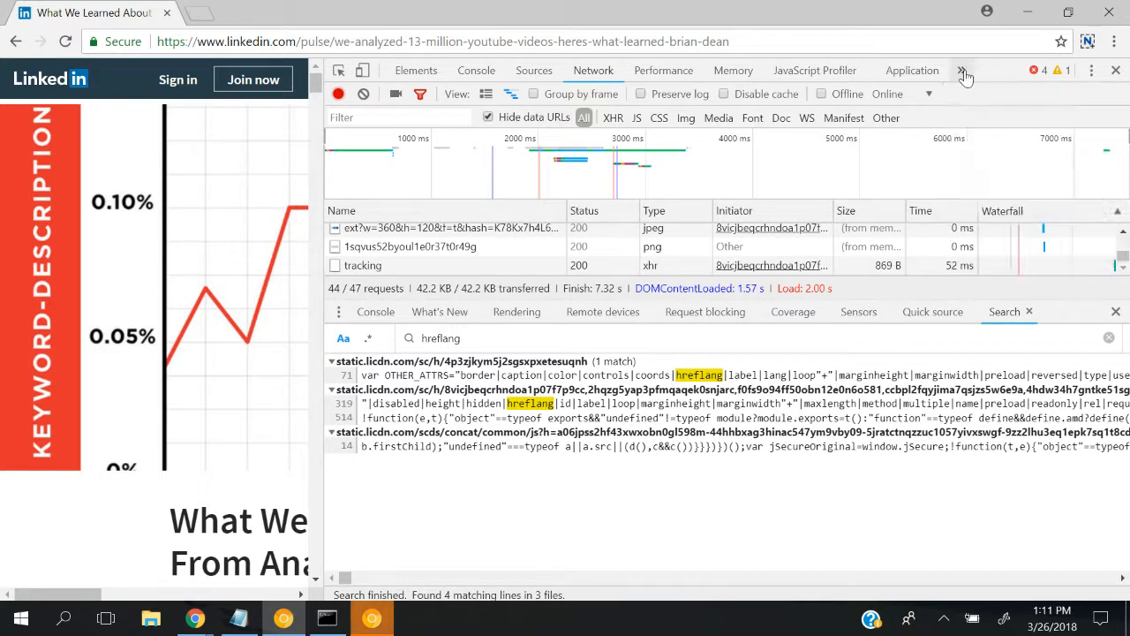
pyautogui.click(975, 70)
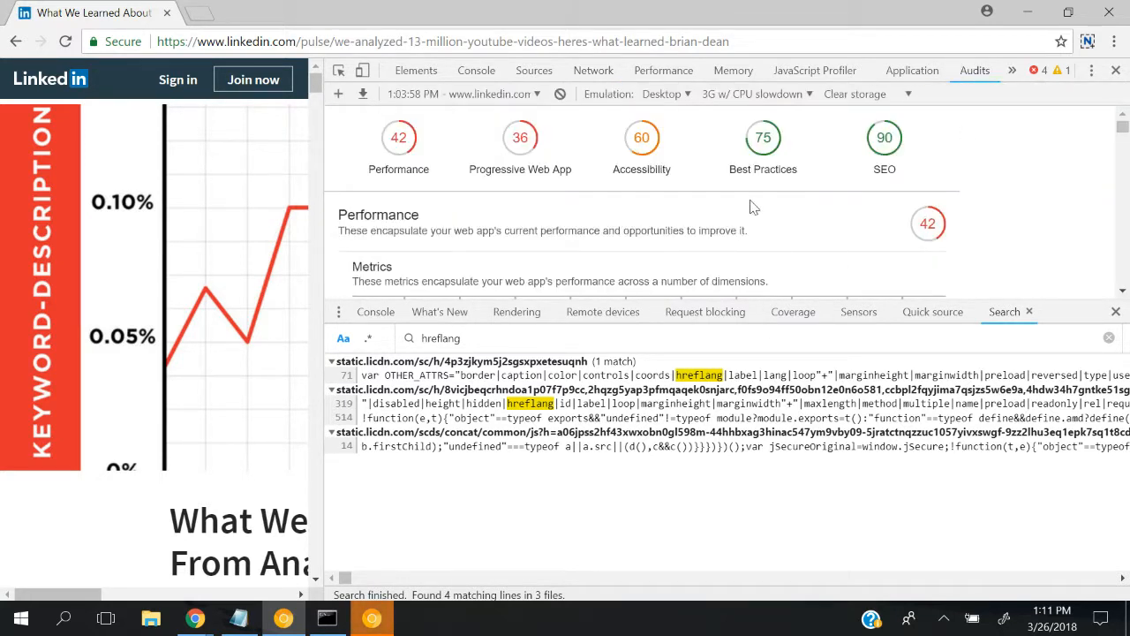
pyautogui.click(339, 96)
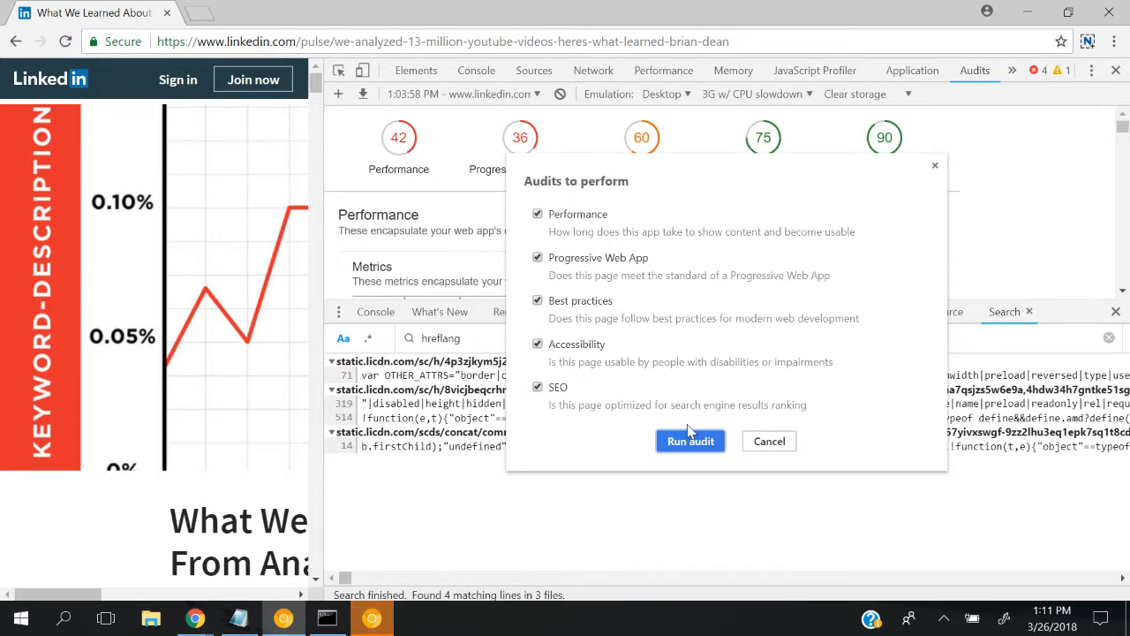
pyautogui.click(537, 213)
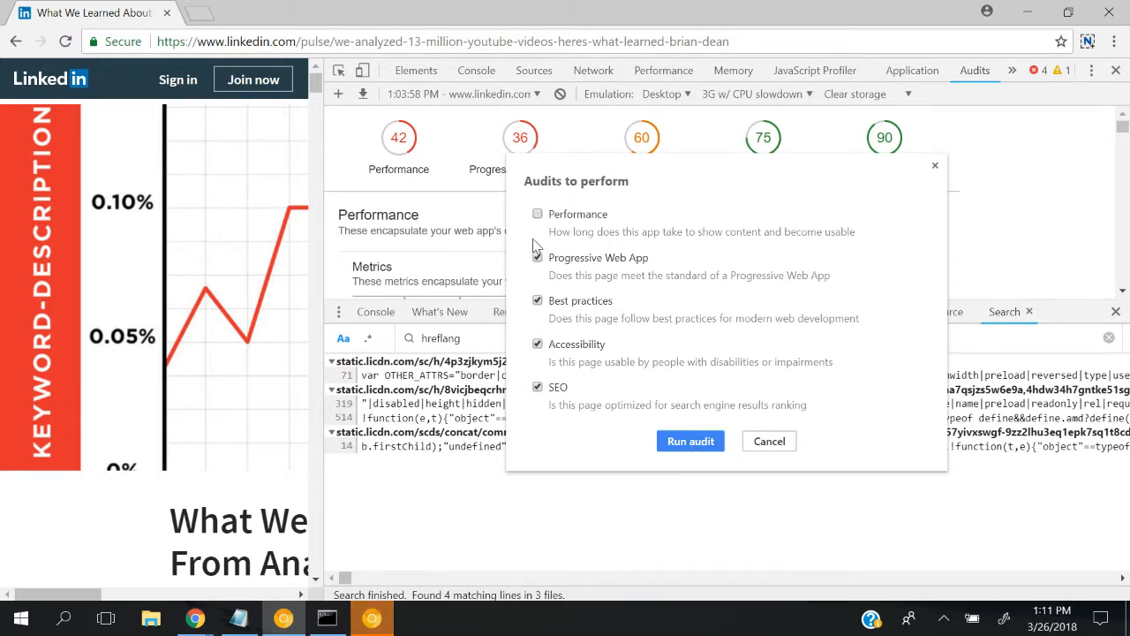
pyautogui.click(691, 441)
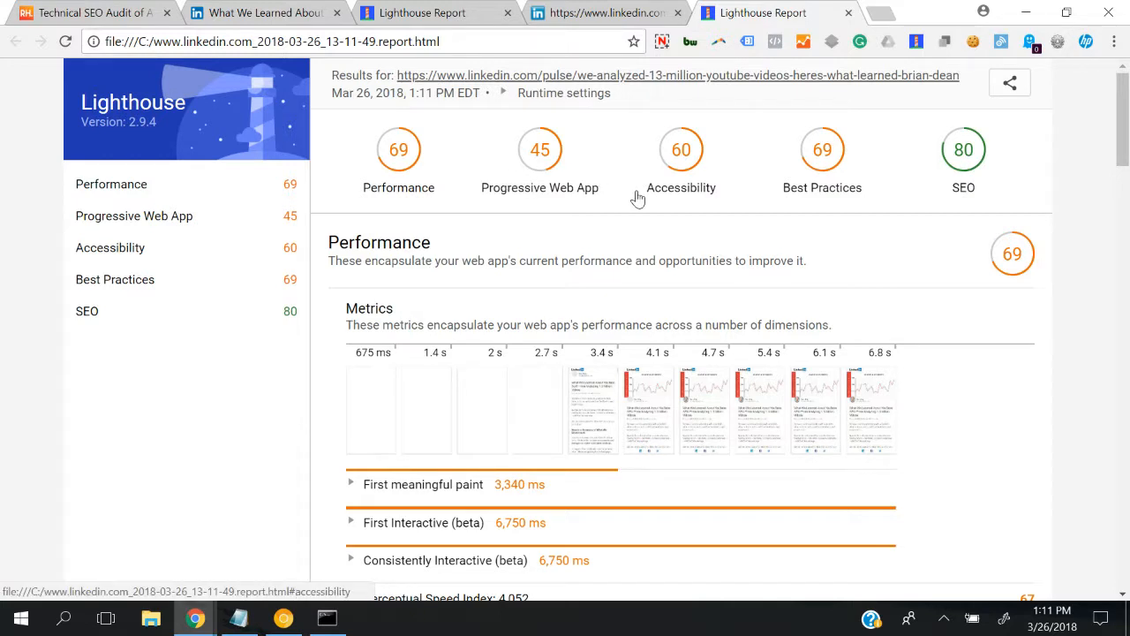
pyautogui.moveTo(422, 85)
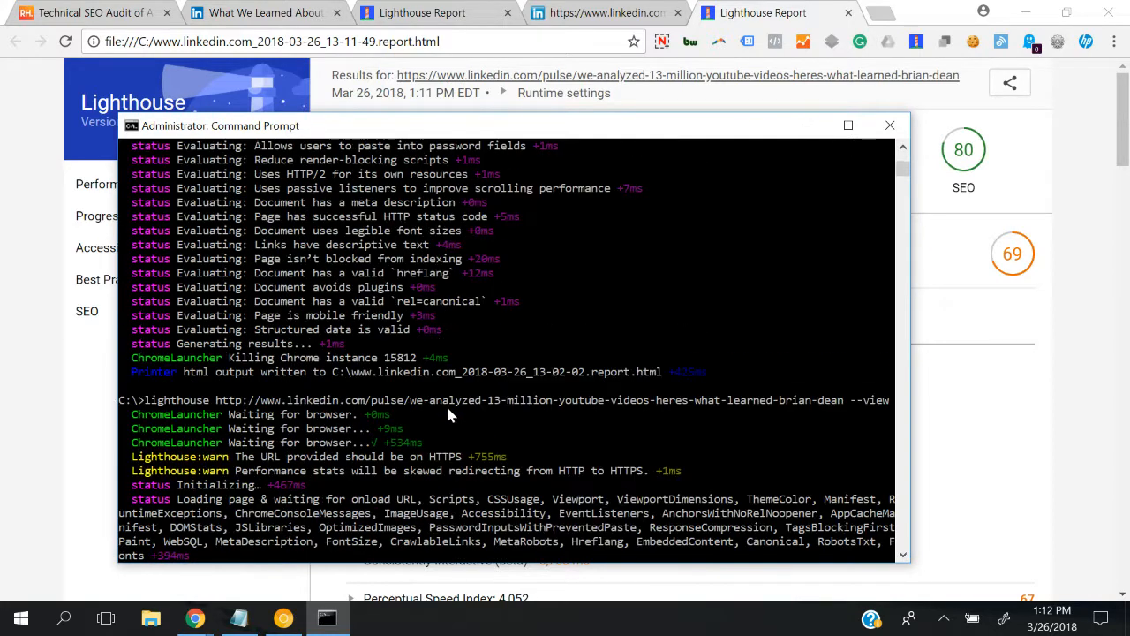
pyautogui.moveTo(244, 410)
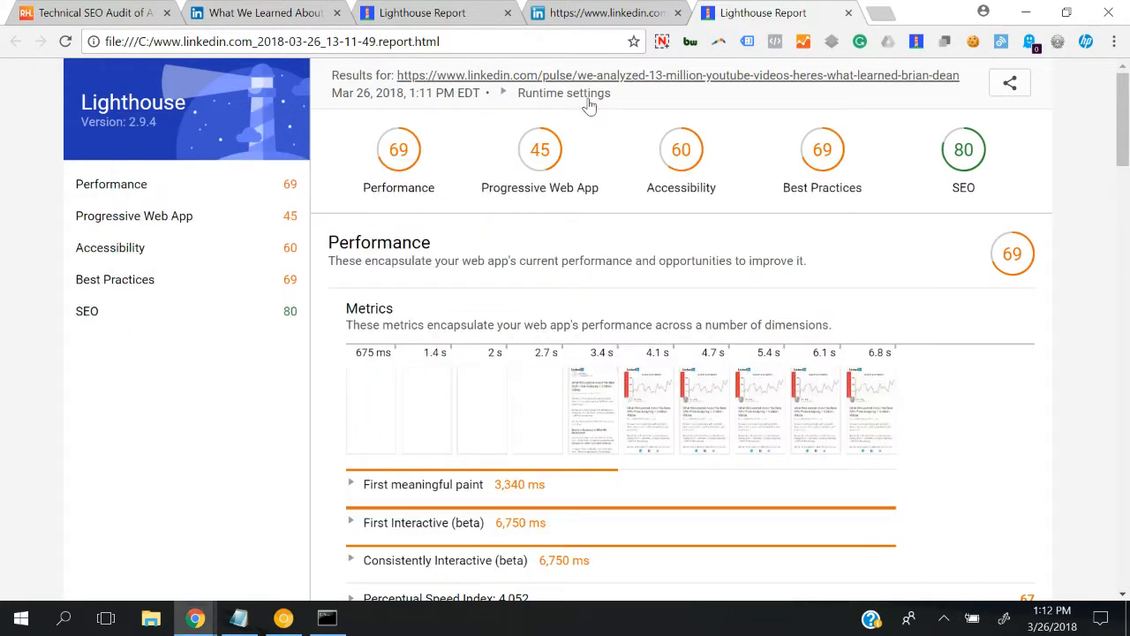
pyautogui.moveTo(566, 115)
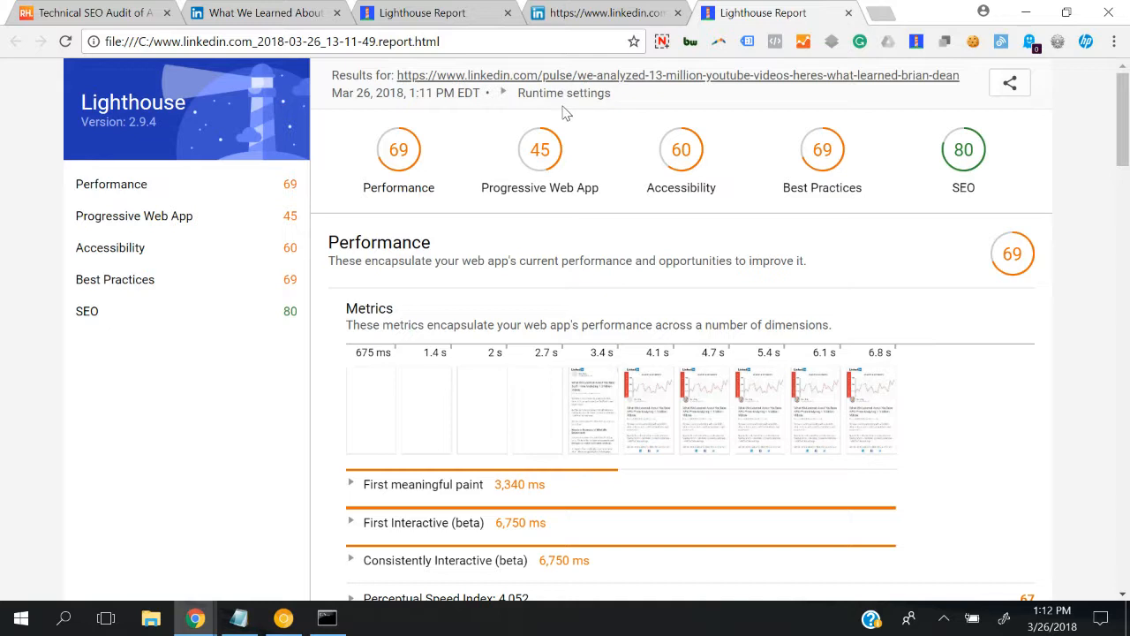
pyautogui.moveTo(417, 87)
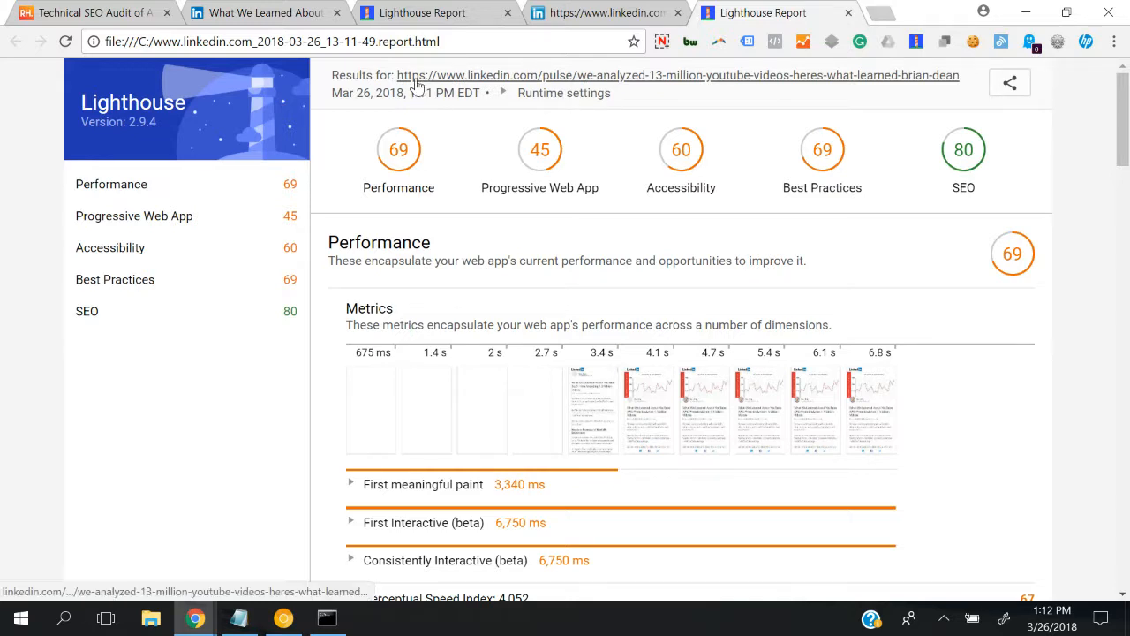
pyautogui.moveTo(503, 99)
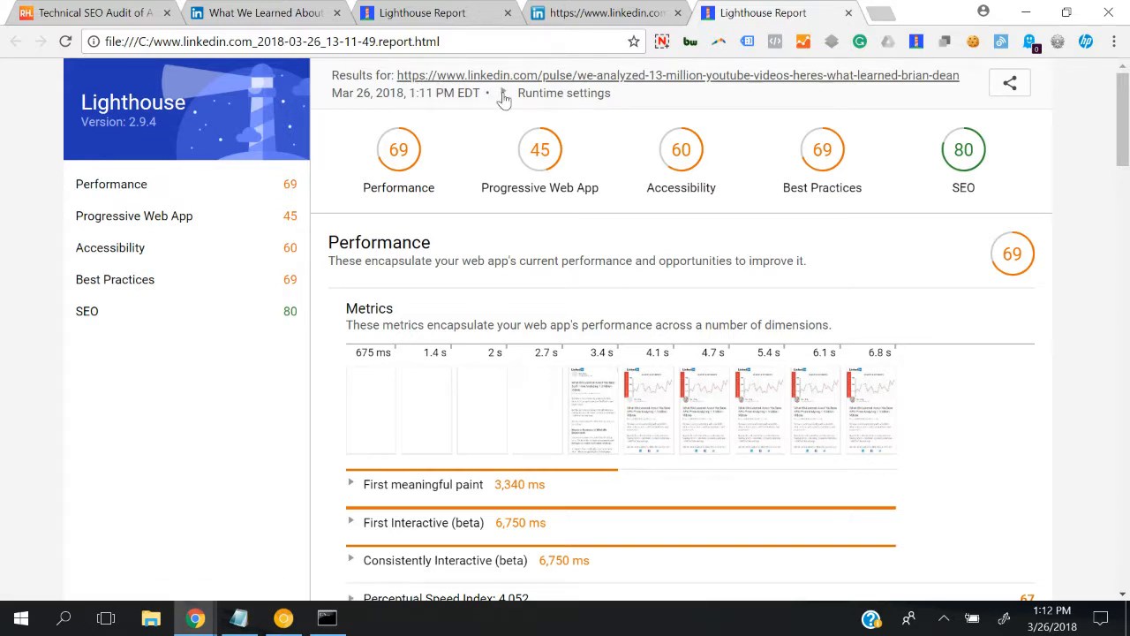
pyautogui.click(564, 92)
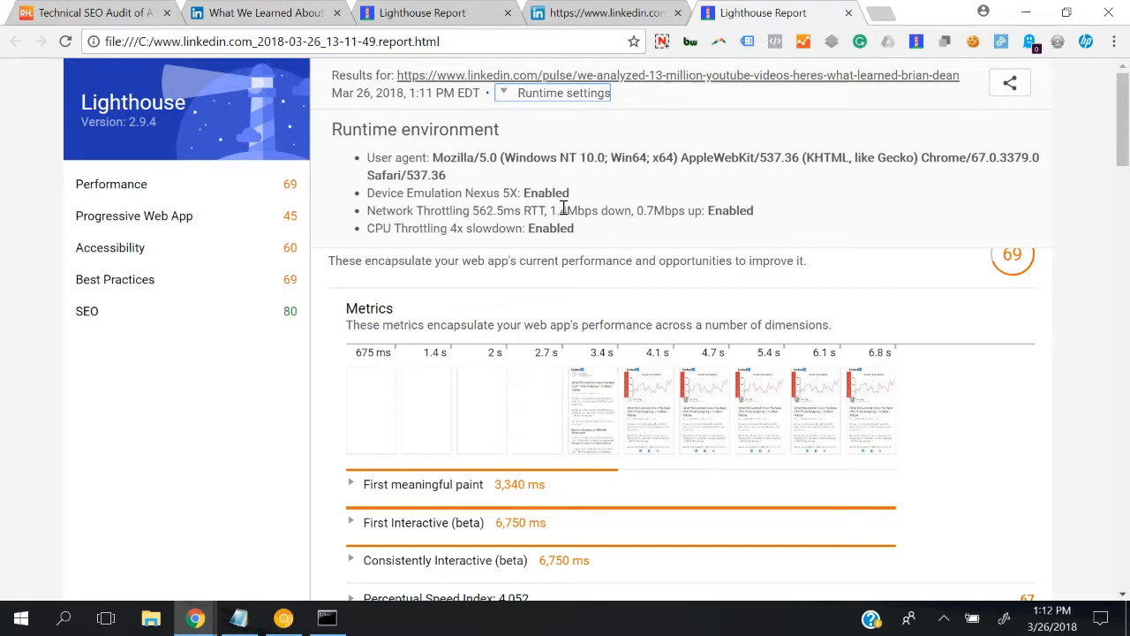
pyautogui.scroll(-3)
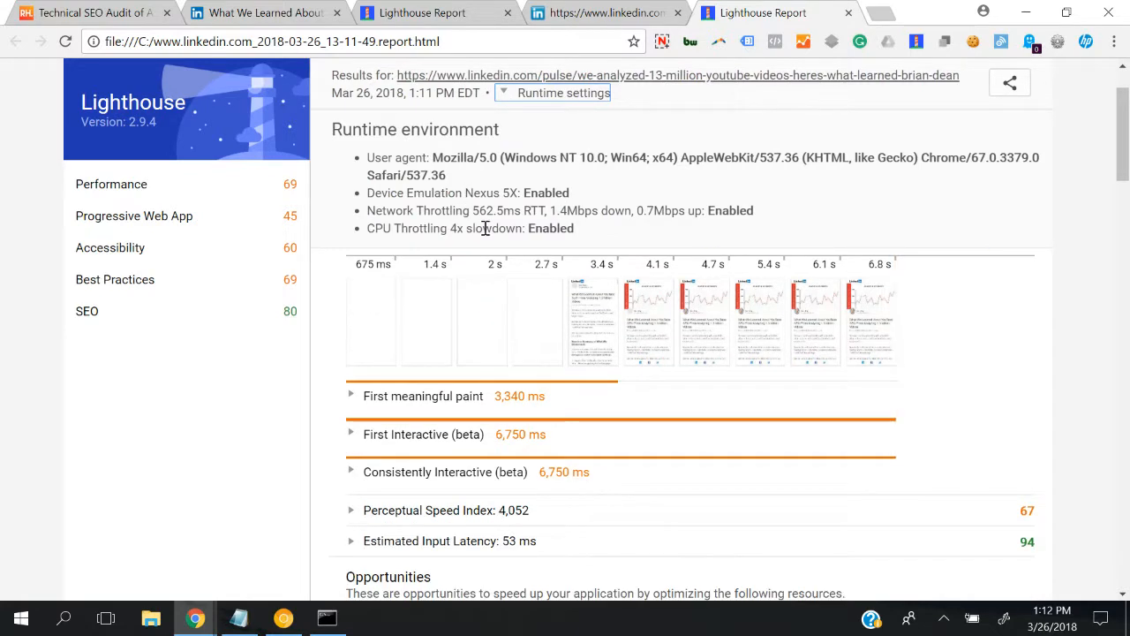
pyautogui.moveTo(521, 320)
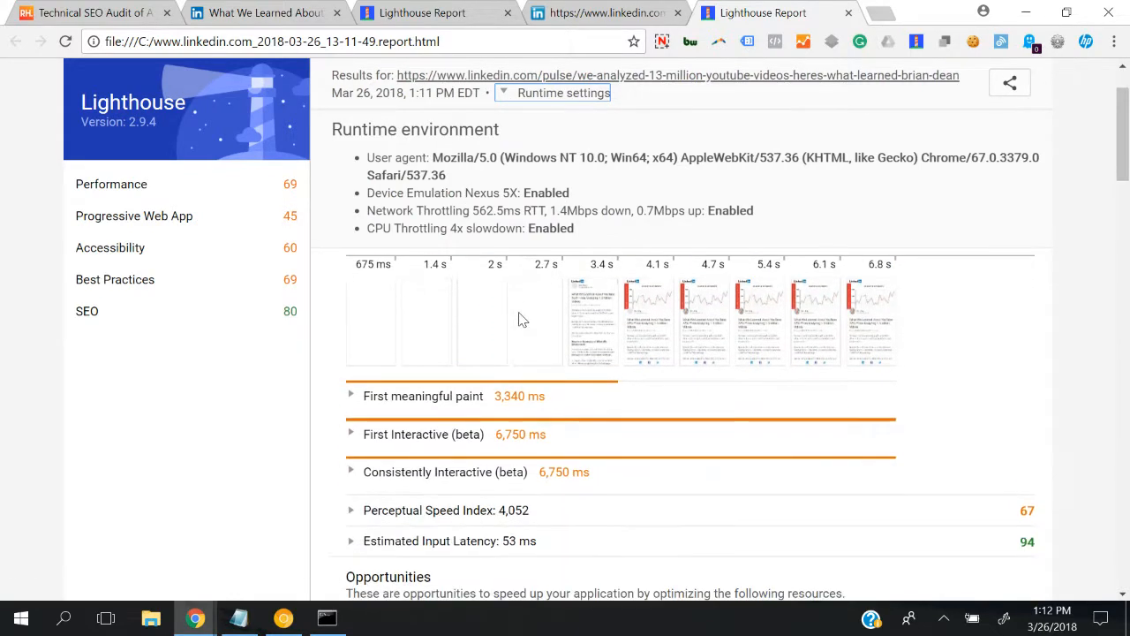
pyautogui.scroll(-3)
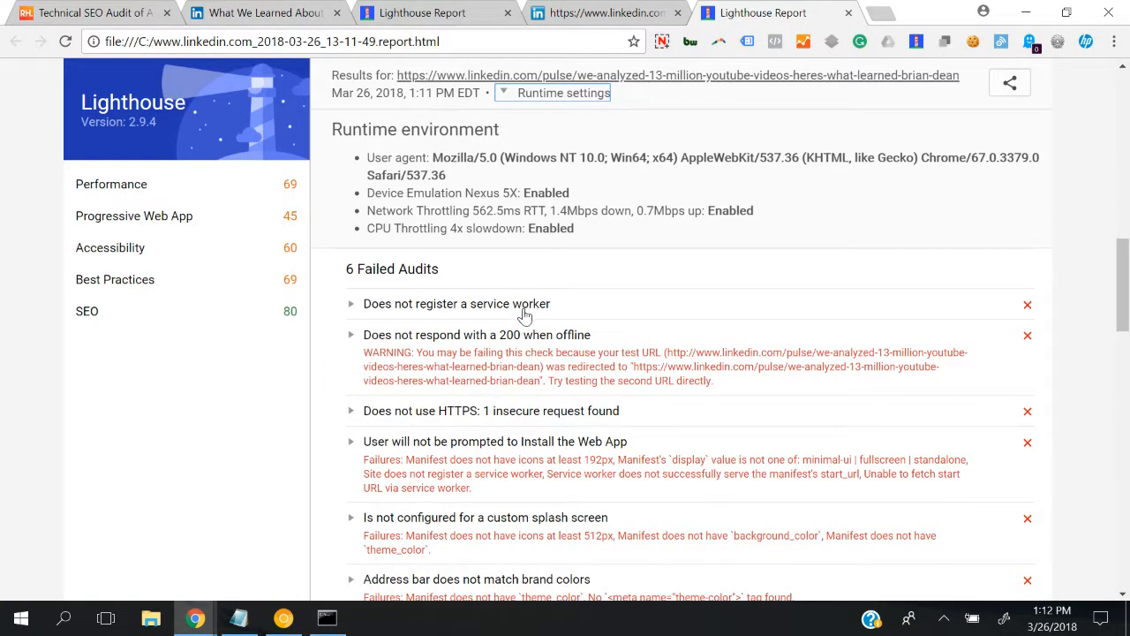
pyautogui.scroll(-3)
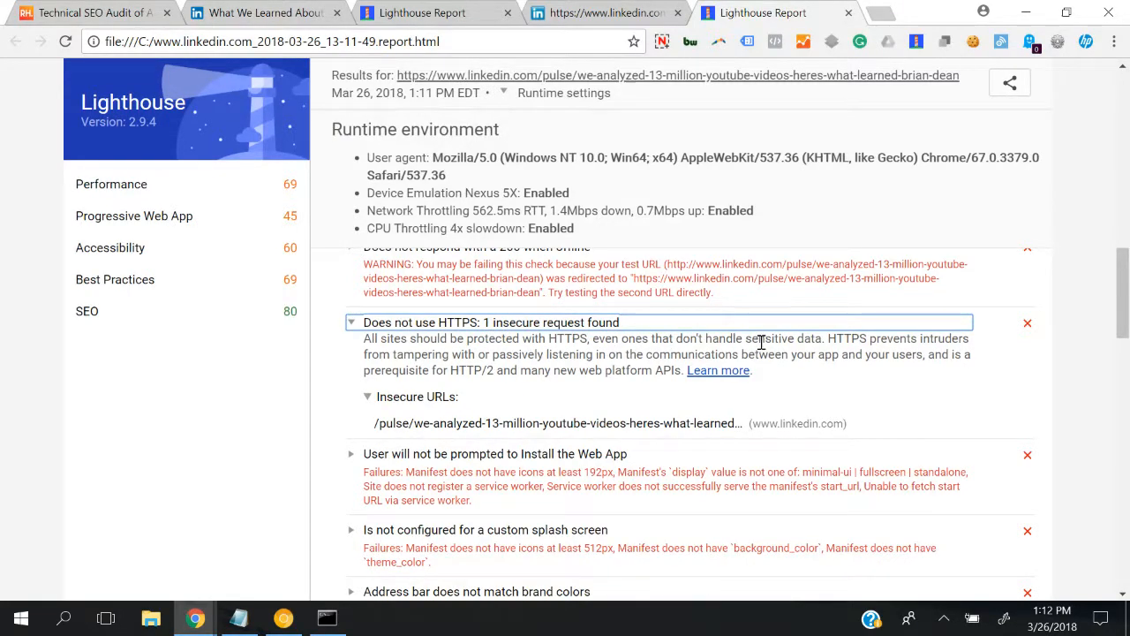
pyautogui.moveTo(817, 341)
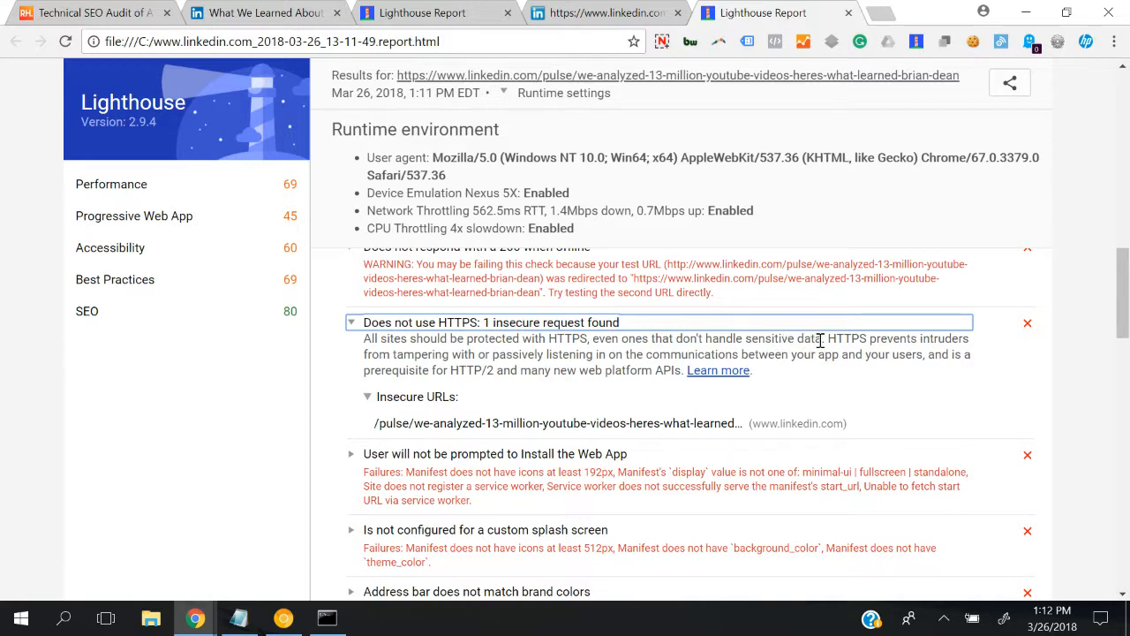
pyautogui.moveTo(632, 400)
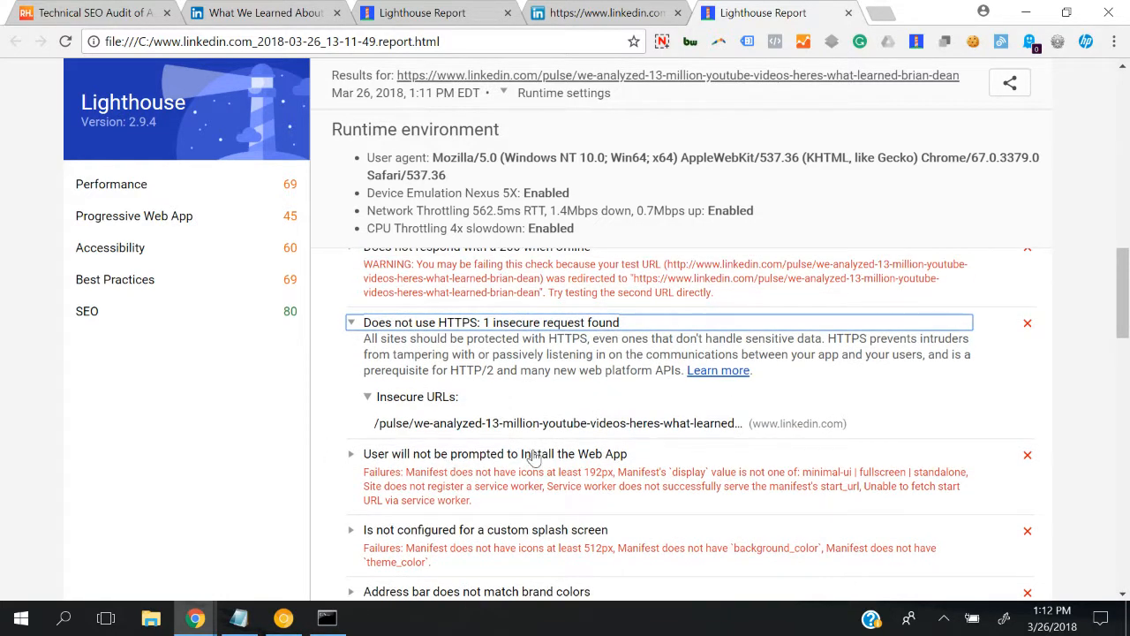
pyautogui.scroll(-3)
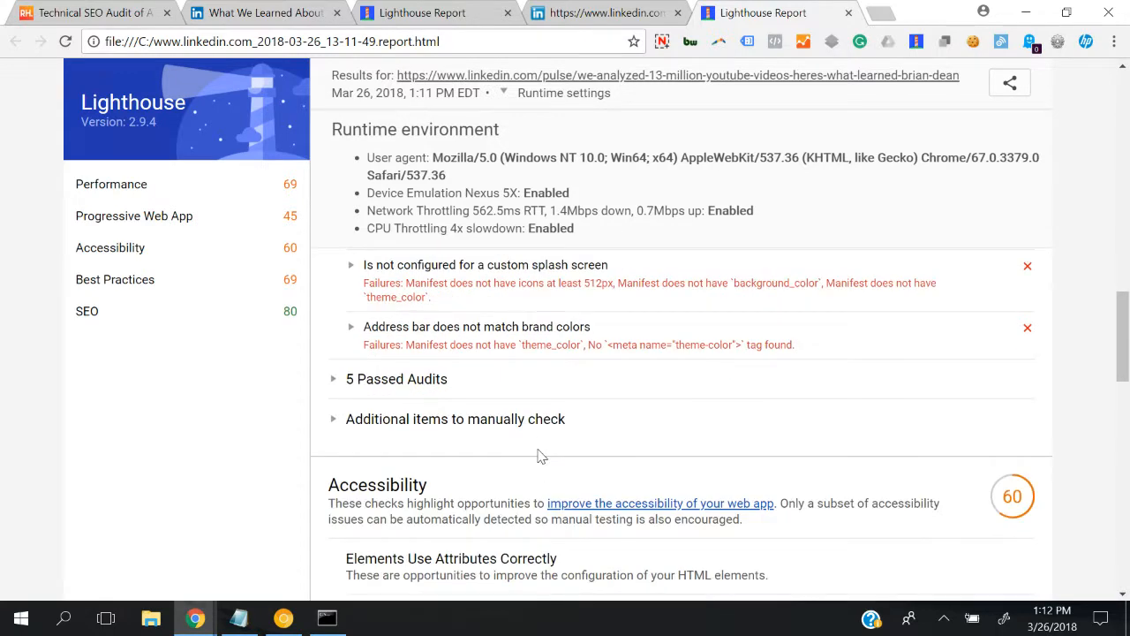
pyautogui.scroll(-3)
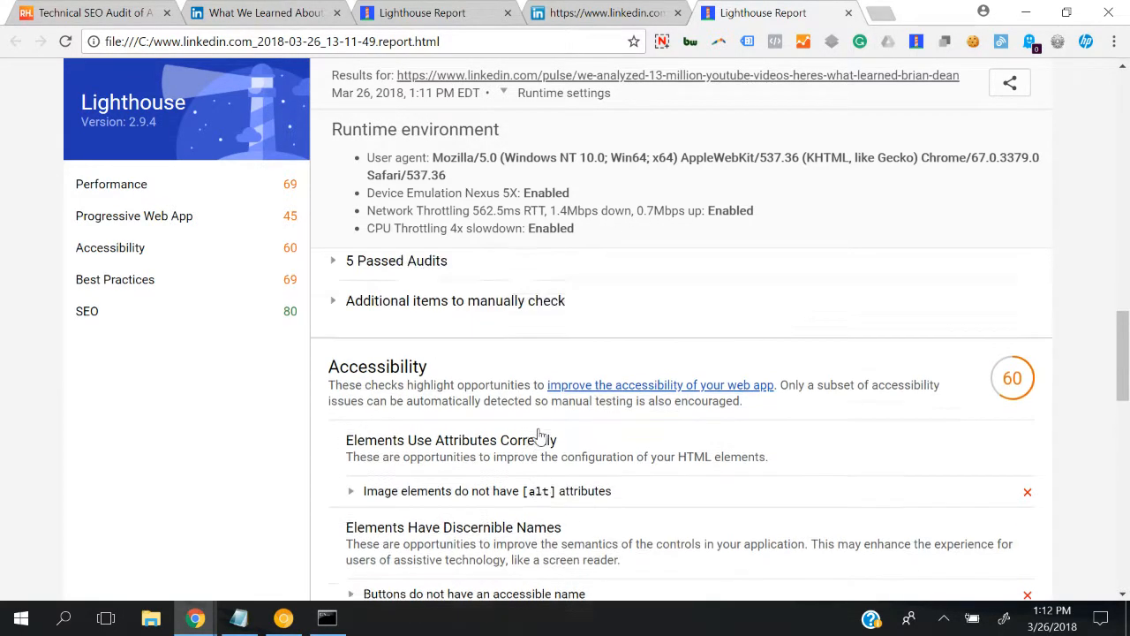
pyautogui.scroll(-3)
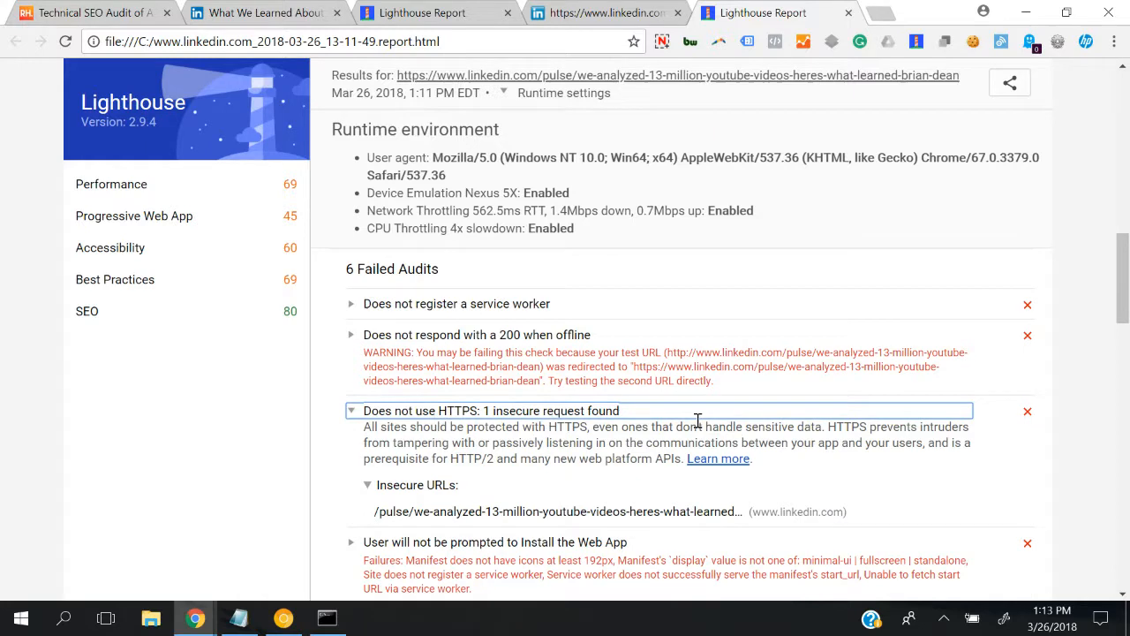
pyautogui.moveTo(463, 375)
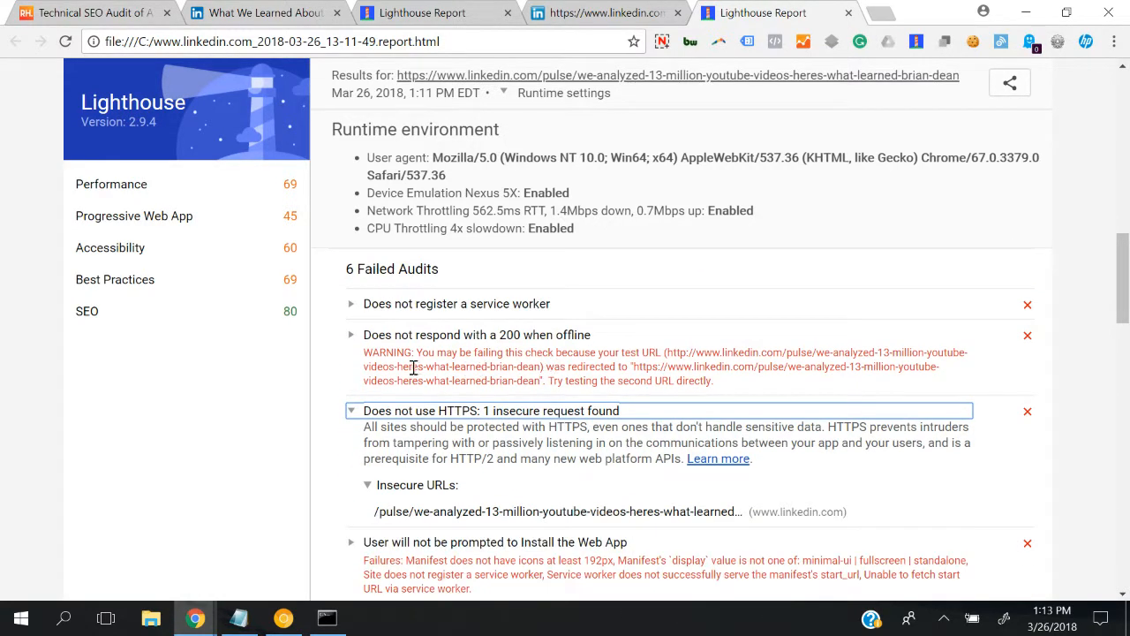
pyautogui.moveTo(565, 350)
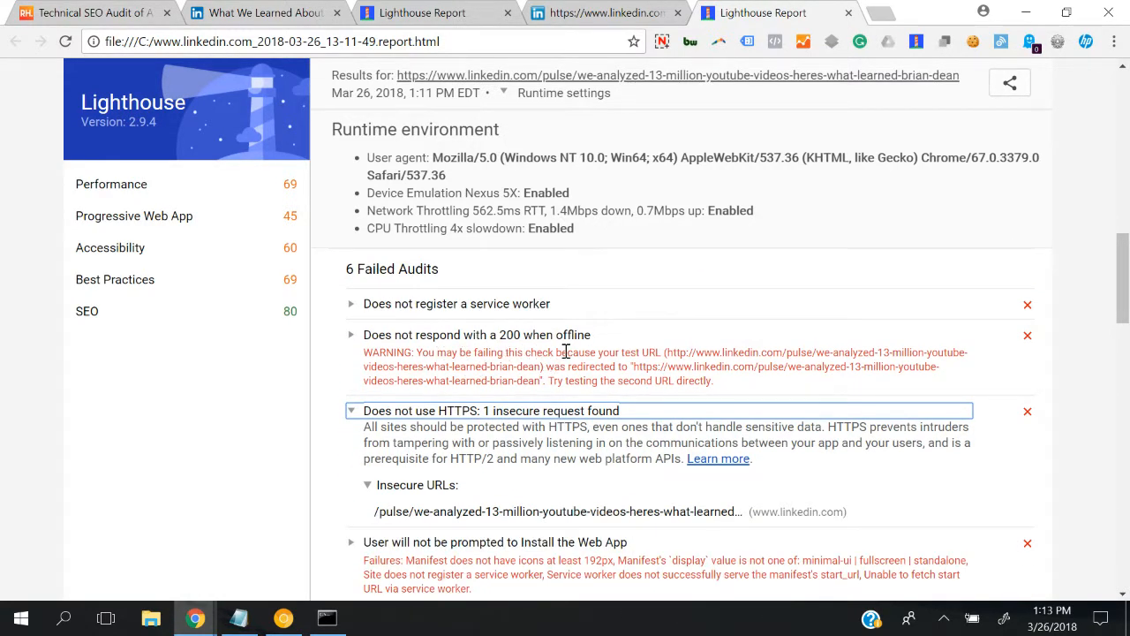
pyautogui.moveTo(689, 346)
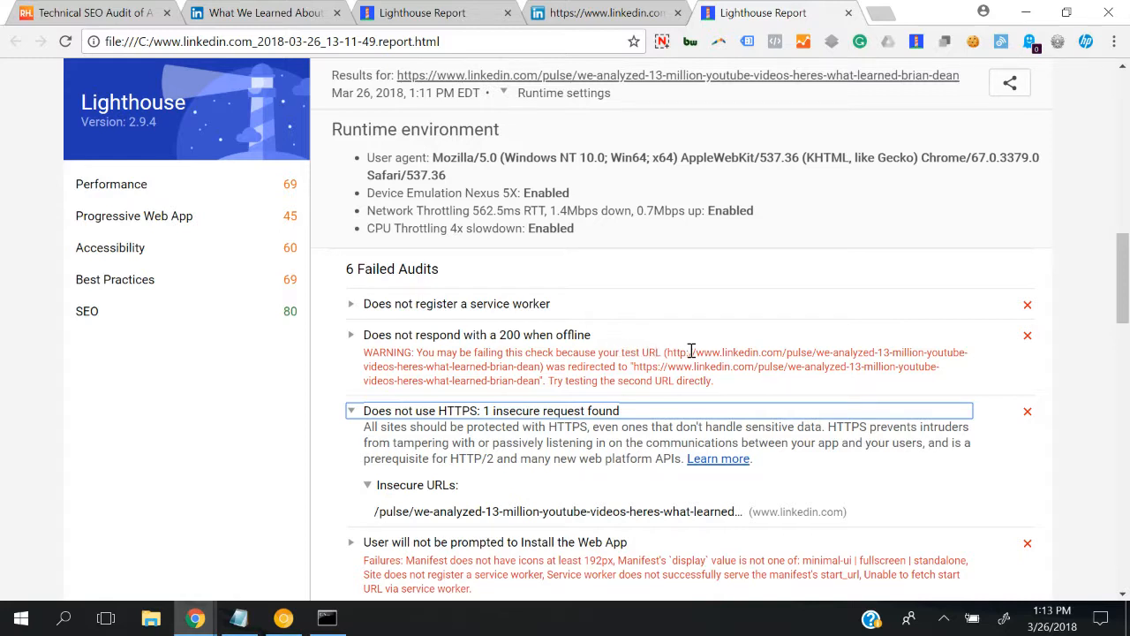
pyautogui.moveTo(600, 364)
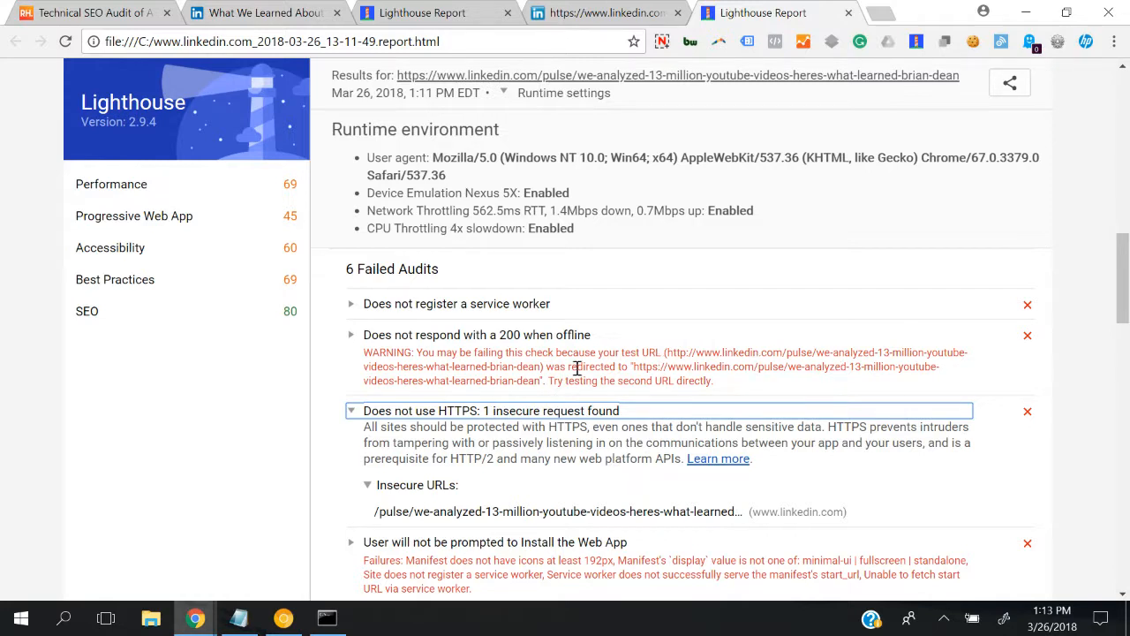
pyautogui.moveTo(689, 381)
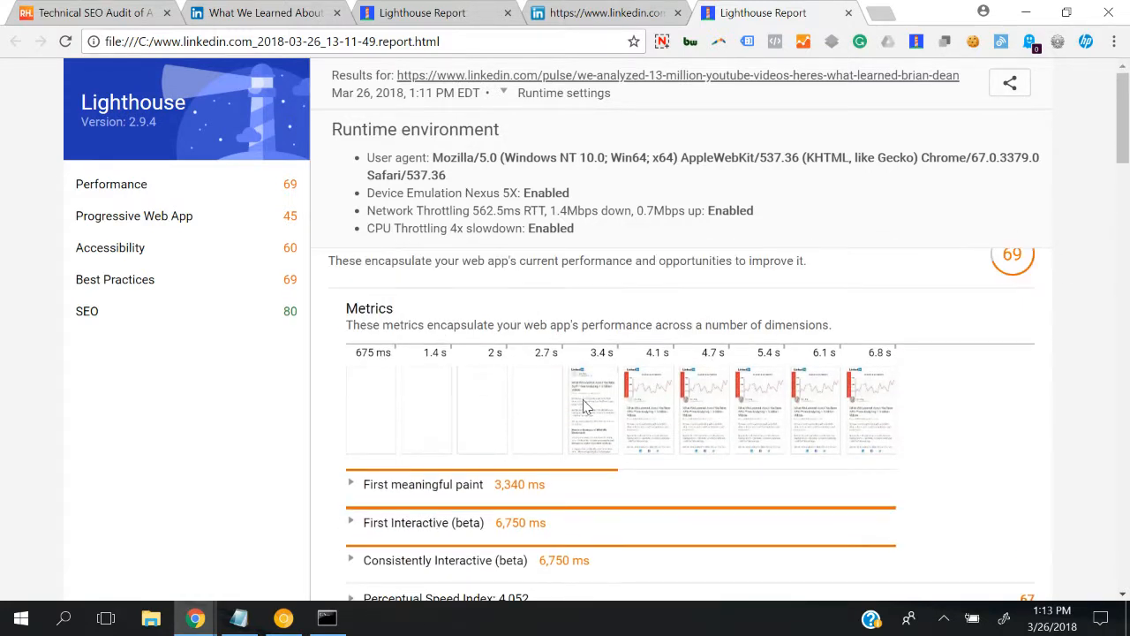
pyautogui.moveTo(611, 394)
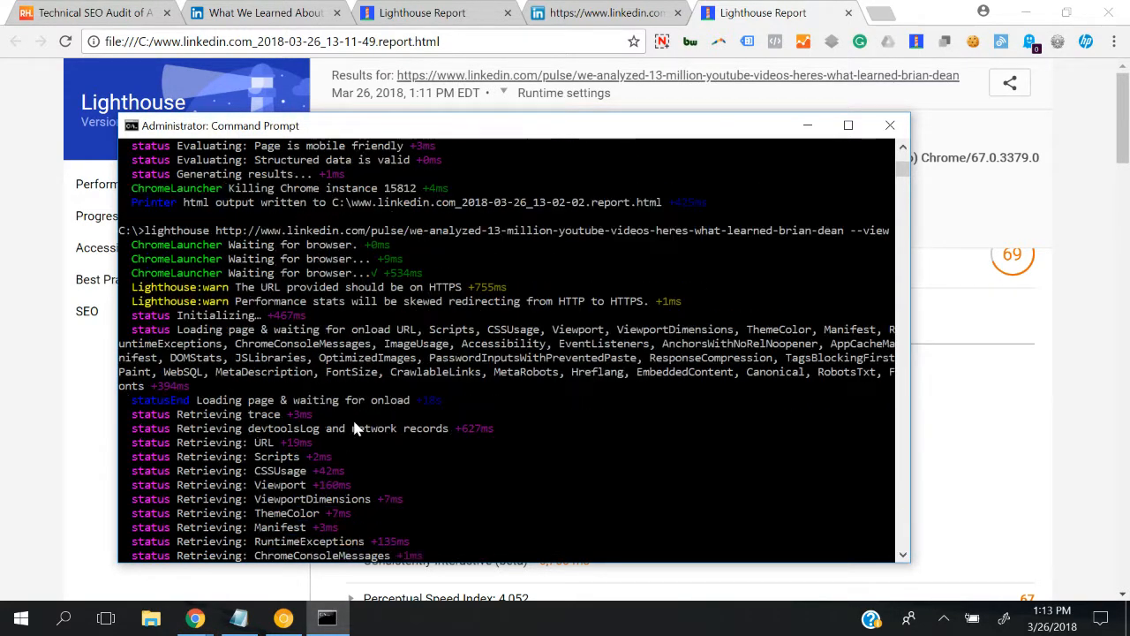
# Scroll the Lighthouse CLI log to its HTTPS and redirect warnings.
pyautogui.scroll(-3)
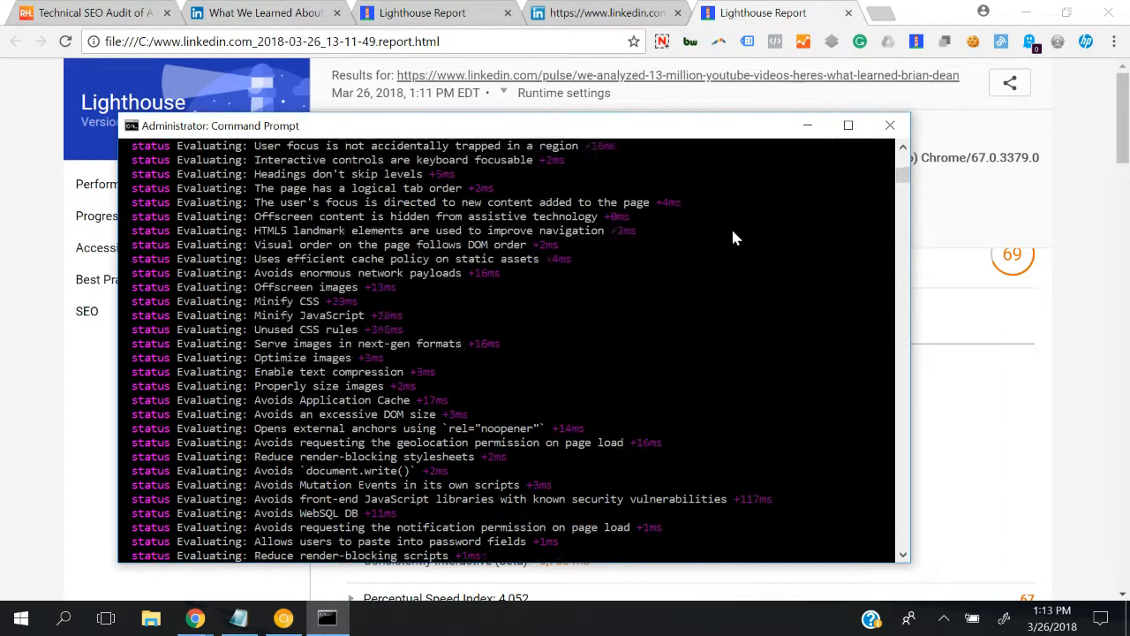
pyautogui.scroll(-3)
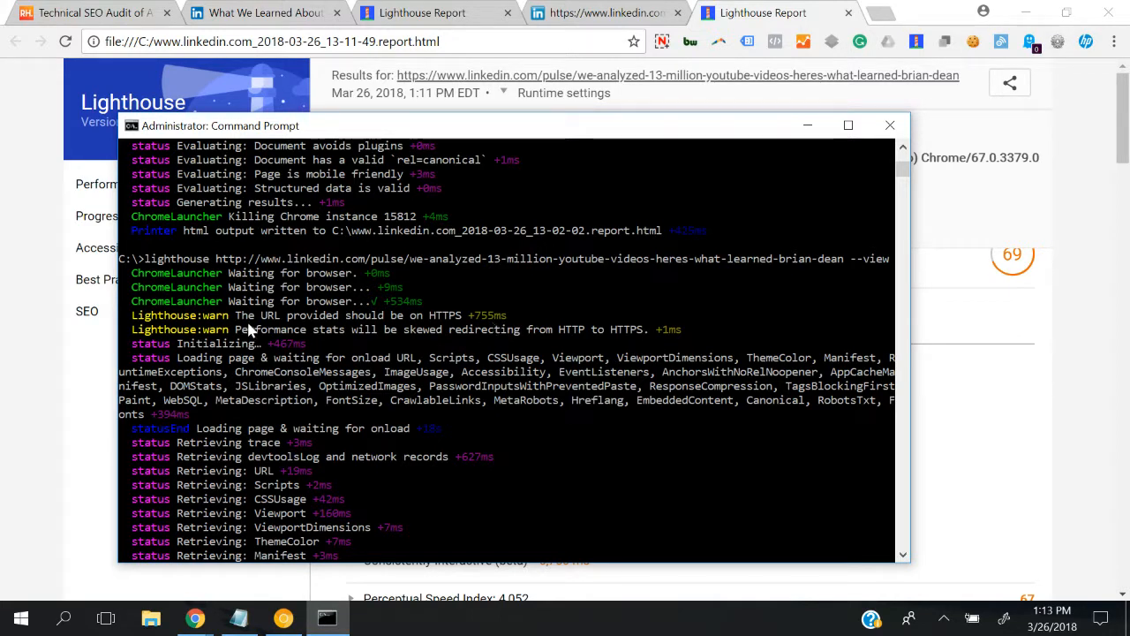
pyautogui.moveTo(509, 330)
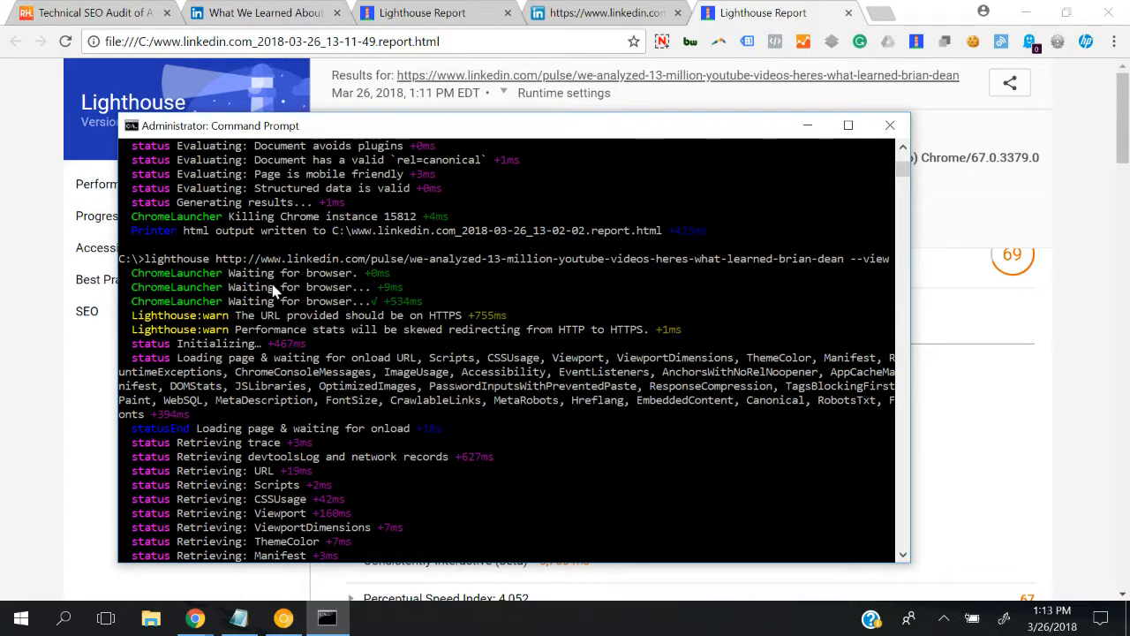
pyautogui.moveTo(256, 353)
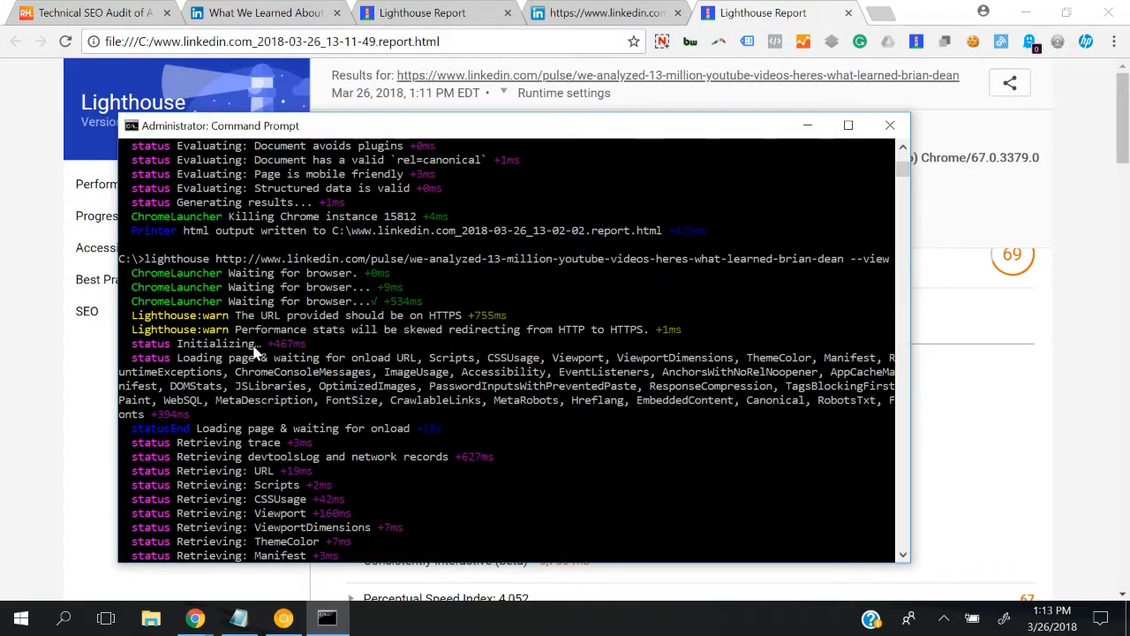
pyautogui.moveTo(325, 352)
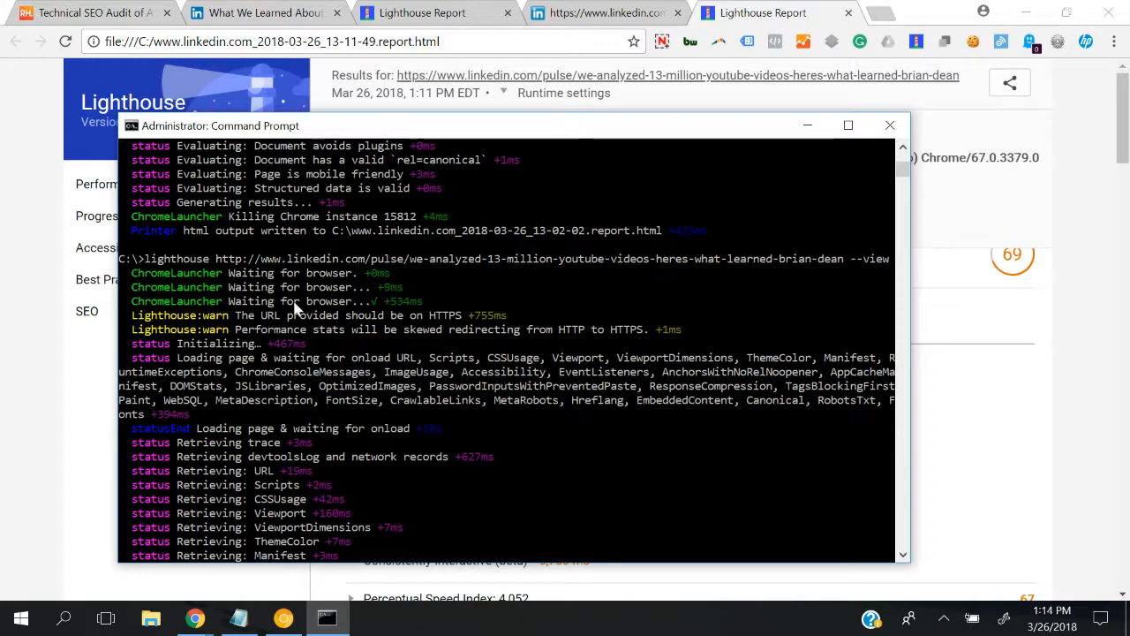
pyautogui.moveTo(273, 604)
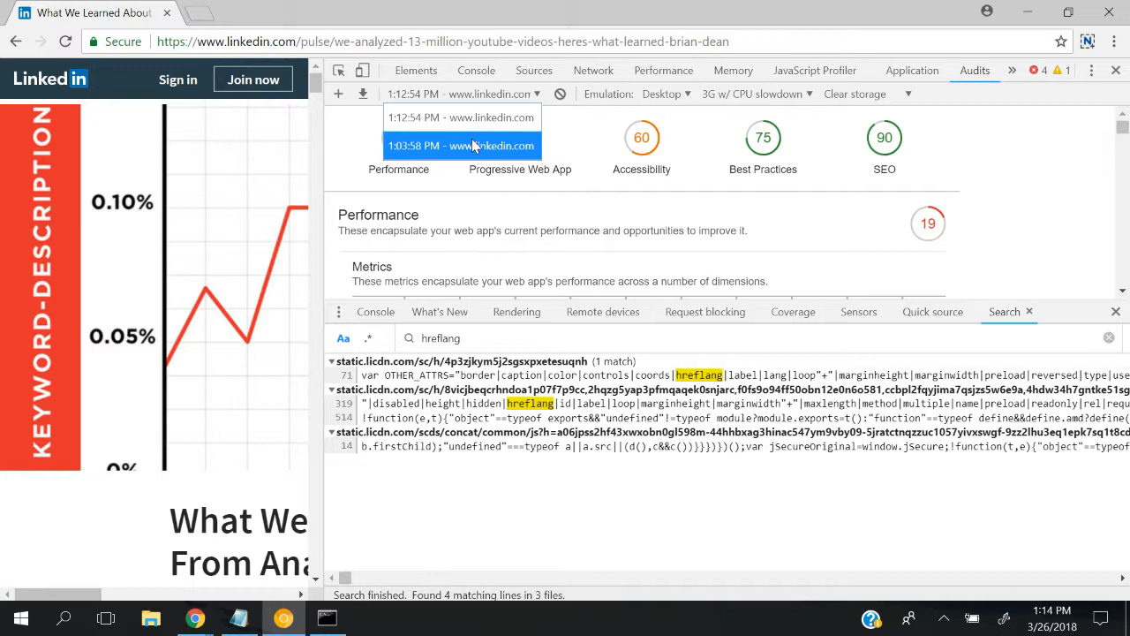
# Choose the 1:12:54 PM run from the Audits report selector.
pyautogui.click(461, 117)
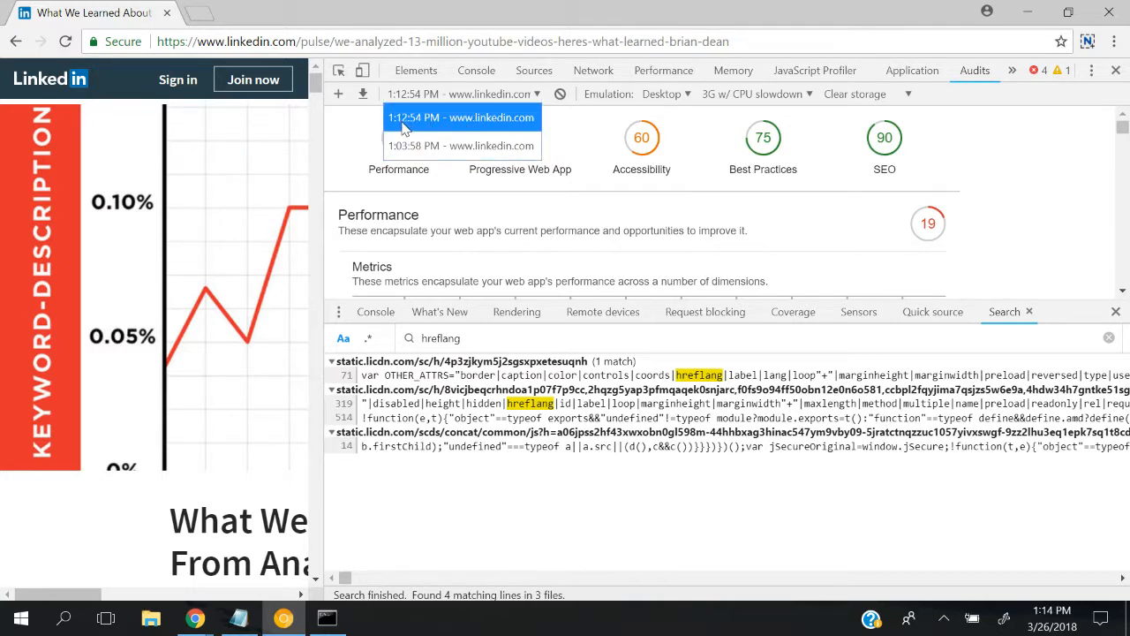
pyautogui.click(461, 145)
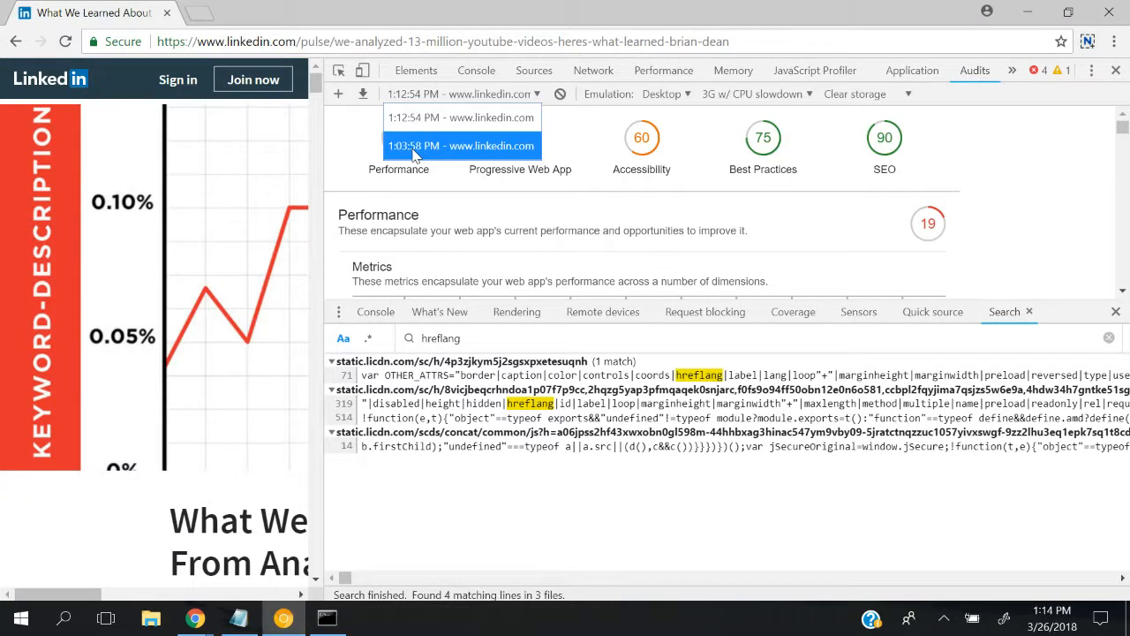
pyautogui.moveTo(410, 157)
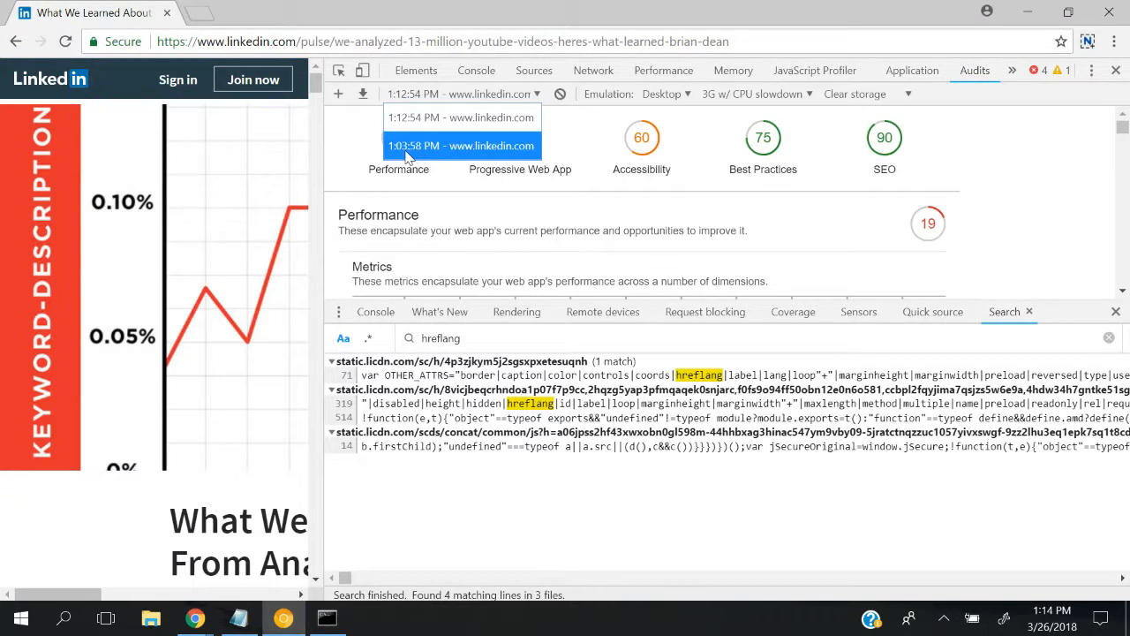
pyautogui.moveTo(408, 145)
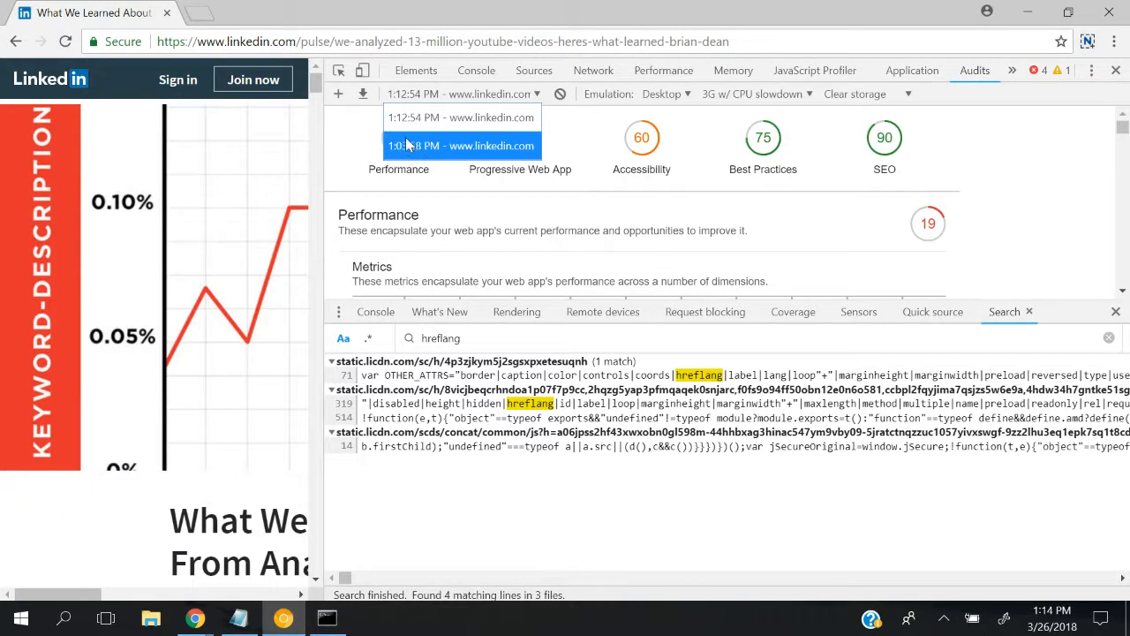
pyautogui.click(461, 117)
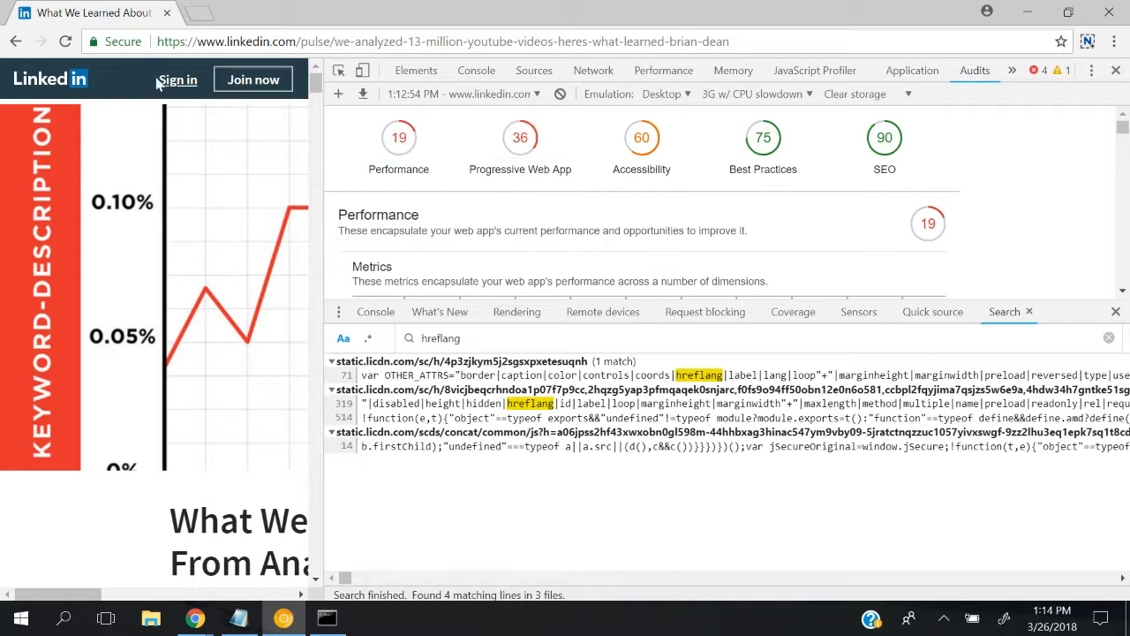
pyautogui.moveTo(565, 217)
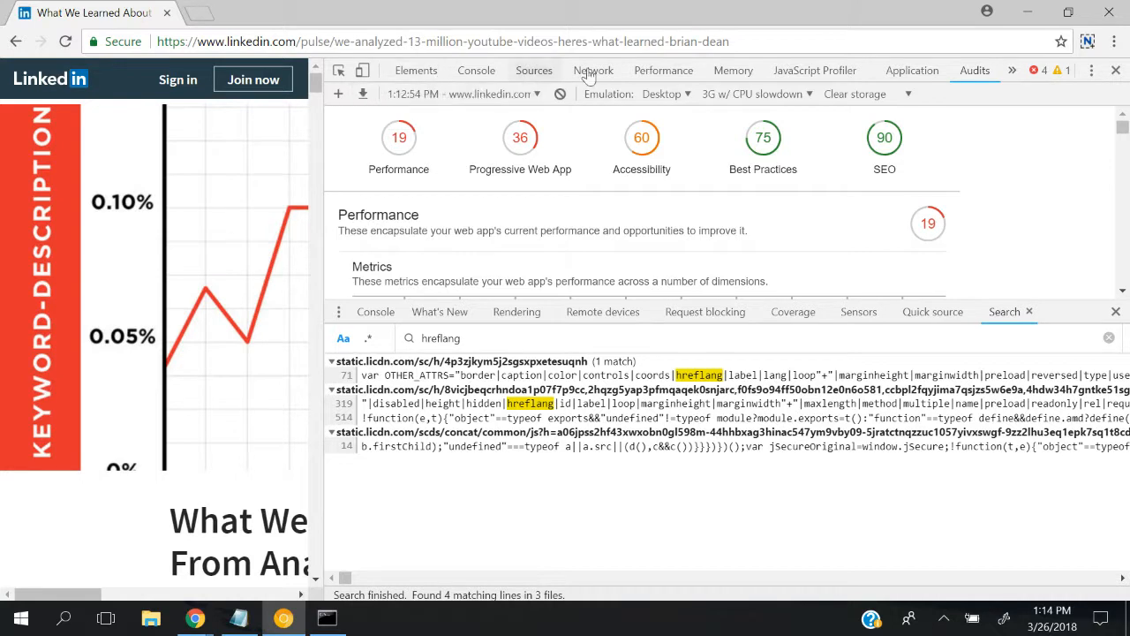
# Show the main article document's headers in the Network panel, Status 200 GET.
pyautogui.click(593, 71)
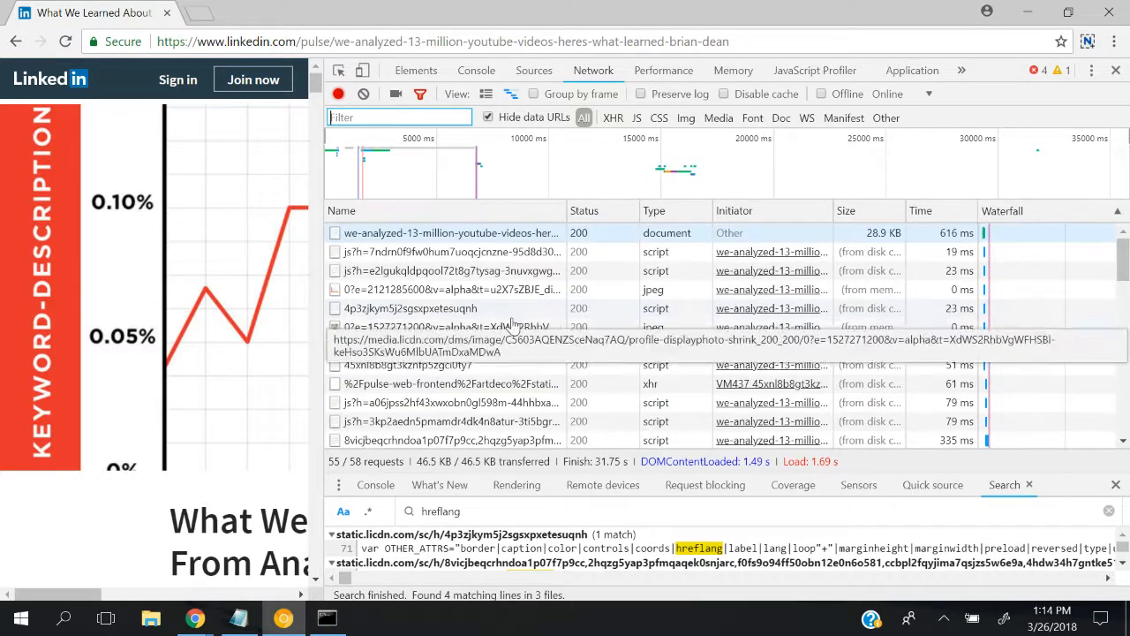
pyautogui.click(449, 234)
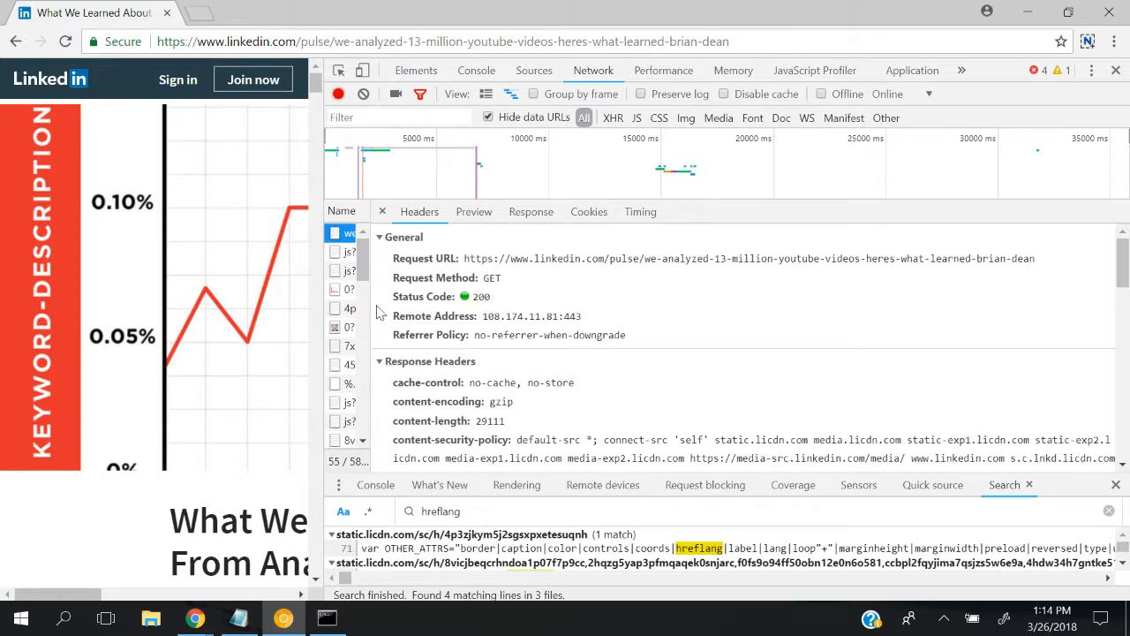
pyautogui.moveTo(230, 57)
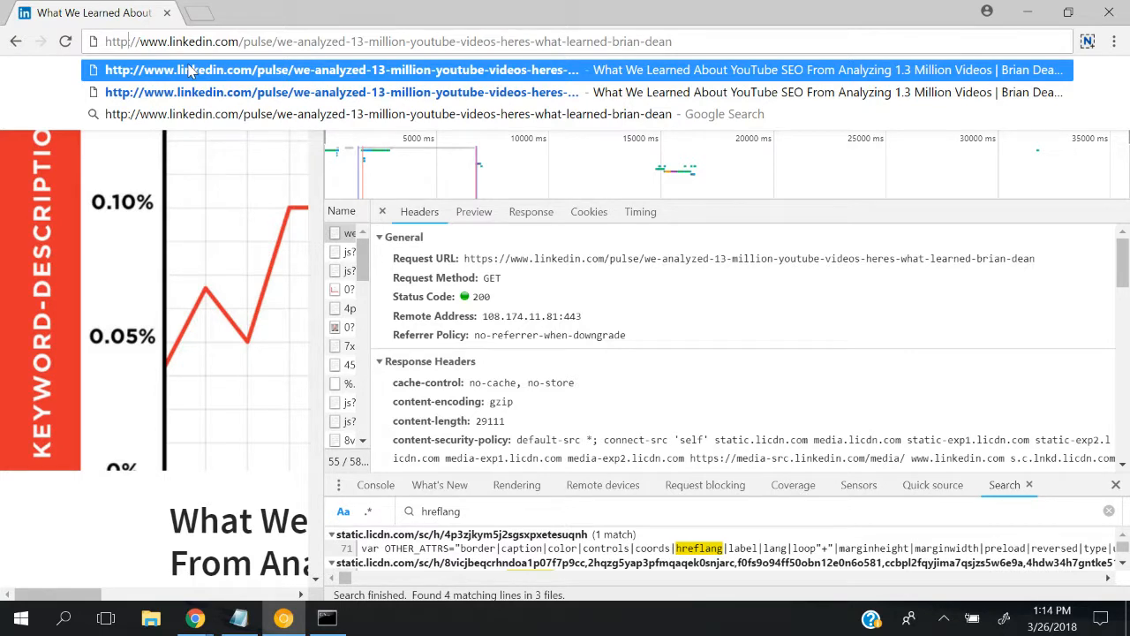
pyautogui.moveTo(1049, 142)
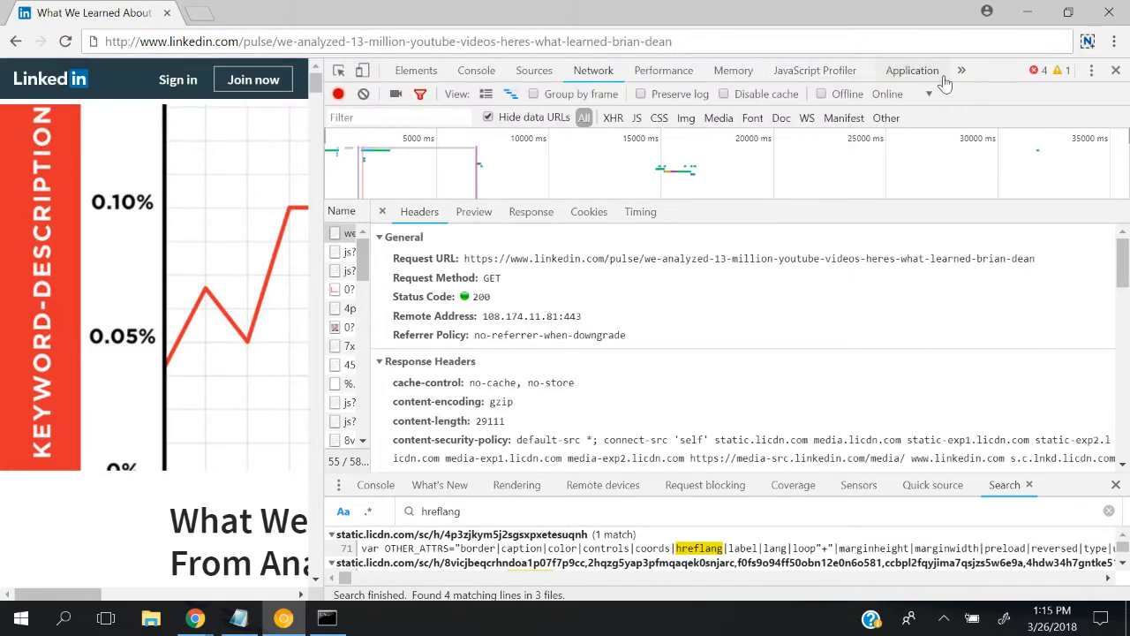
# Return to the audit report and review the offline 200-response failure details.
pyautogui.click(975, 70)
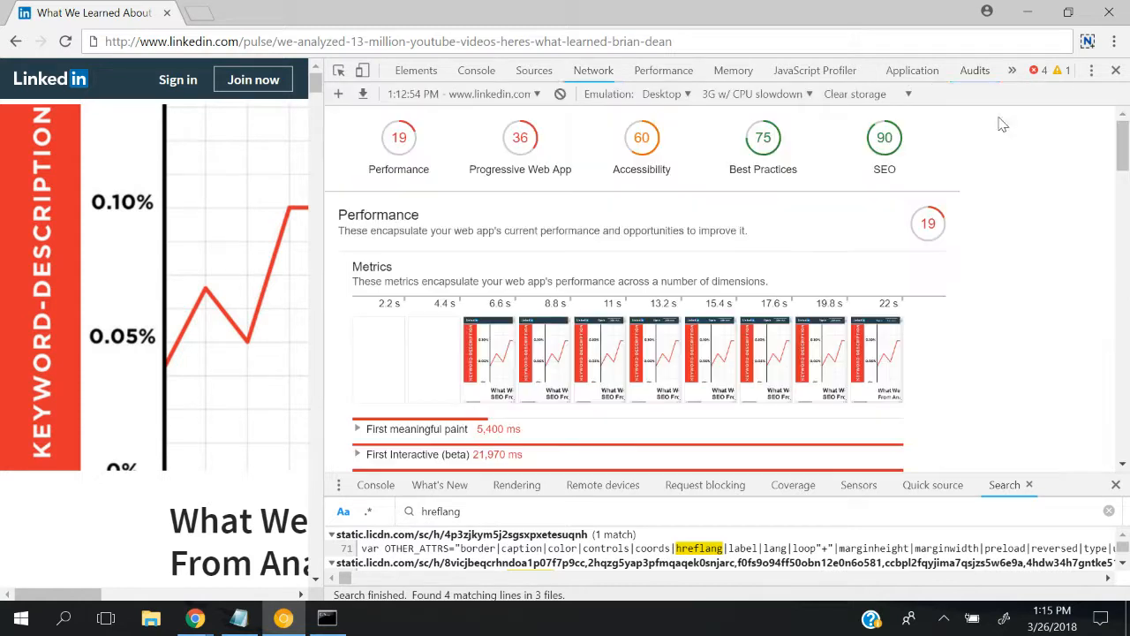
pyautogui.click(975, 70)
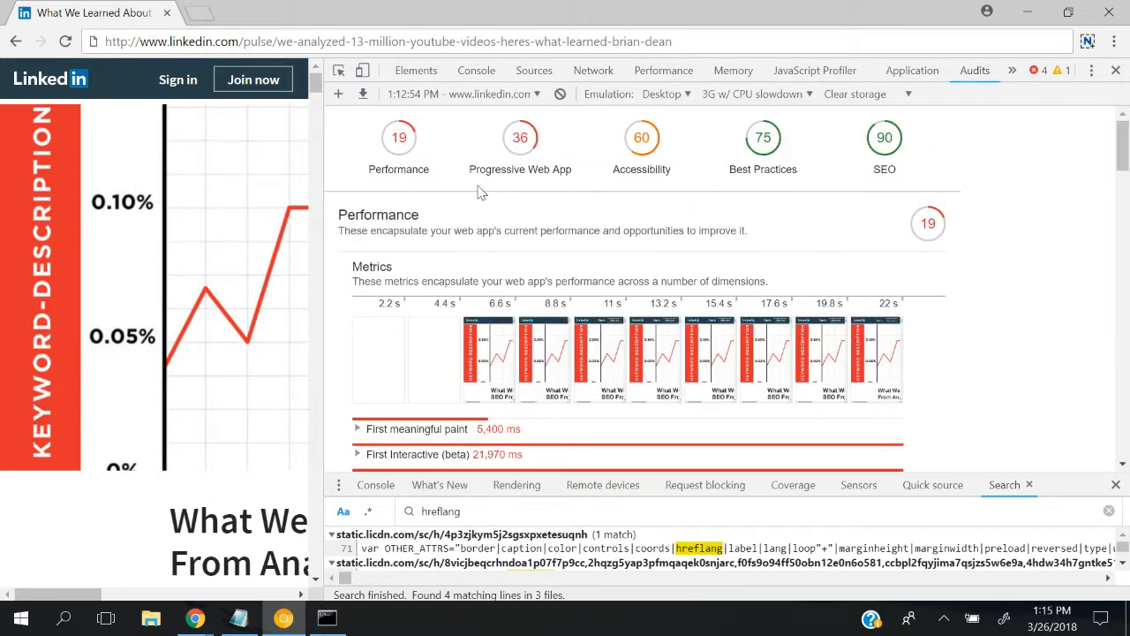
pyautogui.scroll(-3)
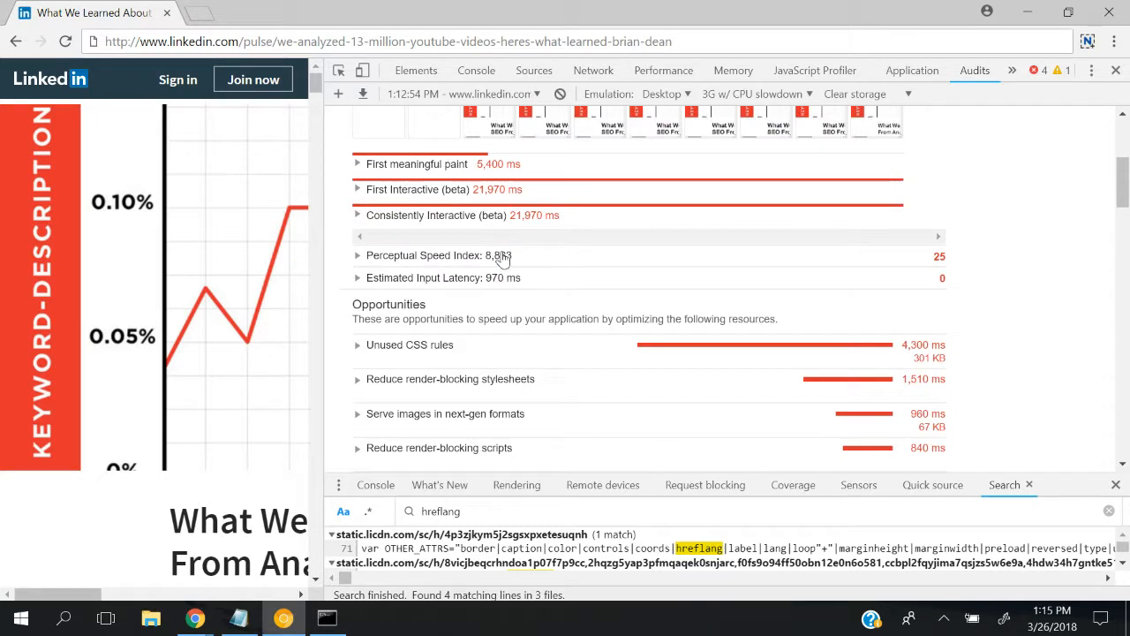
pyautogui.scroll(-3)
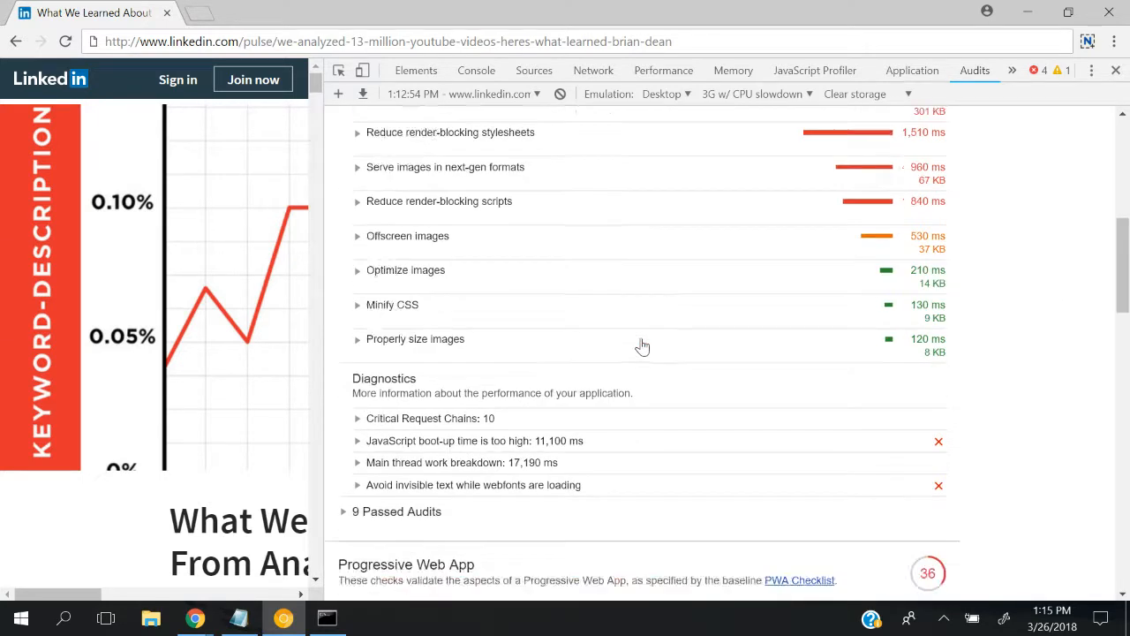
pyautogui.scroll(-3)
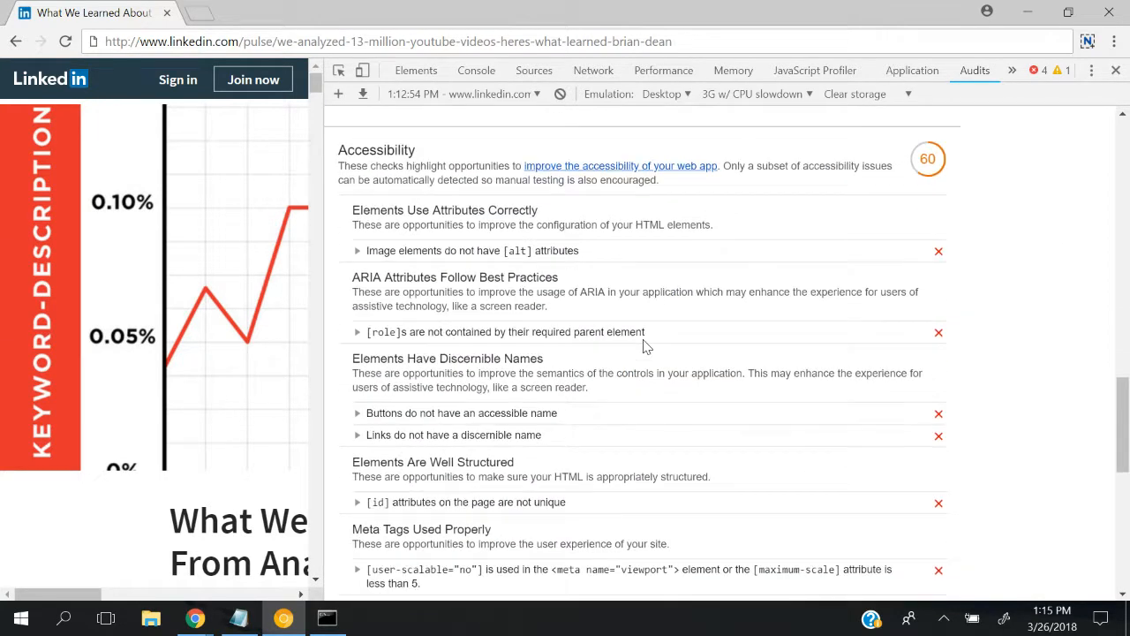
pyautogui.scroll(-3)
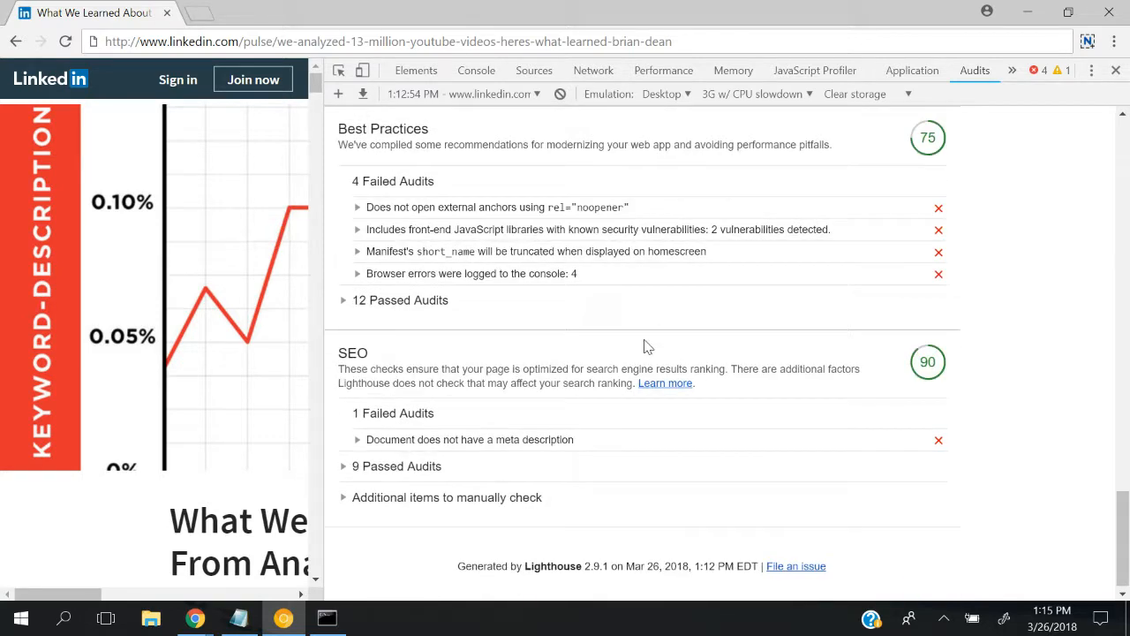
pyautogui.scroll(-3)
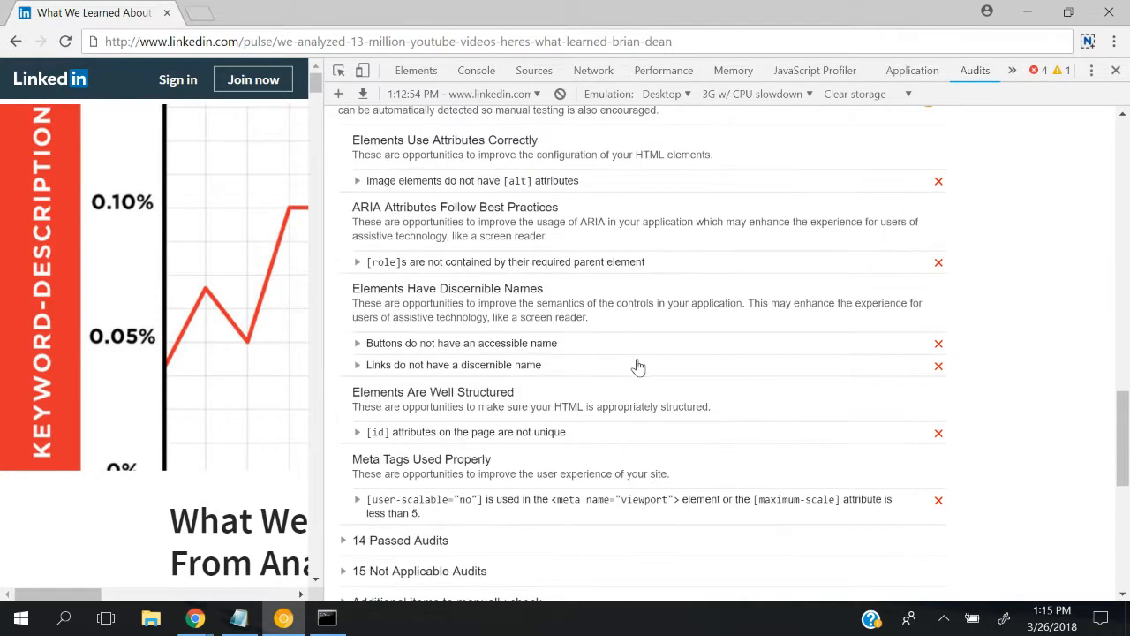
pyautogui.scroll(-3)
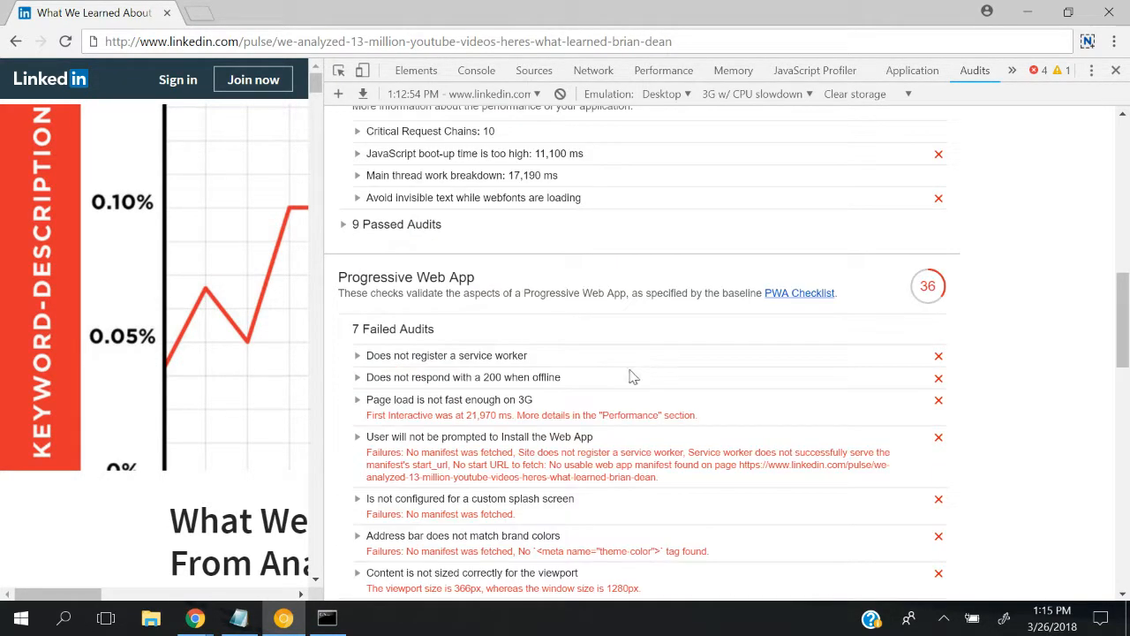
pyautogui.moveTo(495, 432)
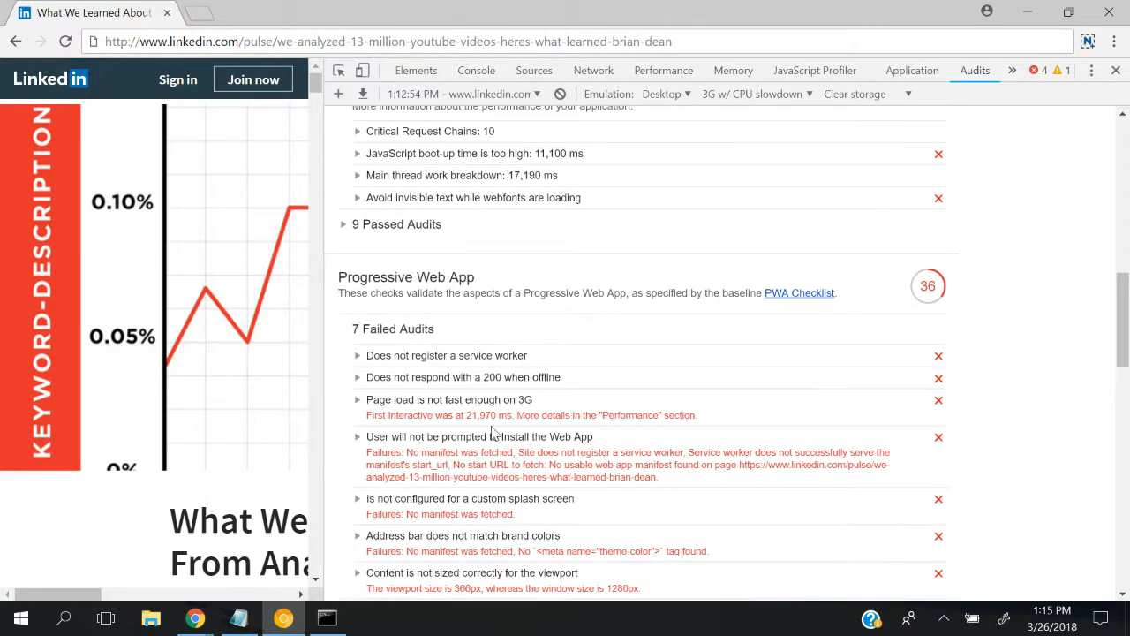
pyautogui.click(462, 378)
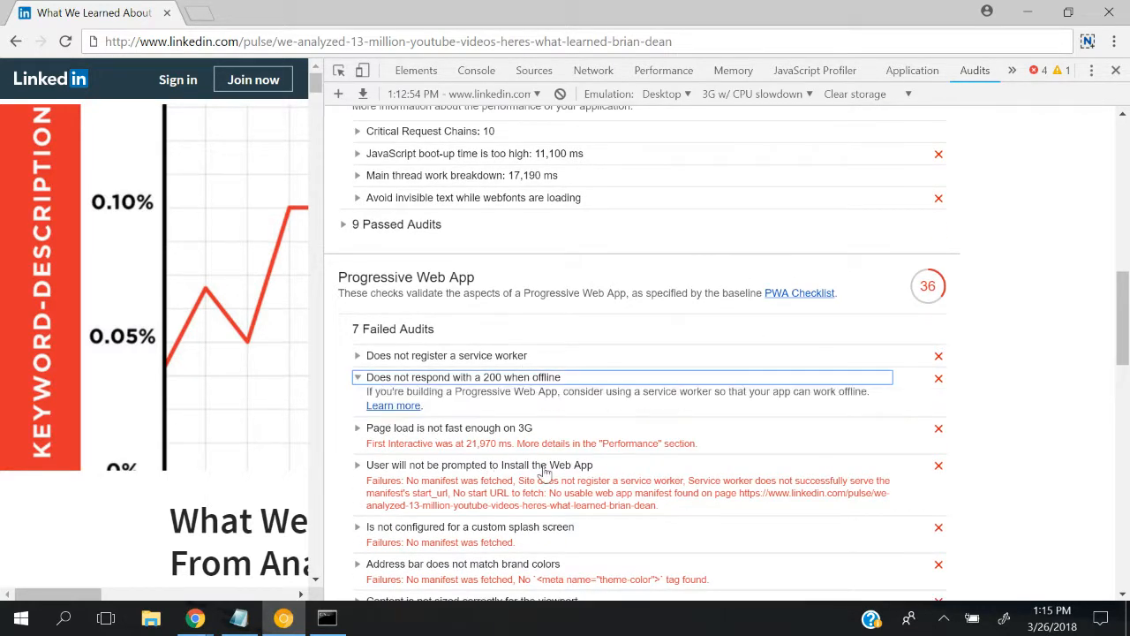
pyautogui.moveTo(491, 421)
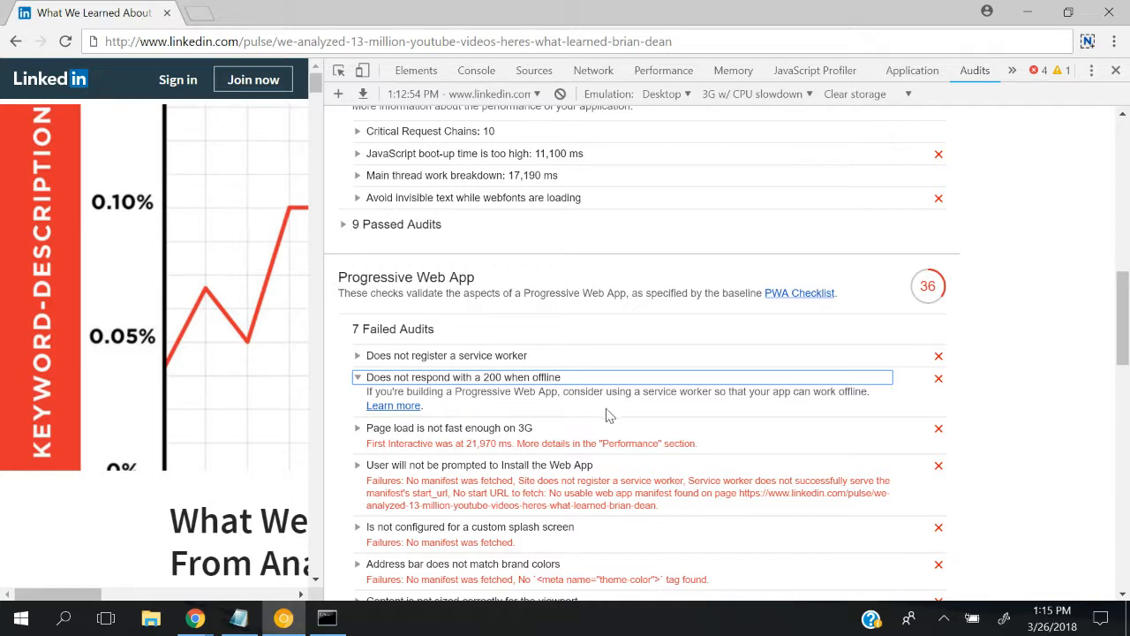
pyautogui.scroll(-3)
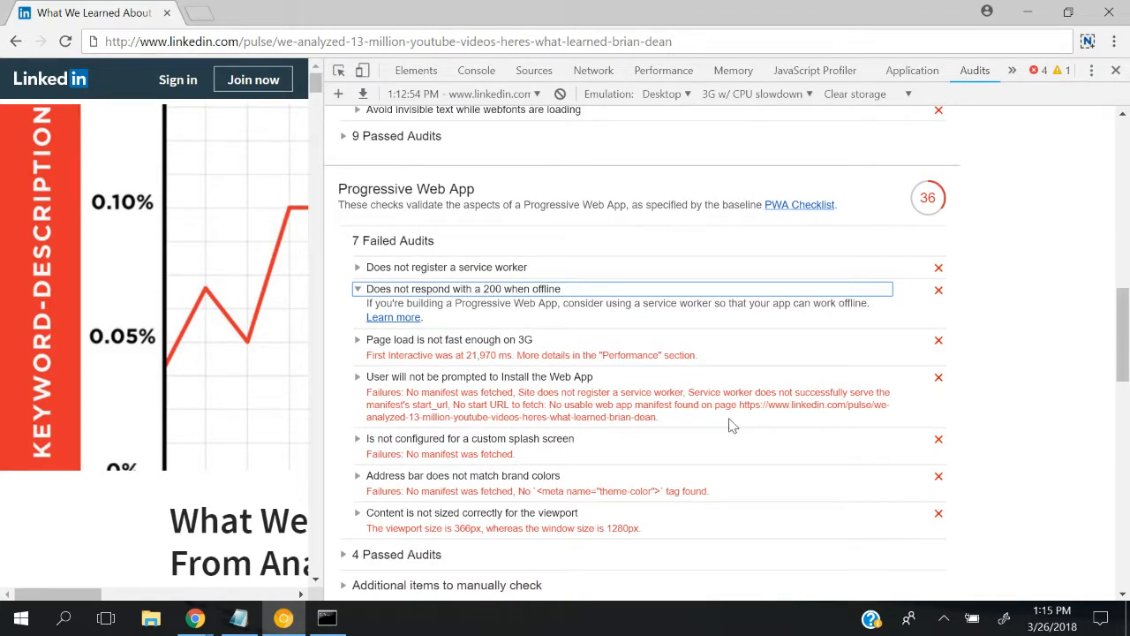
pyautogui.moveTo(433, 395)
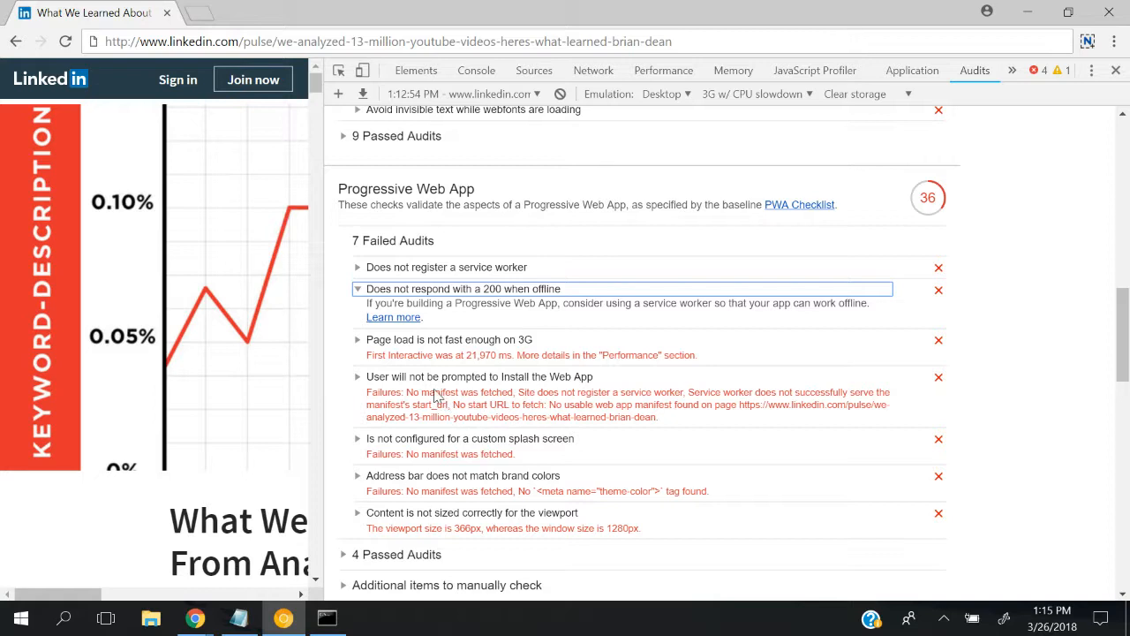
pyautogui.moveTo(751, 415)
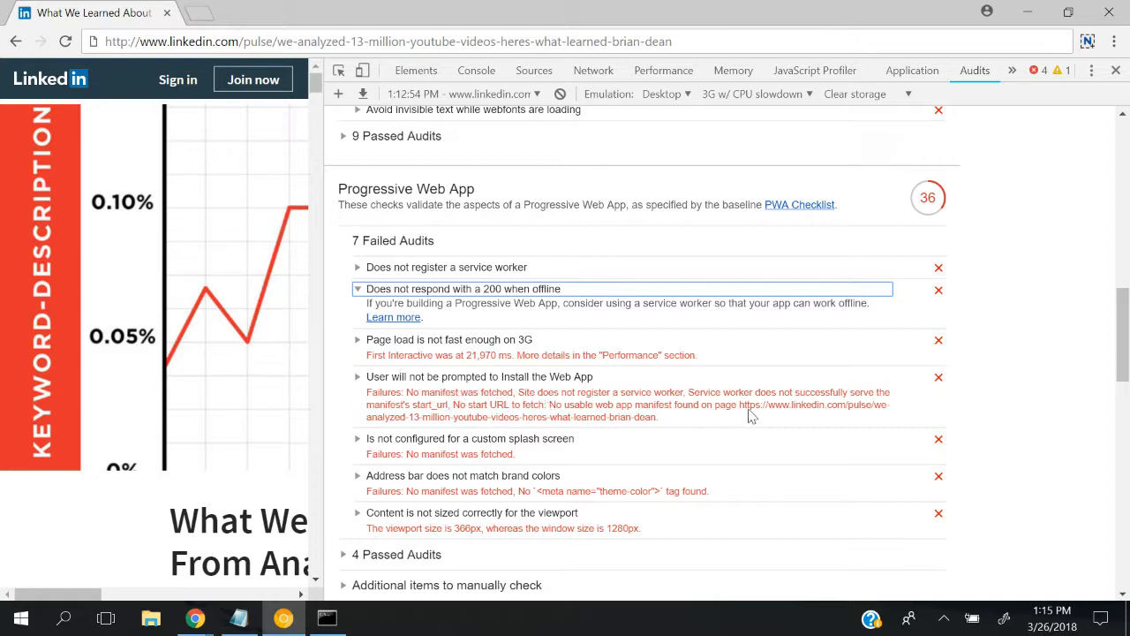
pyautogui.moveTo(573, 431)
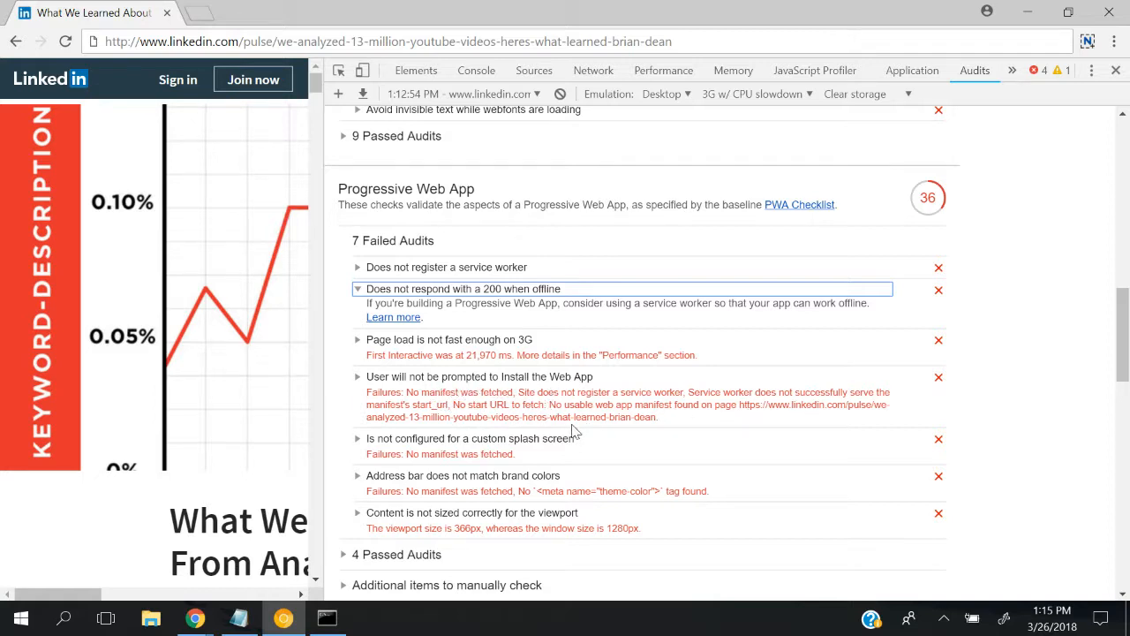
pyautogui.scroll(3)
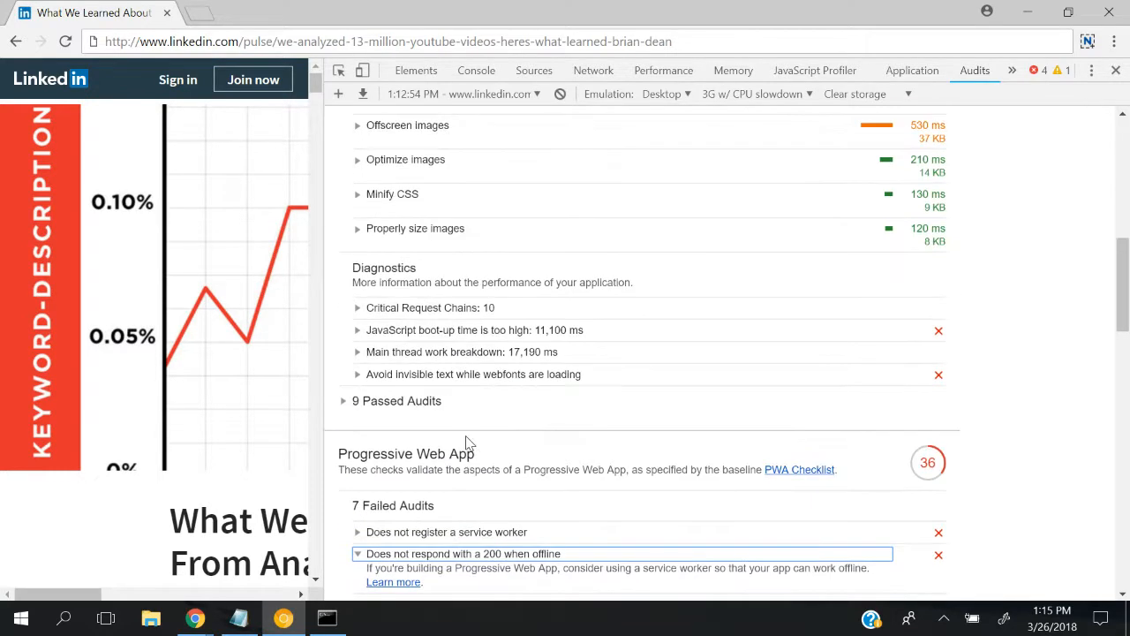
pyautogui.scroll(3)
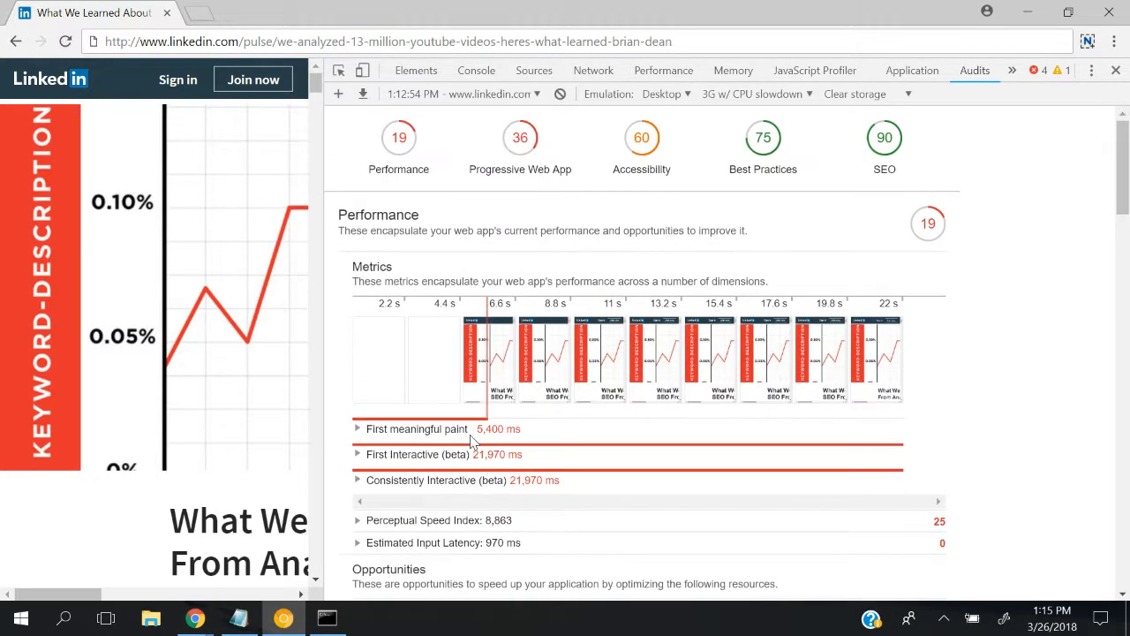
pyautogui.moveTo(339, 94)
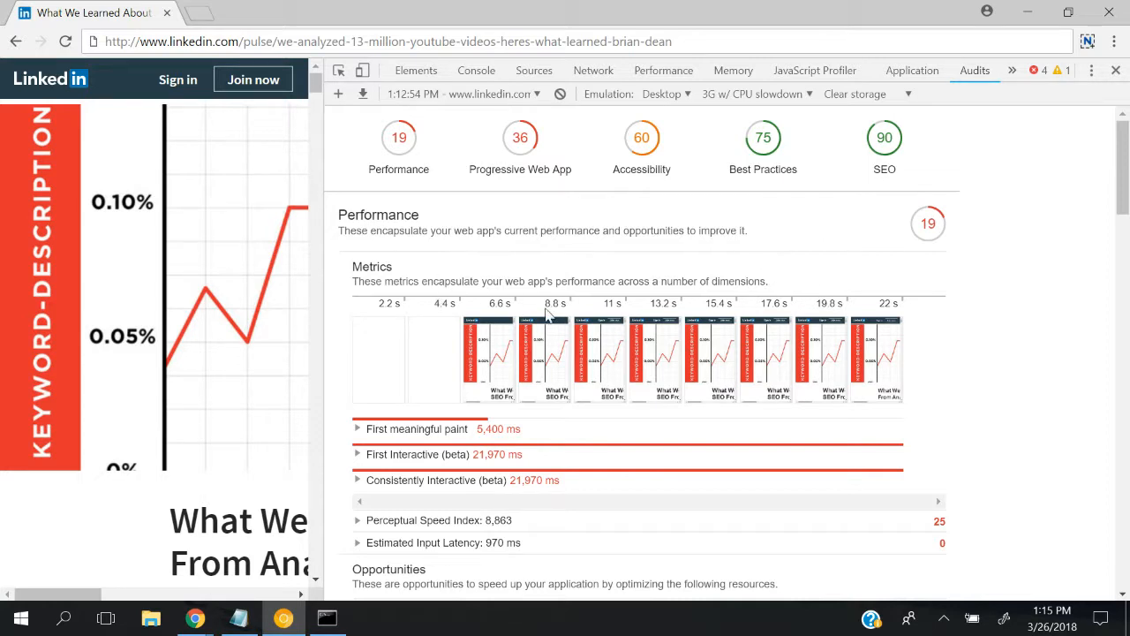
# Expand SEO's 9 passed audits and the 'Page has successful HTTP status code' details.
pyautogui.scroll(-3)
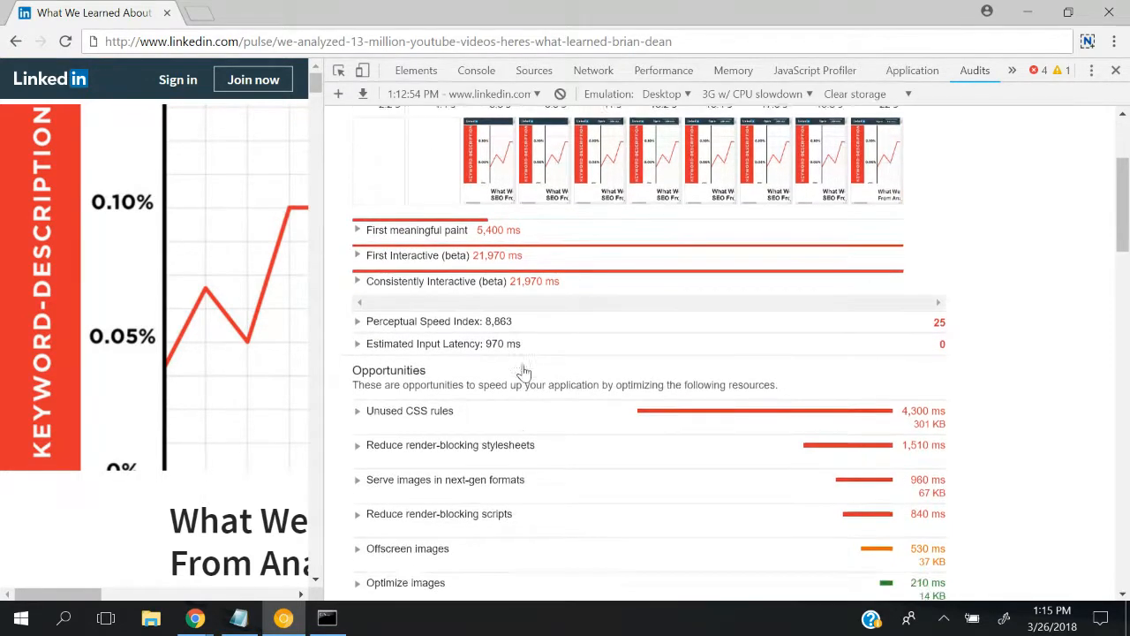
pyautogui.scroll(-3)
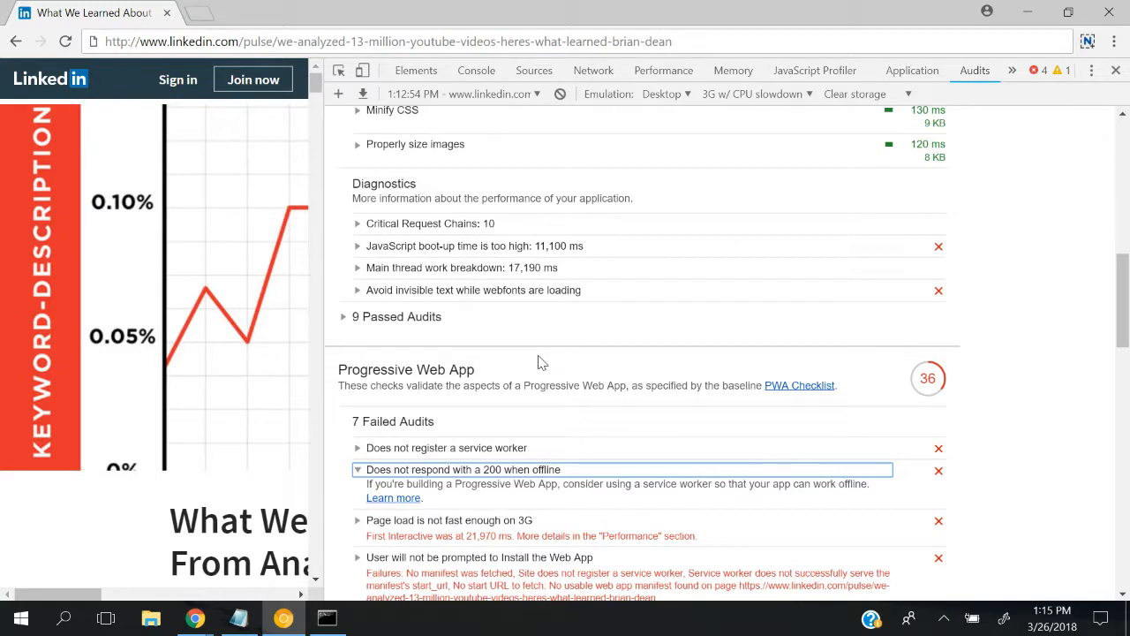
pyautogui.scroll(-3)
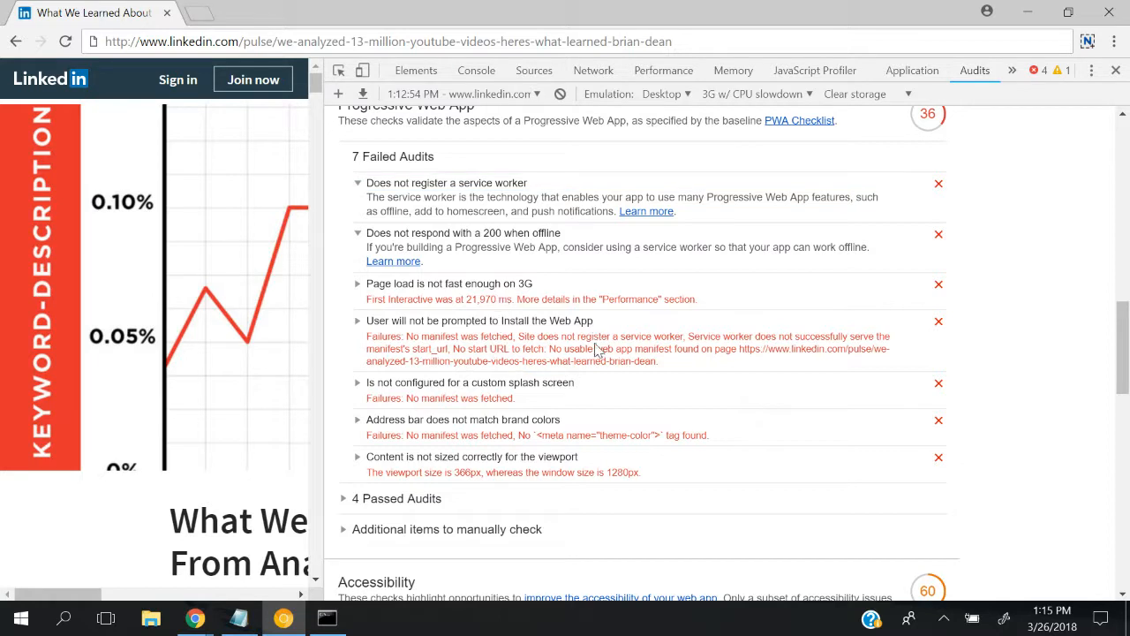
pyautogui.scroll(-3)
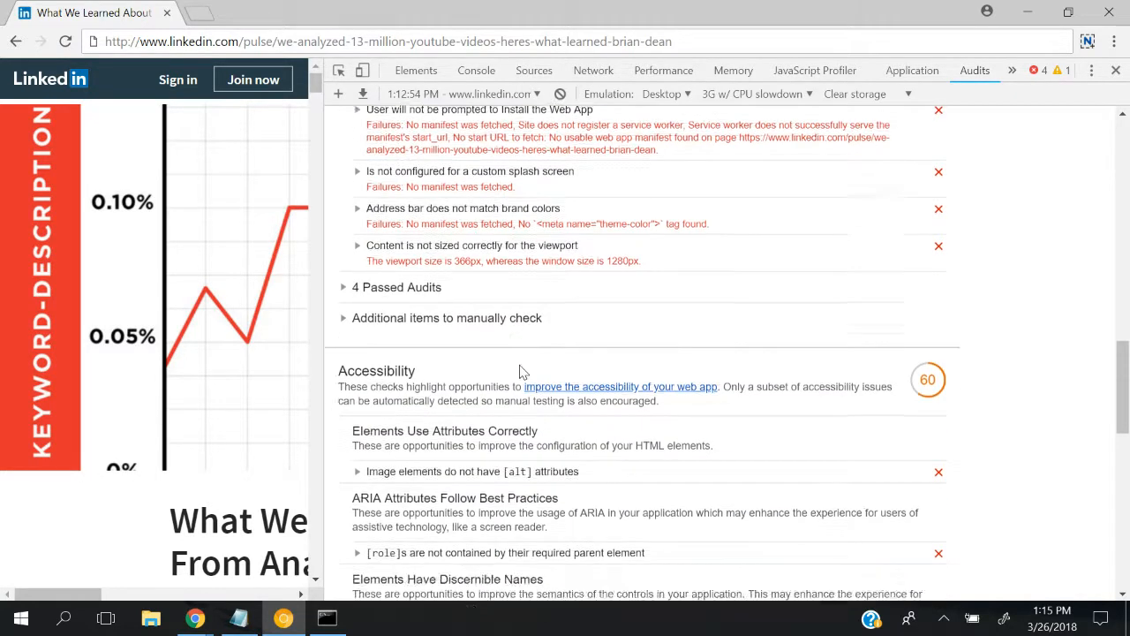
pyautogui.scroll(-3)
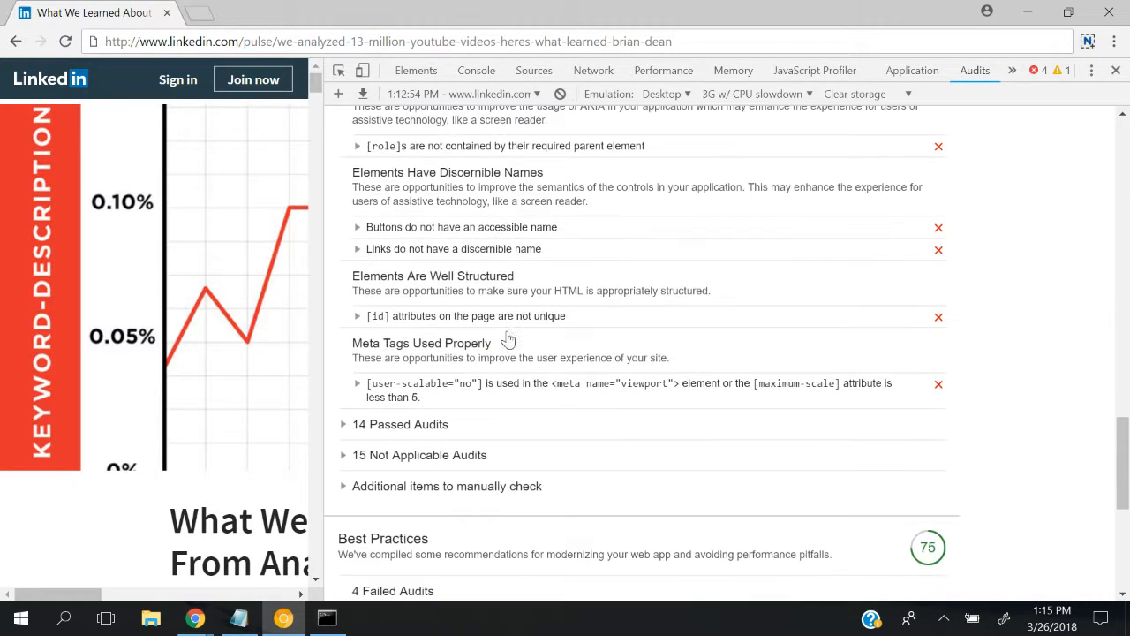
pyautogui.scroll(-3)
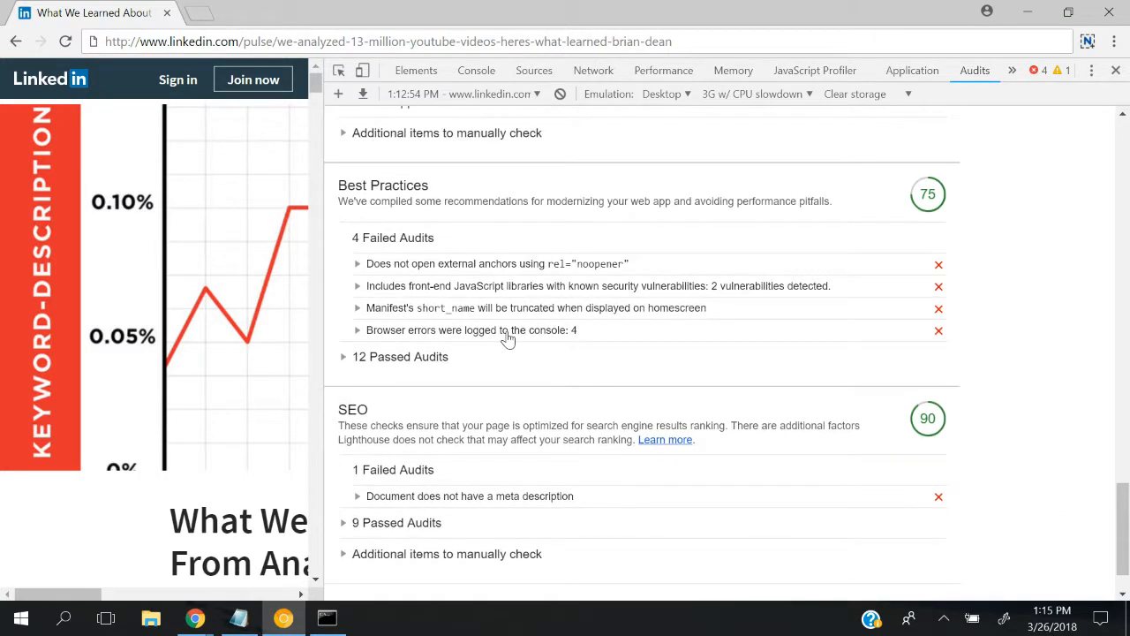
pyautogui.scroll(-3)
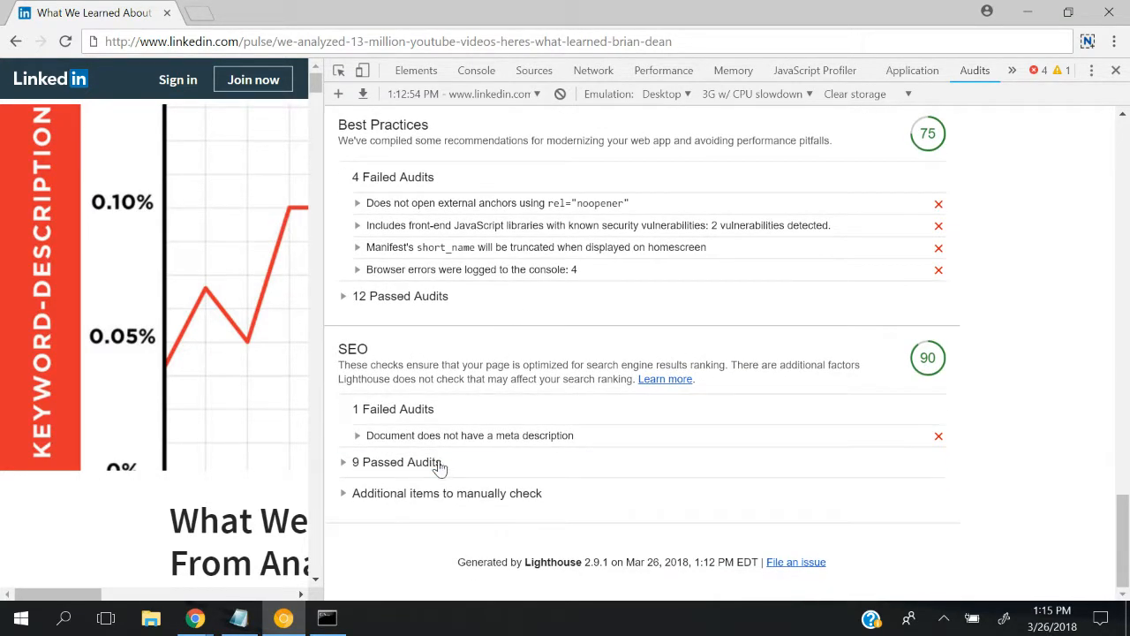
pyautogui.click(398, 463)
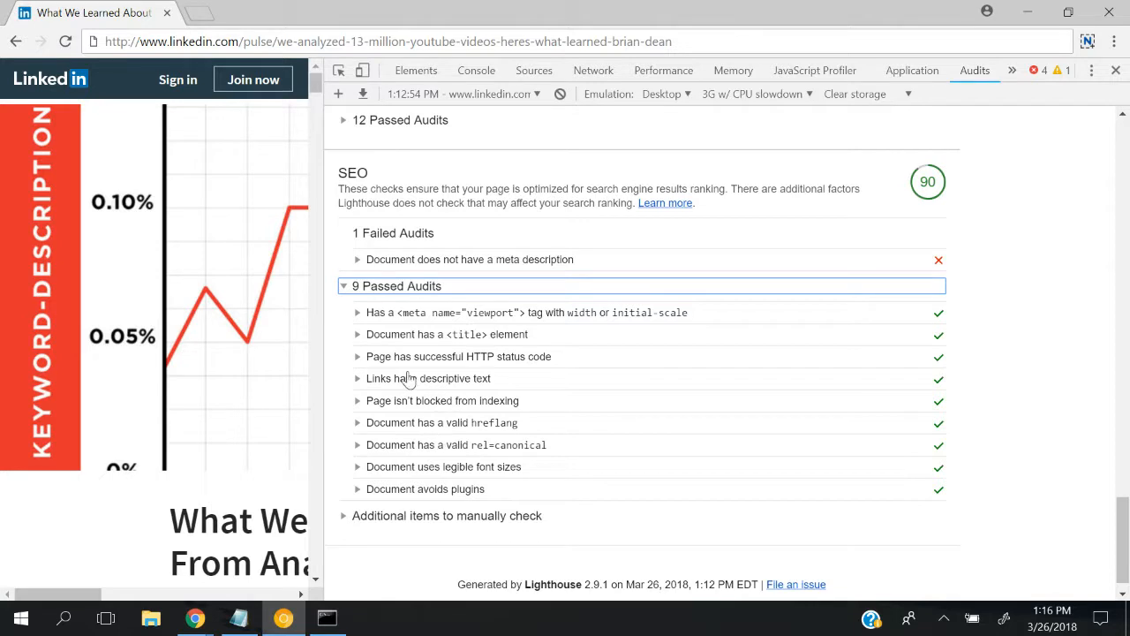
pyautogui.click(459, 356)
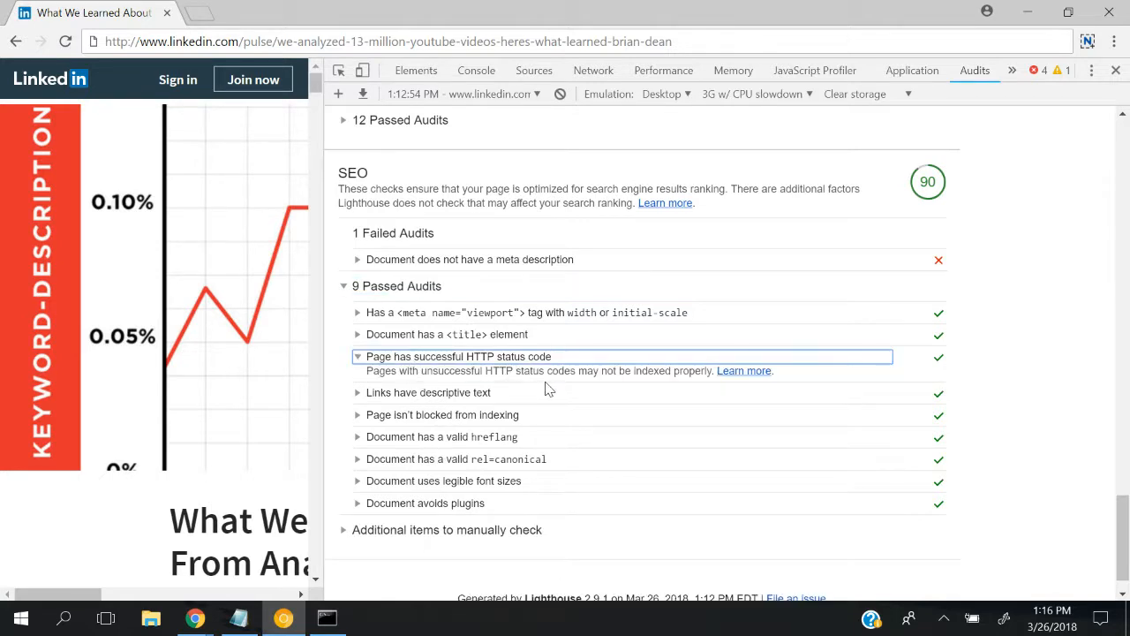
pyautogui.moveTo(469, 526)
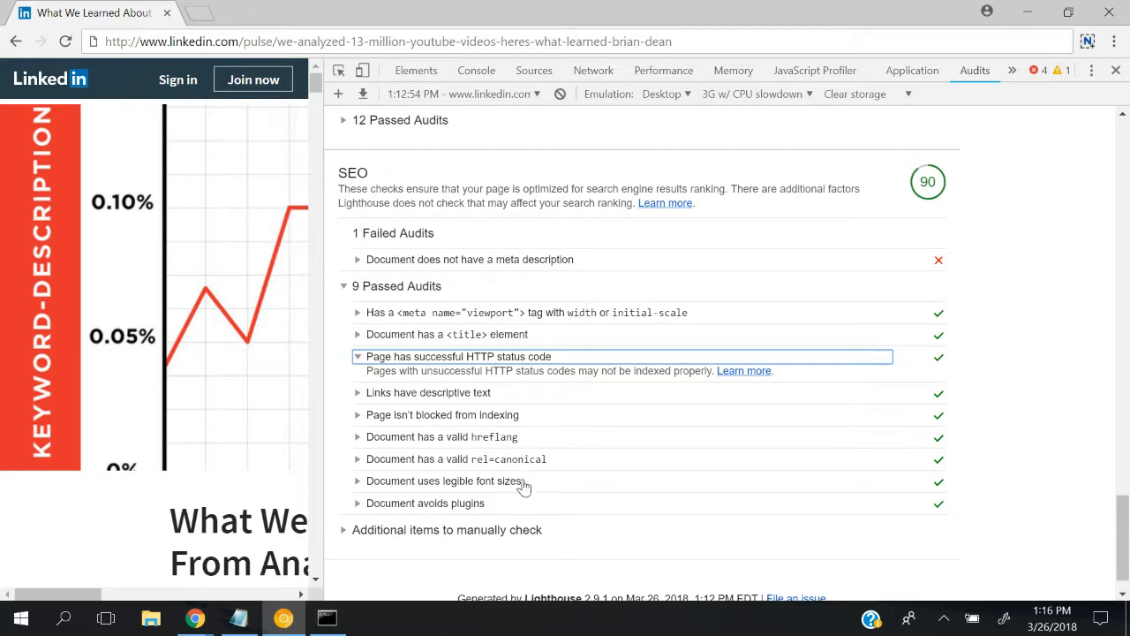
pyautogui.moveTo(519, 467)
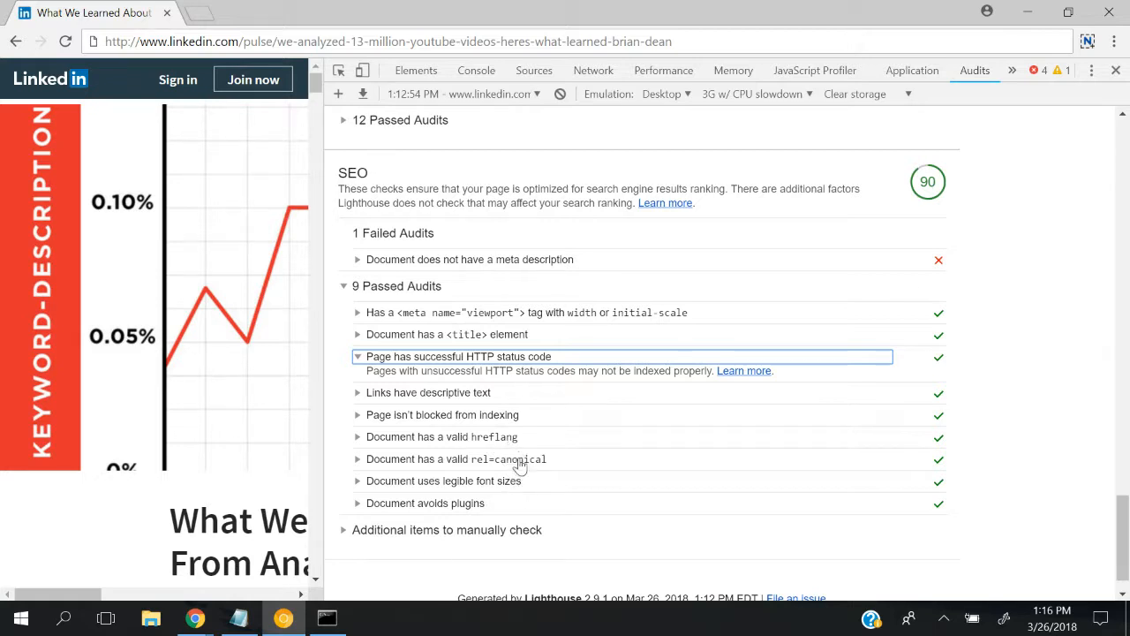
pyautogui.moveTo(408, 466)
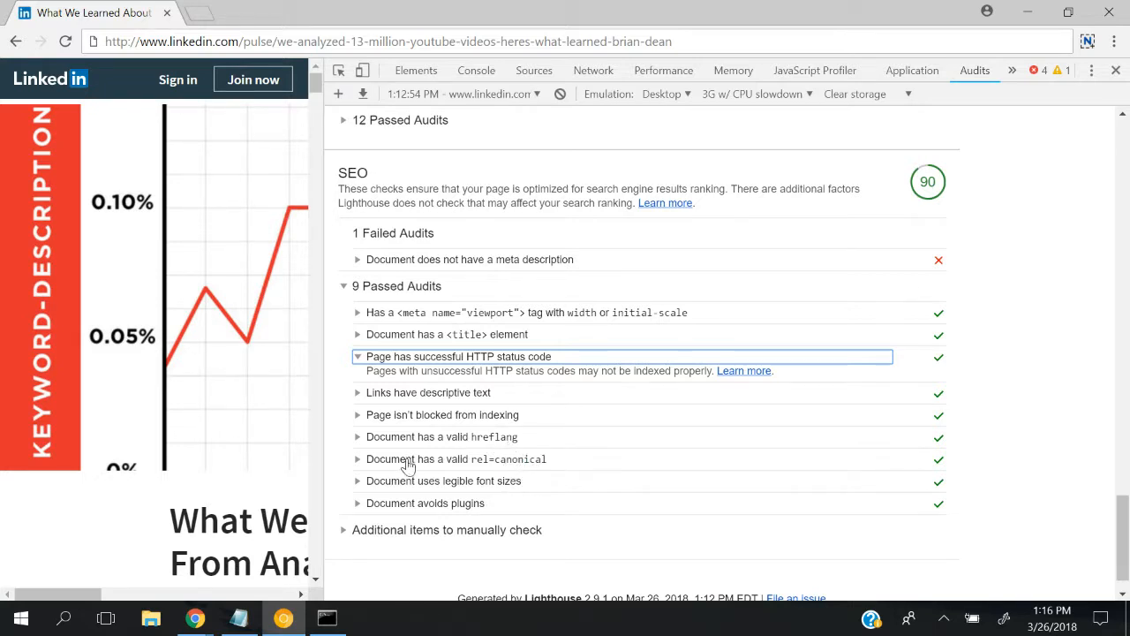
pyautogui.click(456, 460)
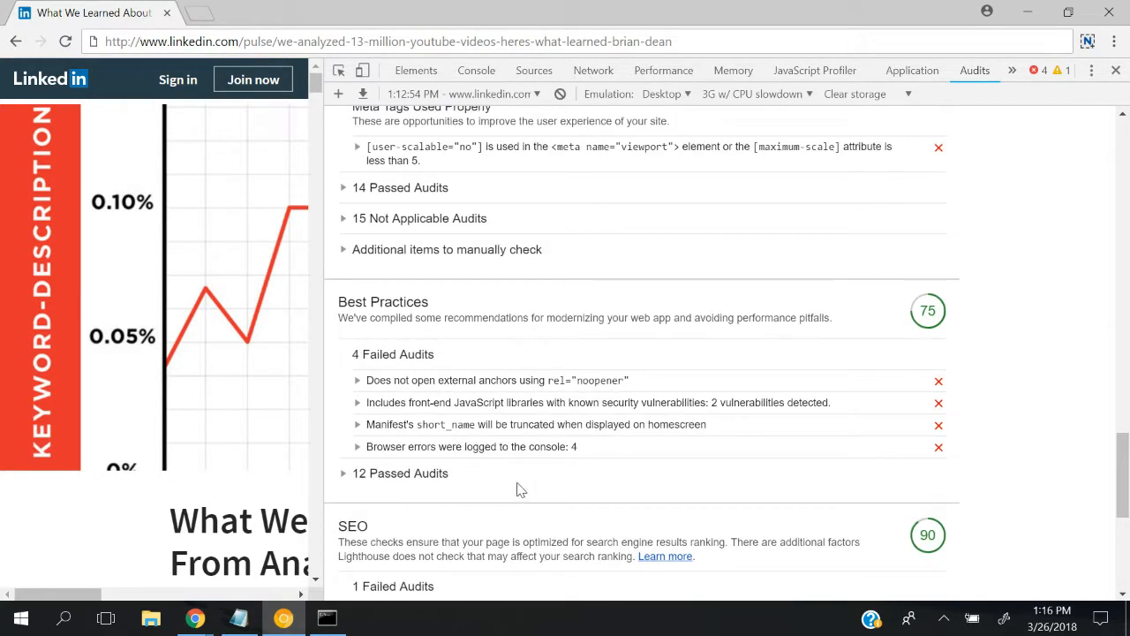
pyautogui.moveTo(470, 413)
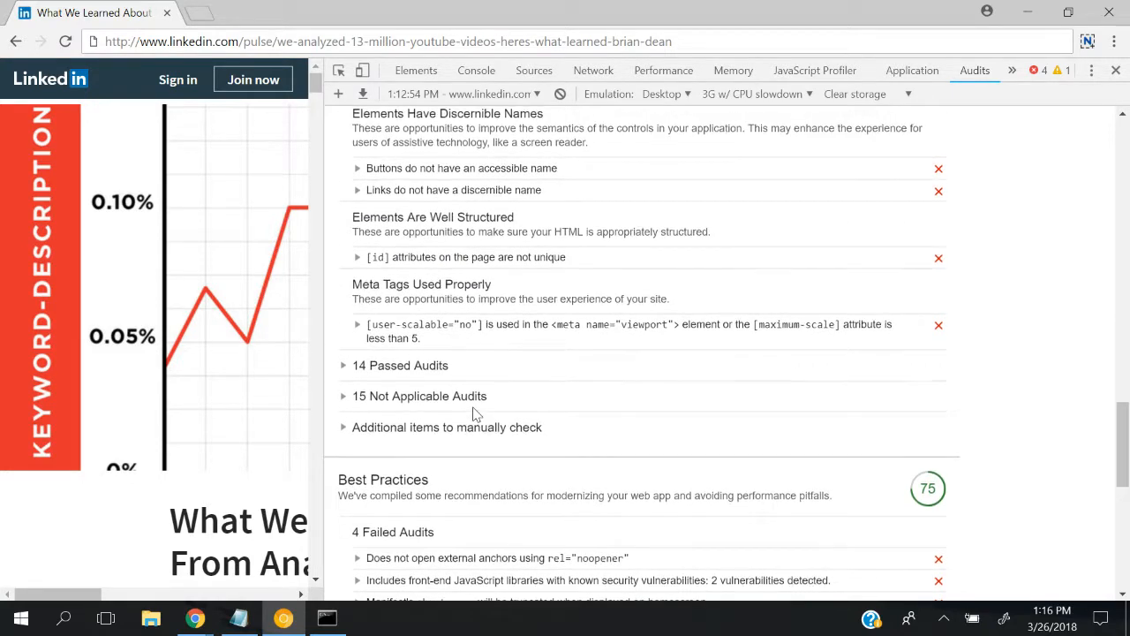
# Expand PWA's 4 passed audits and the 'Redirects HTTP traffic to HTTPS' details.
pyautogui.scroll(-3)
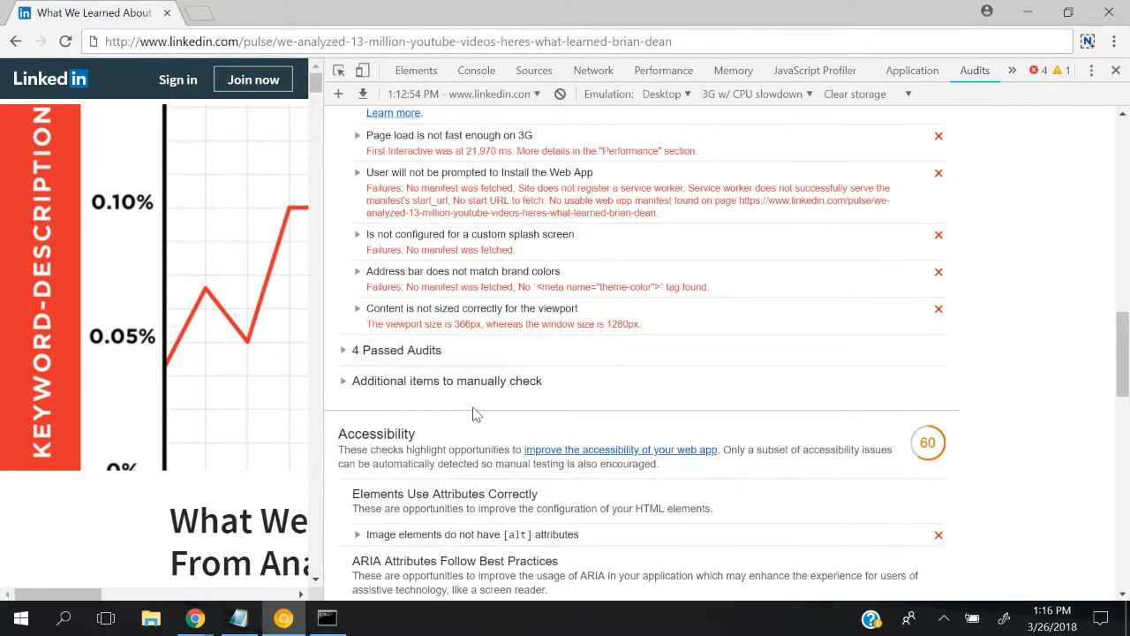
pyautogui.click(396, 349)
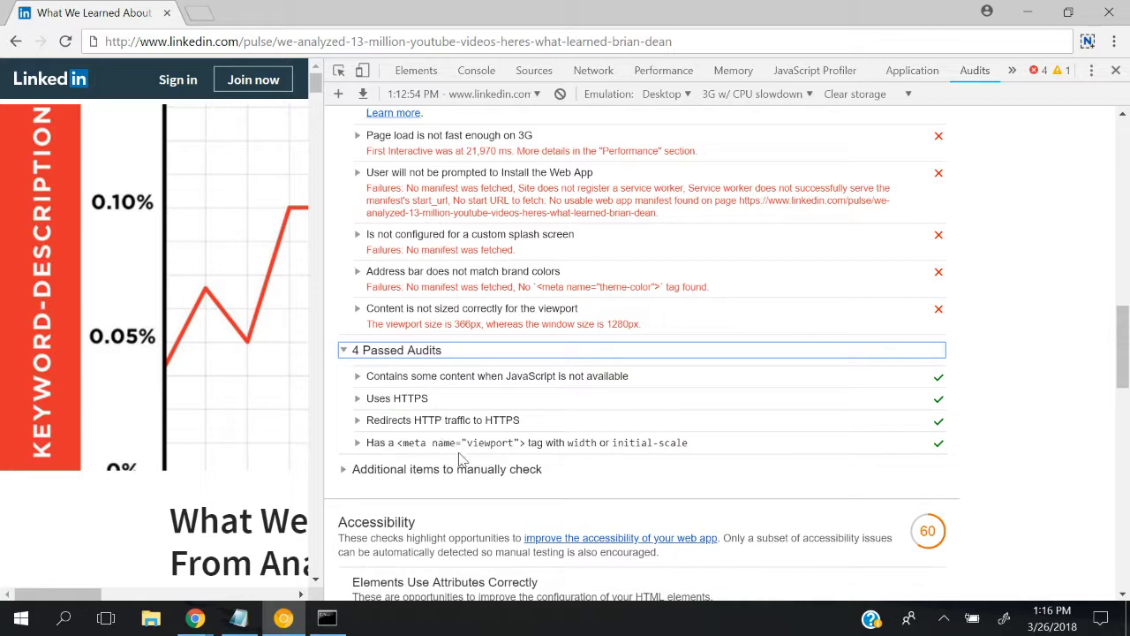
pyautogui.click(443, 421)
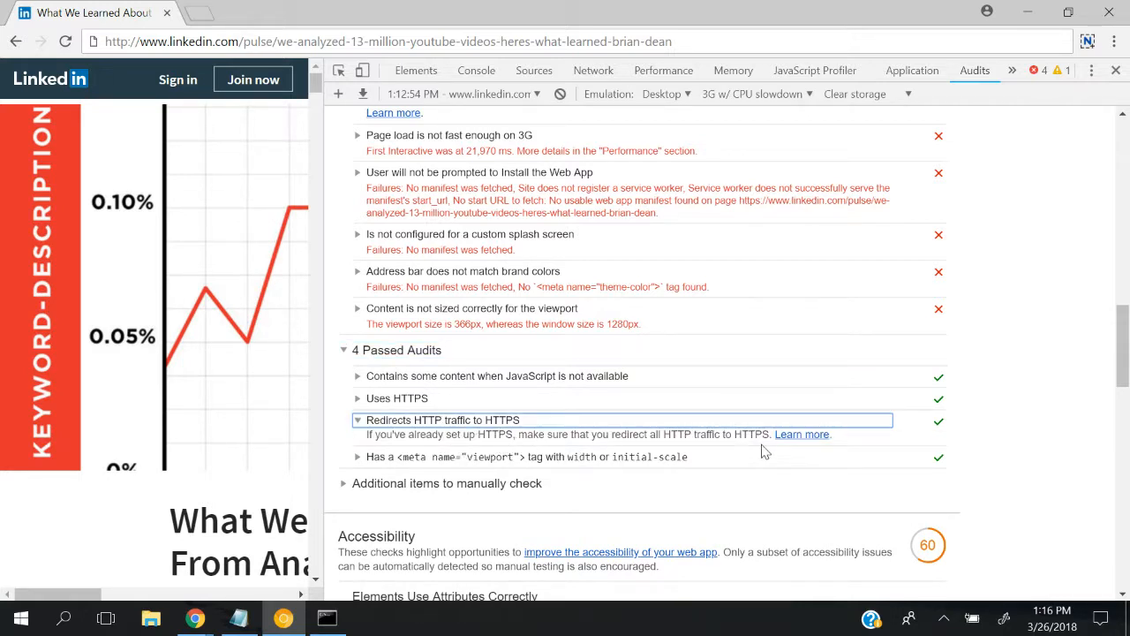
pyautogui.scroll(-3)
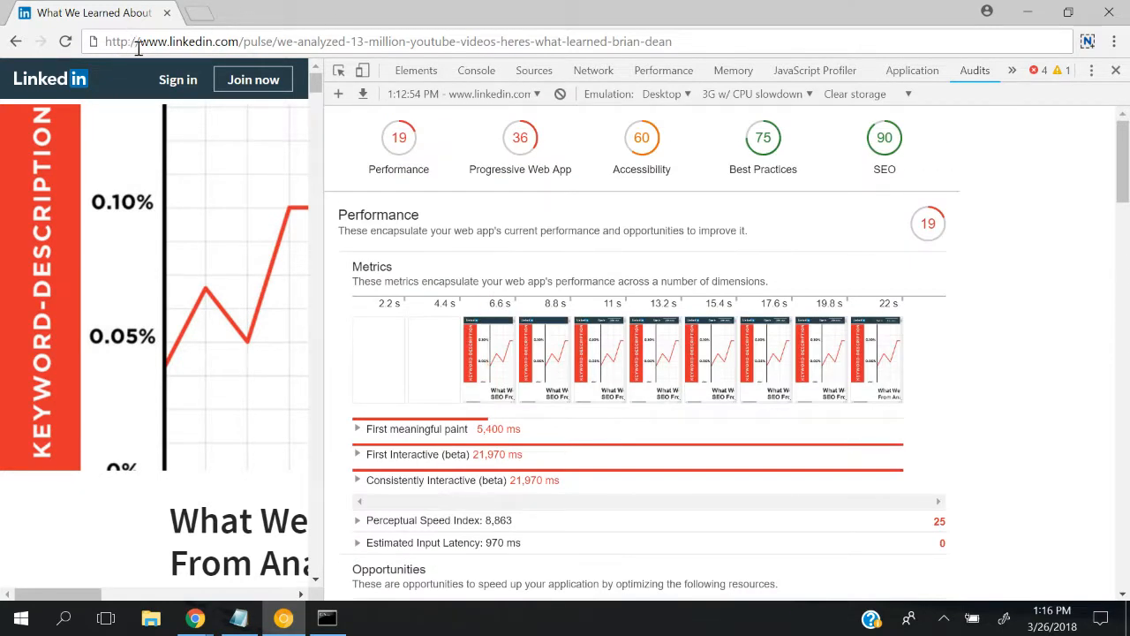
pyautogui.moveTo(339, 95)
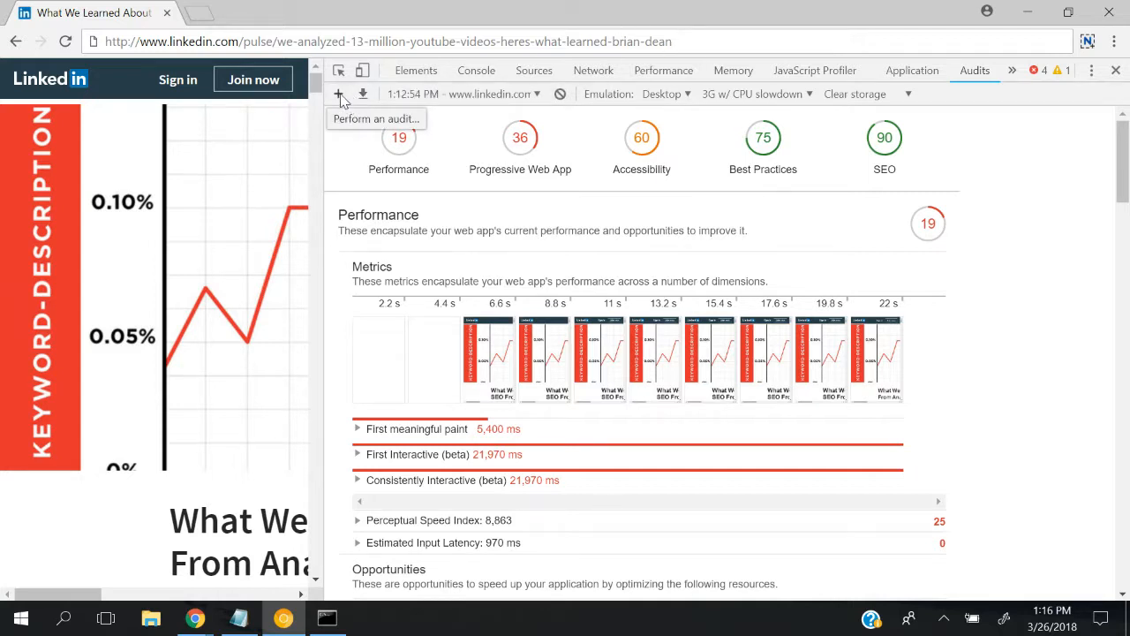
# Start a new audit from the Audits panel, showing the audit categories with all five selected.
pyautogui.click(339, 95)
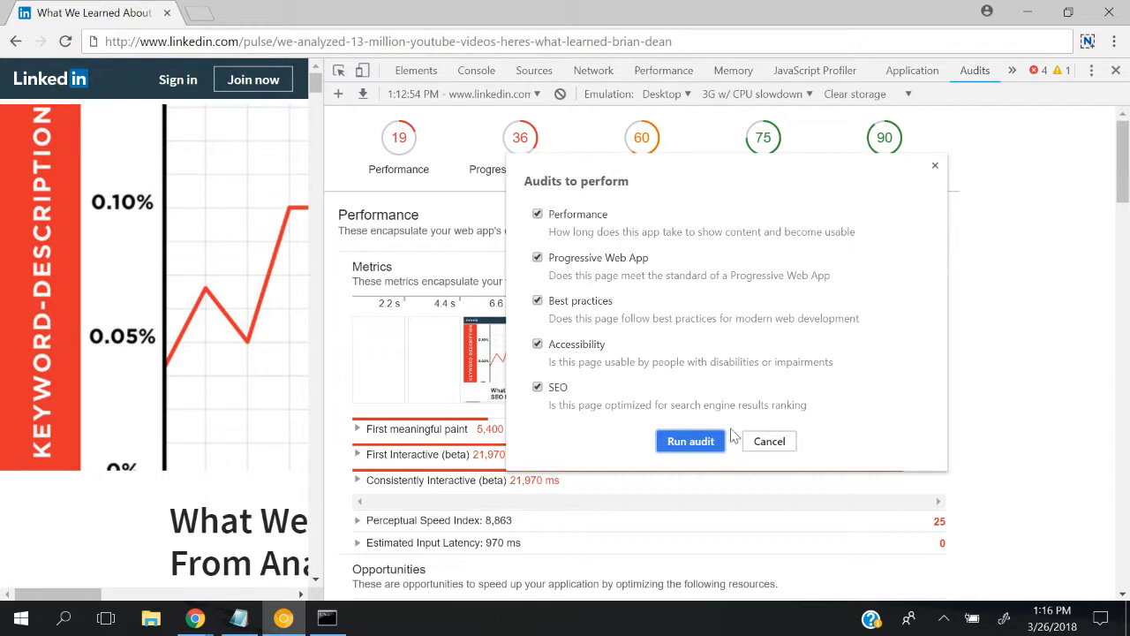
pyautogui.click(690, 442)
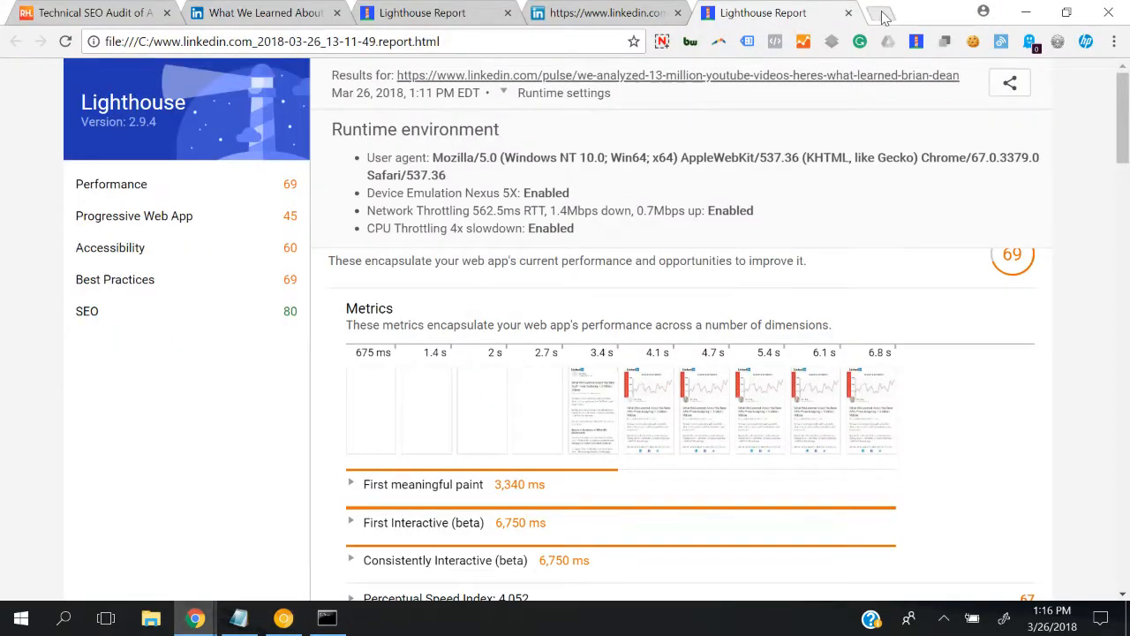
# Expand the report's Runtime settings to see emulation and throttling, then switch to the LinkedIn article tab.
pyautogui.click(883, 13)
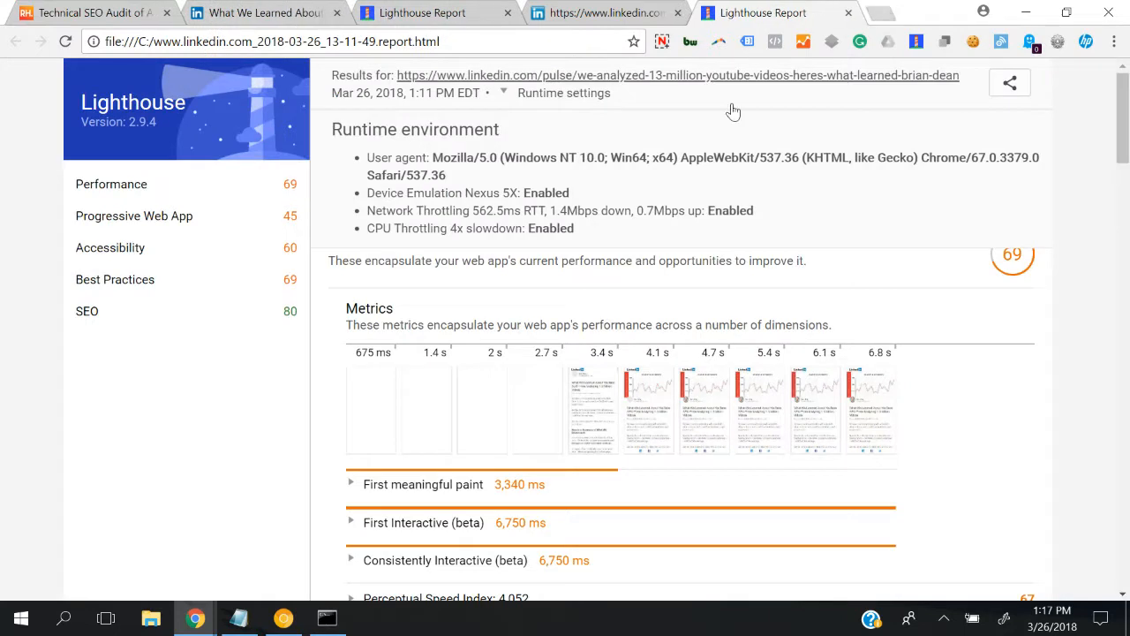
pyautogui.click(919, 12)
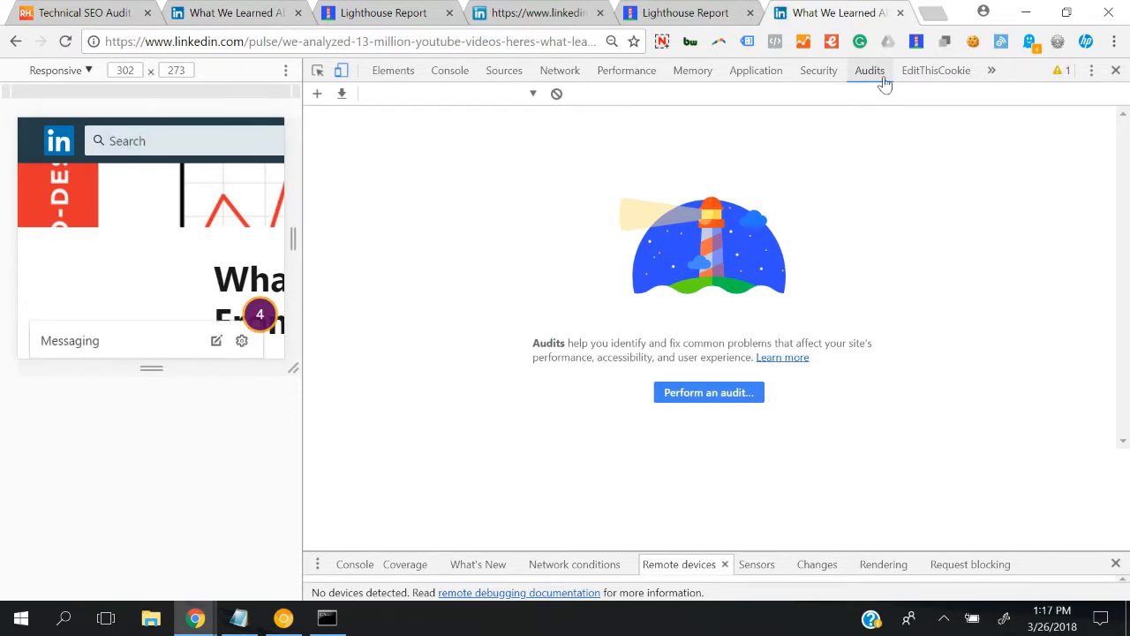
pyautogui.moveTo(560, 71)
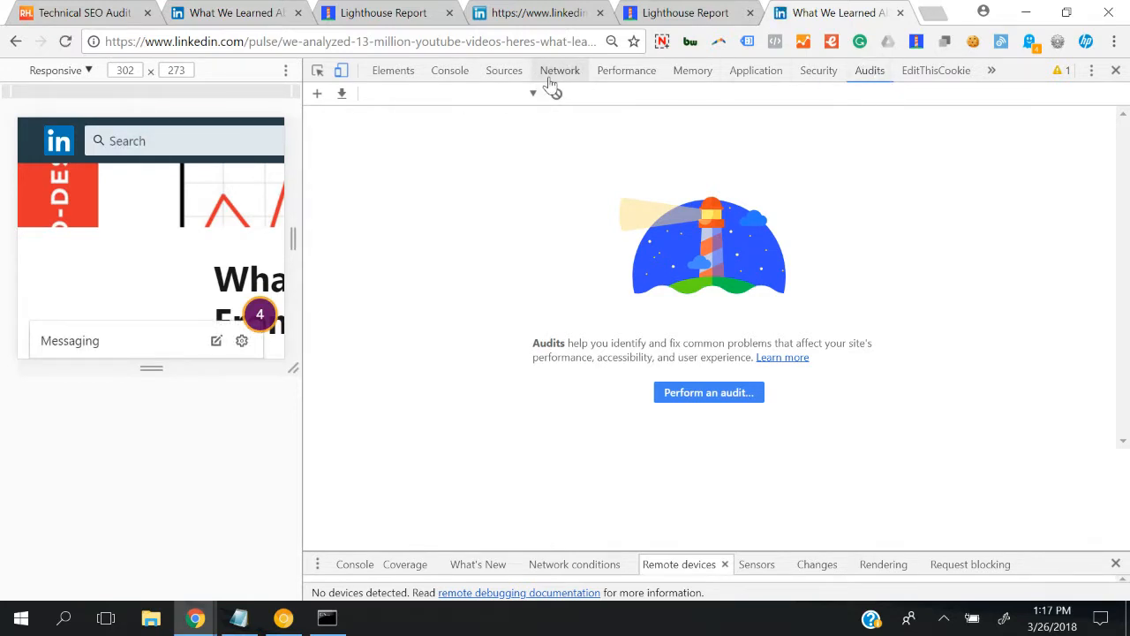
# Reload the article in the Network panel and inspect the main document request's headers for the 307 redirect.
pyautogui.click(560, 71)
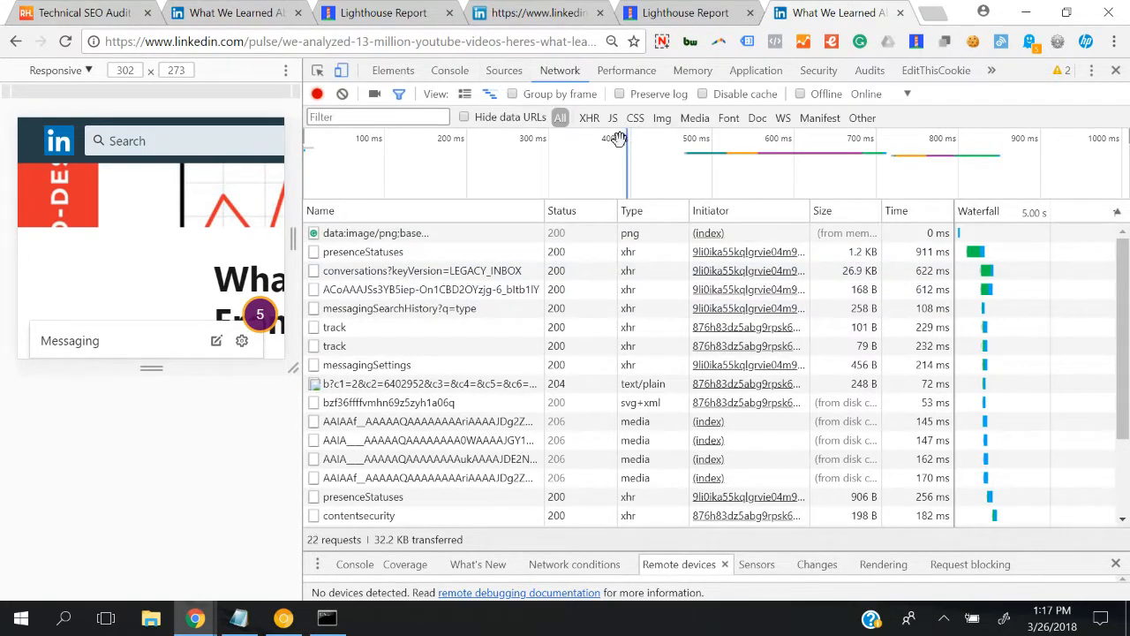
pyautogui.click(353, 42)
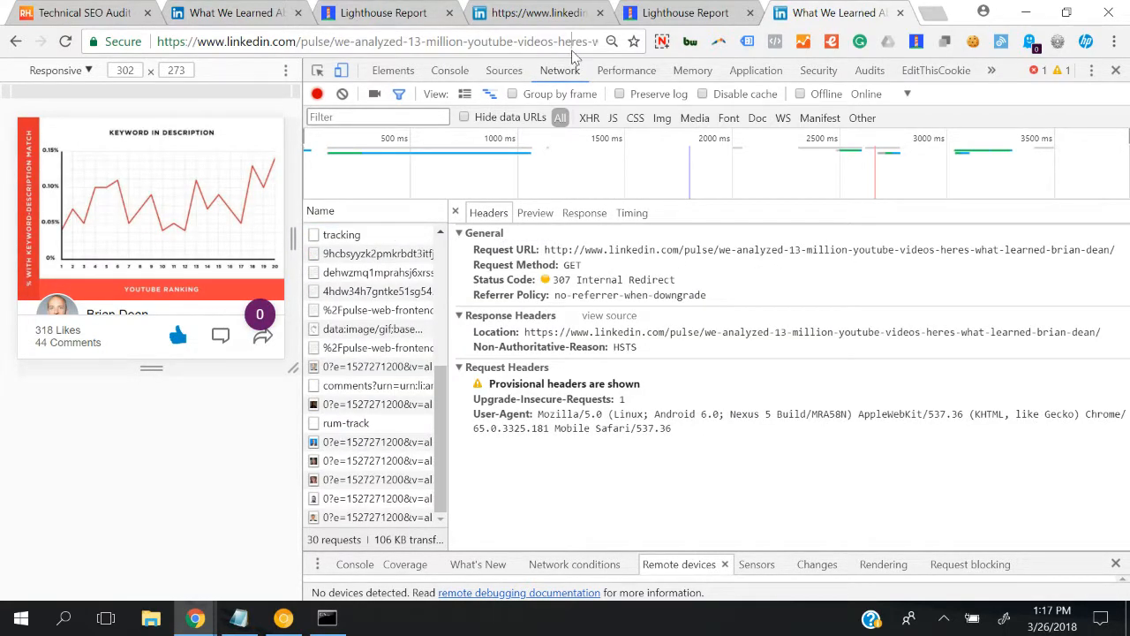
pyautogui.click(371, 42)
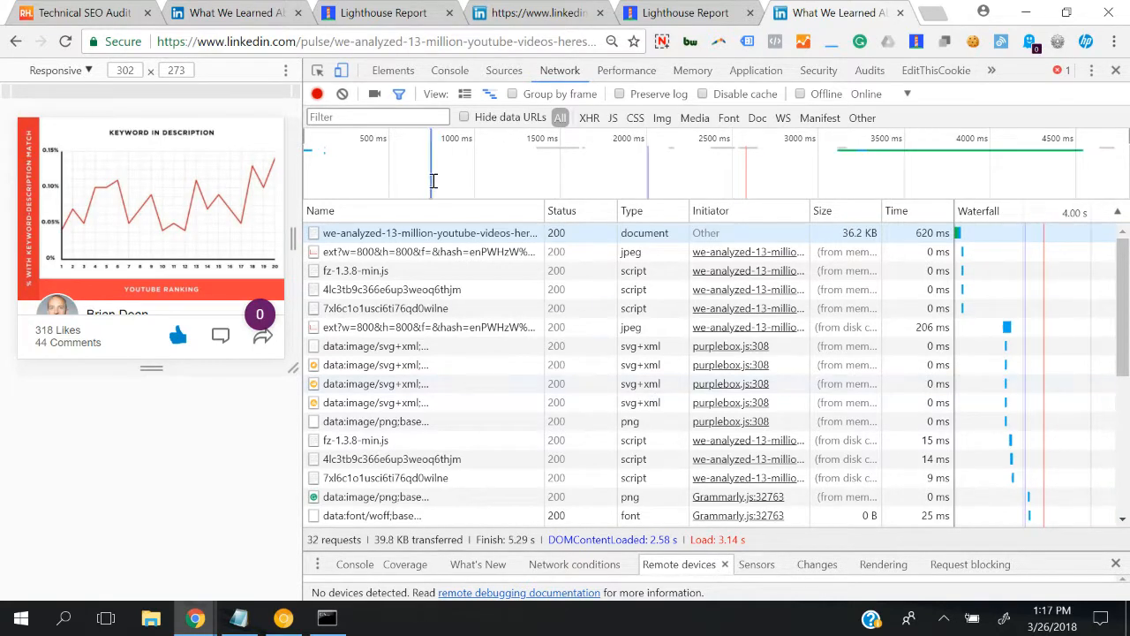
pyautogui.click(428, 233)
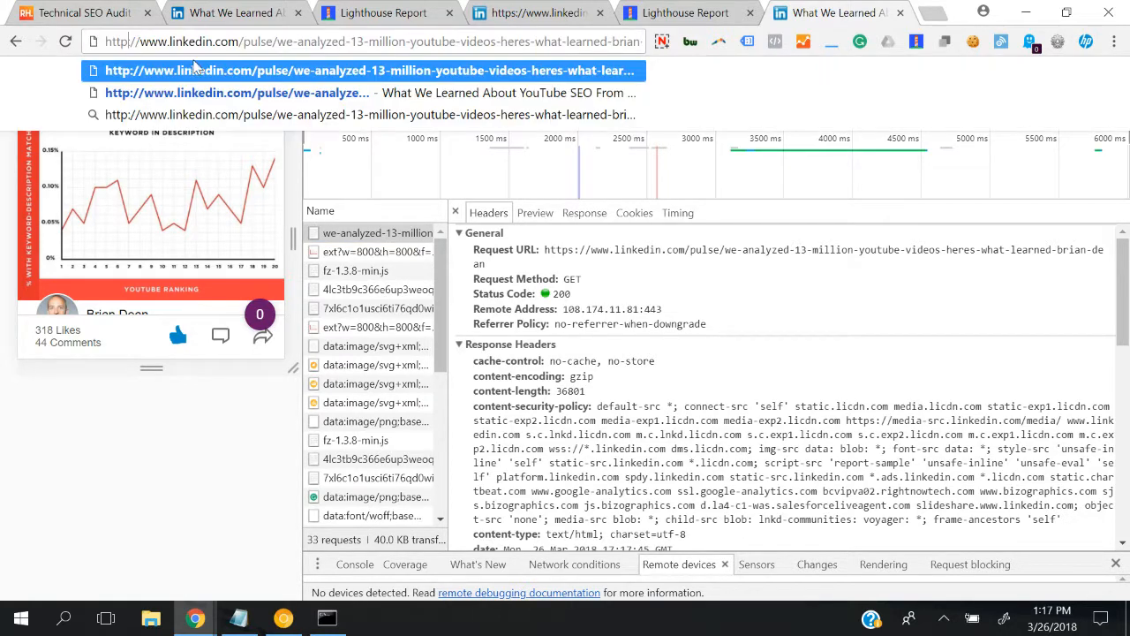
pyautogui.moveTo(629, 71)
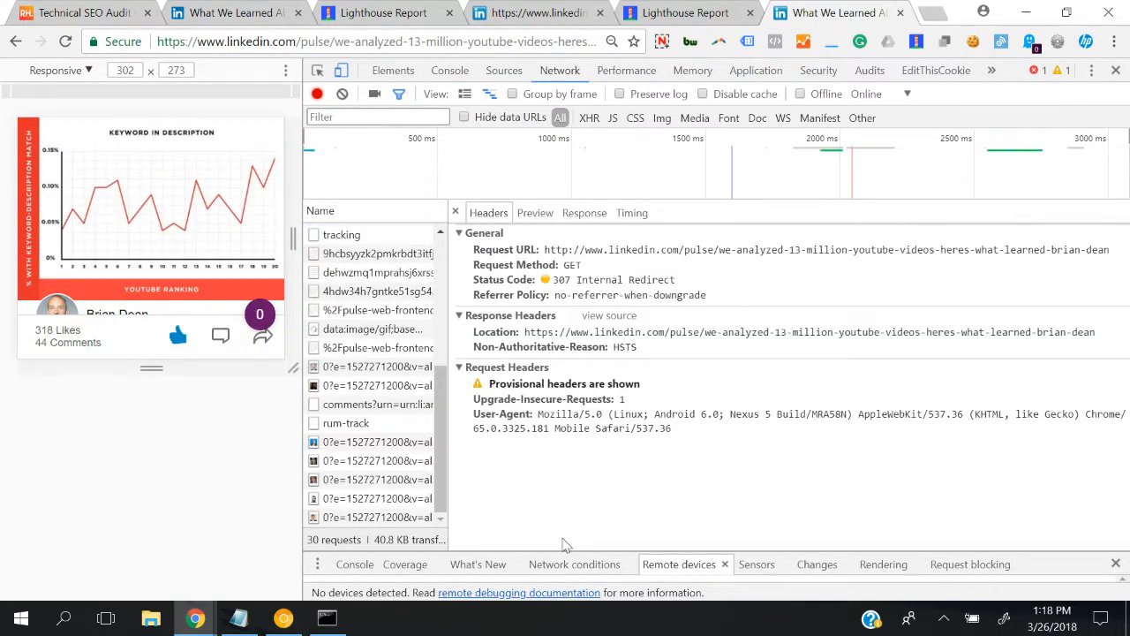
pyautogui.moveTo(1060, 286)
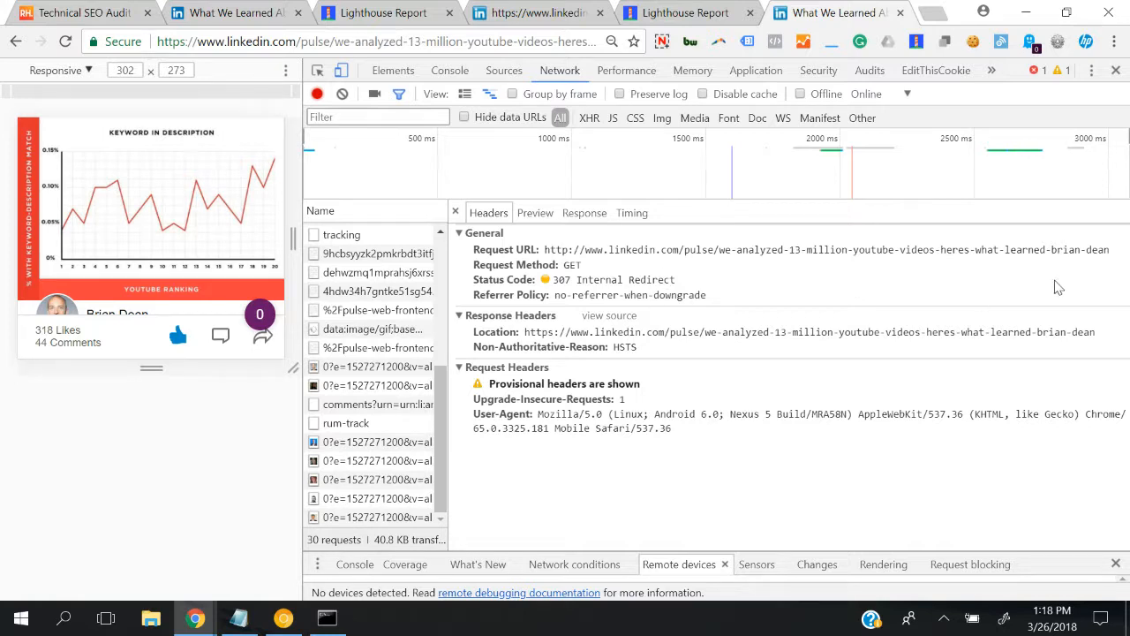
pyautogui.moveTo(565, 289)
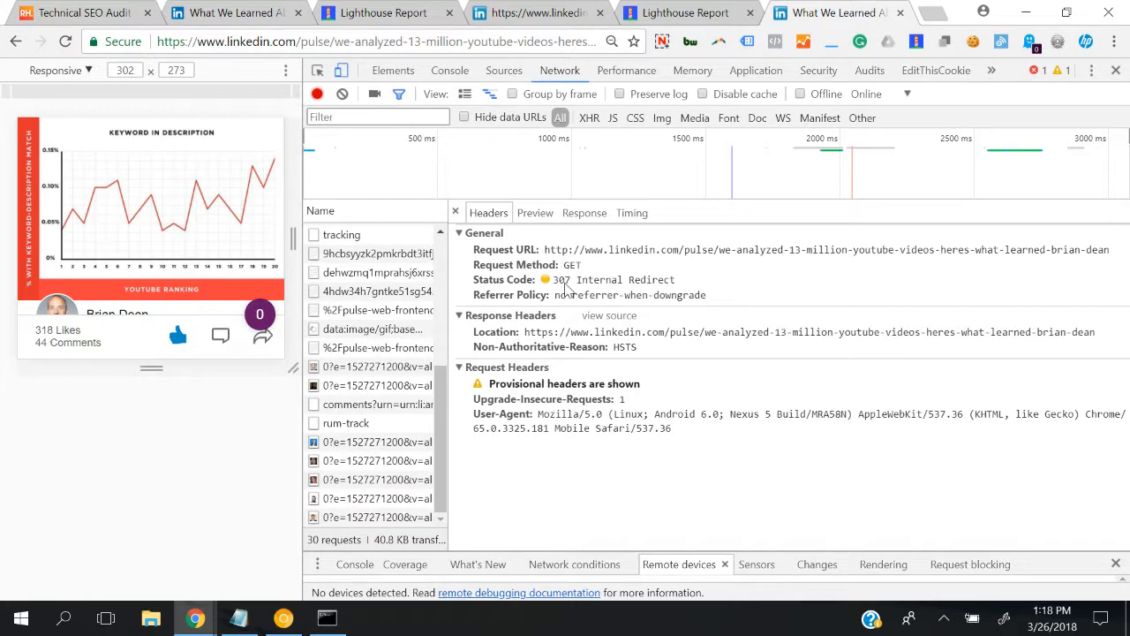
pyautogui.moveTo(477, 539)
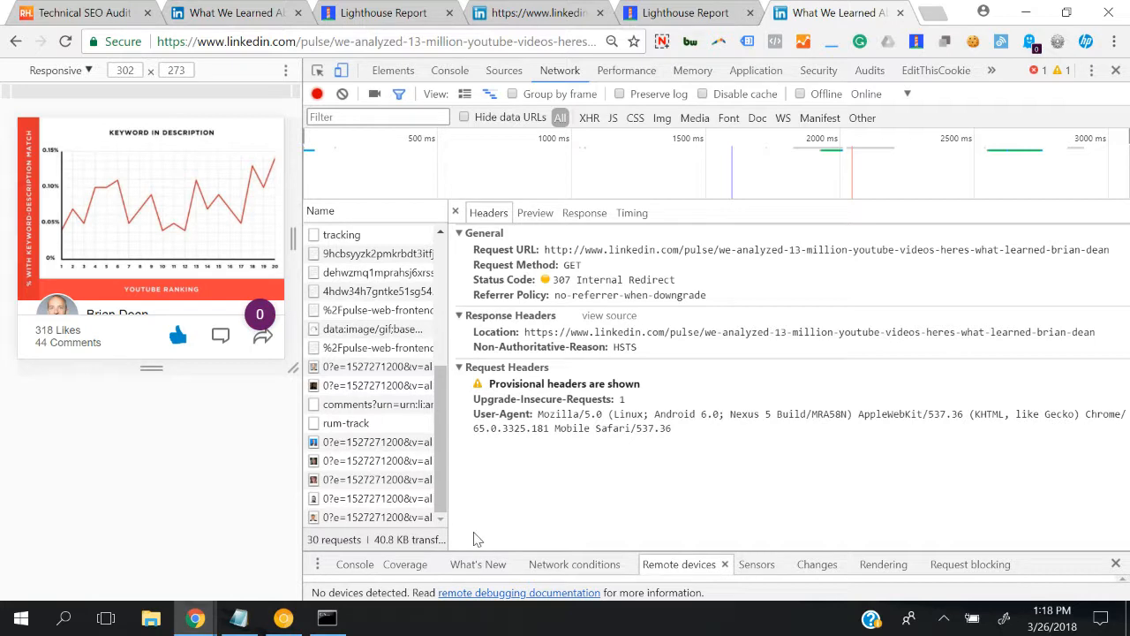
pyautogui.moveTo(625, 295)
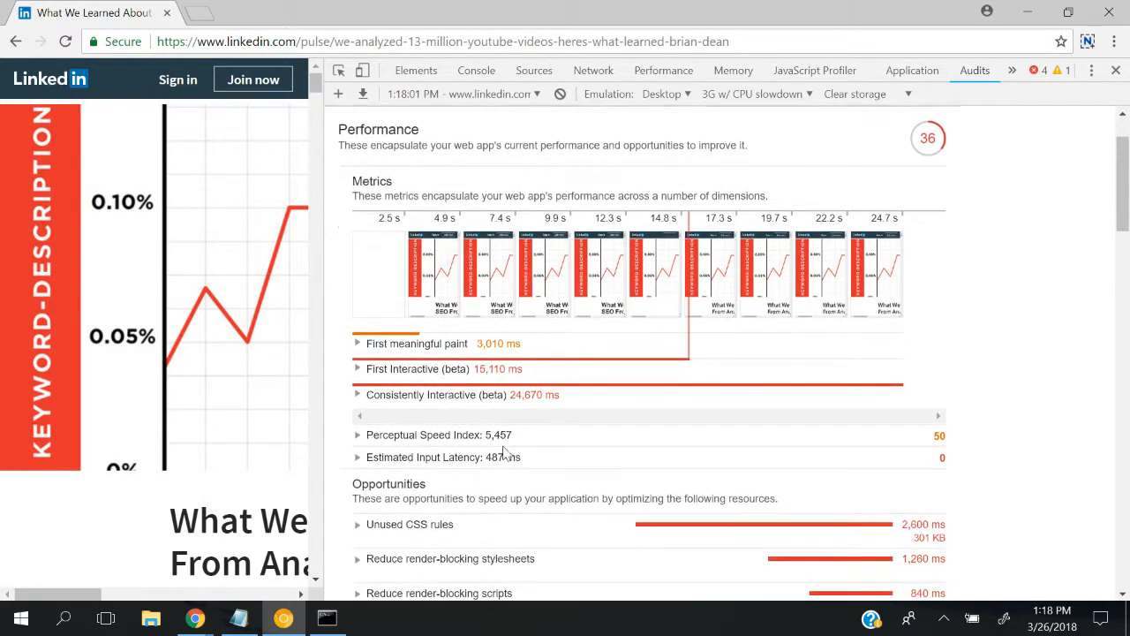
# Scroll the new audit report through Performance, PWA, Accessibility and Best Practices down to SEO 90.
pyautogui.scroll(-3)
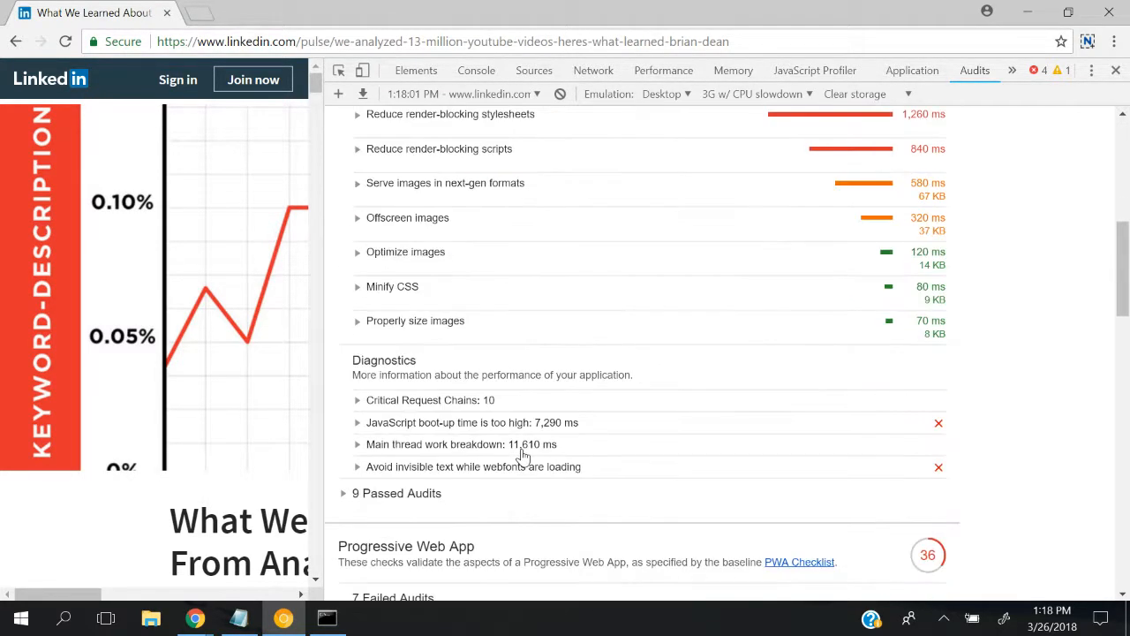
pyautogui.scroll(-3)
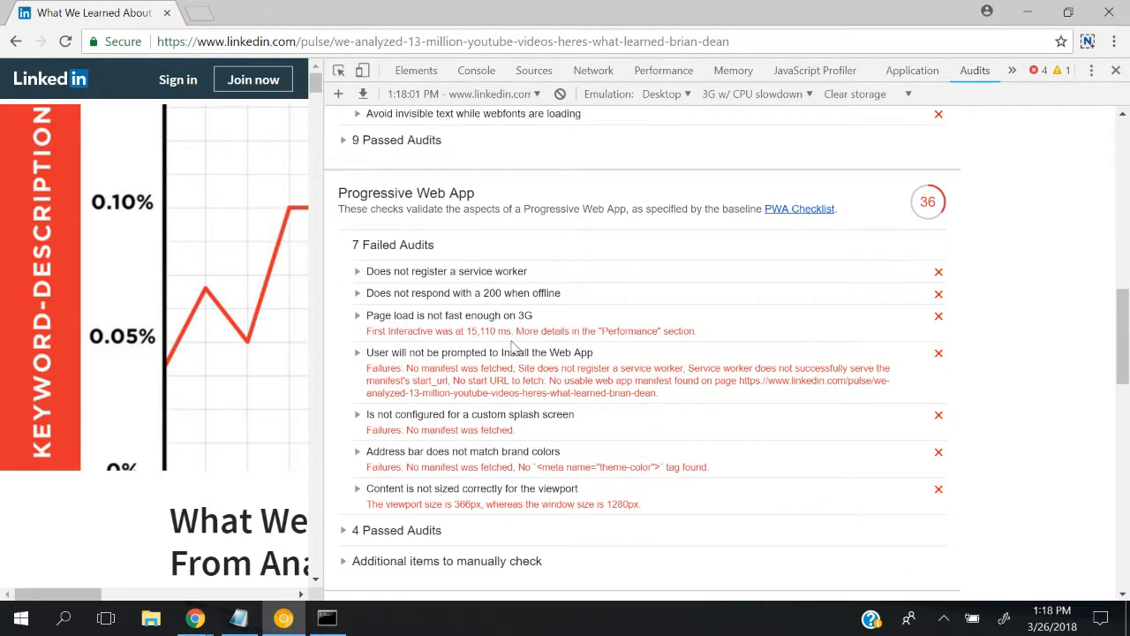
pyautogui.scroll(-3)
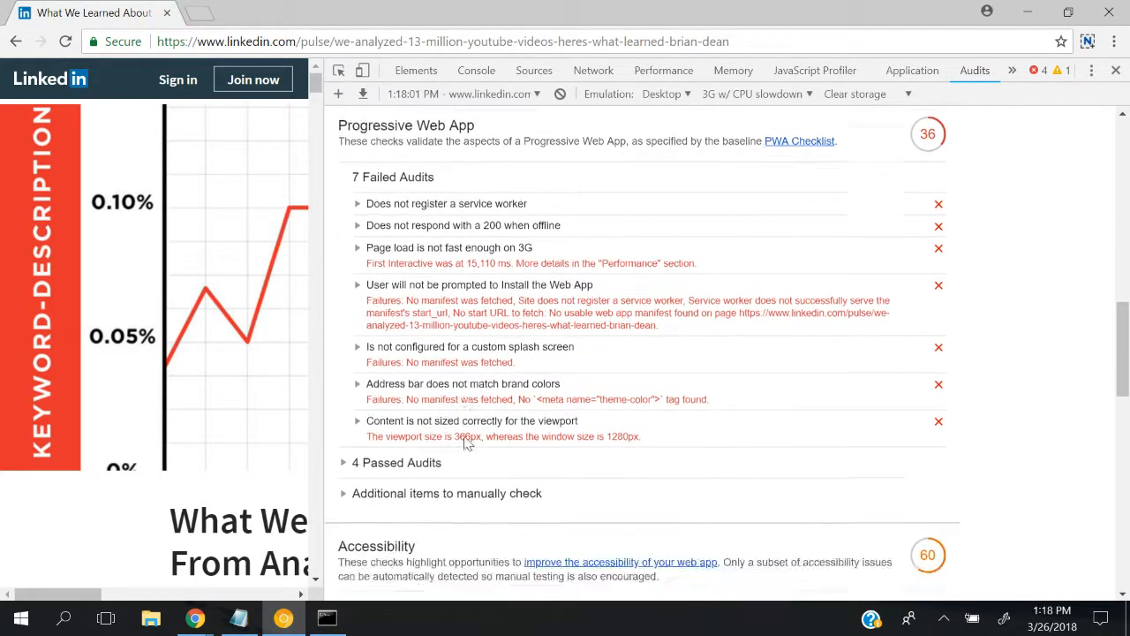
pyautogui.scroll(-3)
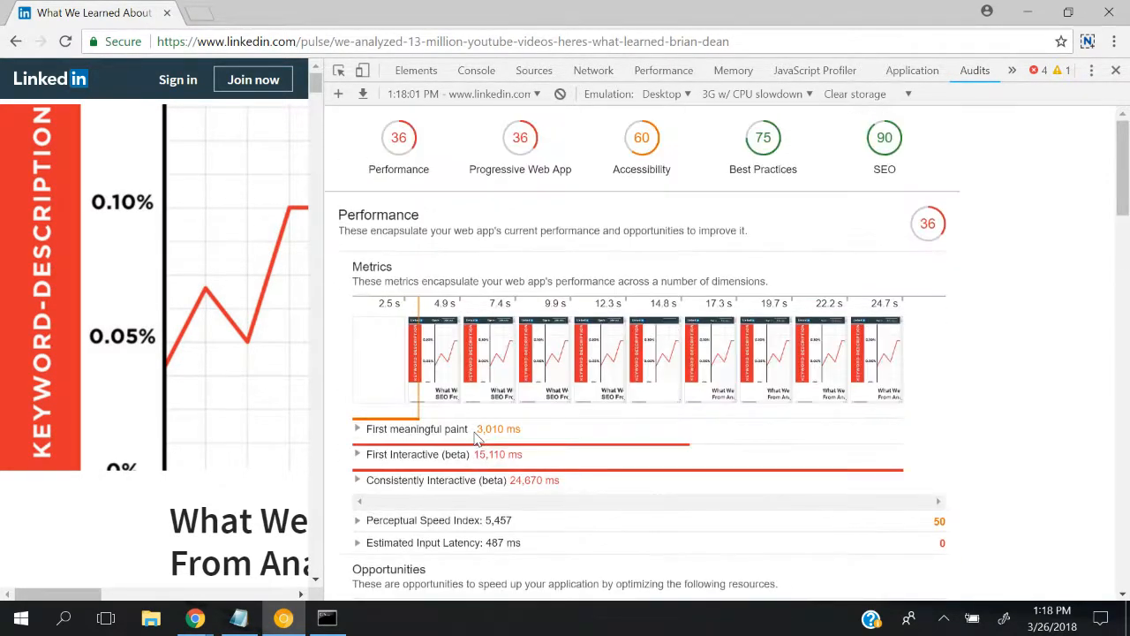
pyautogui.scroll(-3)
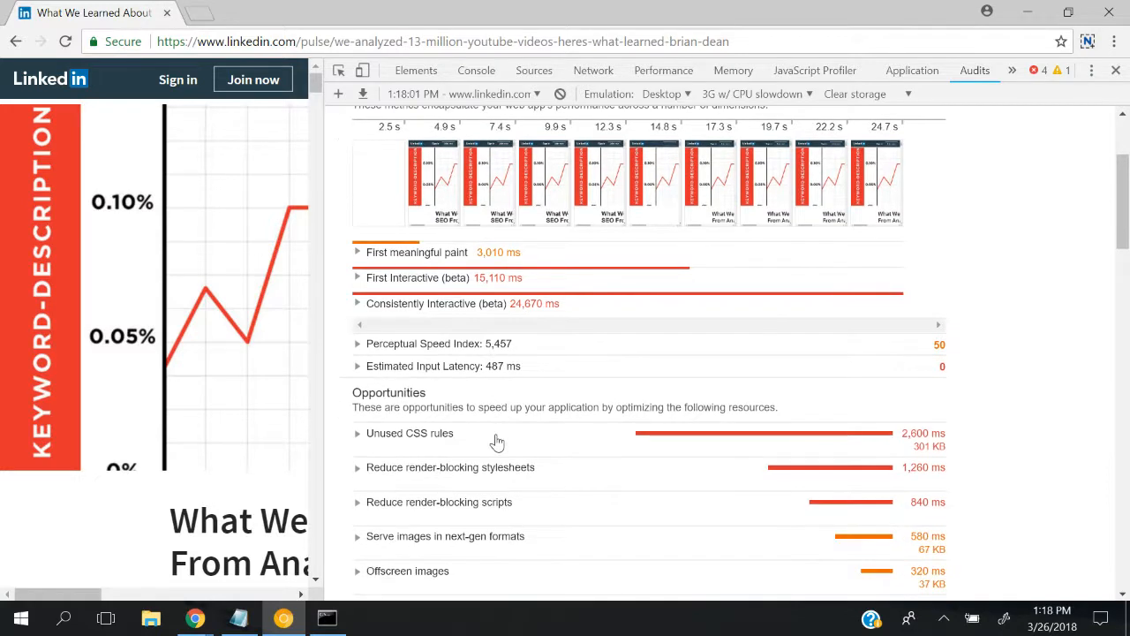
pyautogui.scroll(-3)
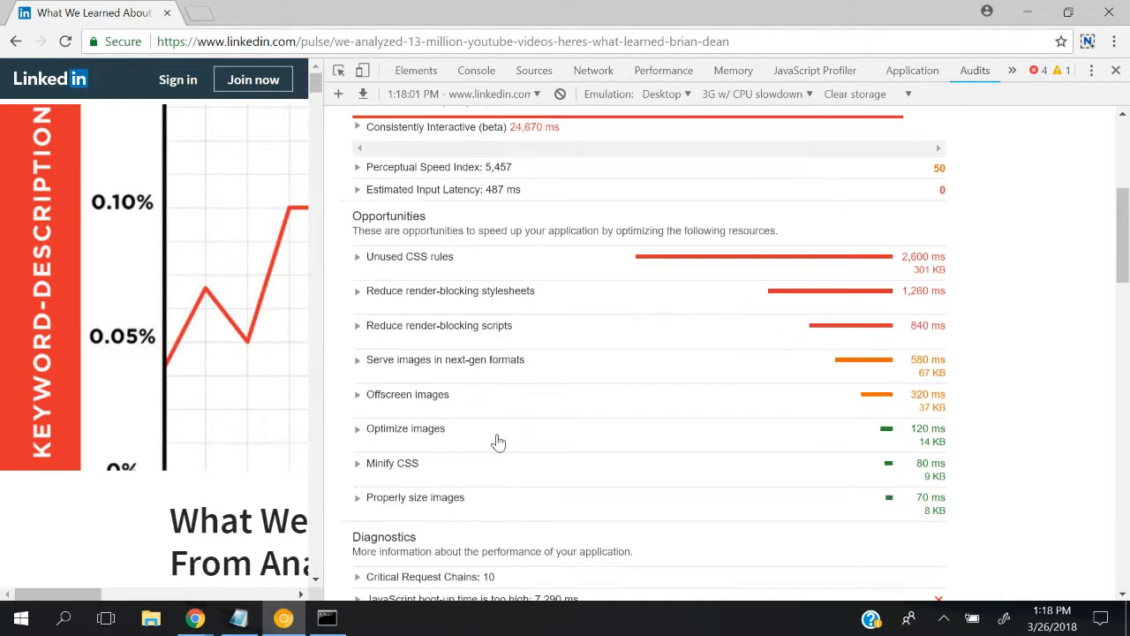
pyautogui.scroll(-3)
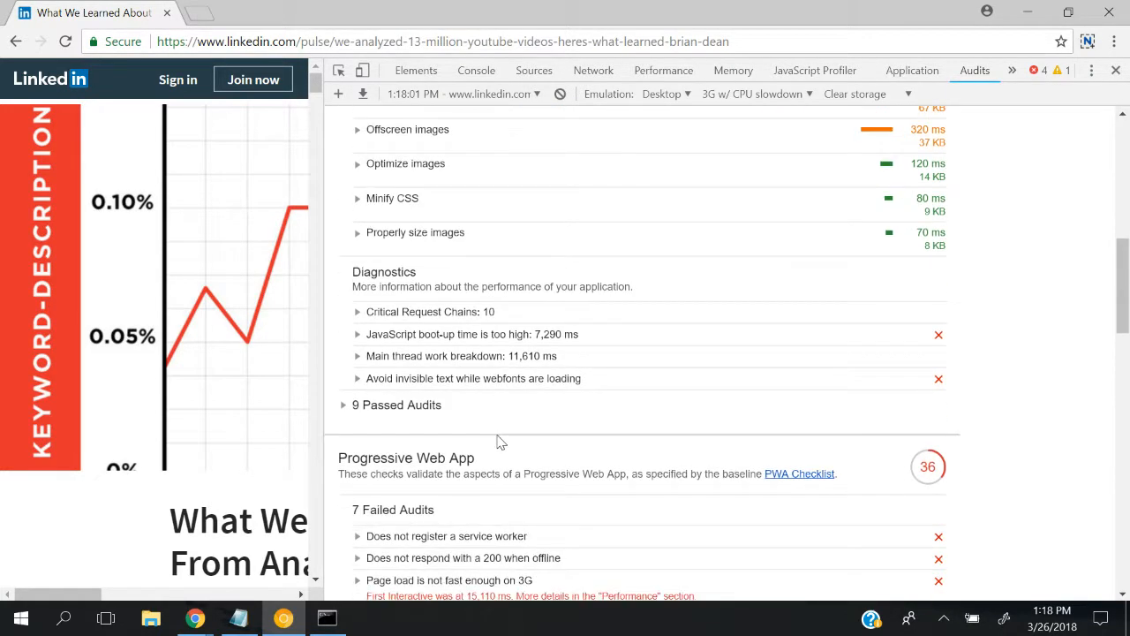
pyautogui.scroll(-3)
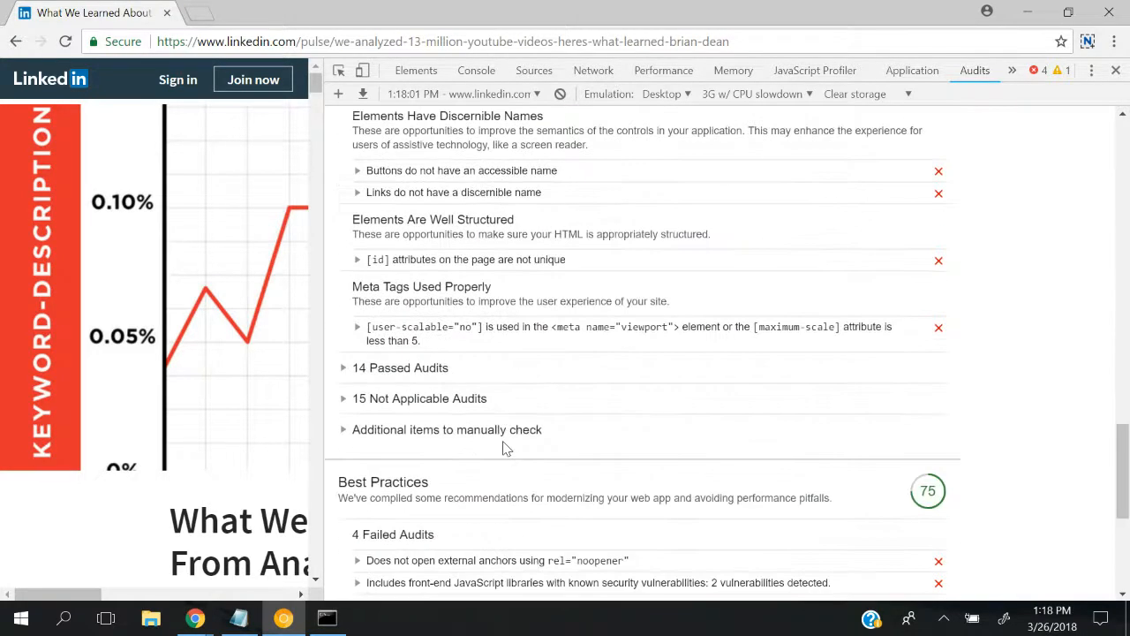
pyautogui.scroll(-3)
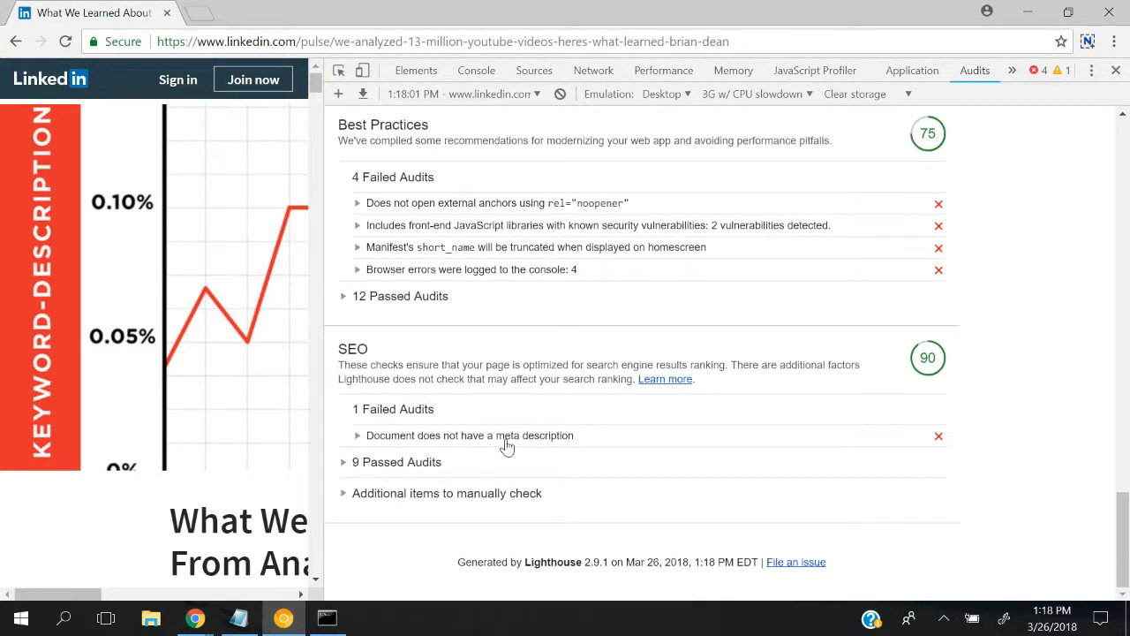